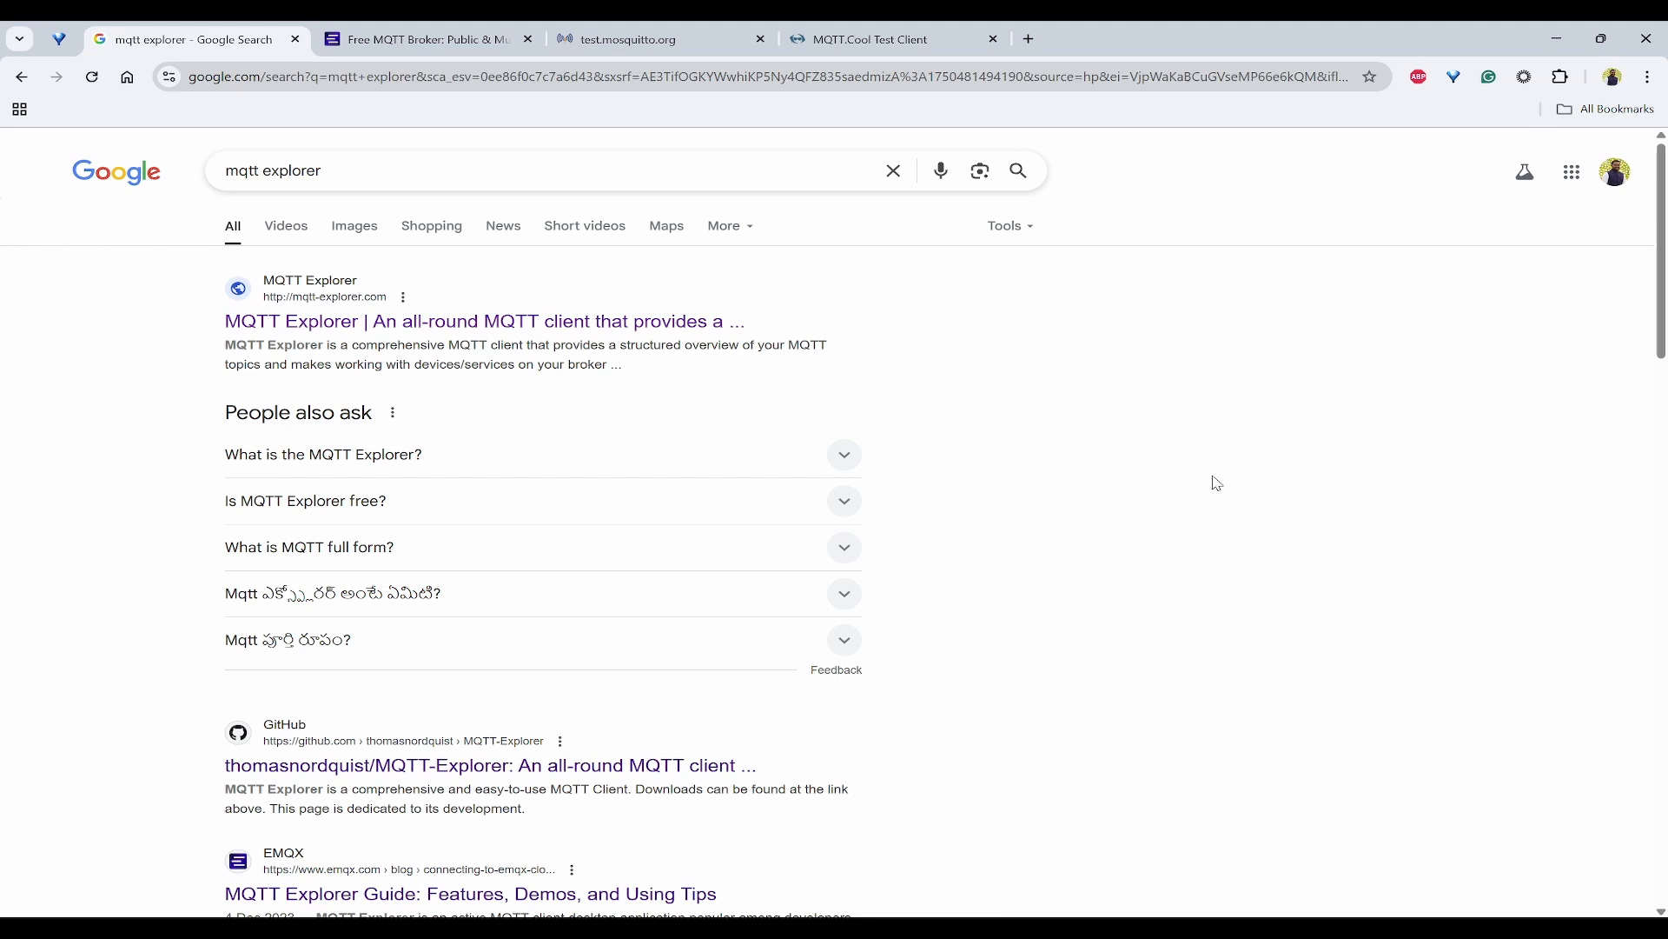
mouse_move(789, 285)
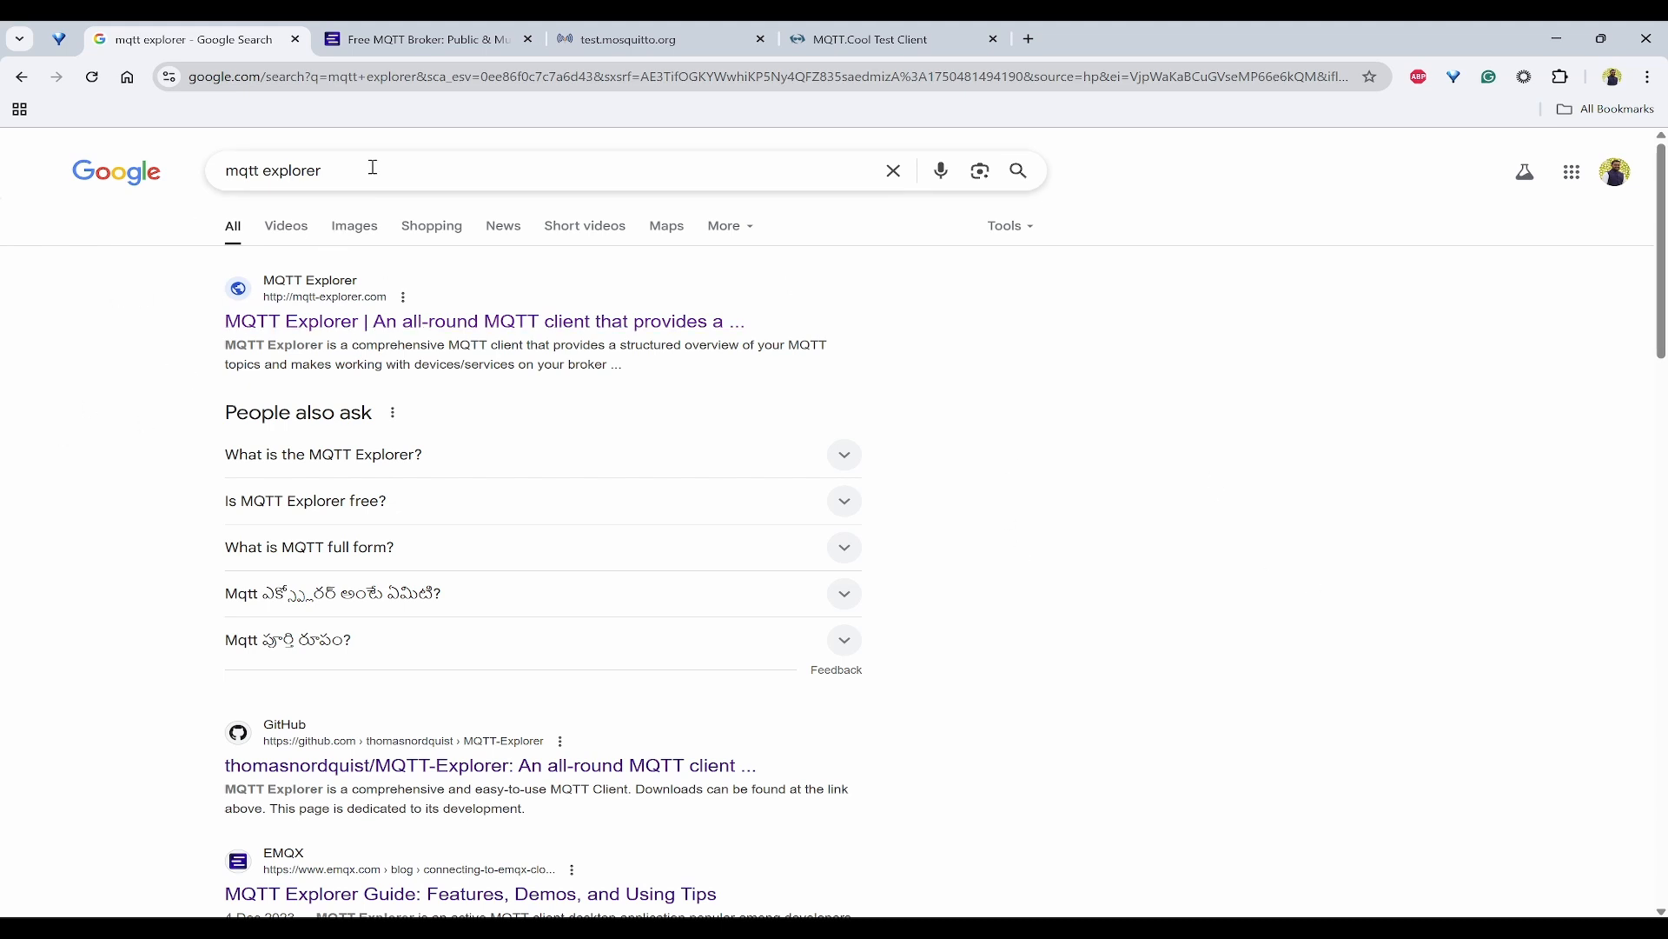
mouse_move(331, 333)
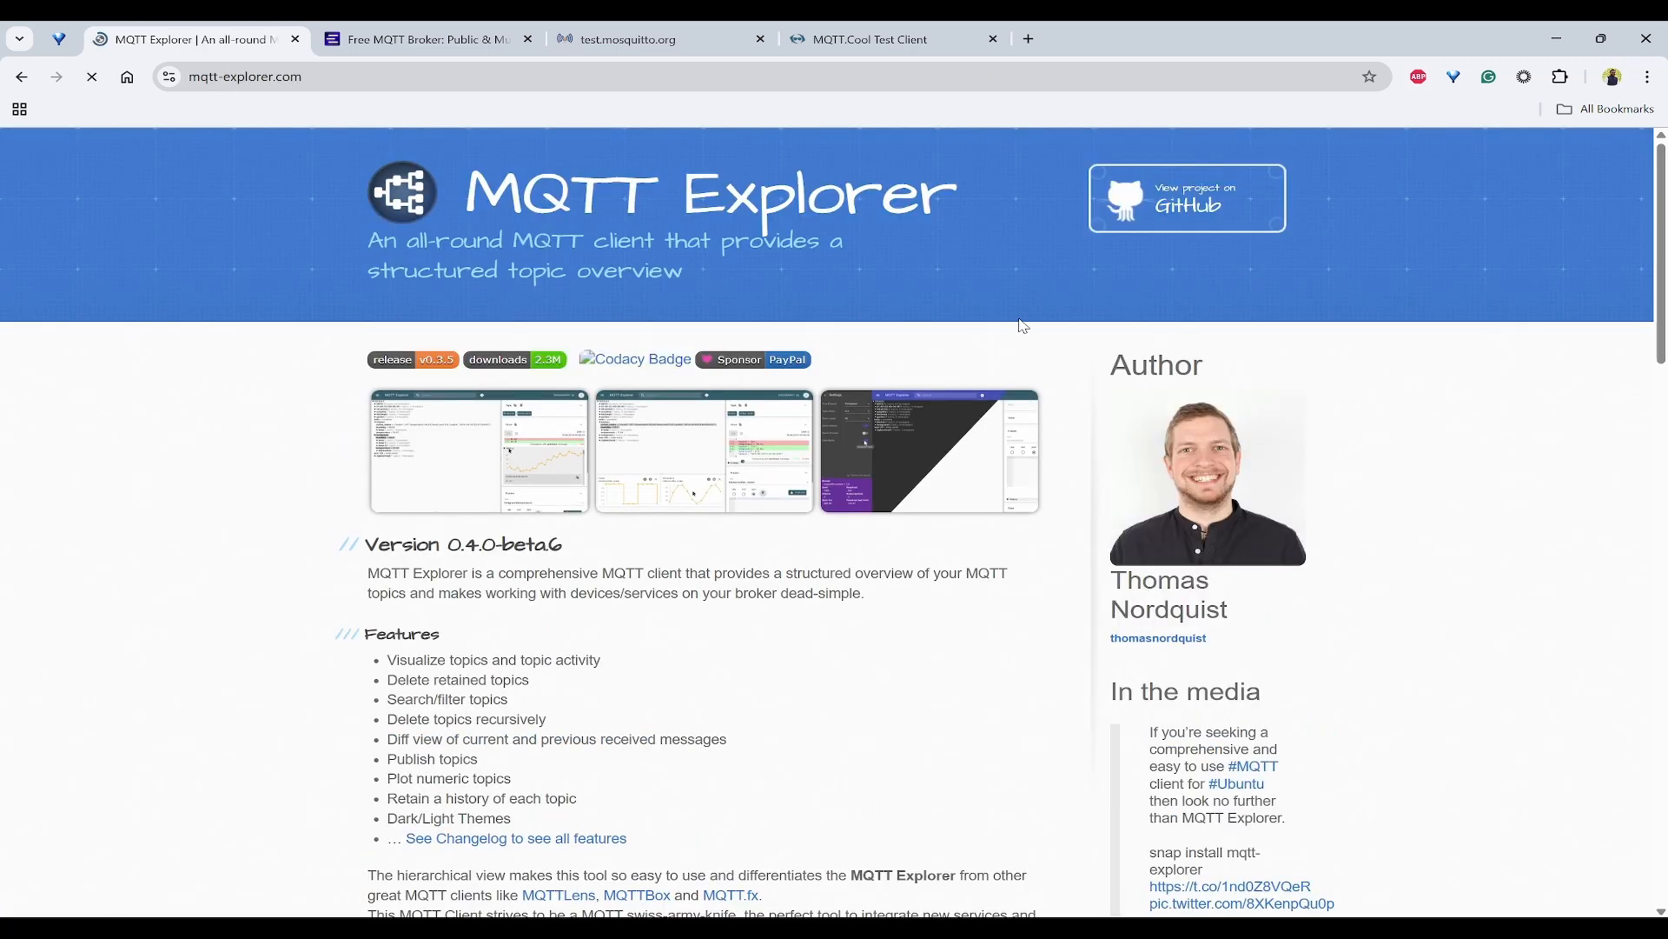
- Scroll mqtt-explorer.com to the Download table and check the downloaded Windows setup file
scroll(down, 3)
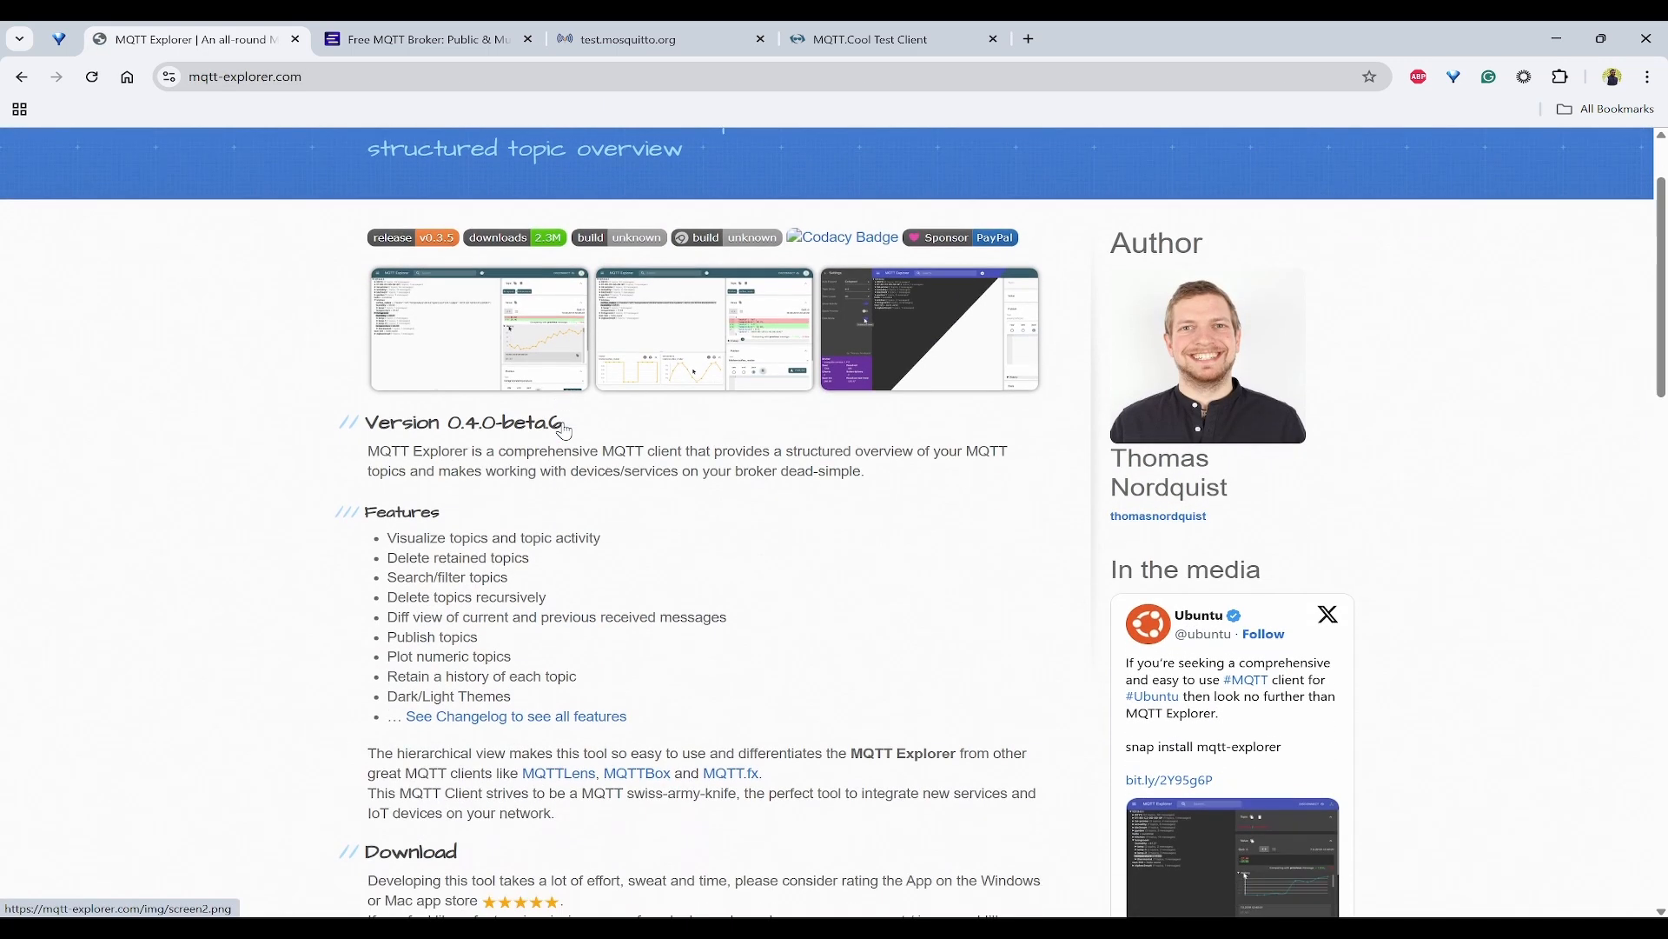
scroll(down, 3)
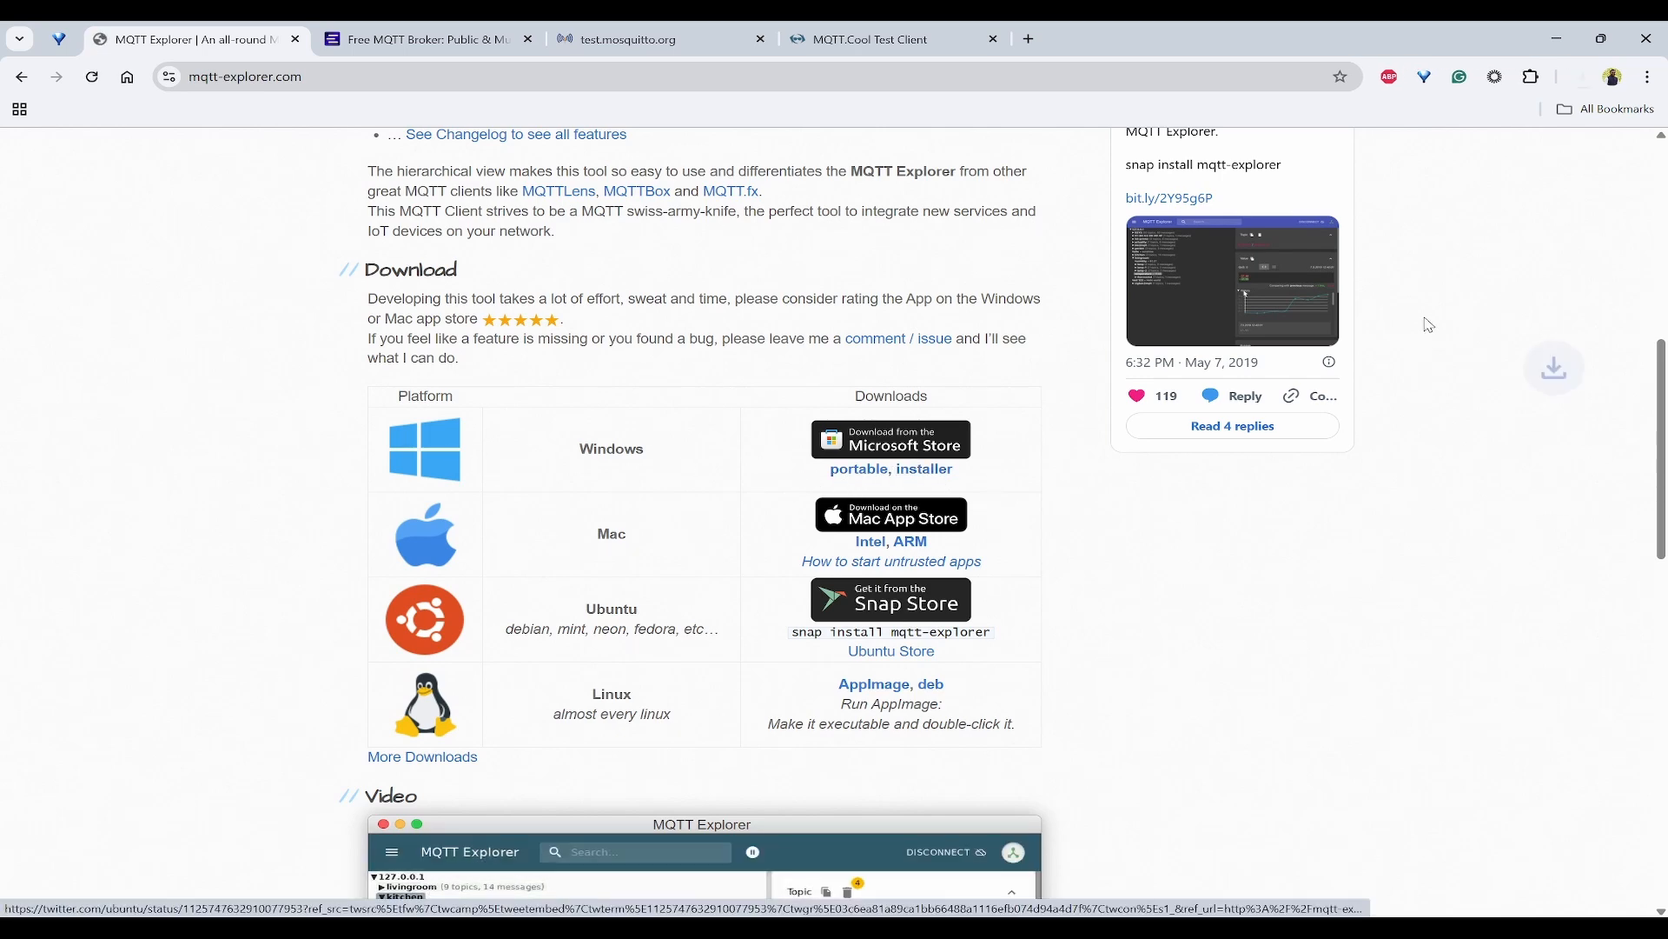
click(1576, 76)
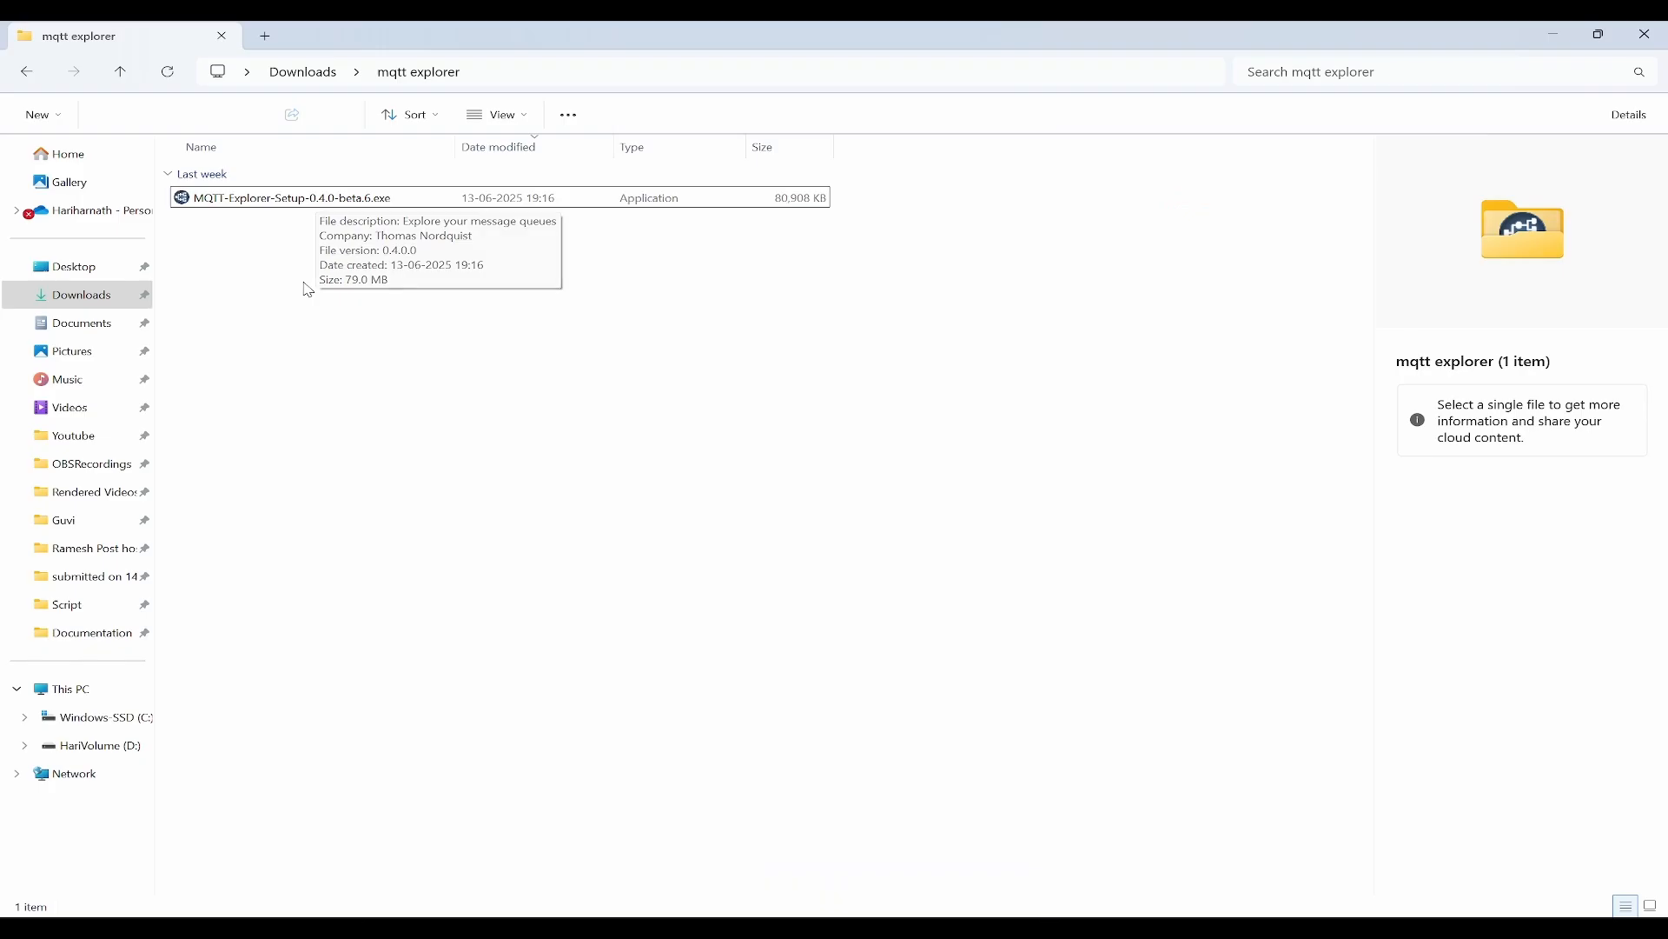
- Run MQTT-Explorer-Setup-0.4.0-beta.6.exe from Downloads > mqtt explorer
double_click(287, 198)
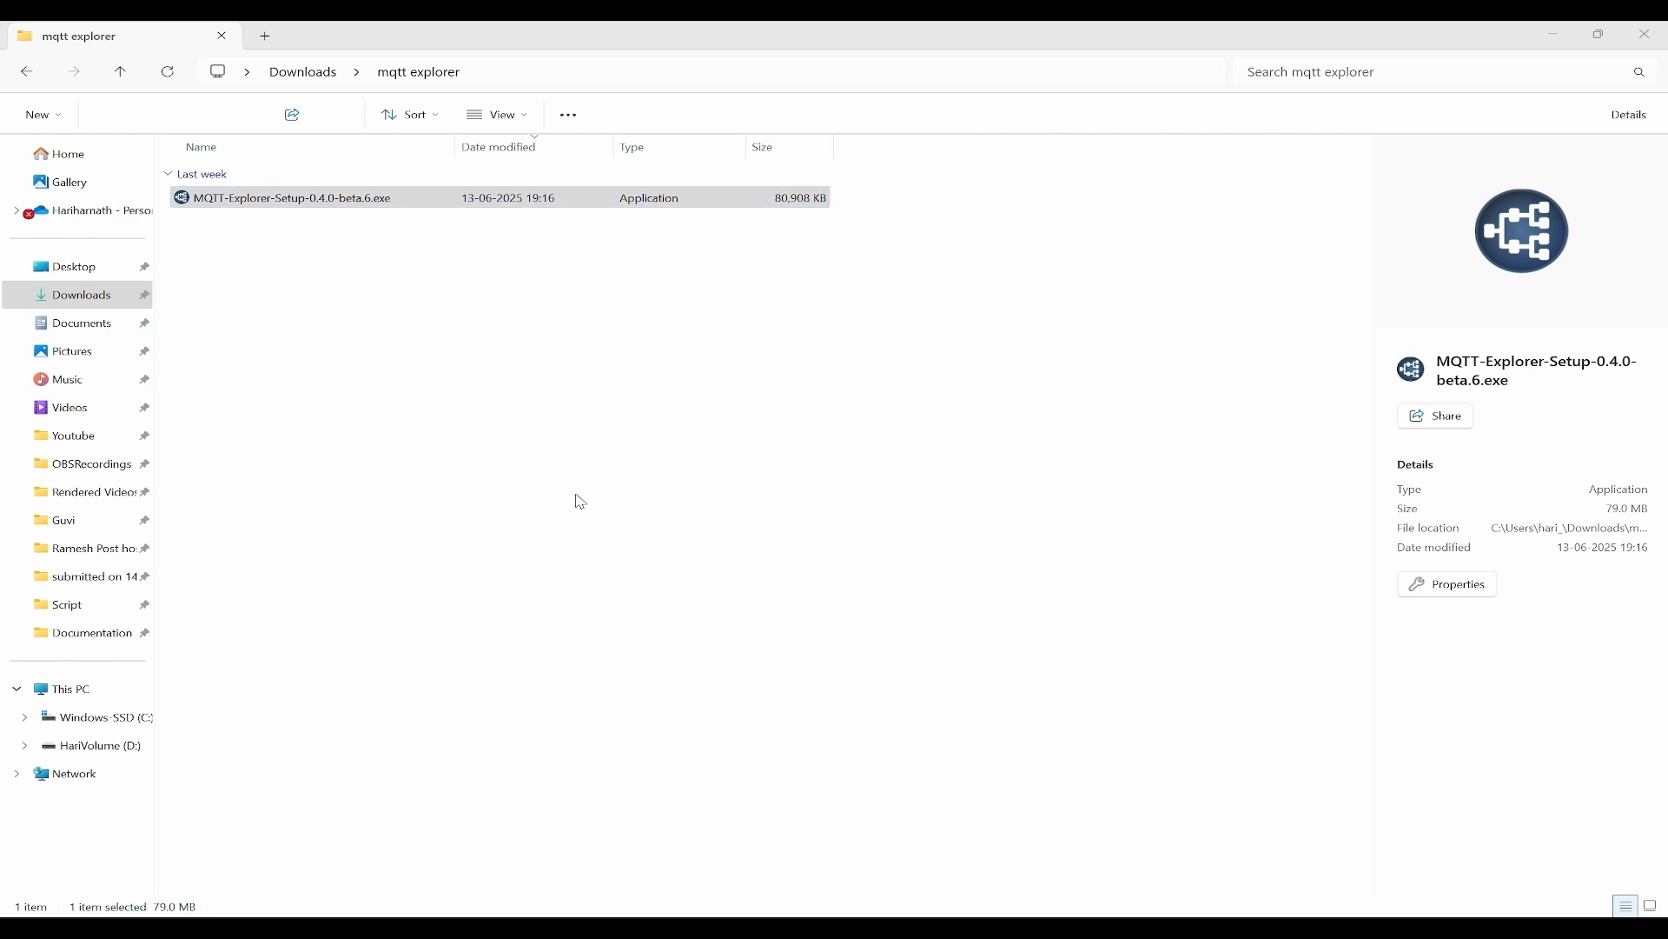
double_click(289, 198)
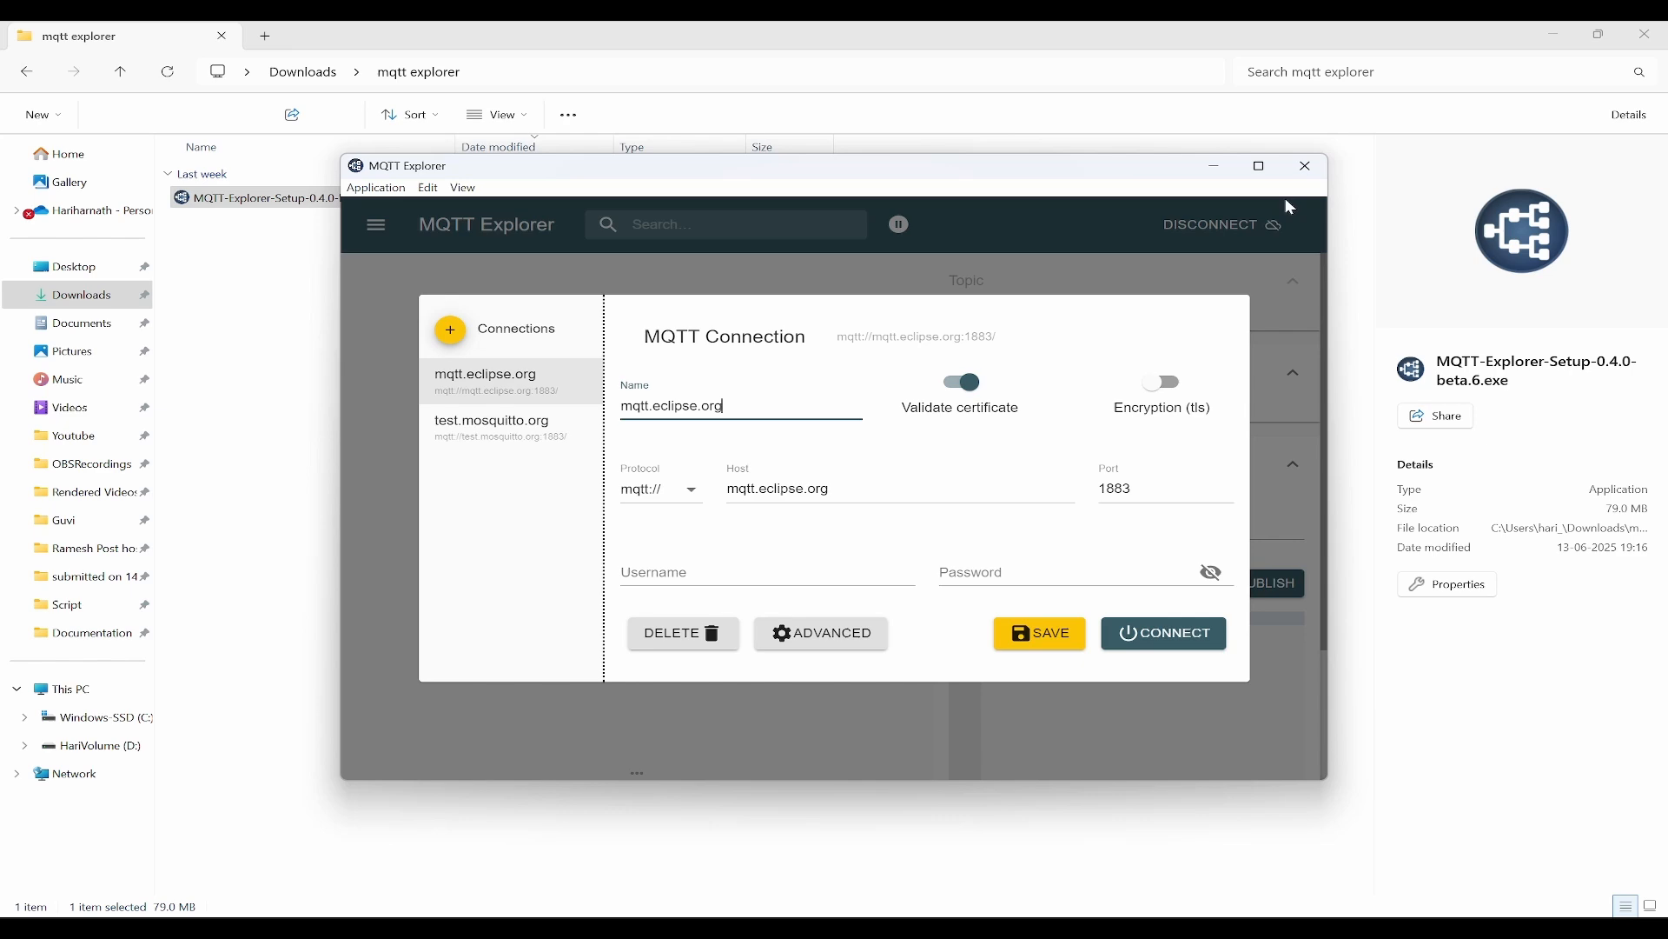
- Delete the failing mqtt.eclipse.org connection and review test.mosquitto.org's Advanced subscriptions
click(1259, 165)
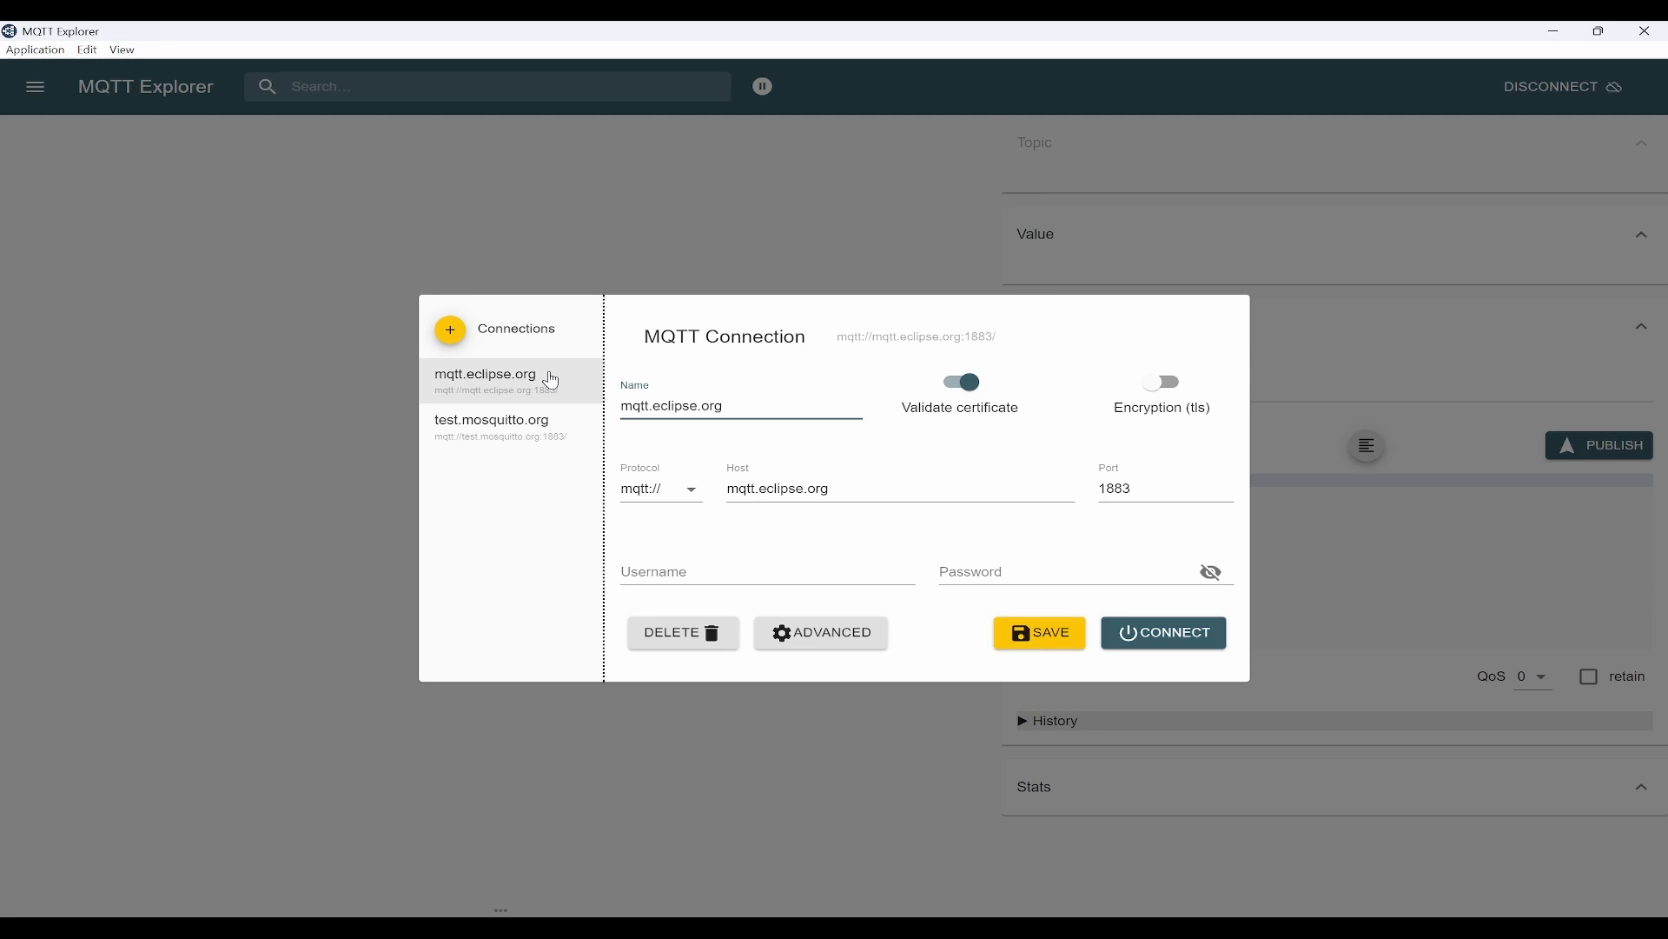
click(1164, 633)
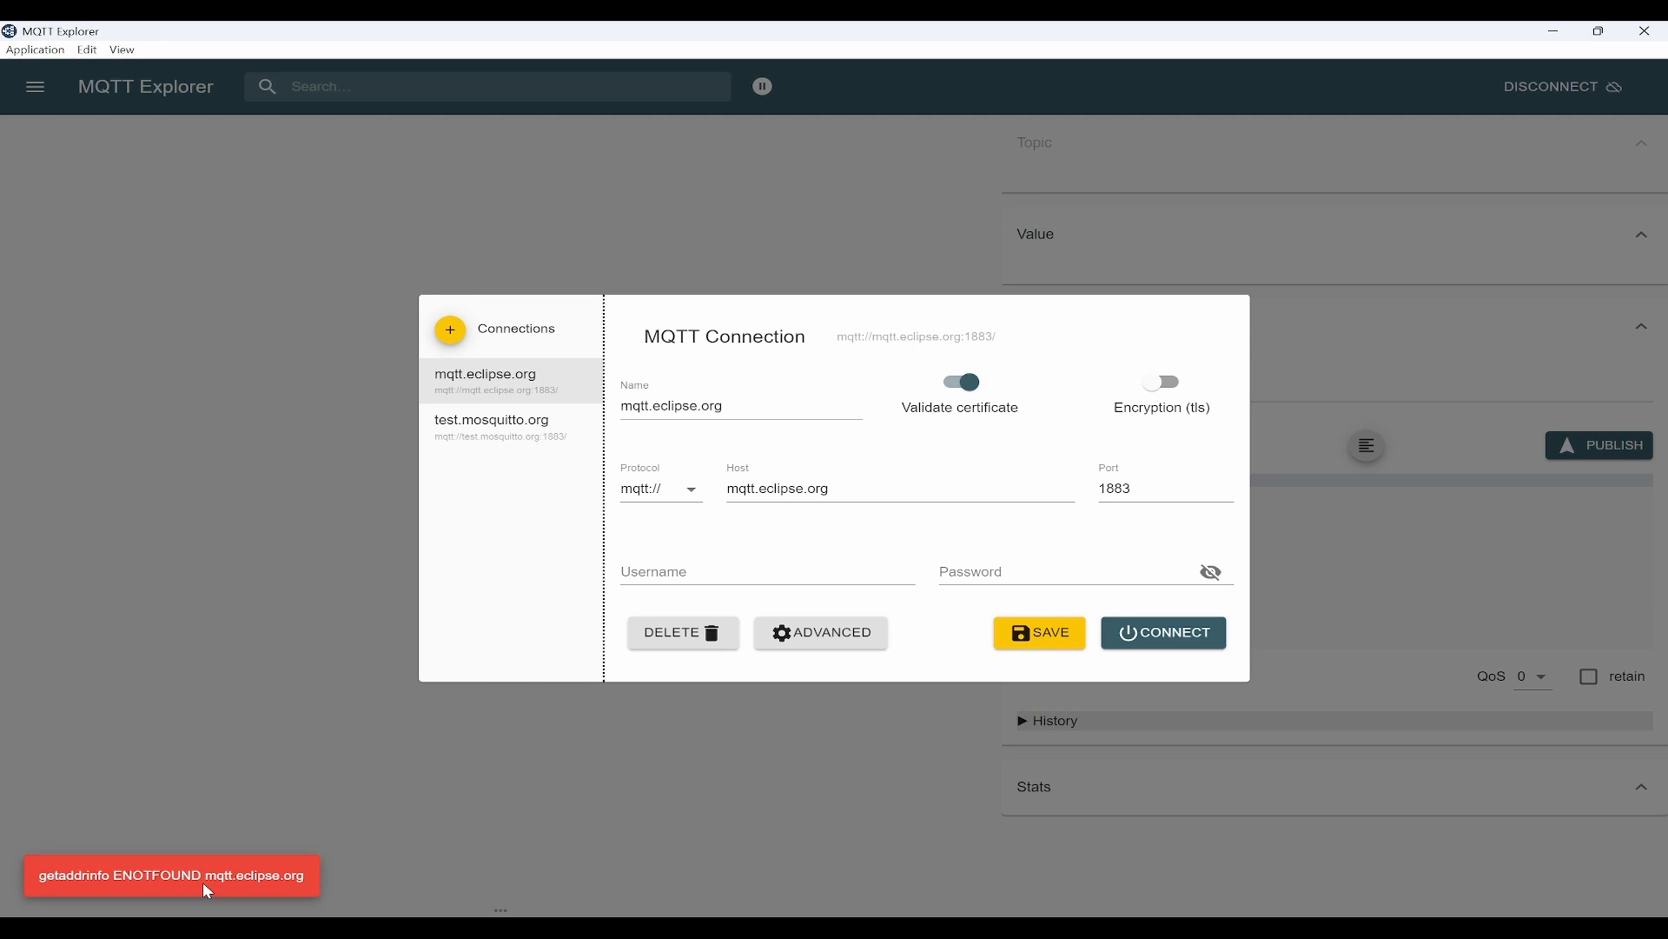
mouse_move(684, 642)
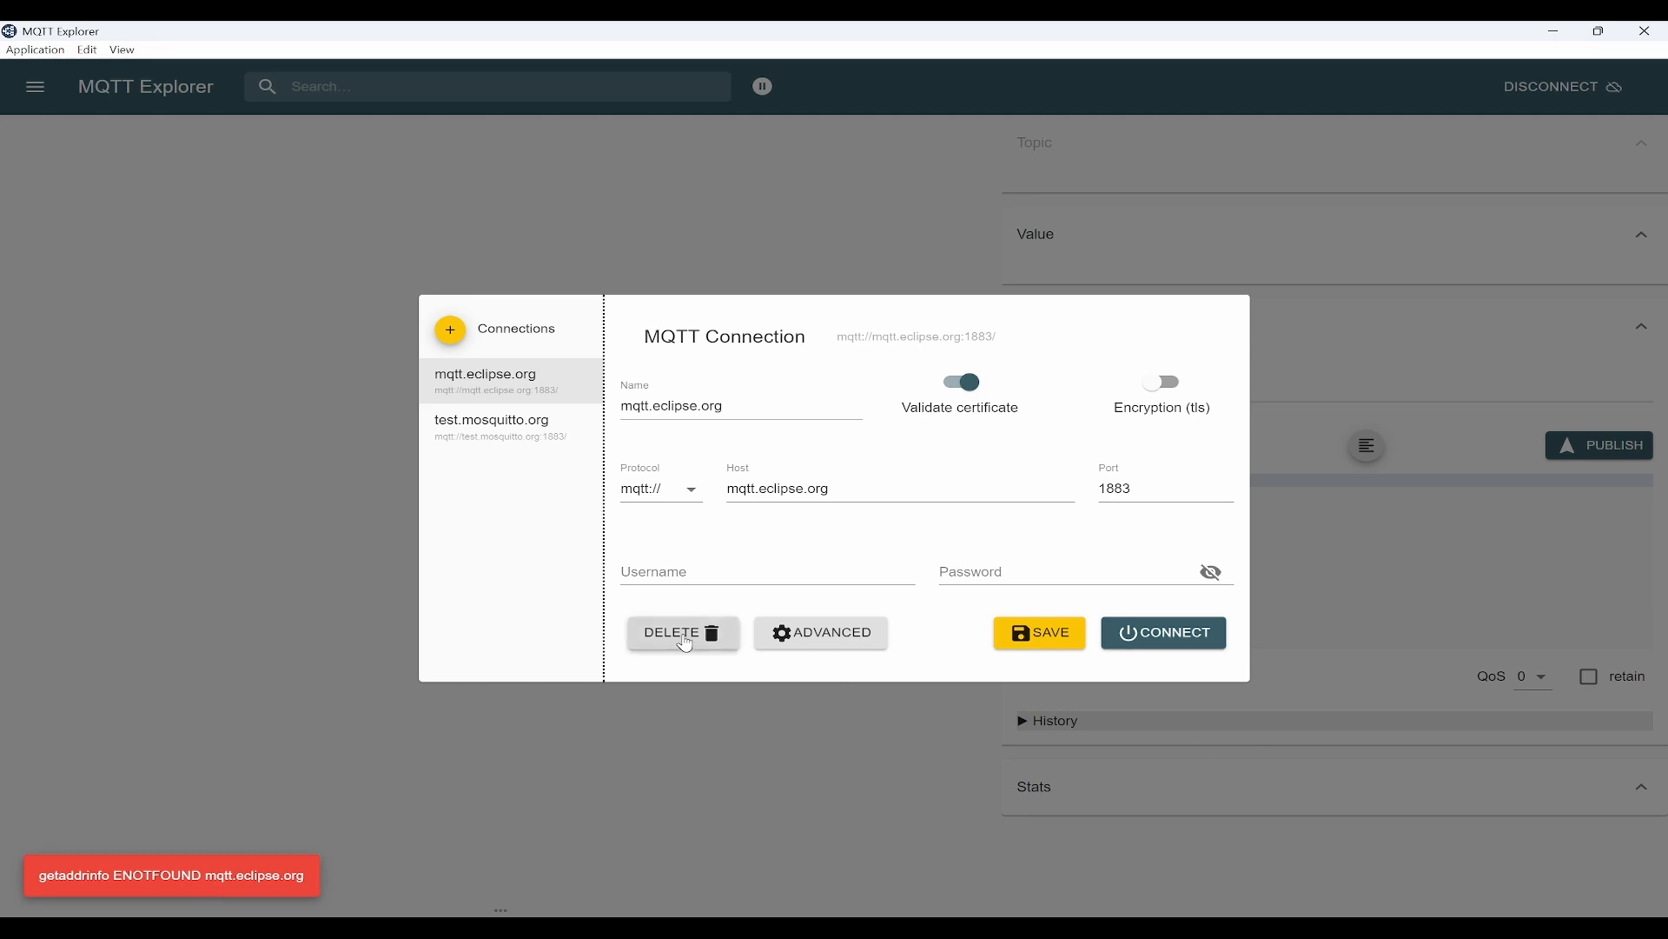
click(682, 633)
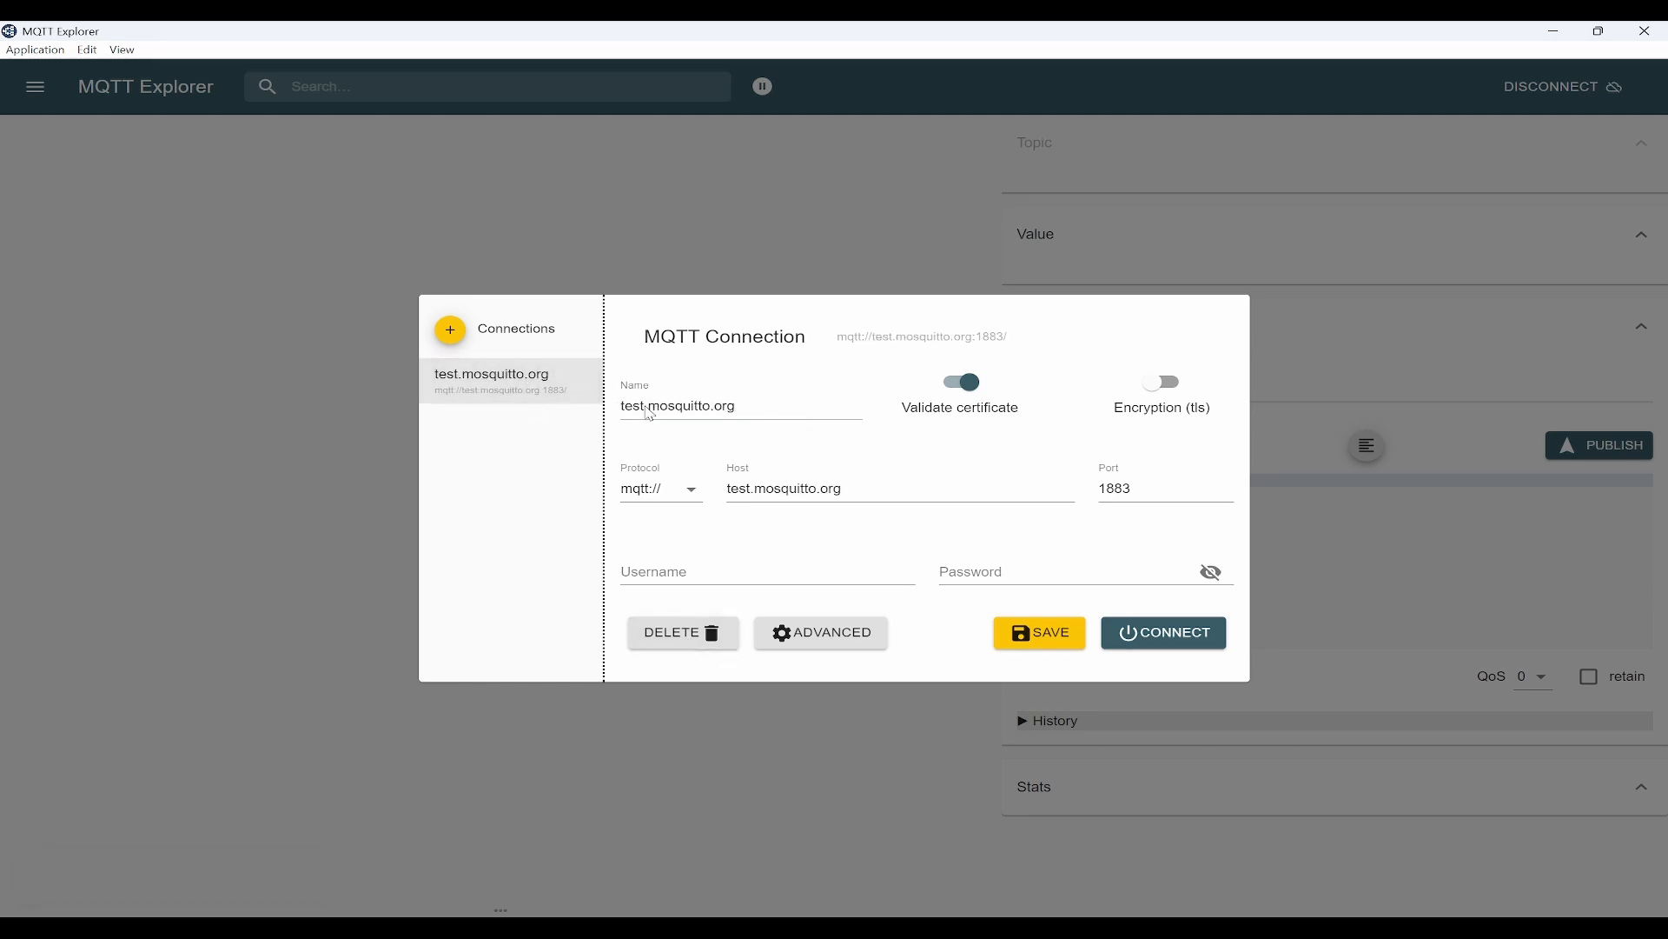
mouse_move(853, 669)
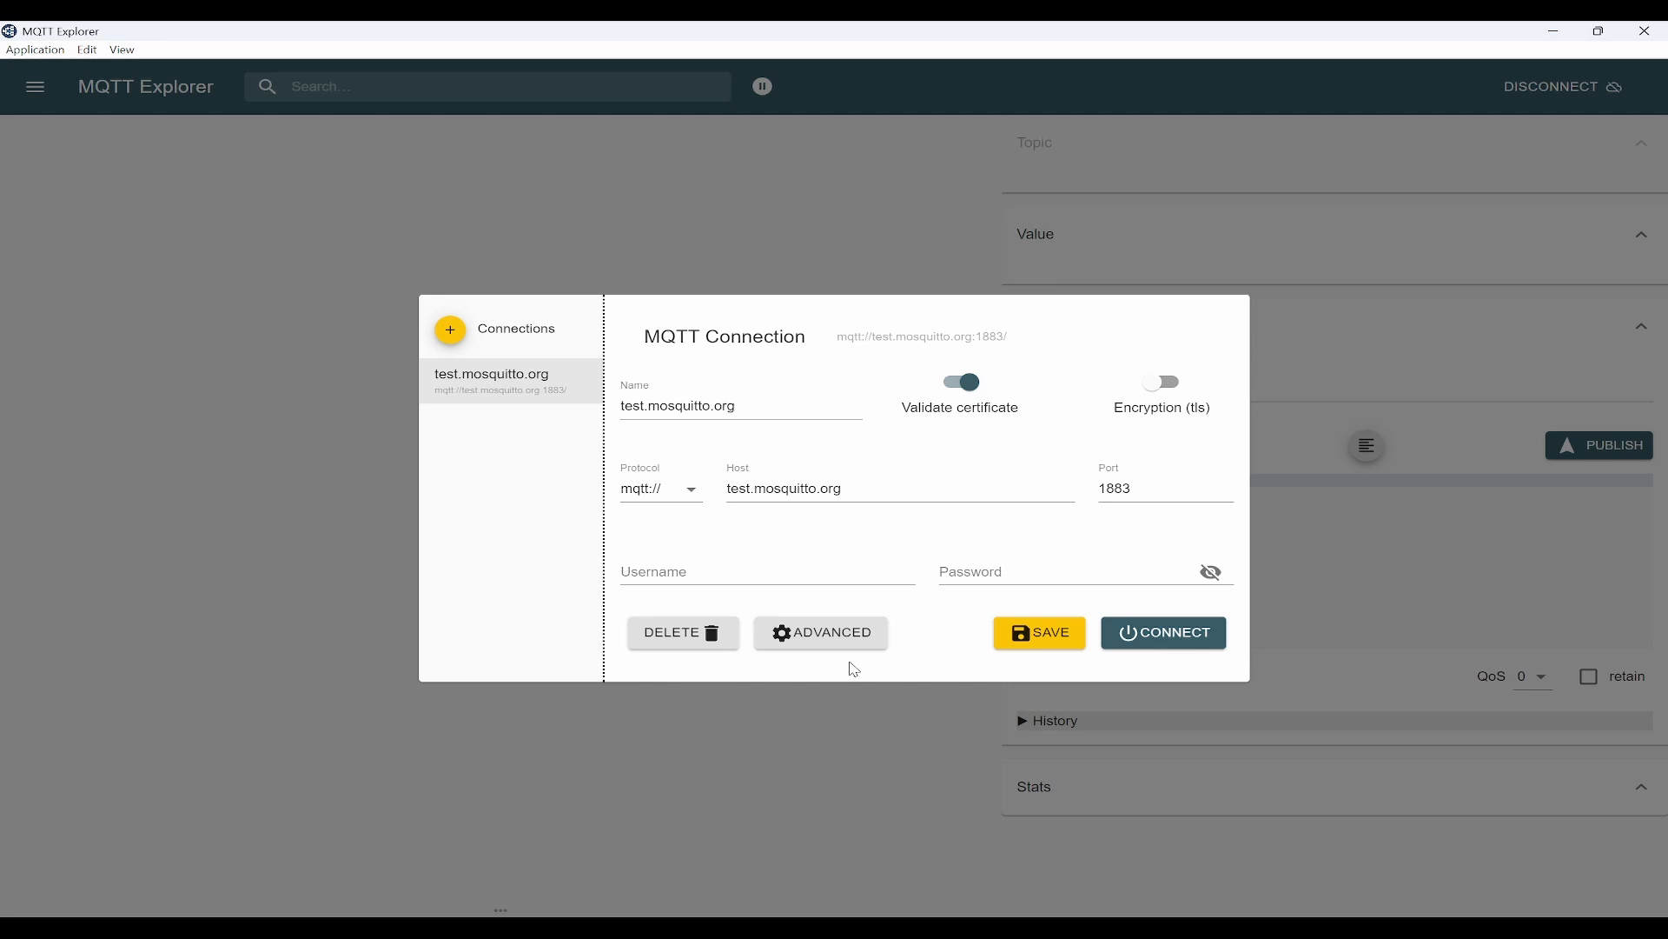
click(821, 633)
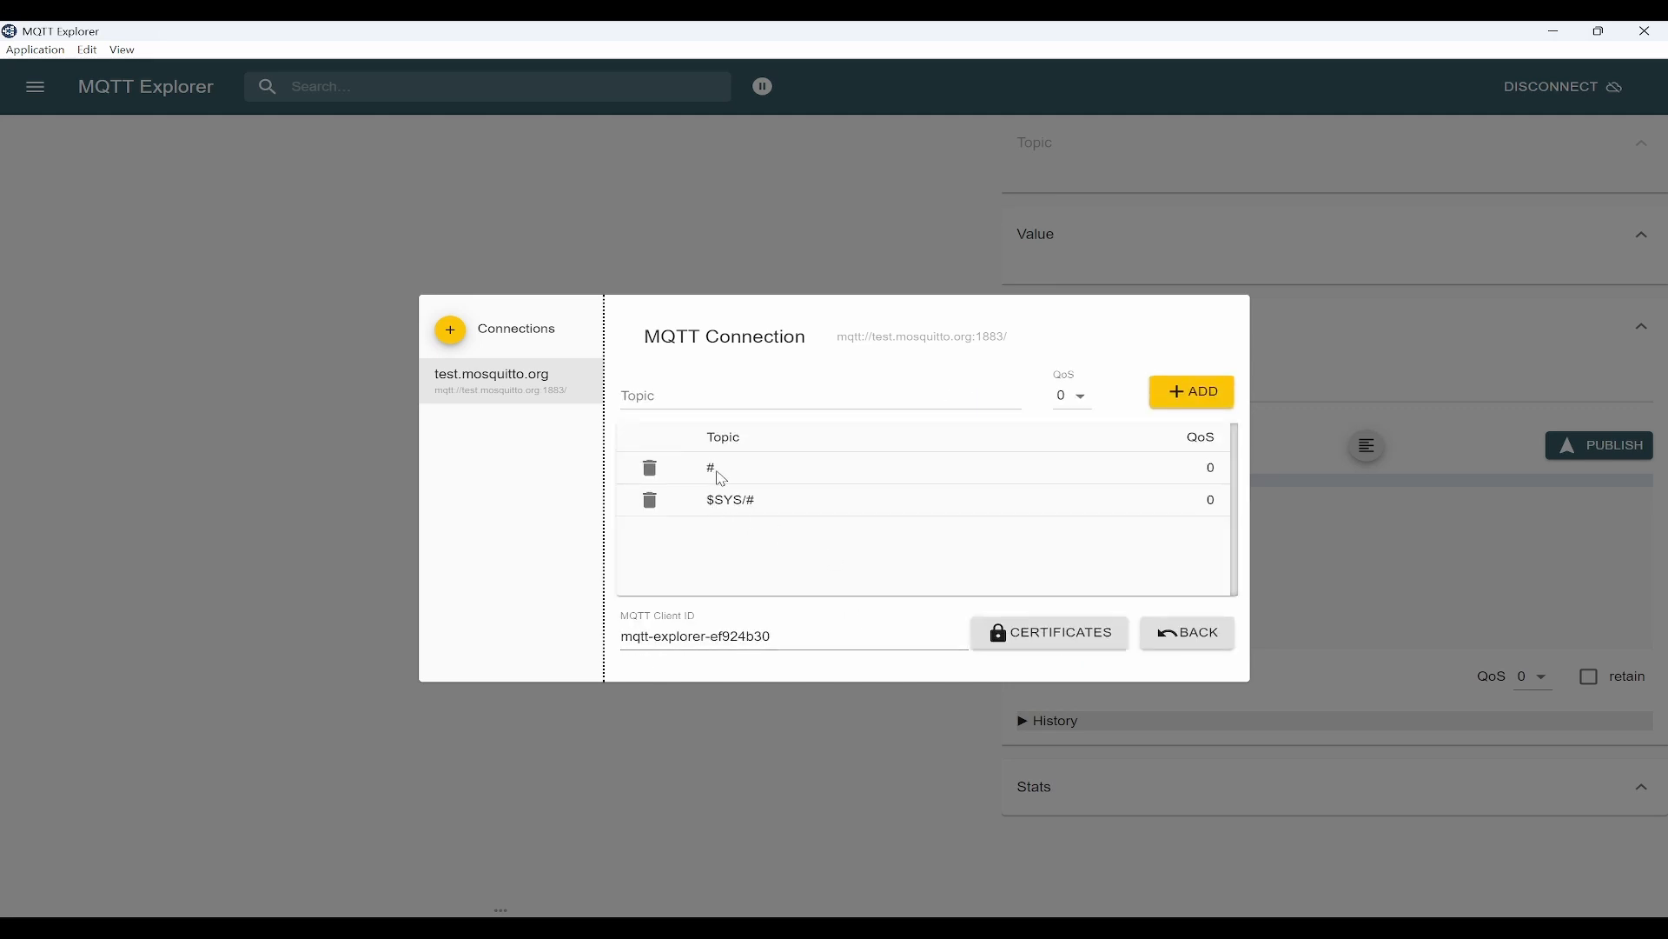
mouse_move(724, 510)
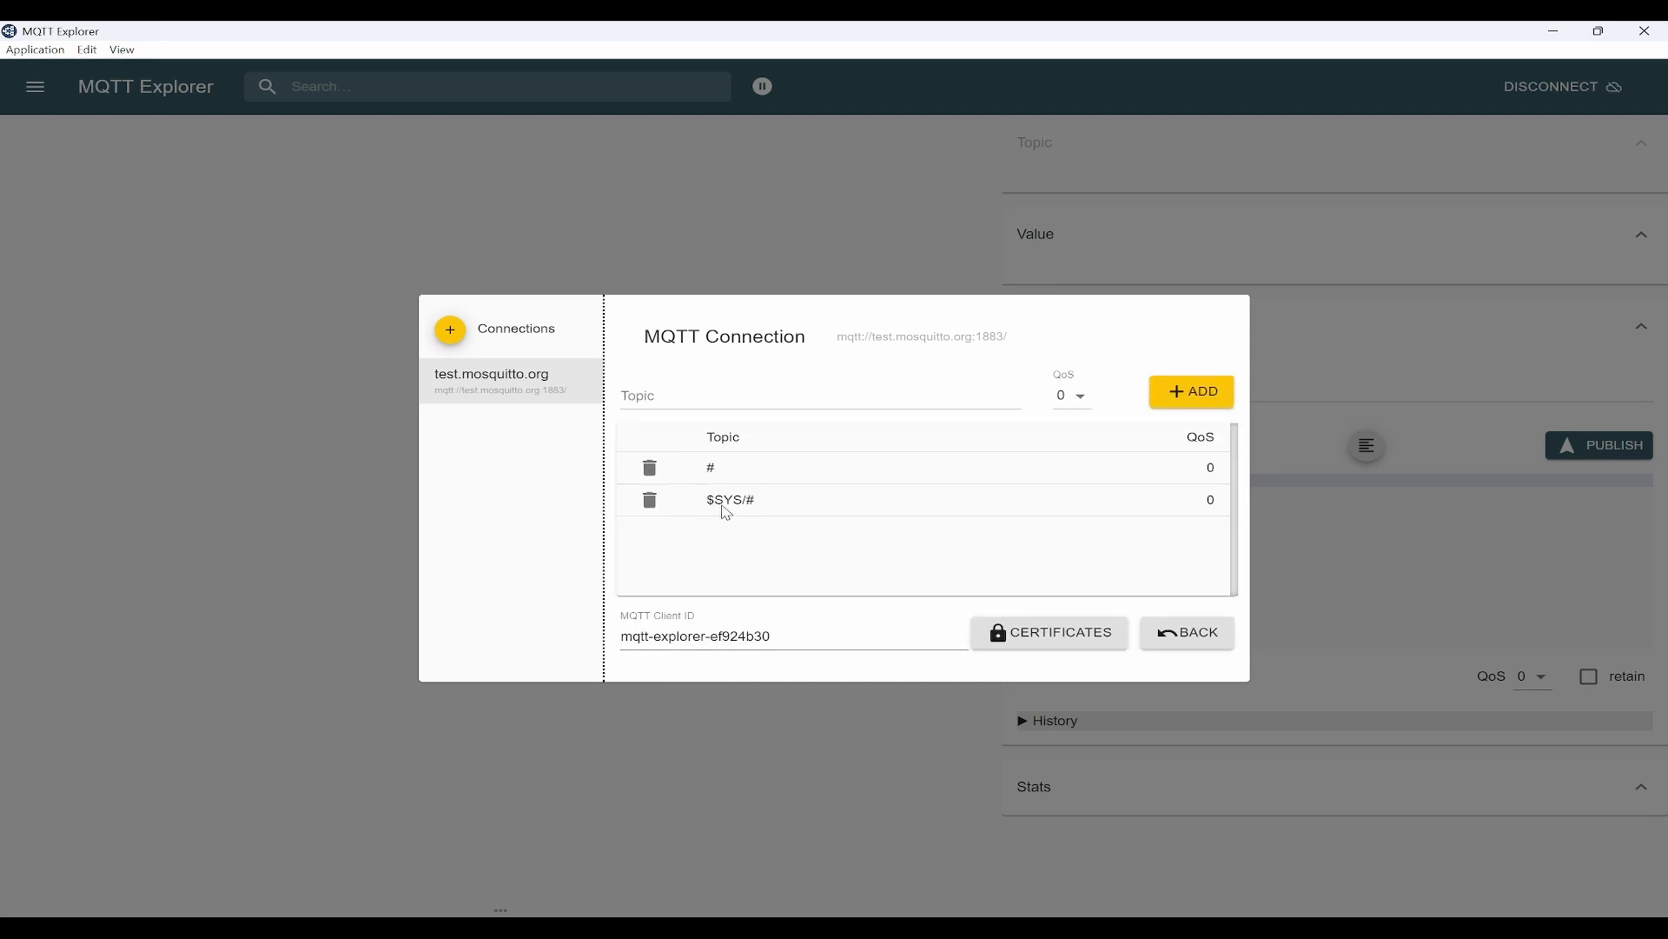
mouse_move(867, 563)
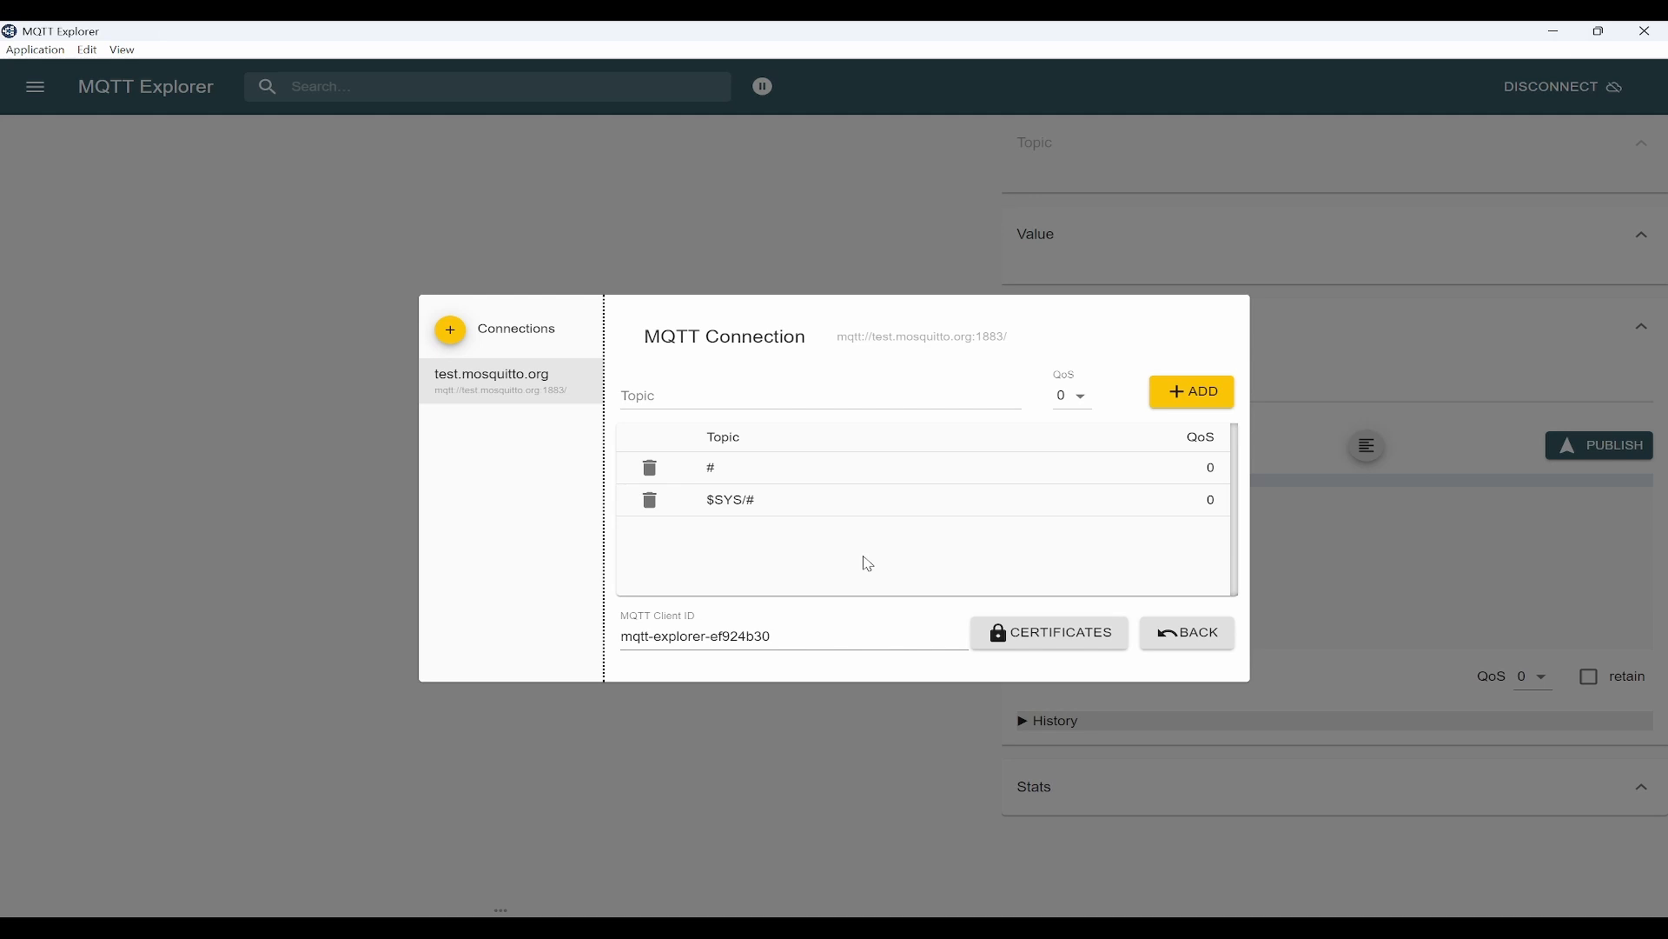
mouse_move(1279, 657)
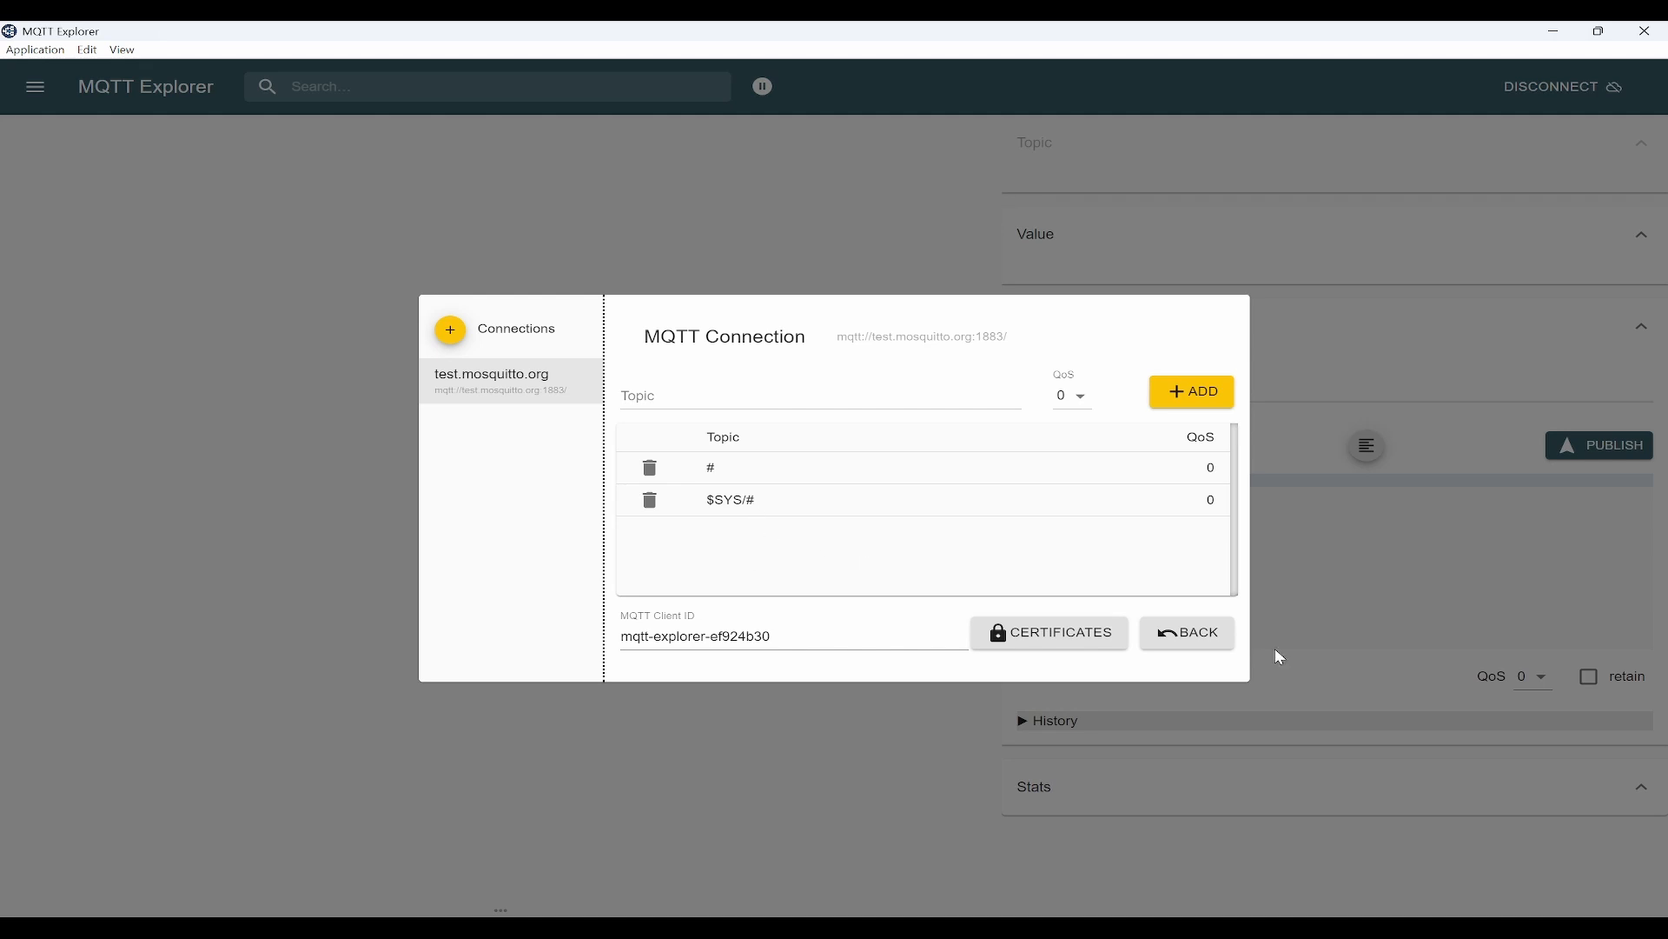
click(1187, 631)
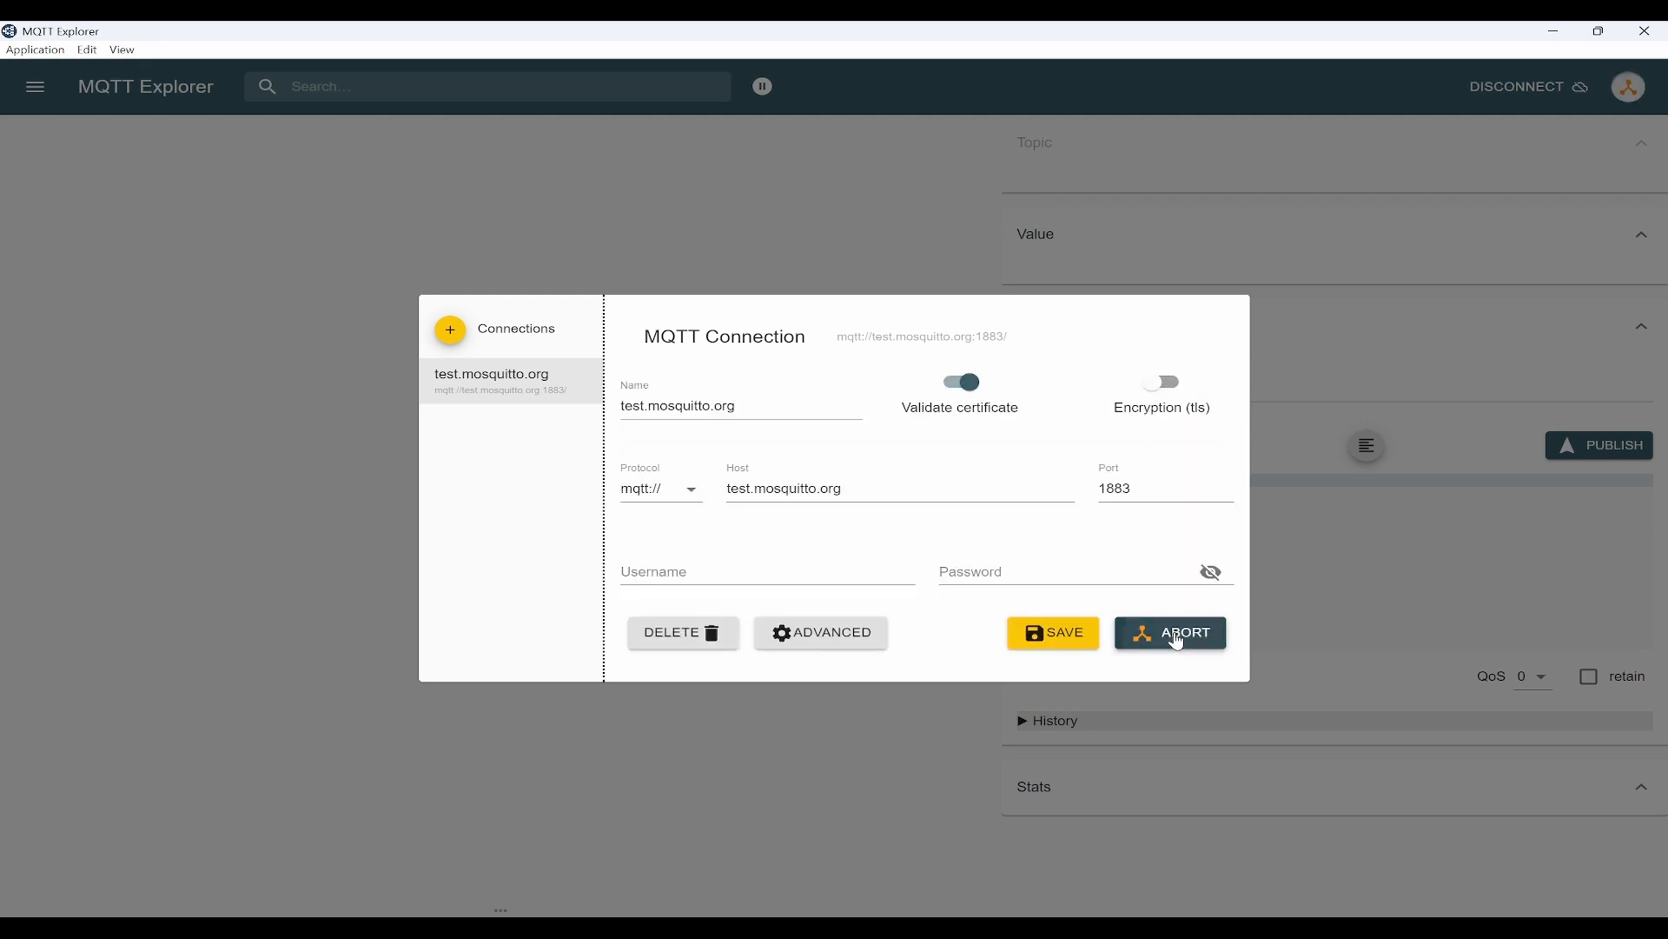
click(1169, 632)
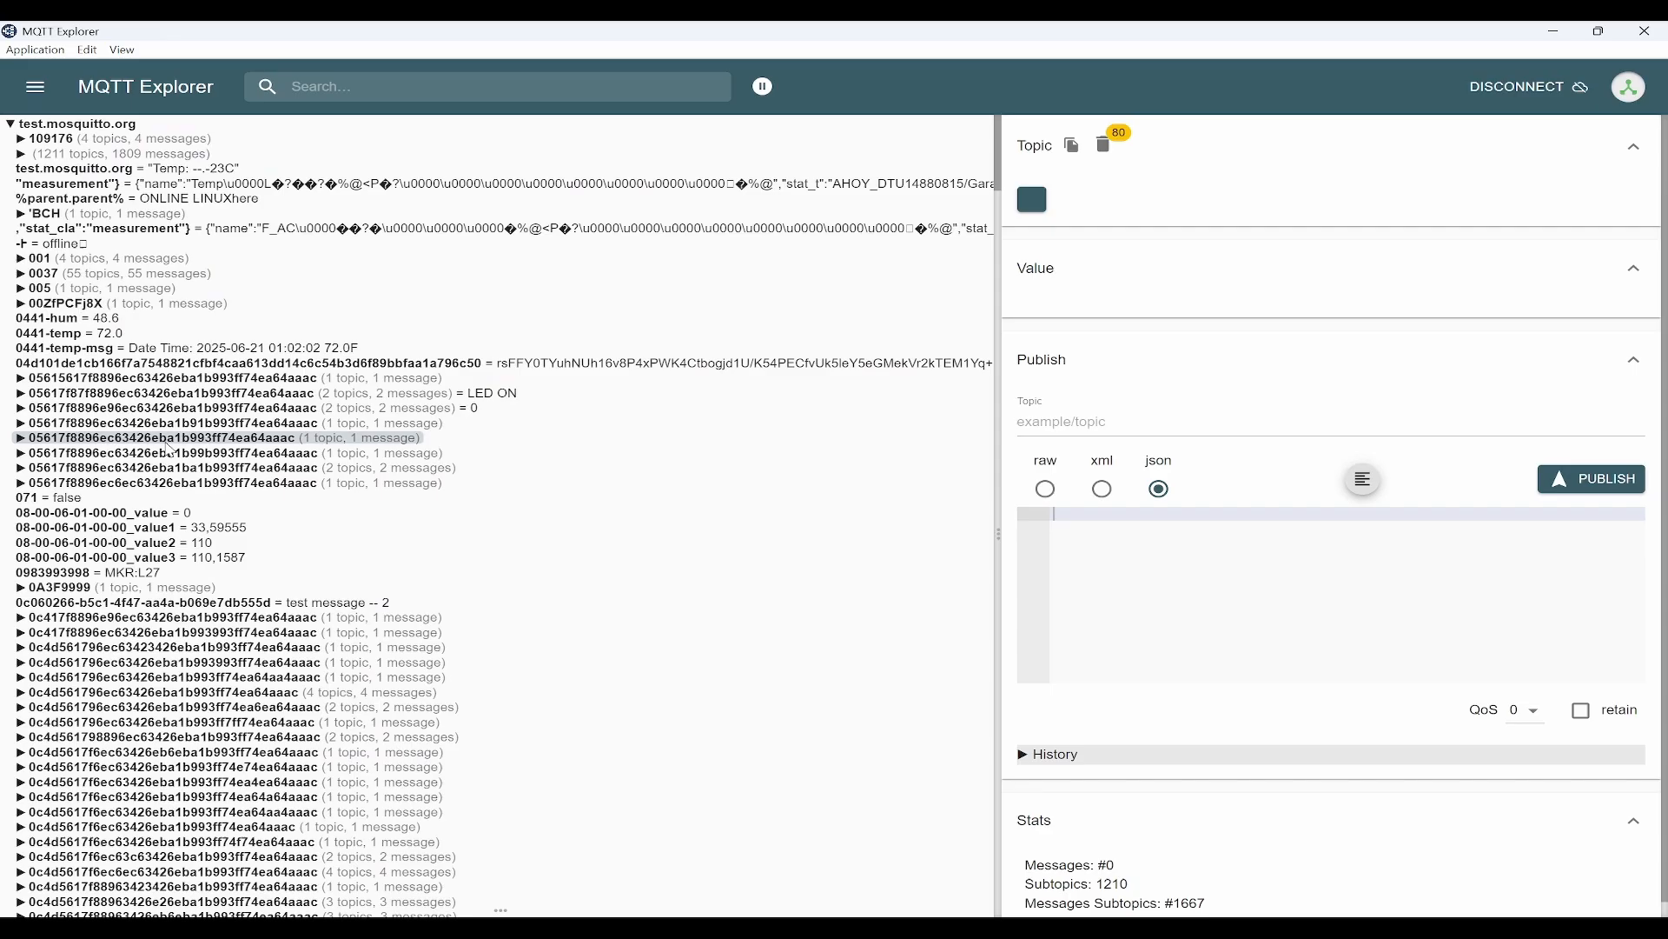
scroll(down, 3)
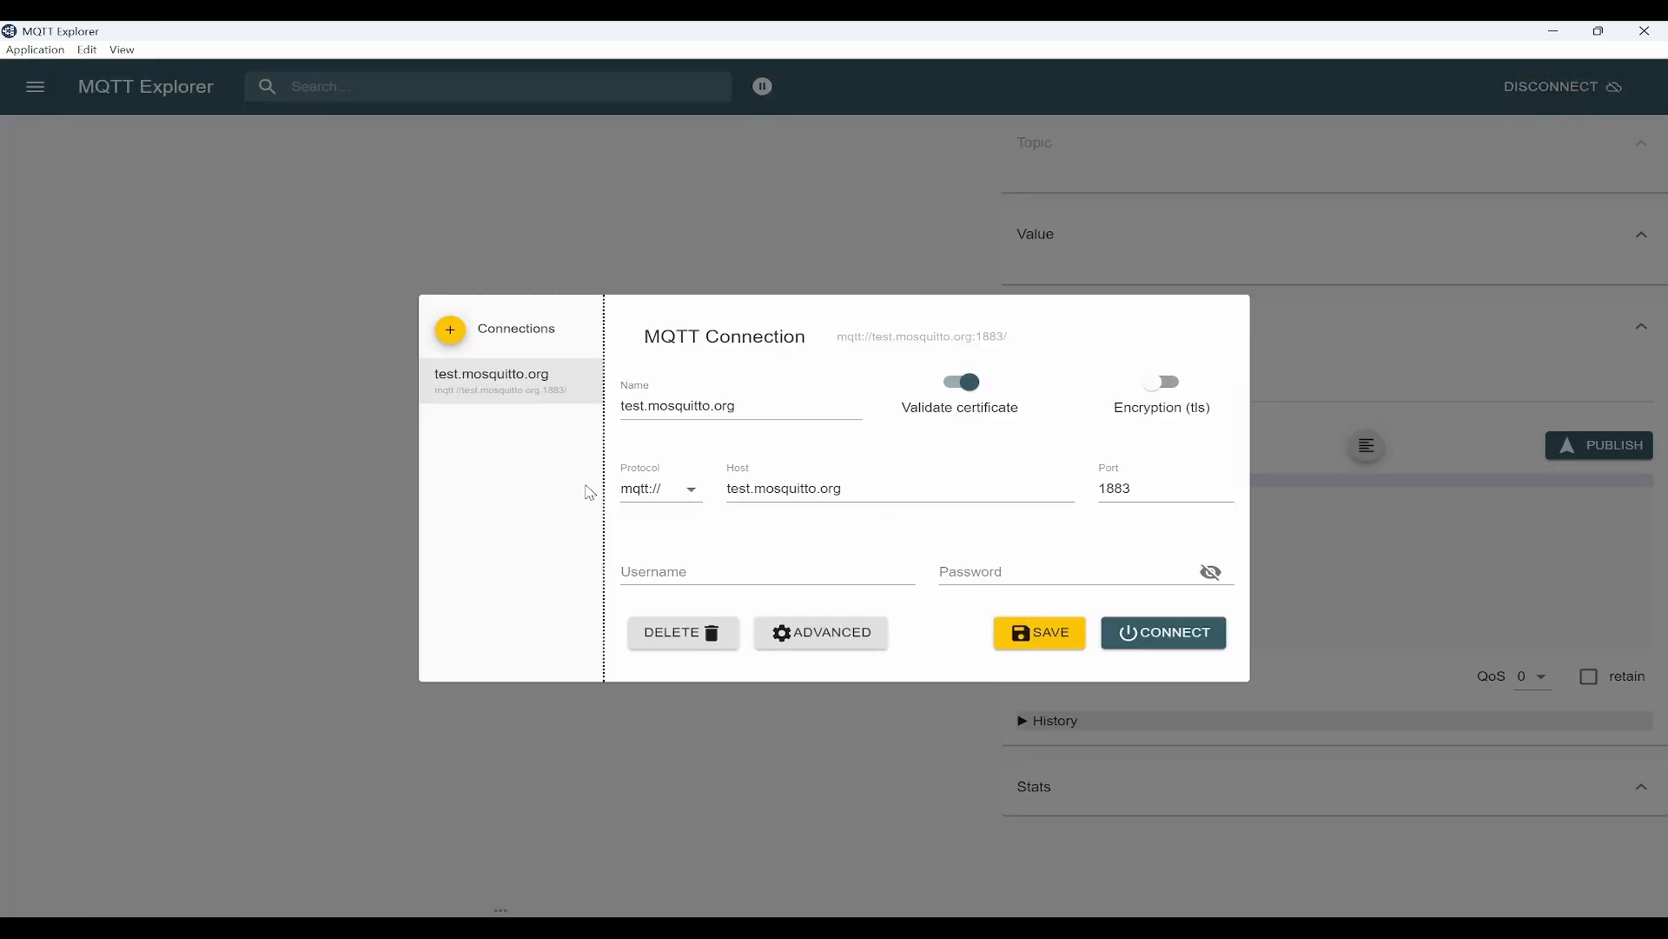
mouse_move(504, 388)
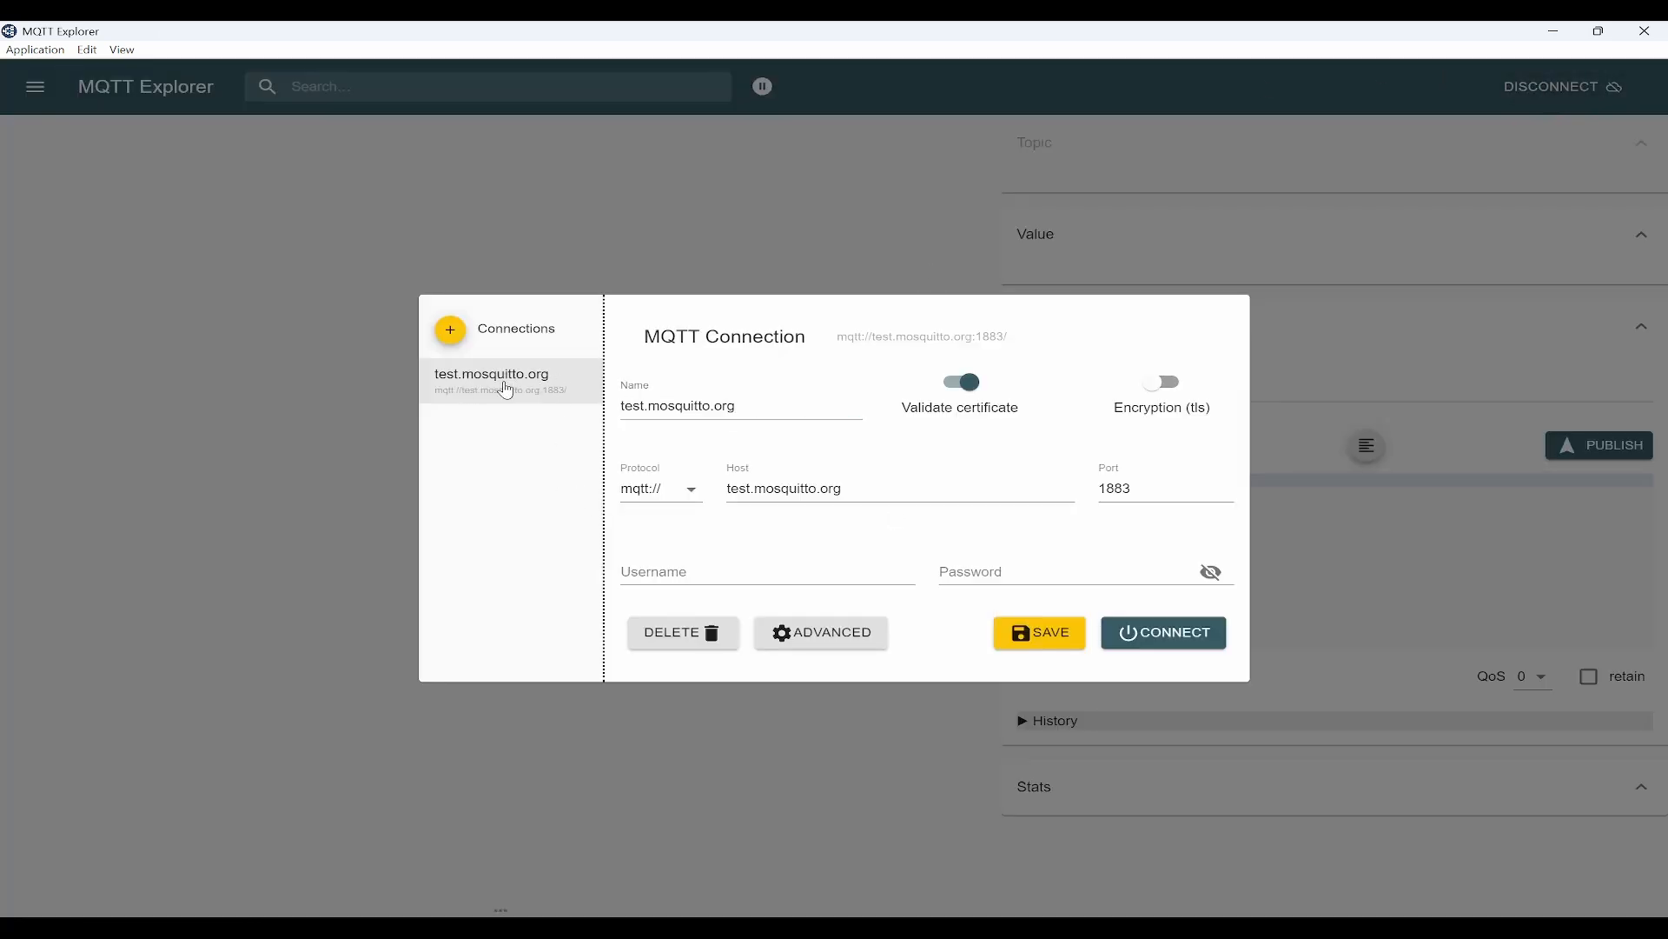
mouse_move(616, 459)
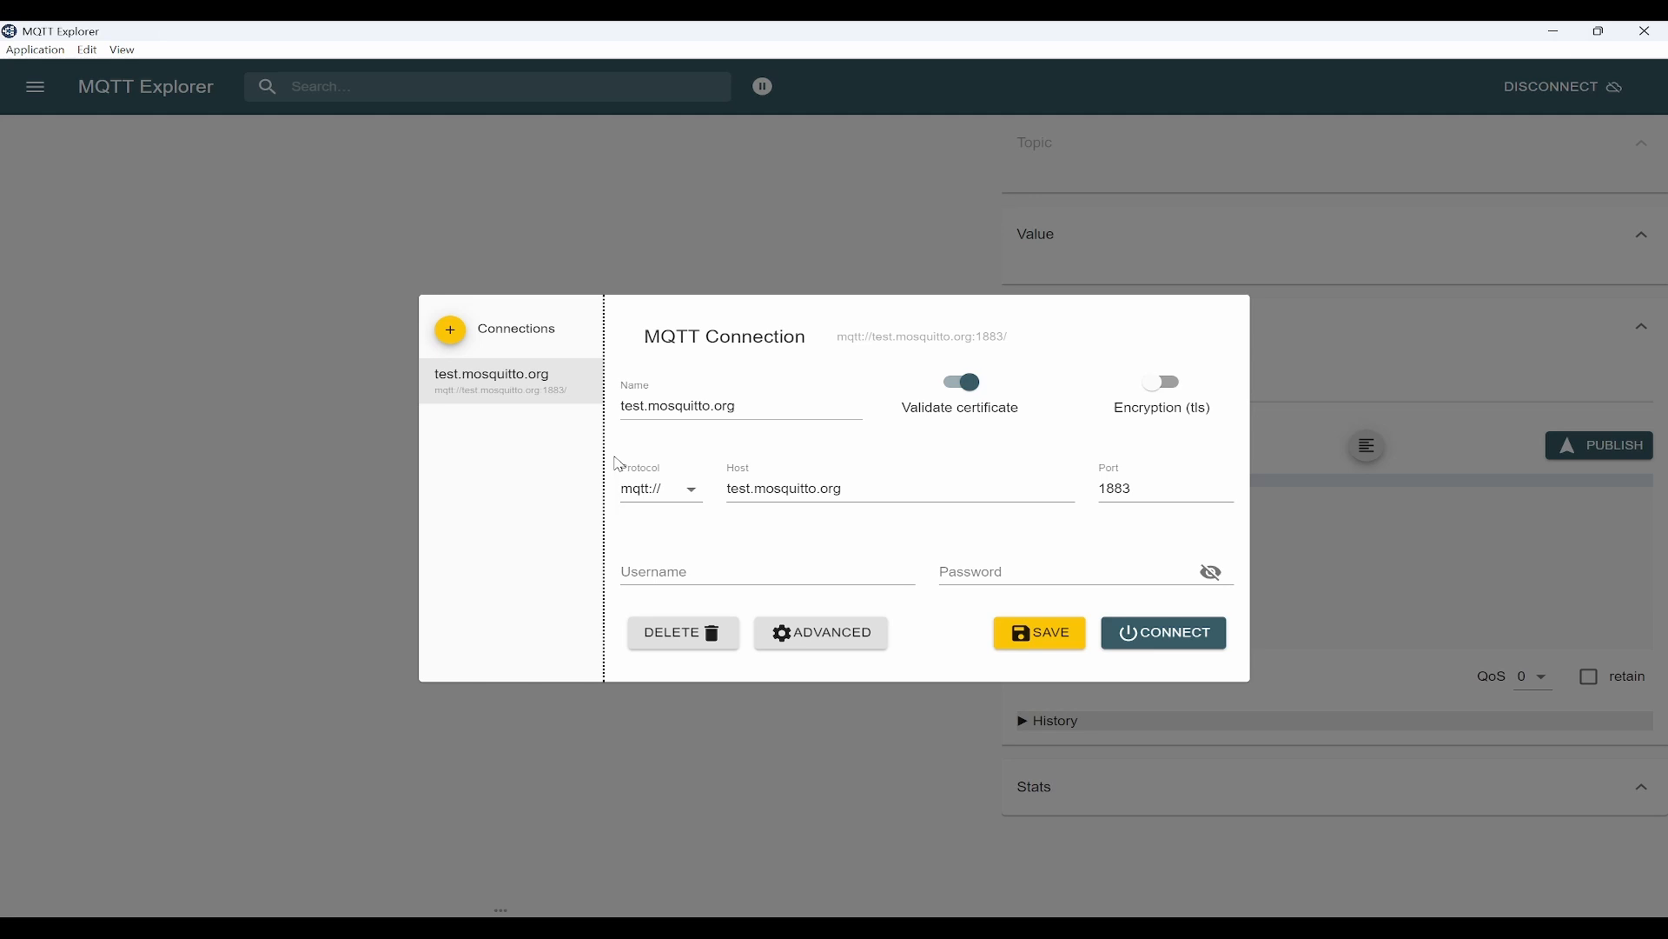
mouse_move(413, 243)
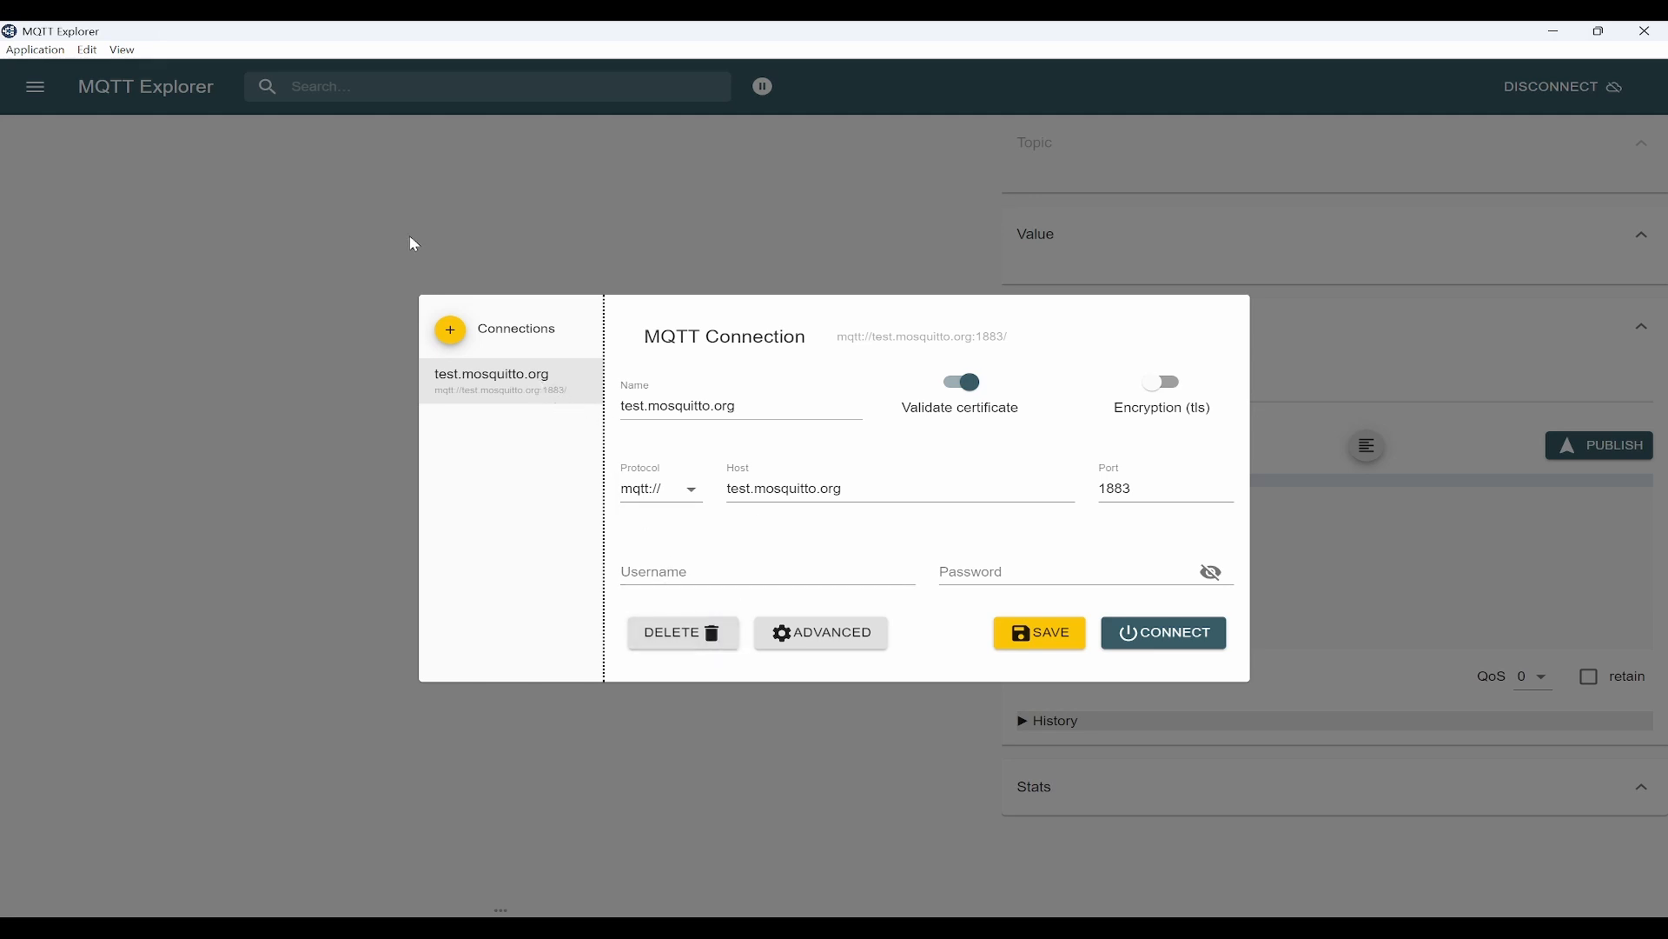
- Create a 'new connection' entry with an empty host and port 1883
click(450, 329)
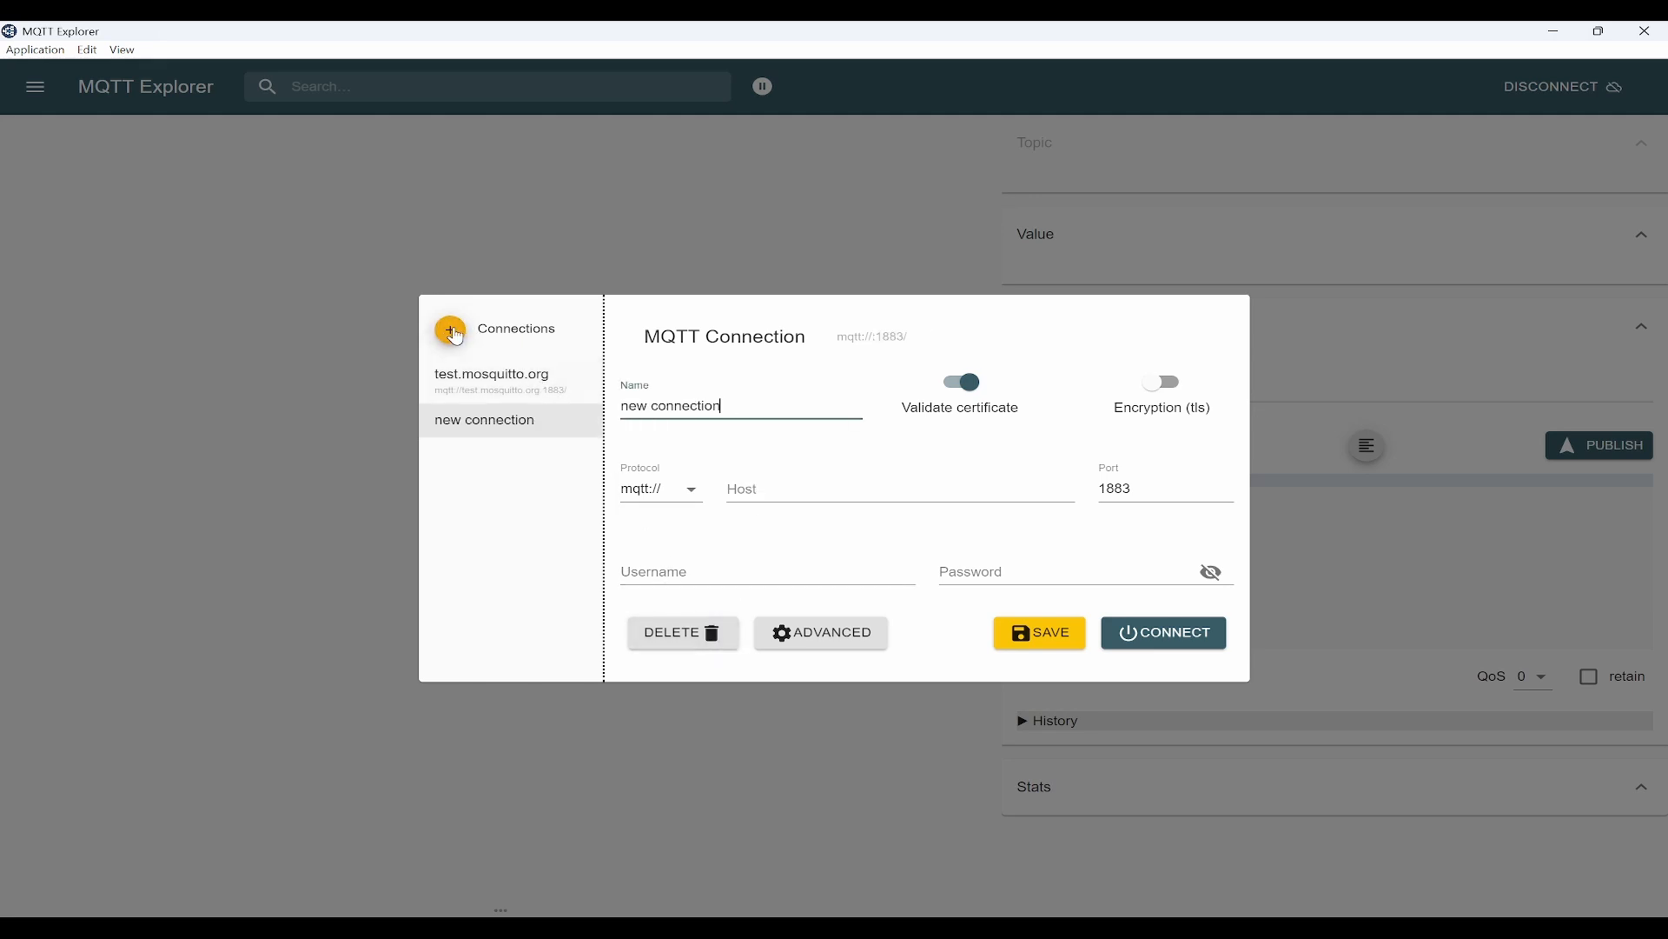
mouse_move(451, 330)
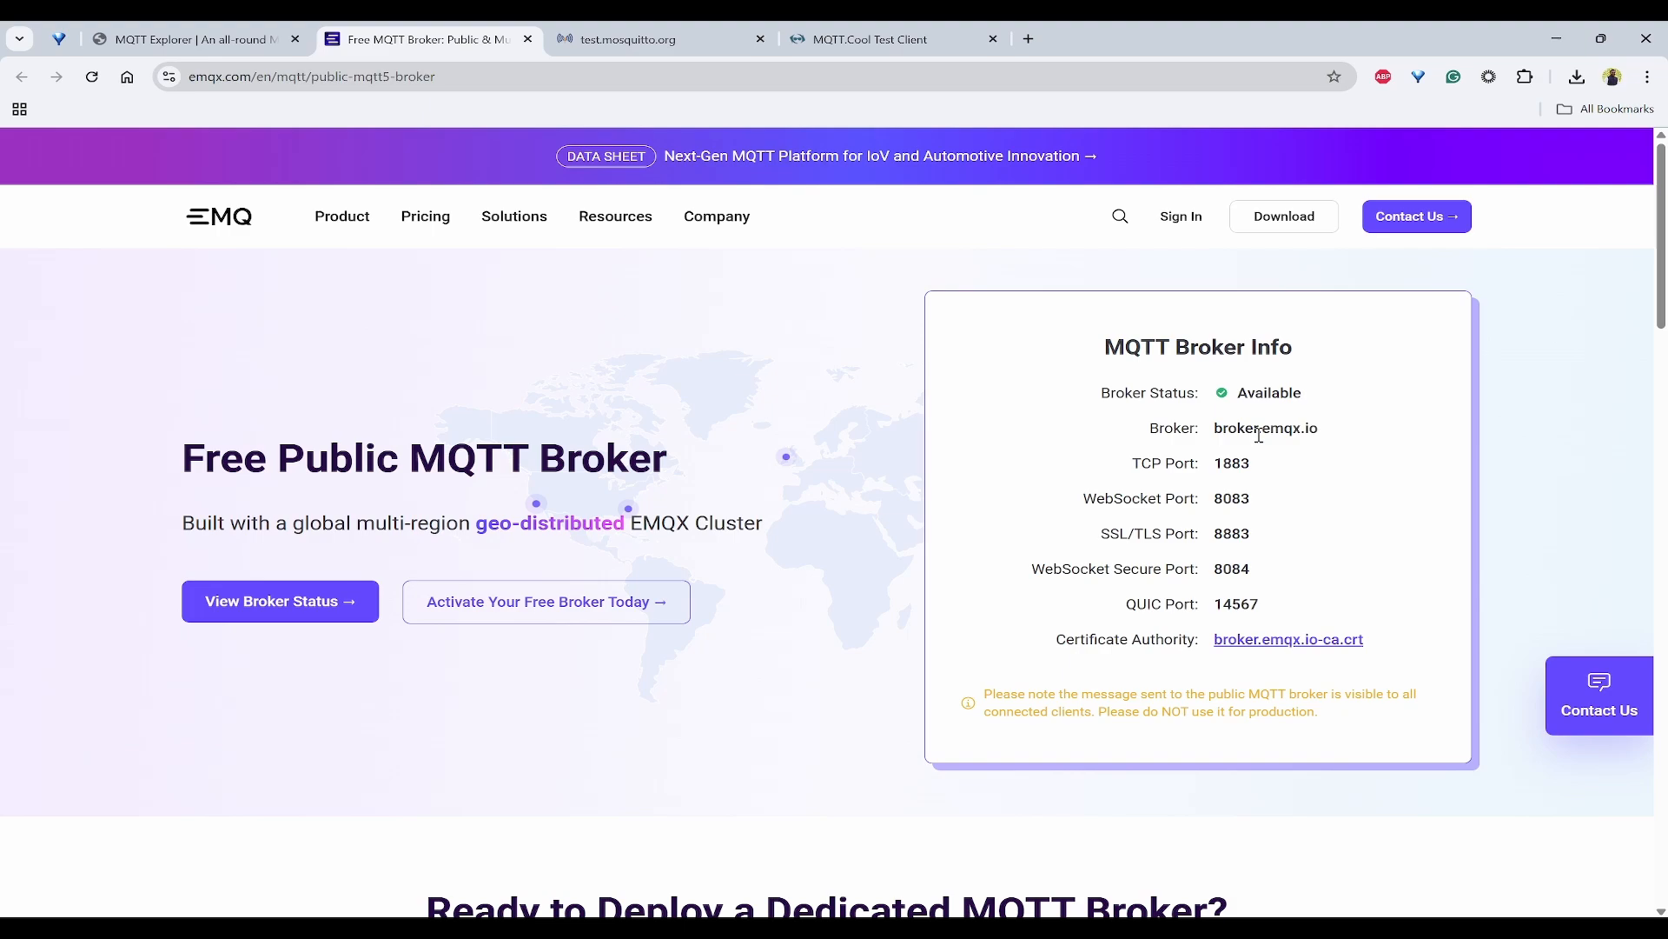
- Select the broker.emqx.io host name on EMQX's public broker page
double_click(1265, 428)
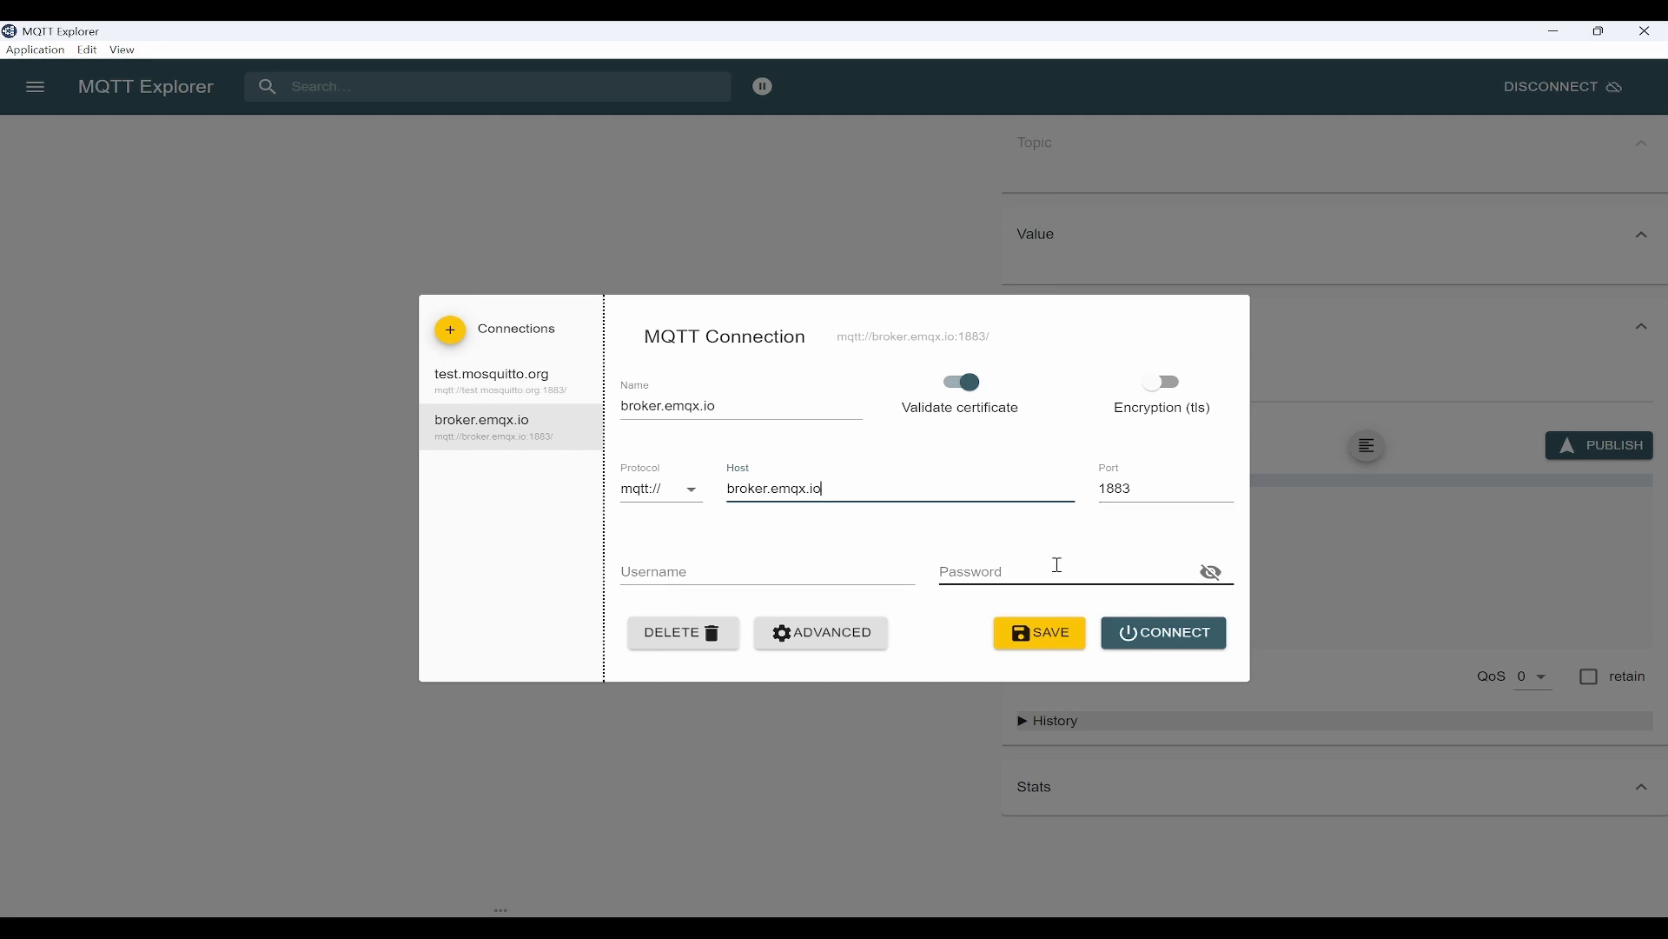
- Replace the # and $SYS/# subscriptions with iotfrontier/building1/floor1/data, then connect to broker.emqx.io
click(820, 632)
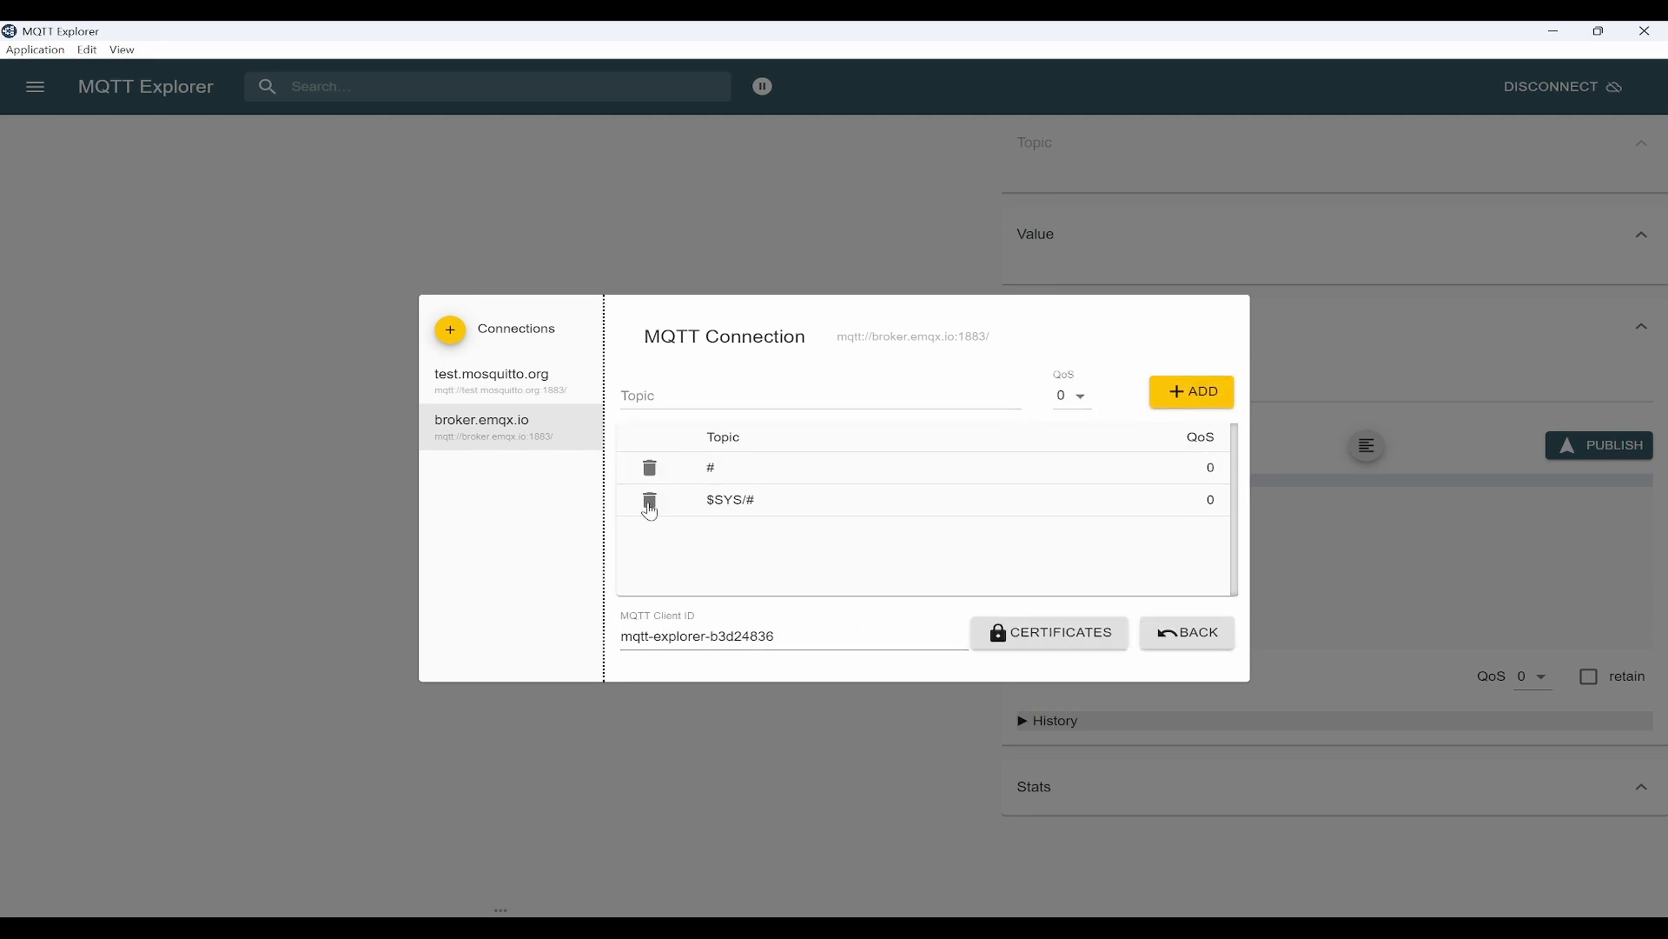
click(649, 501)
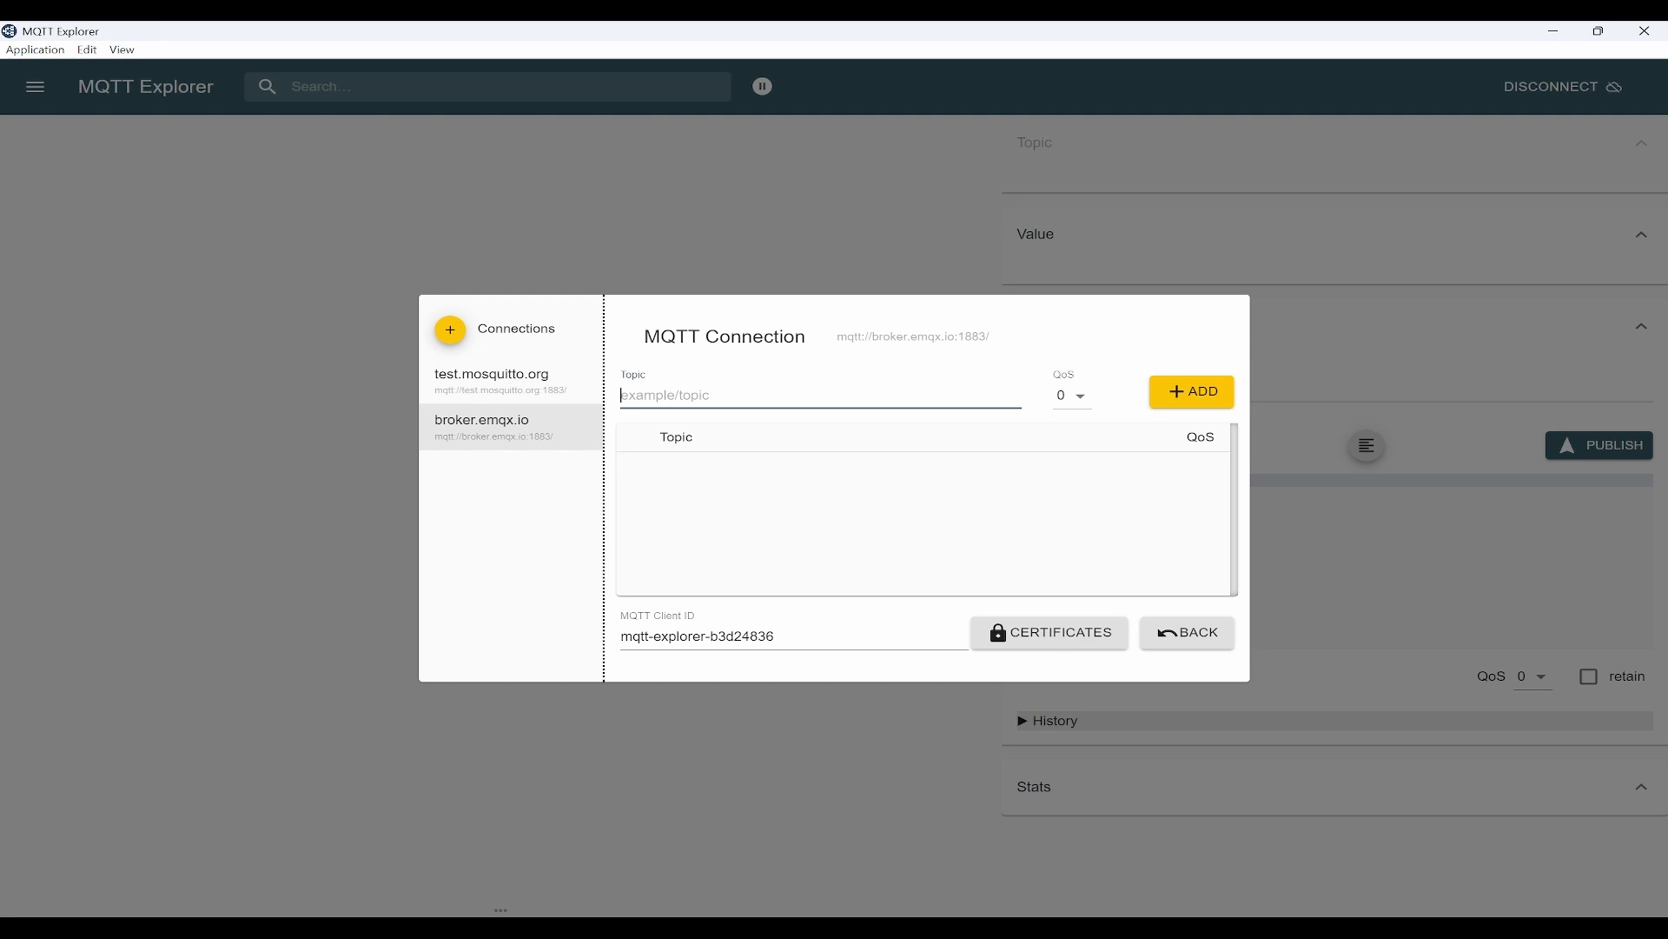
text(iotfrontier/building1/floor1/data)
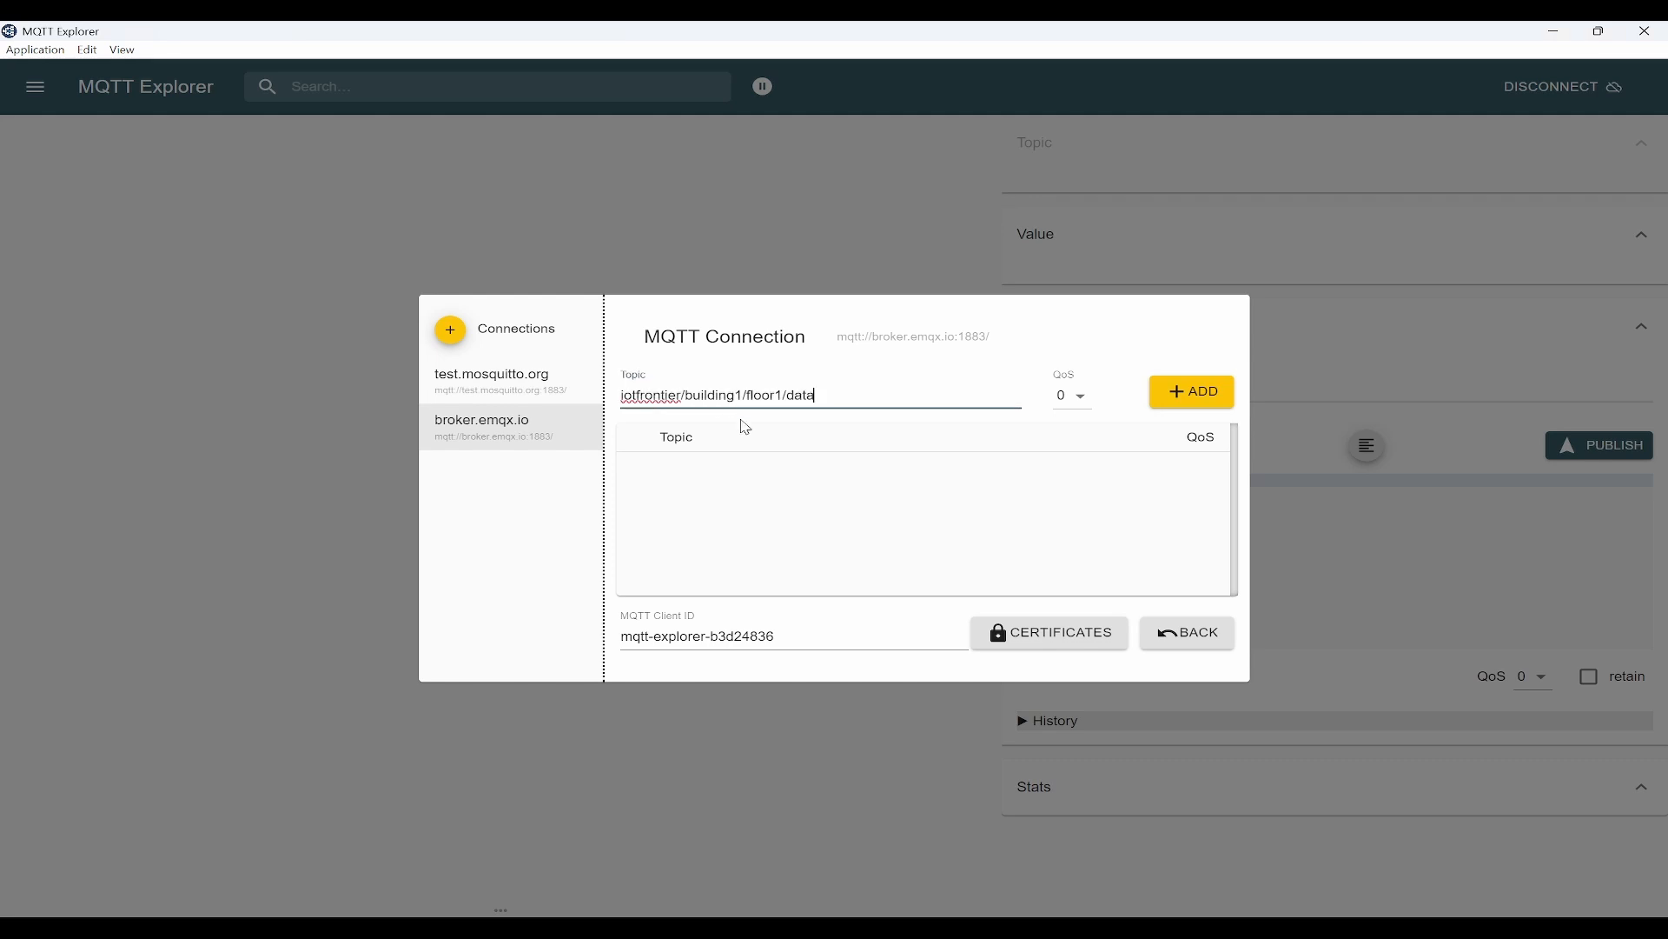
double_click(650, 394)
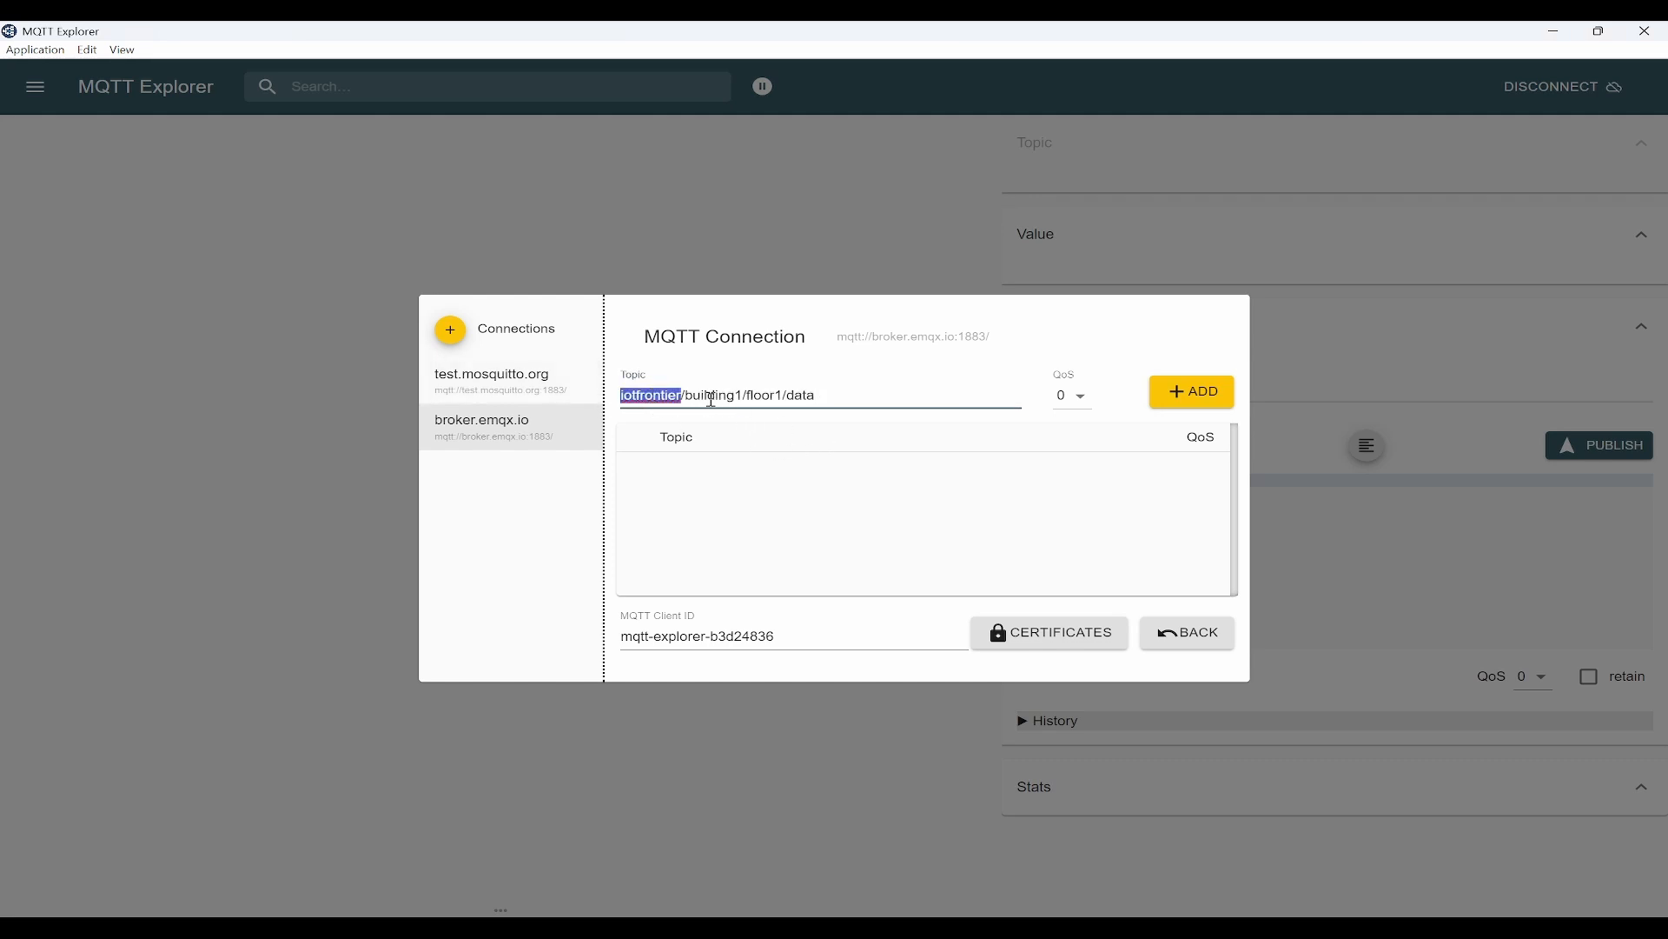
click(803, 395)
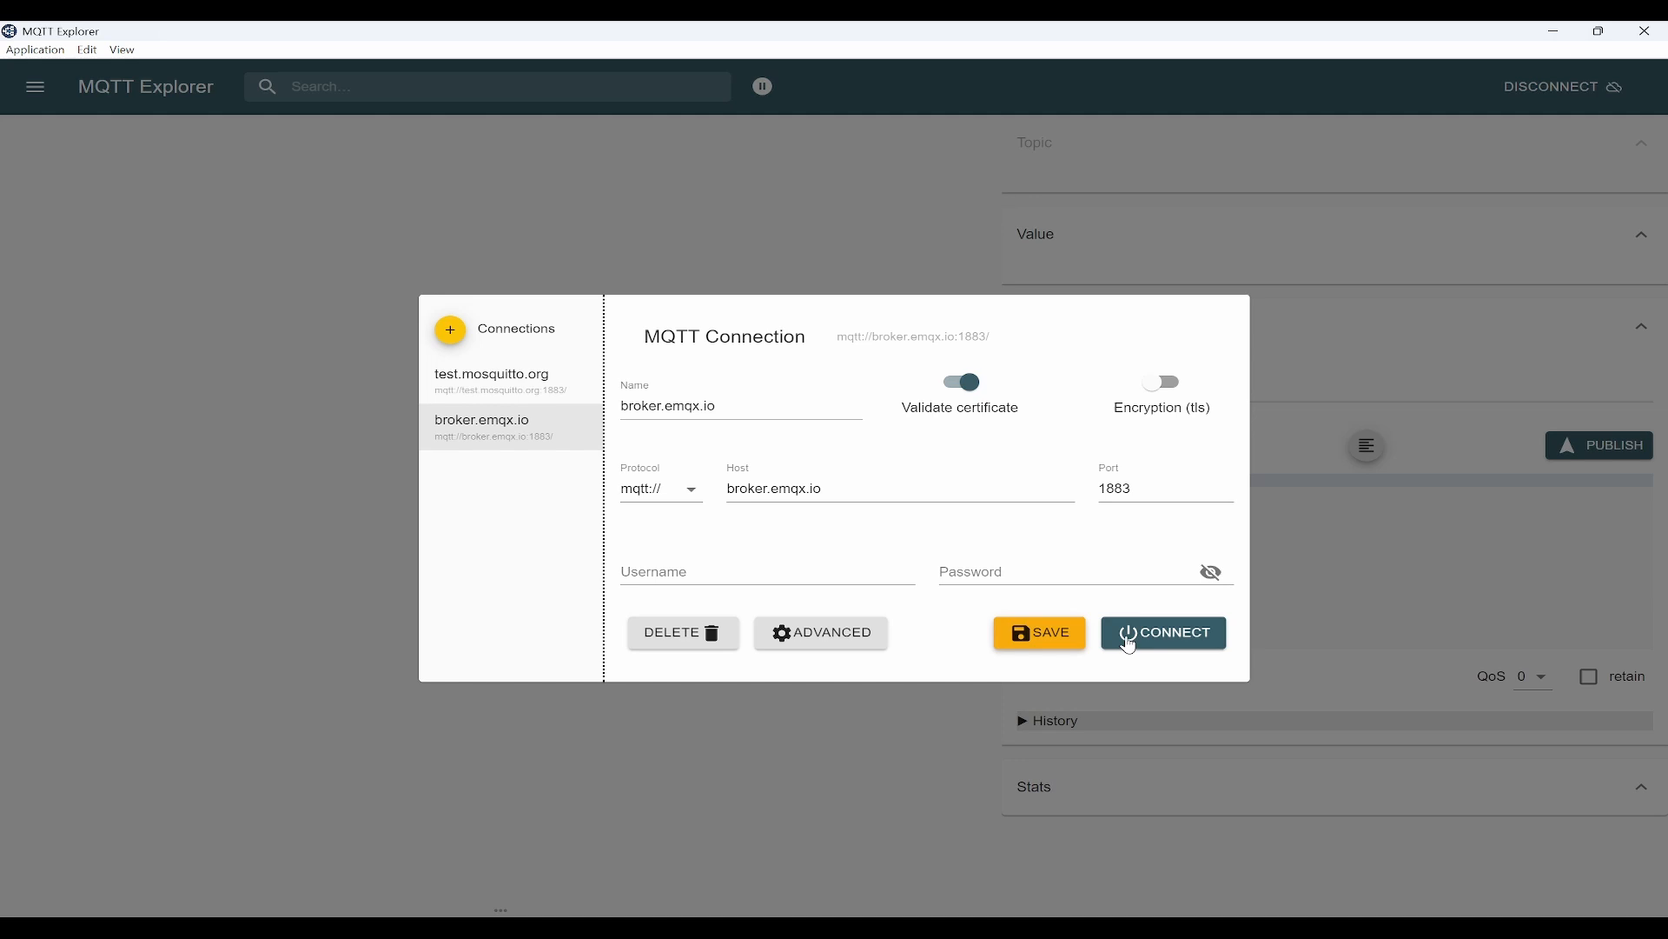
click(1162, 633)
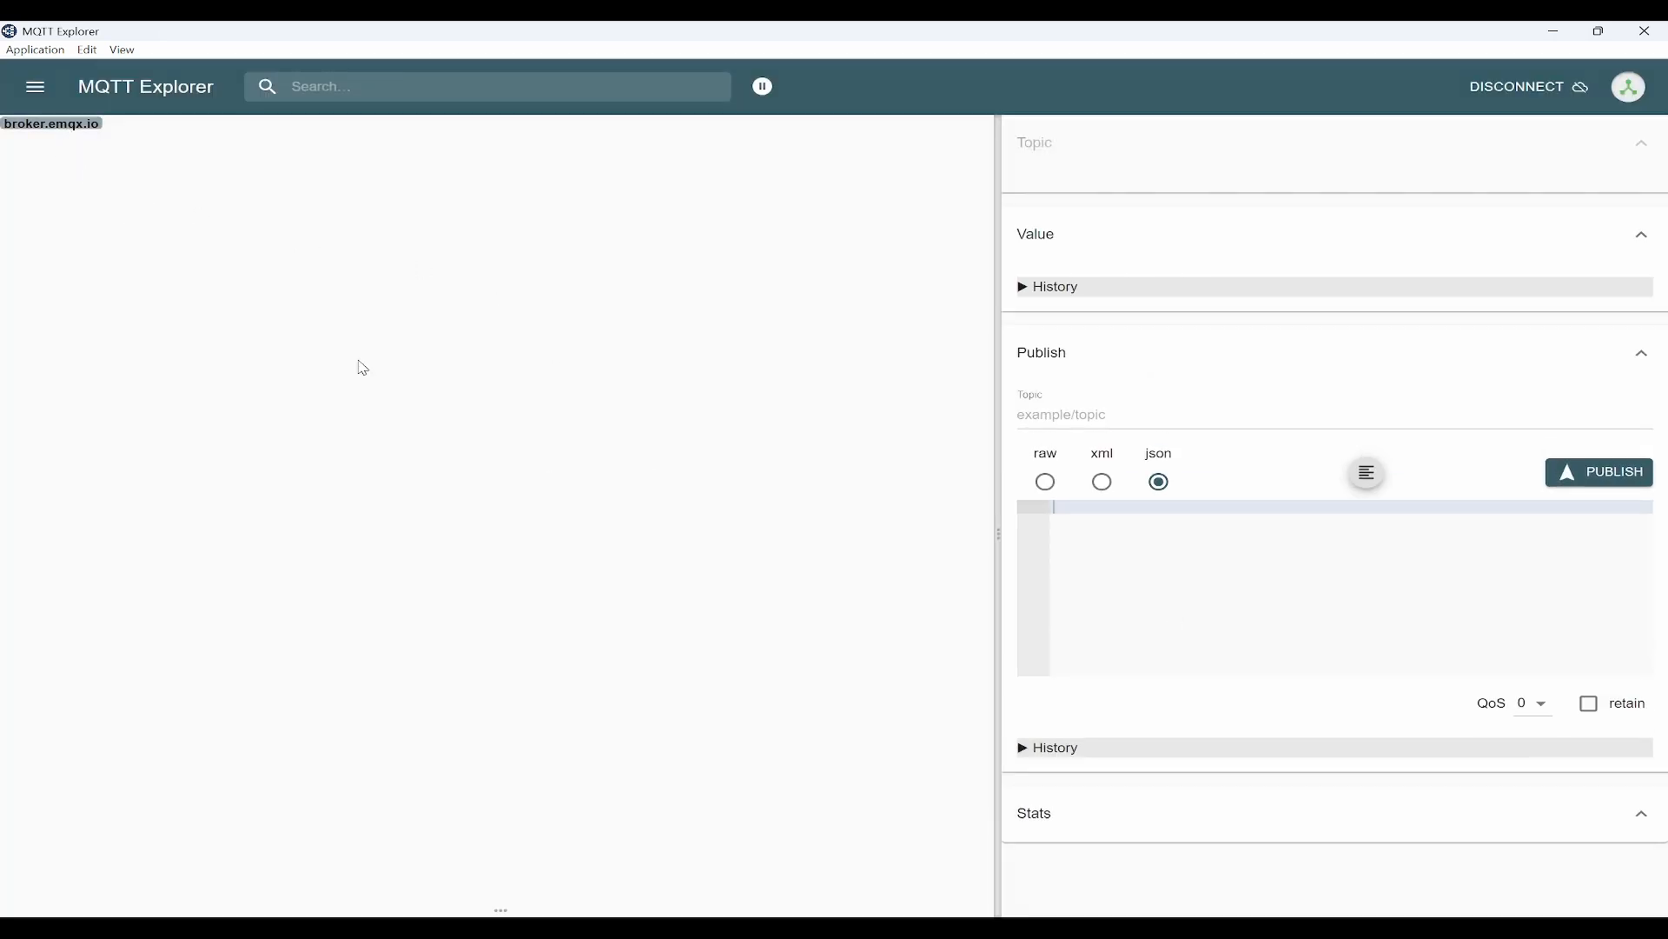
mouse_move(261, 259)
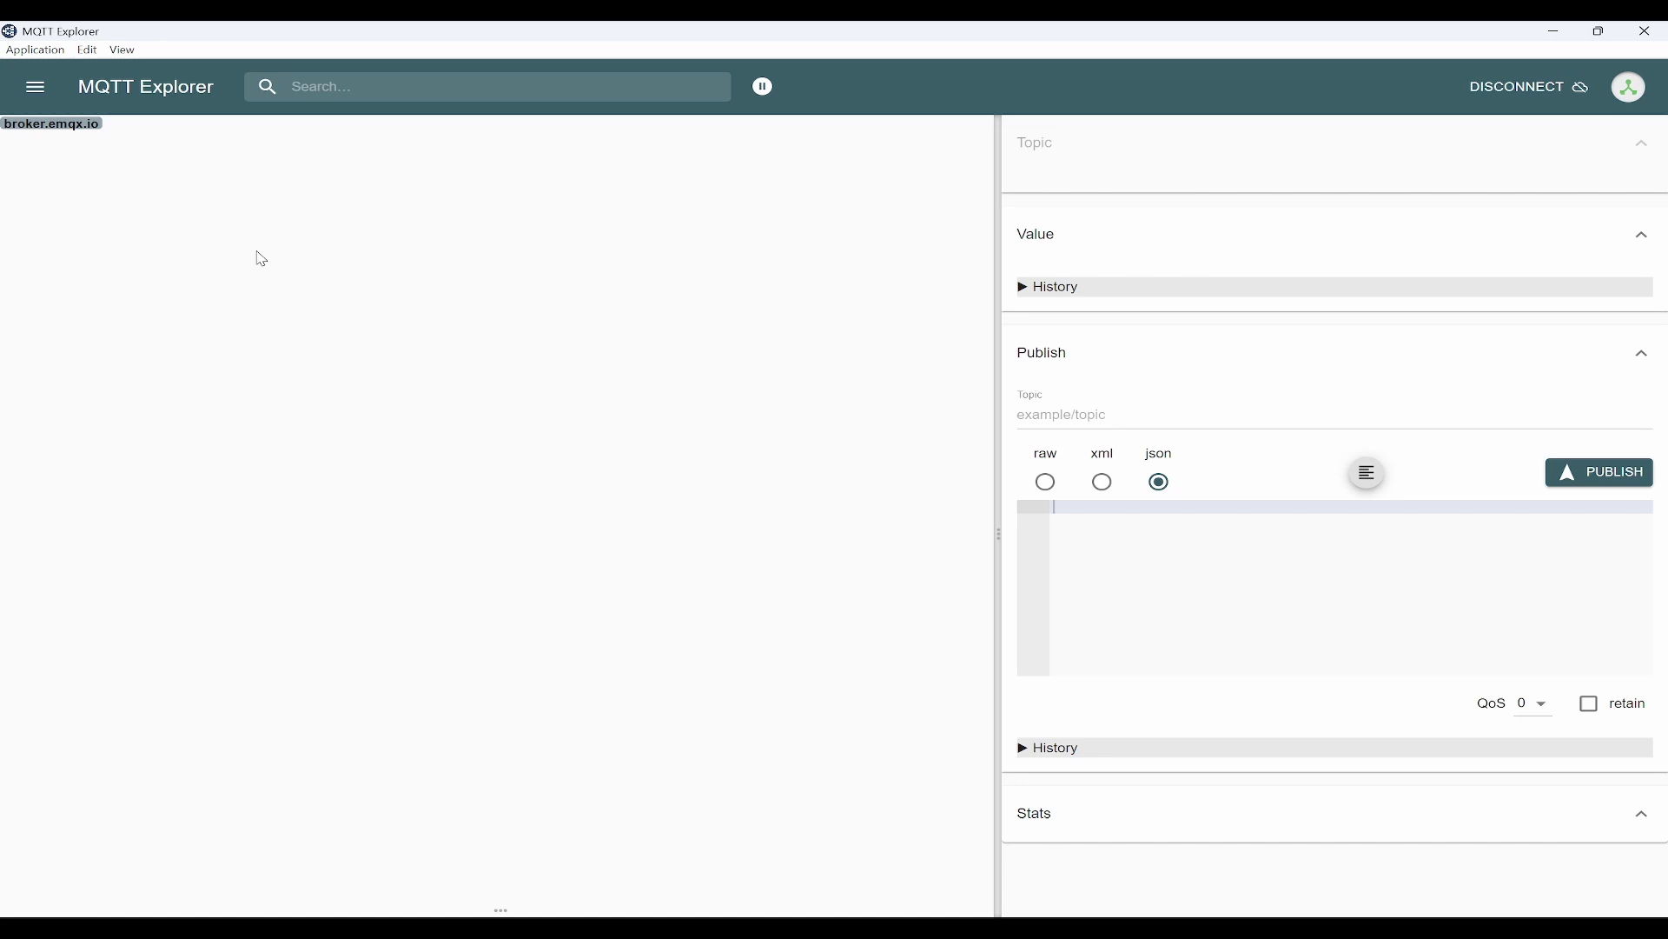
mouse_move(317, 392)
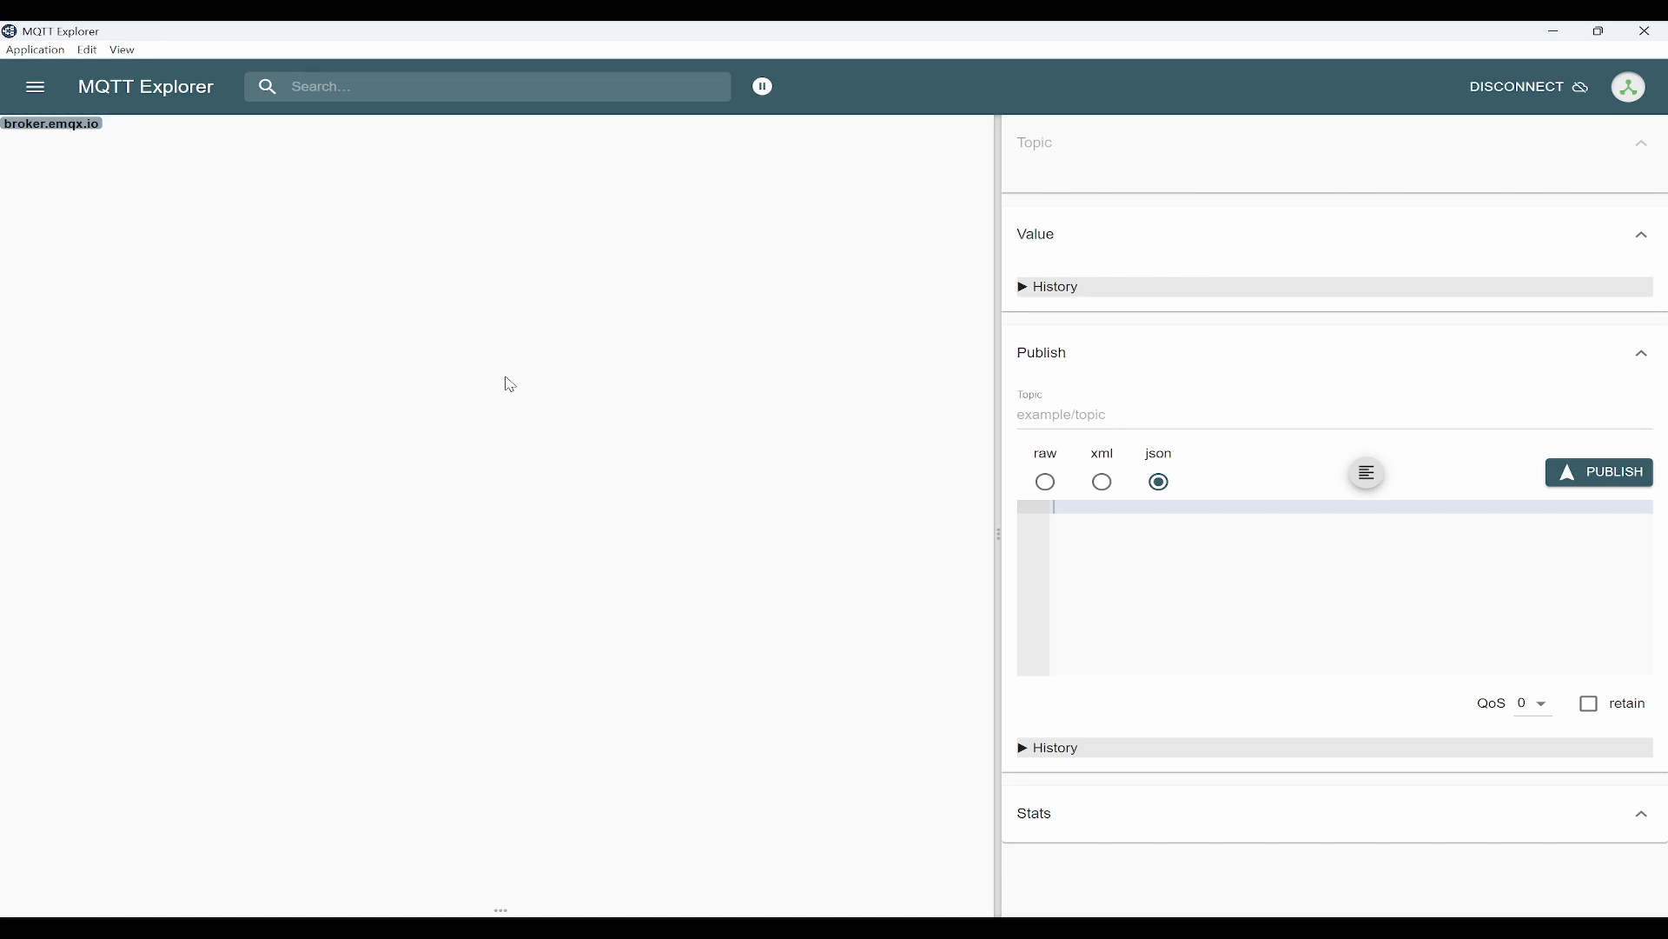
mouse_move(628, 402)
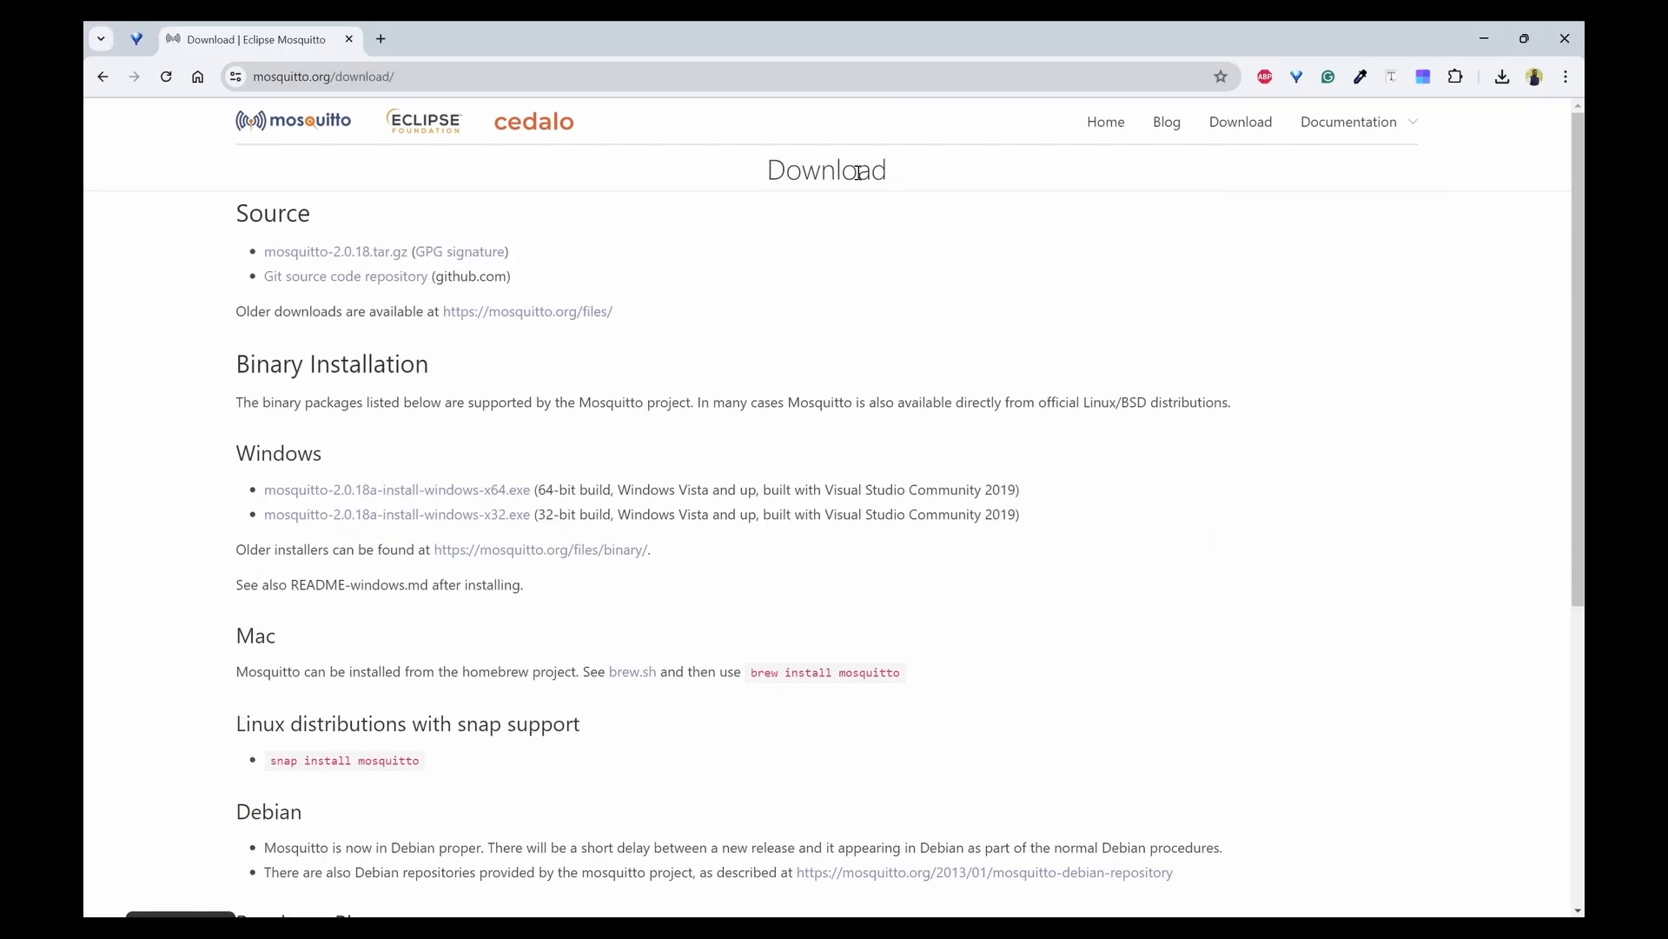
- Run the mosquitto-2.0.18a-install-windows-x64.exe installer past its first page, then search for services
double_click(278, 453)
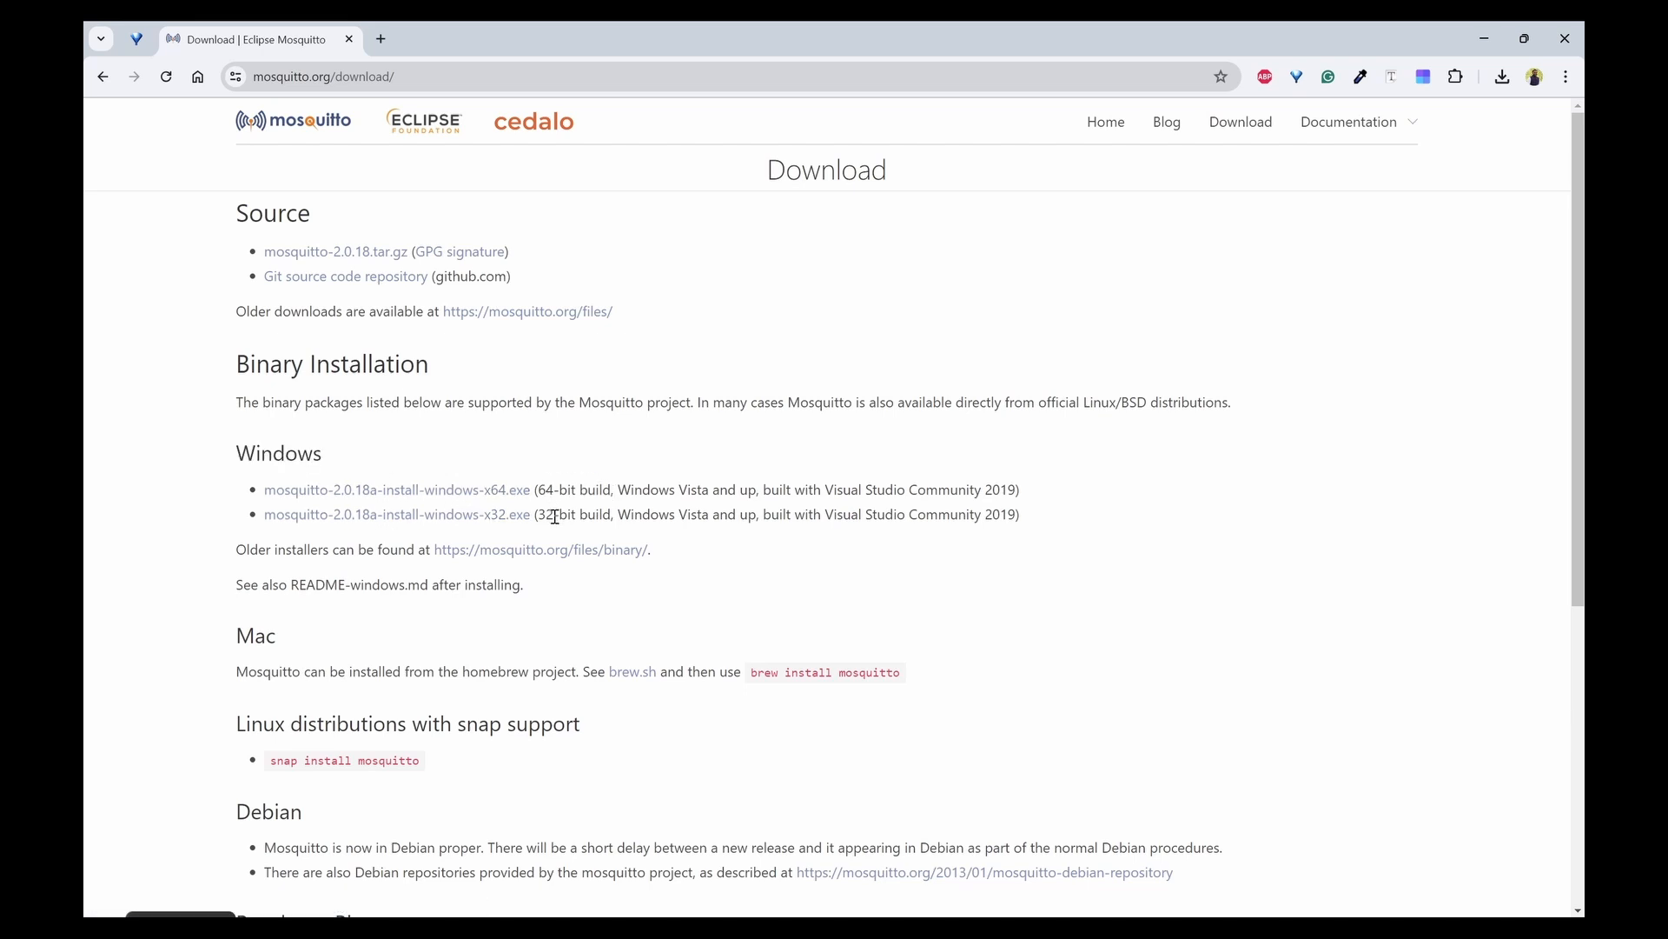
mouse_move(455, 495)
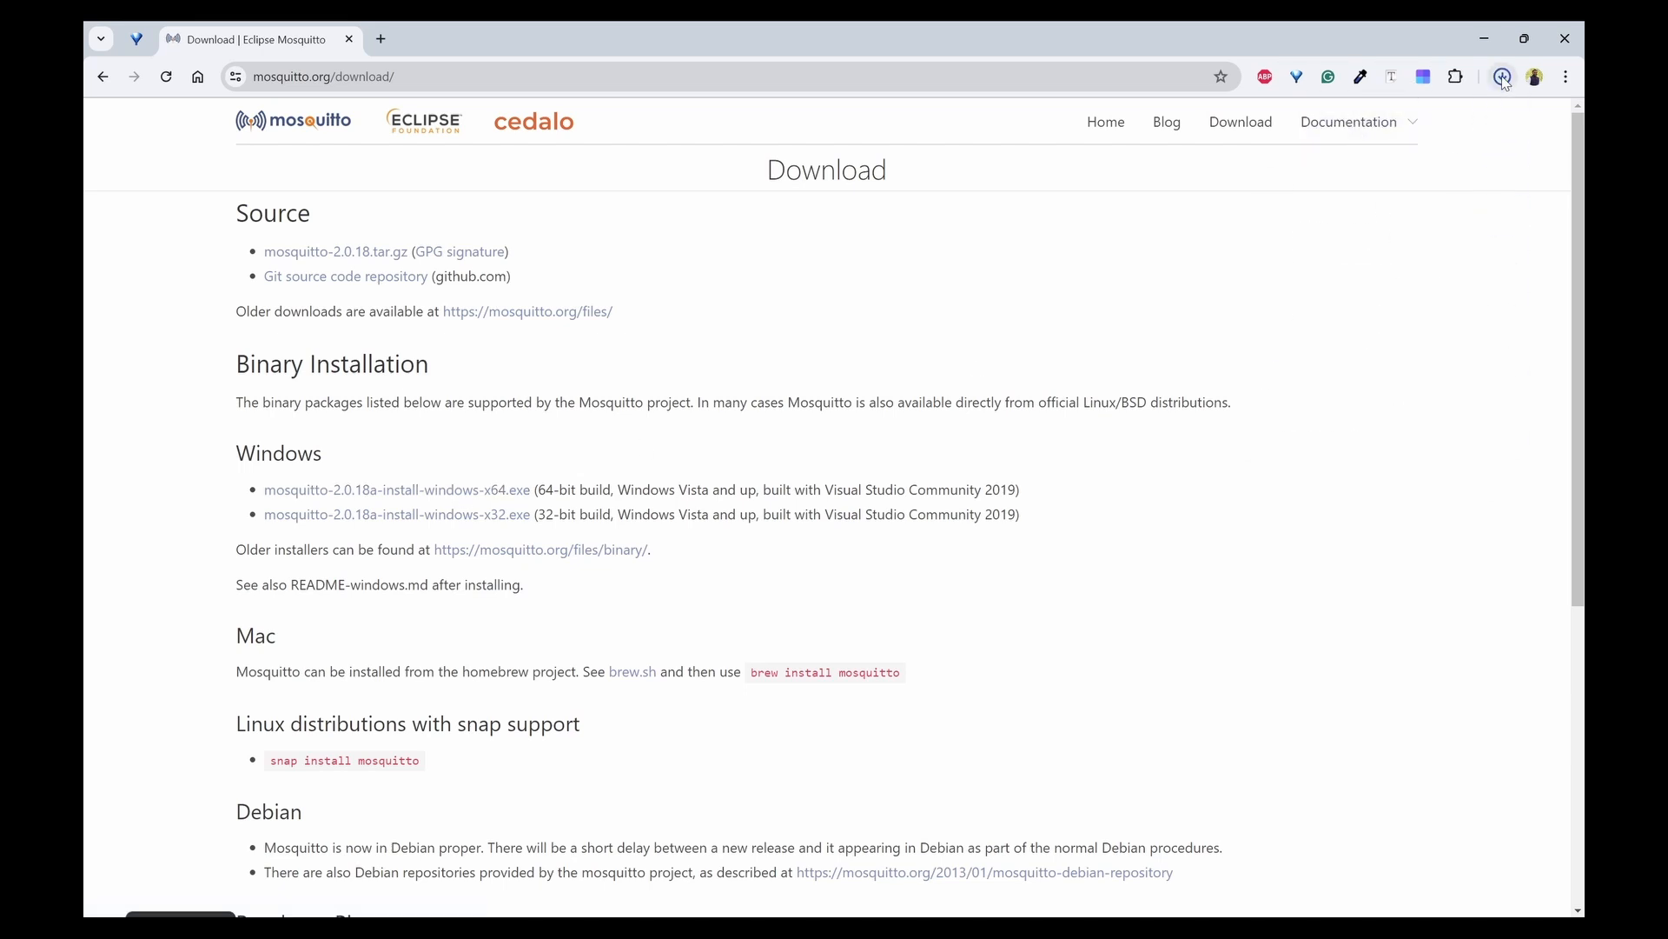
click(1503, 77)
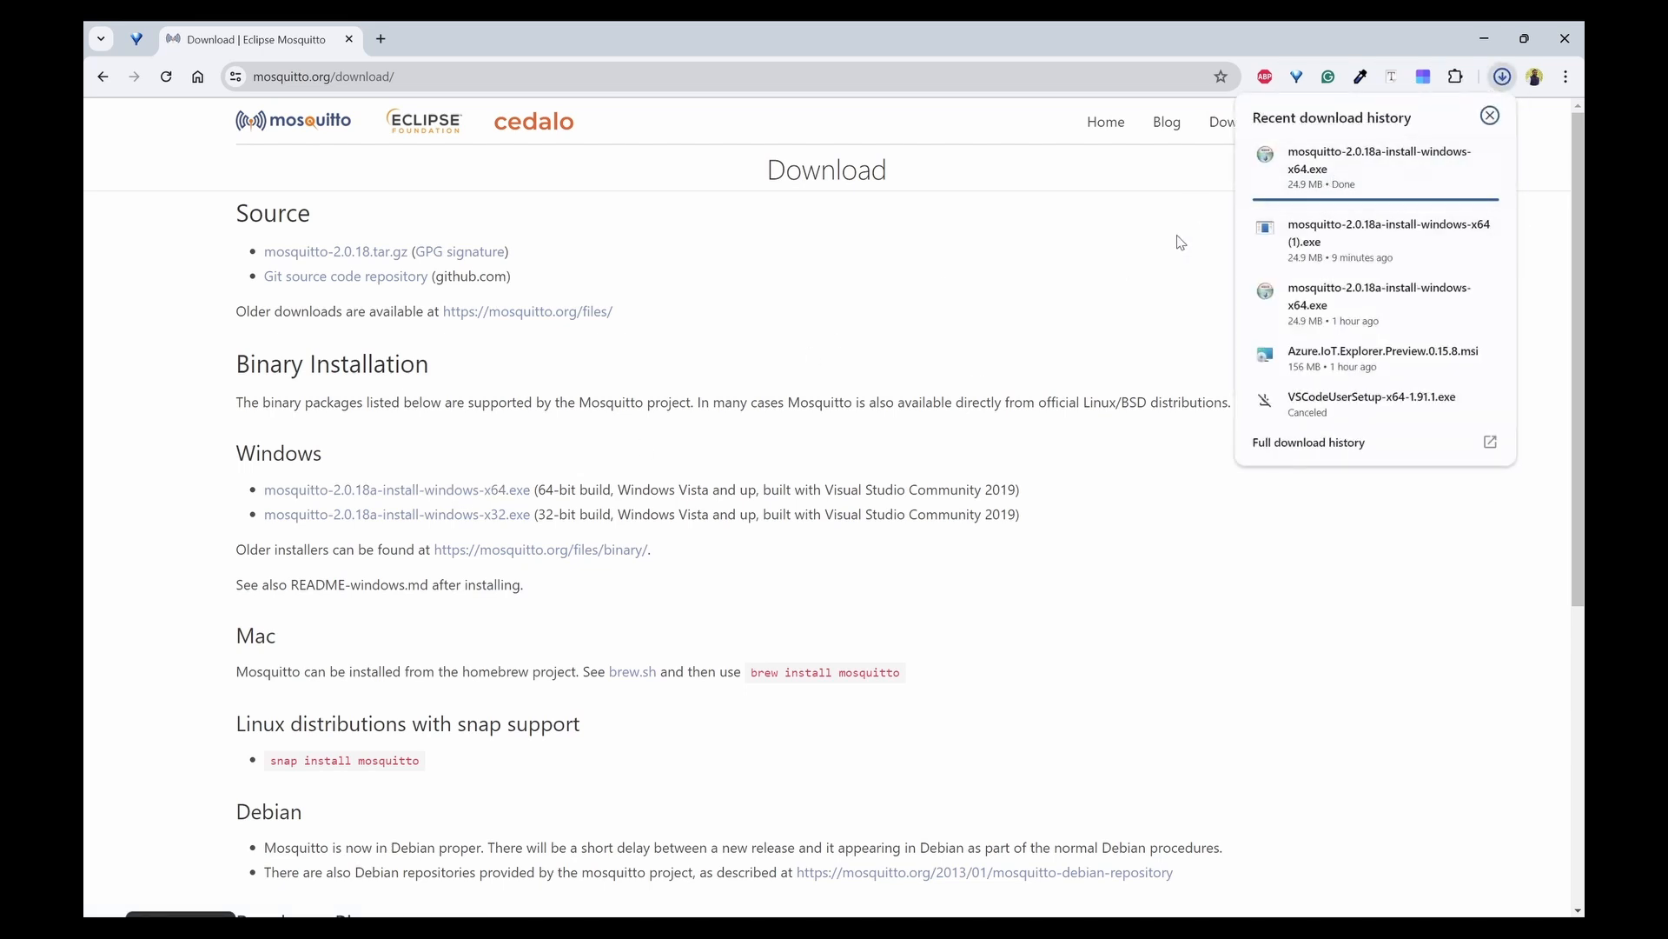
click(1379, 165)
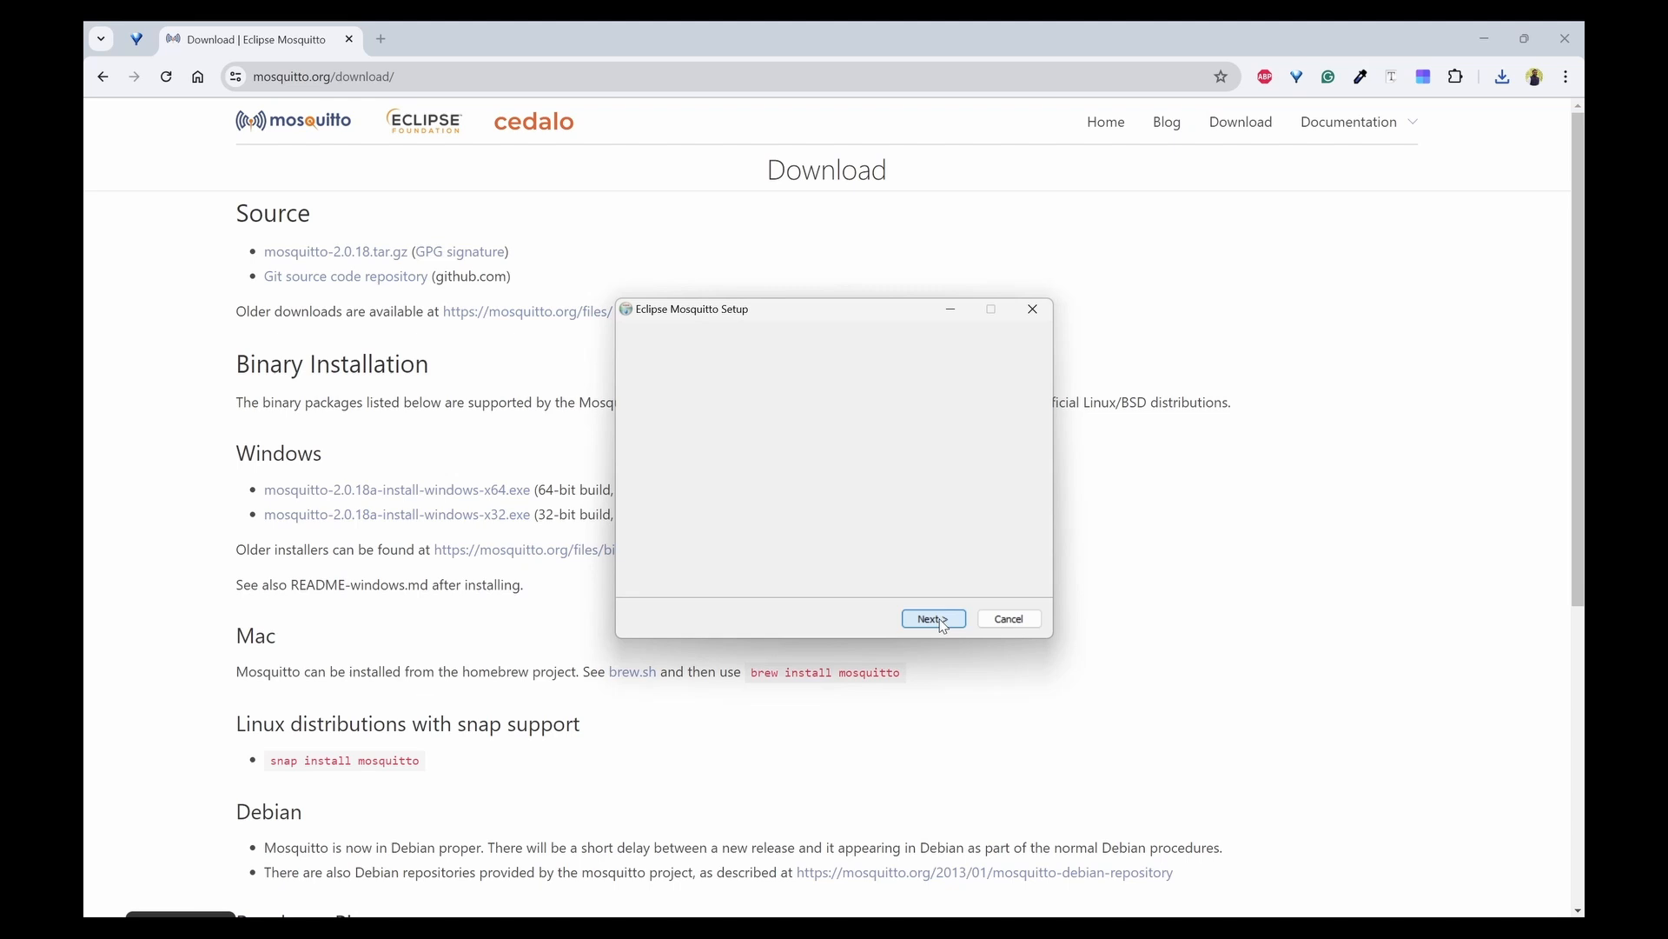
click(934, 619)
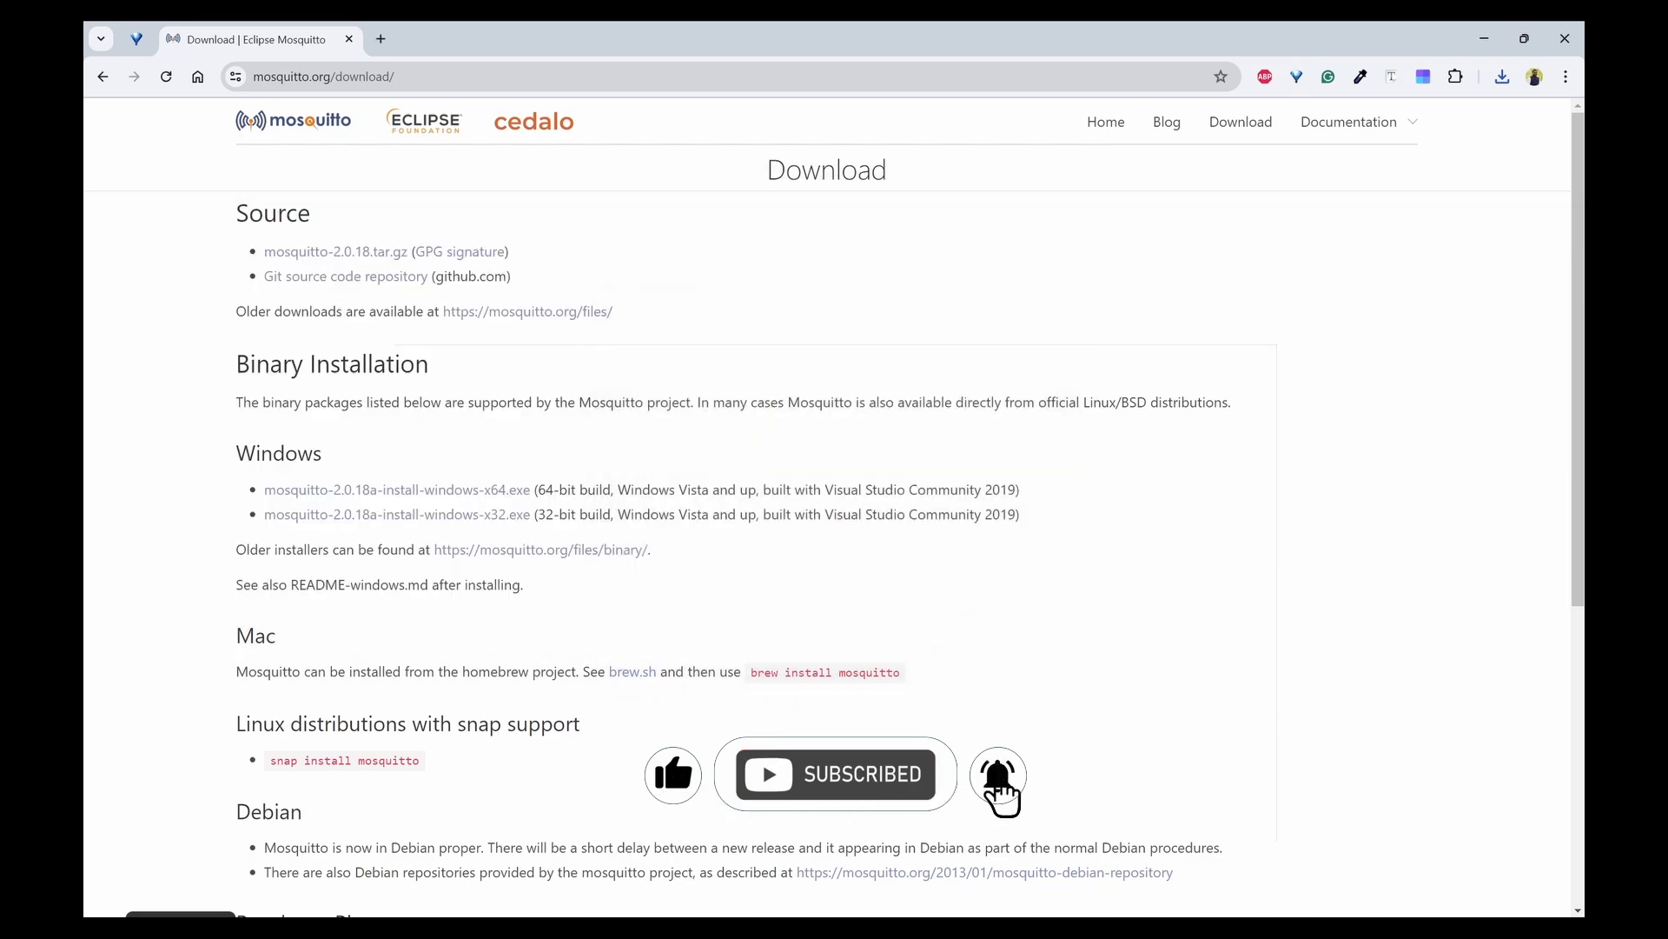
text(services)
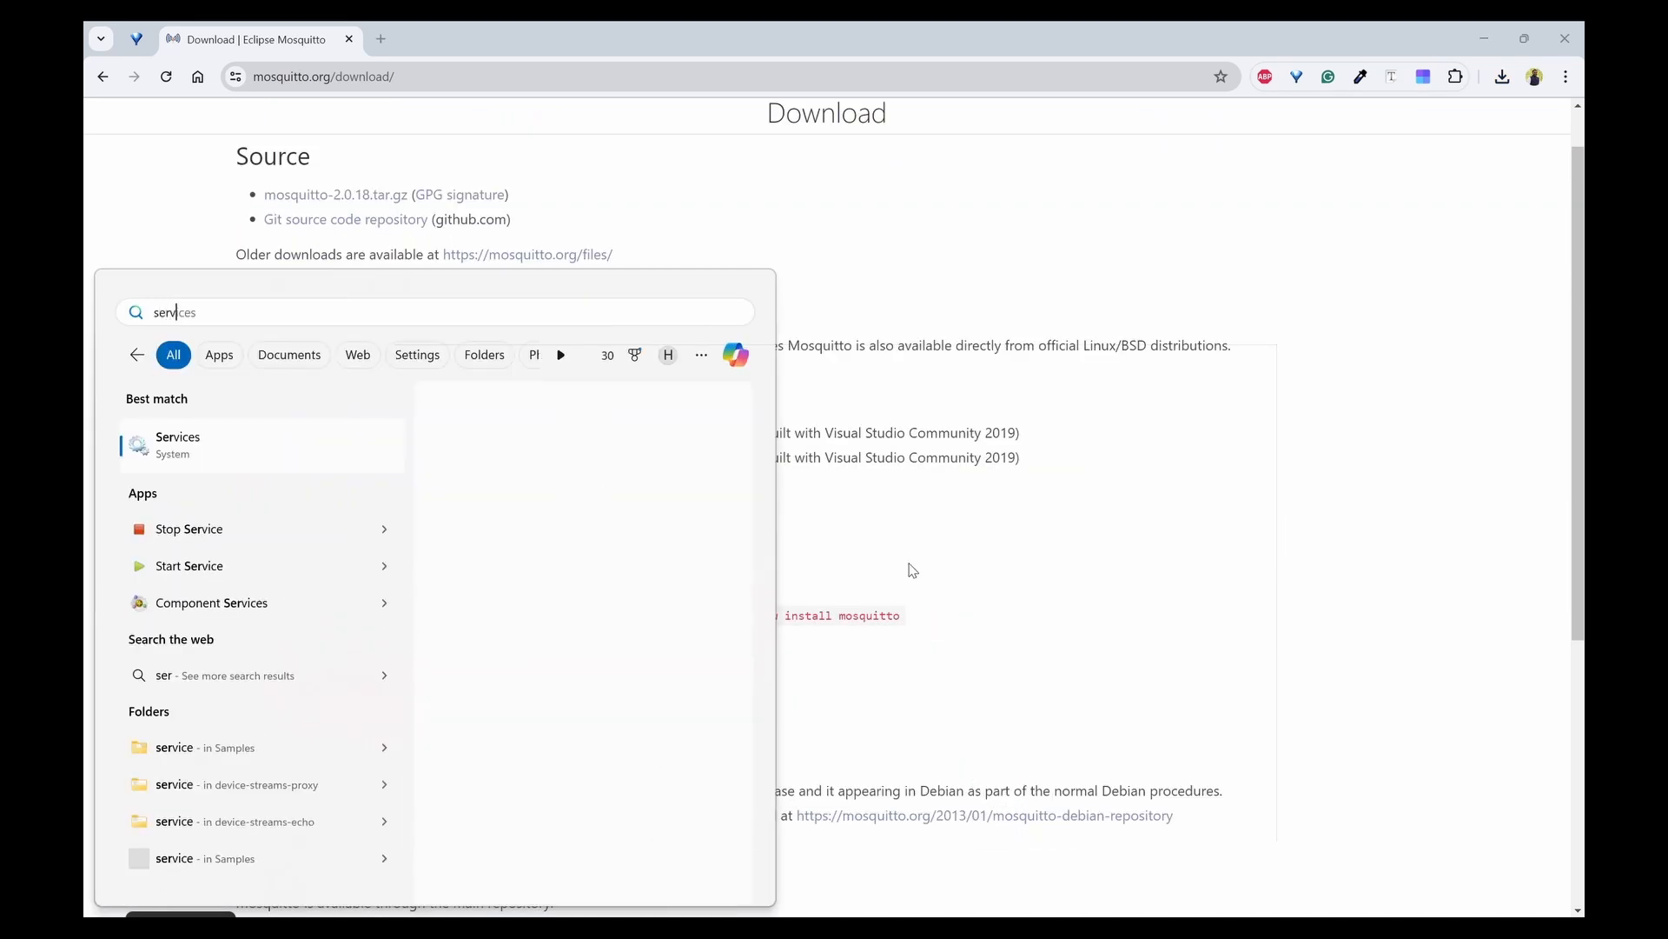
- Open Services maximized and start the Mosquitto Broker service from its context menu
click(177, 445)
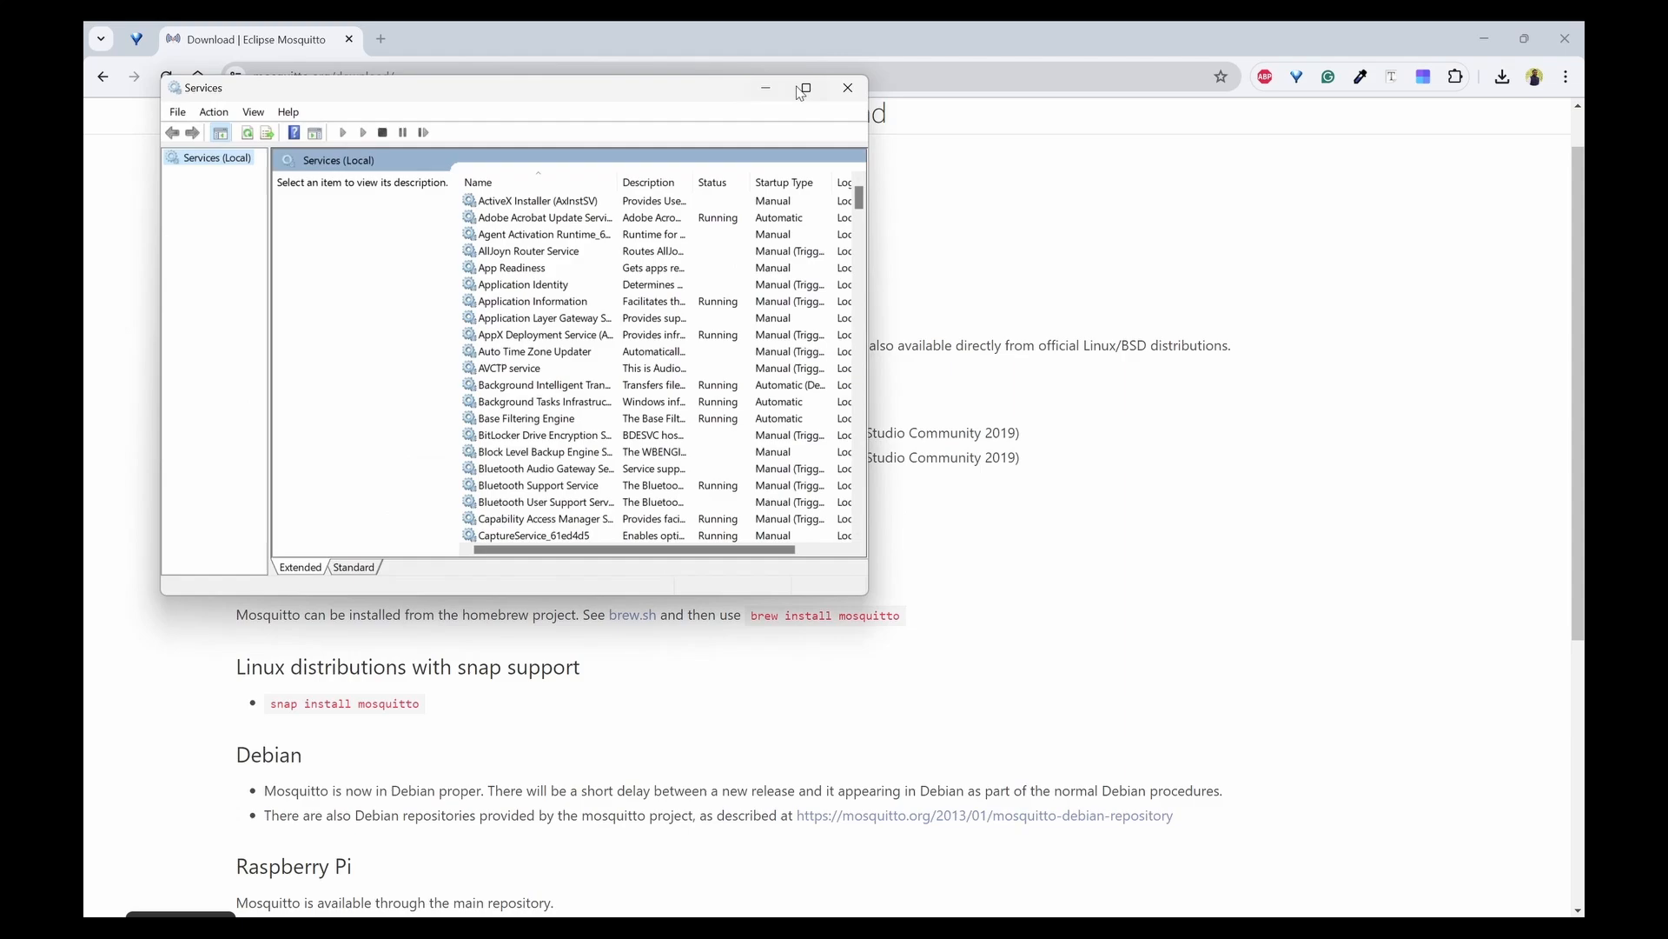
click(803, 88)
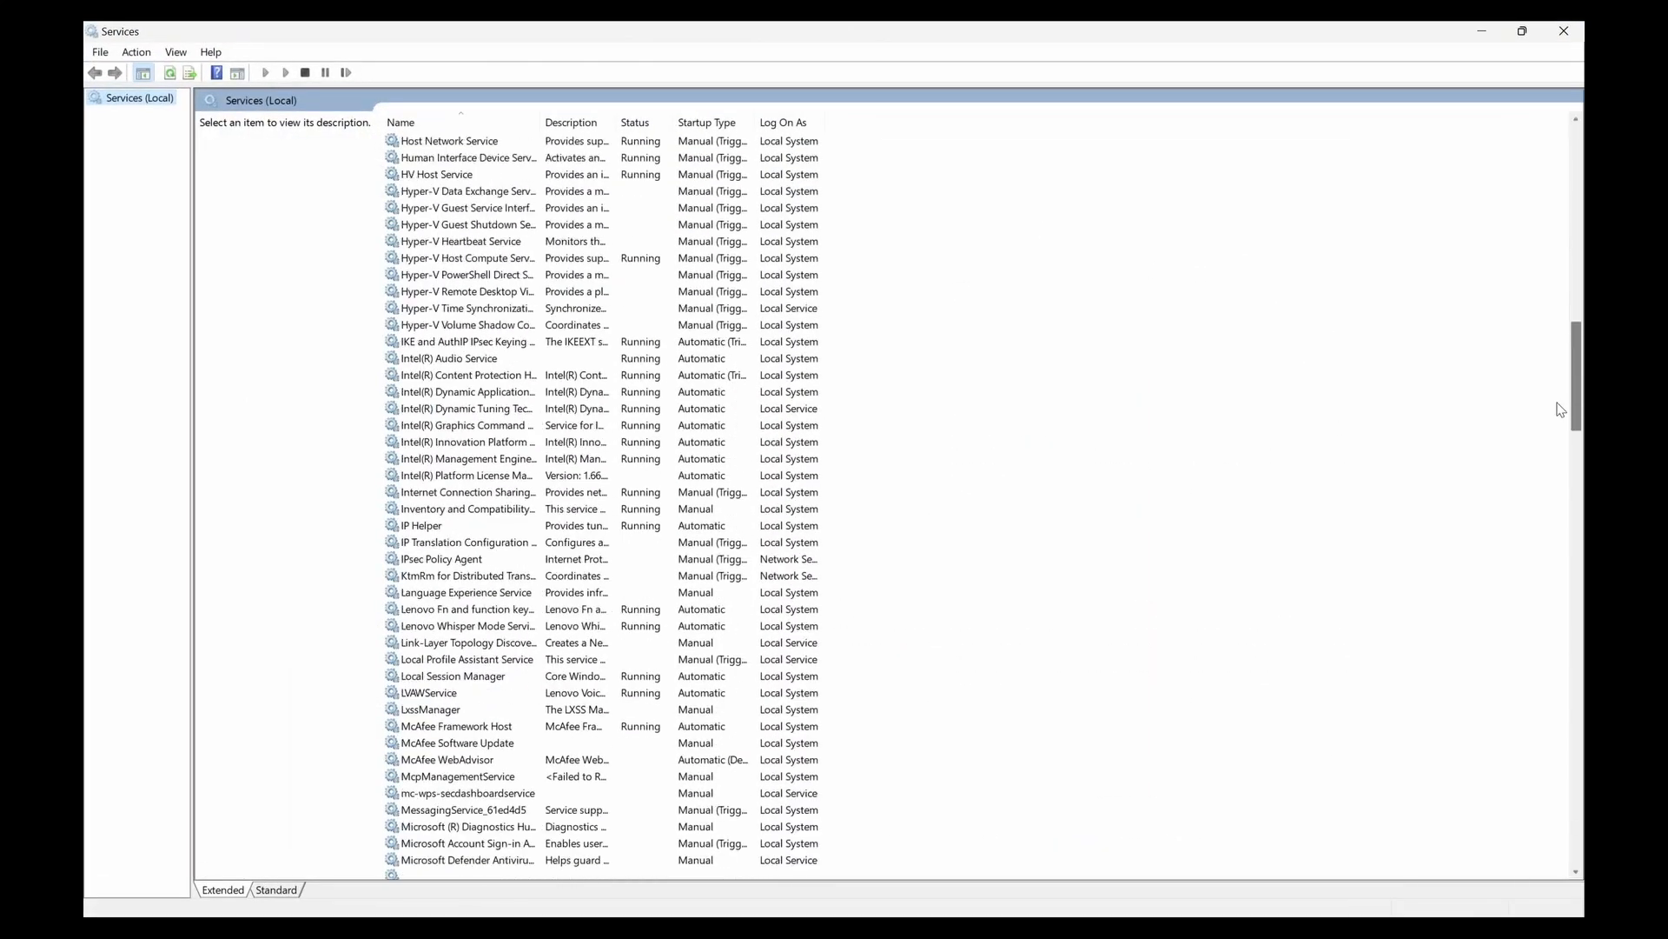
scroll(down, 3)
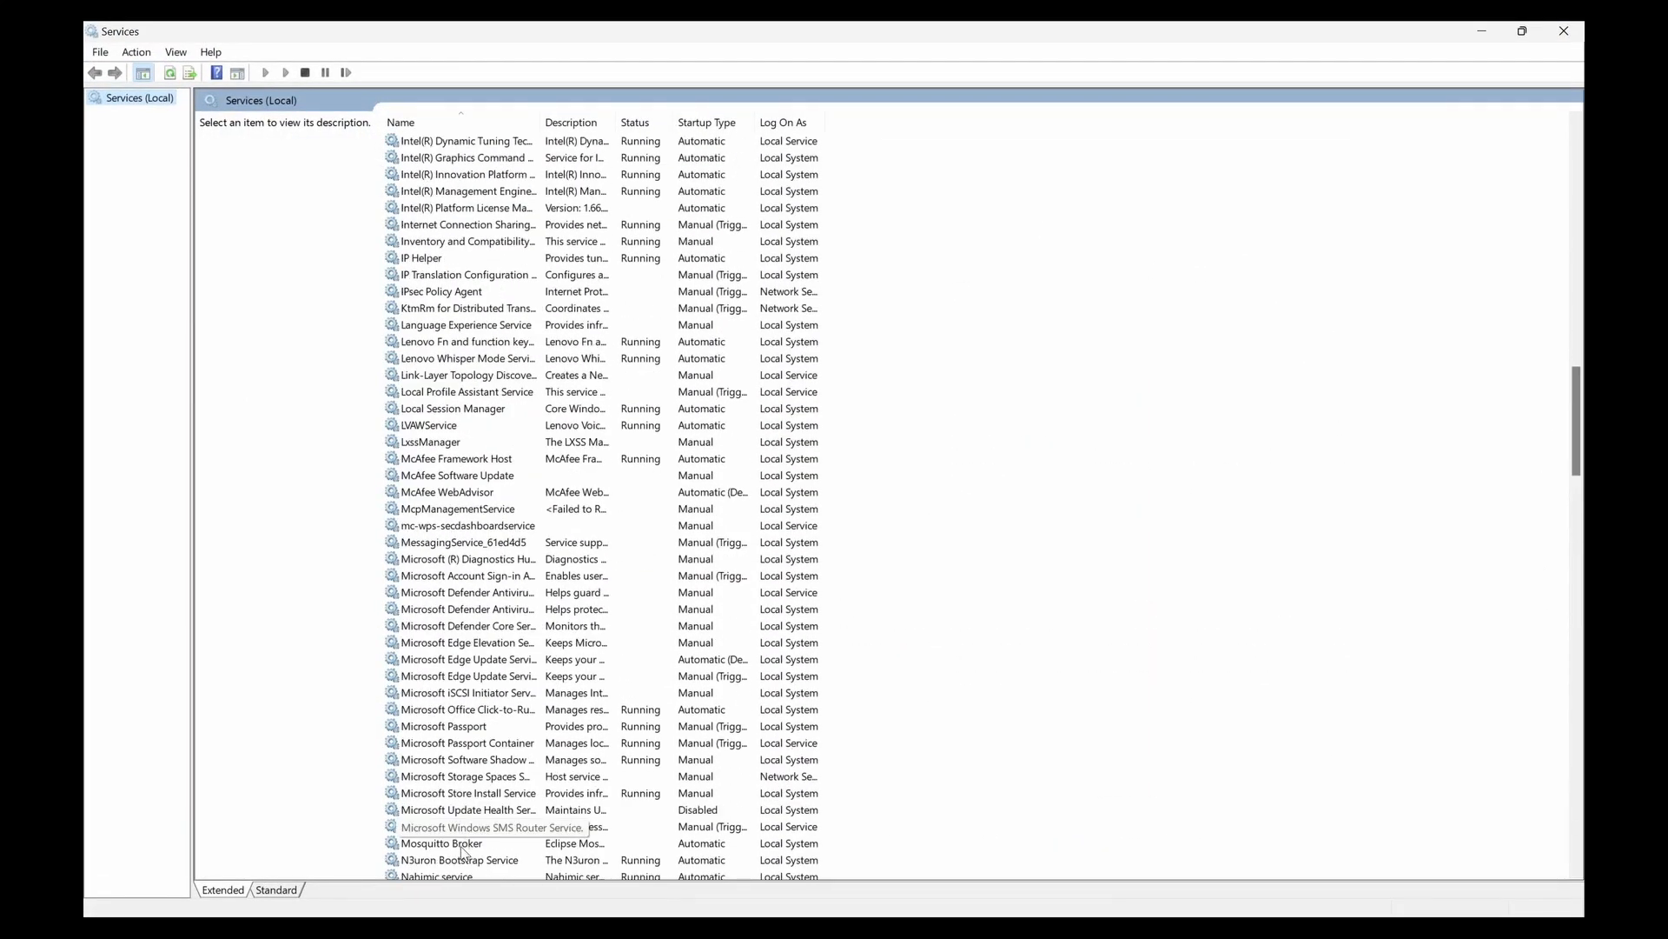
click(440, 843)
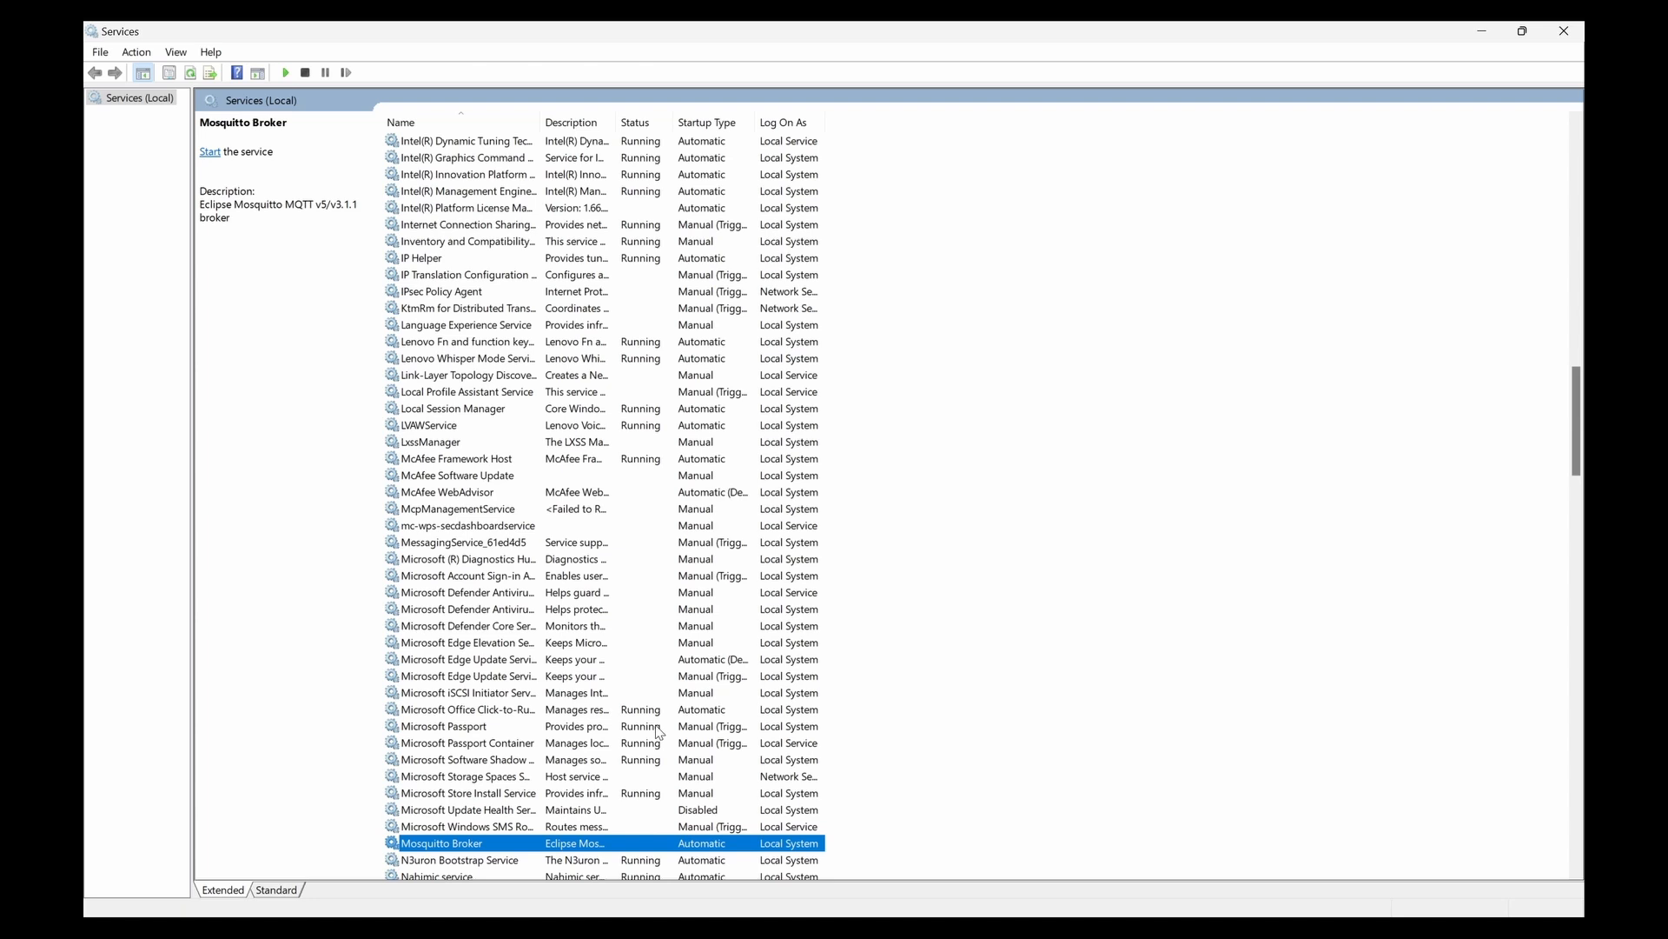
right_click(441, 842)
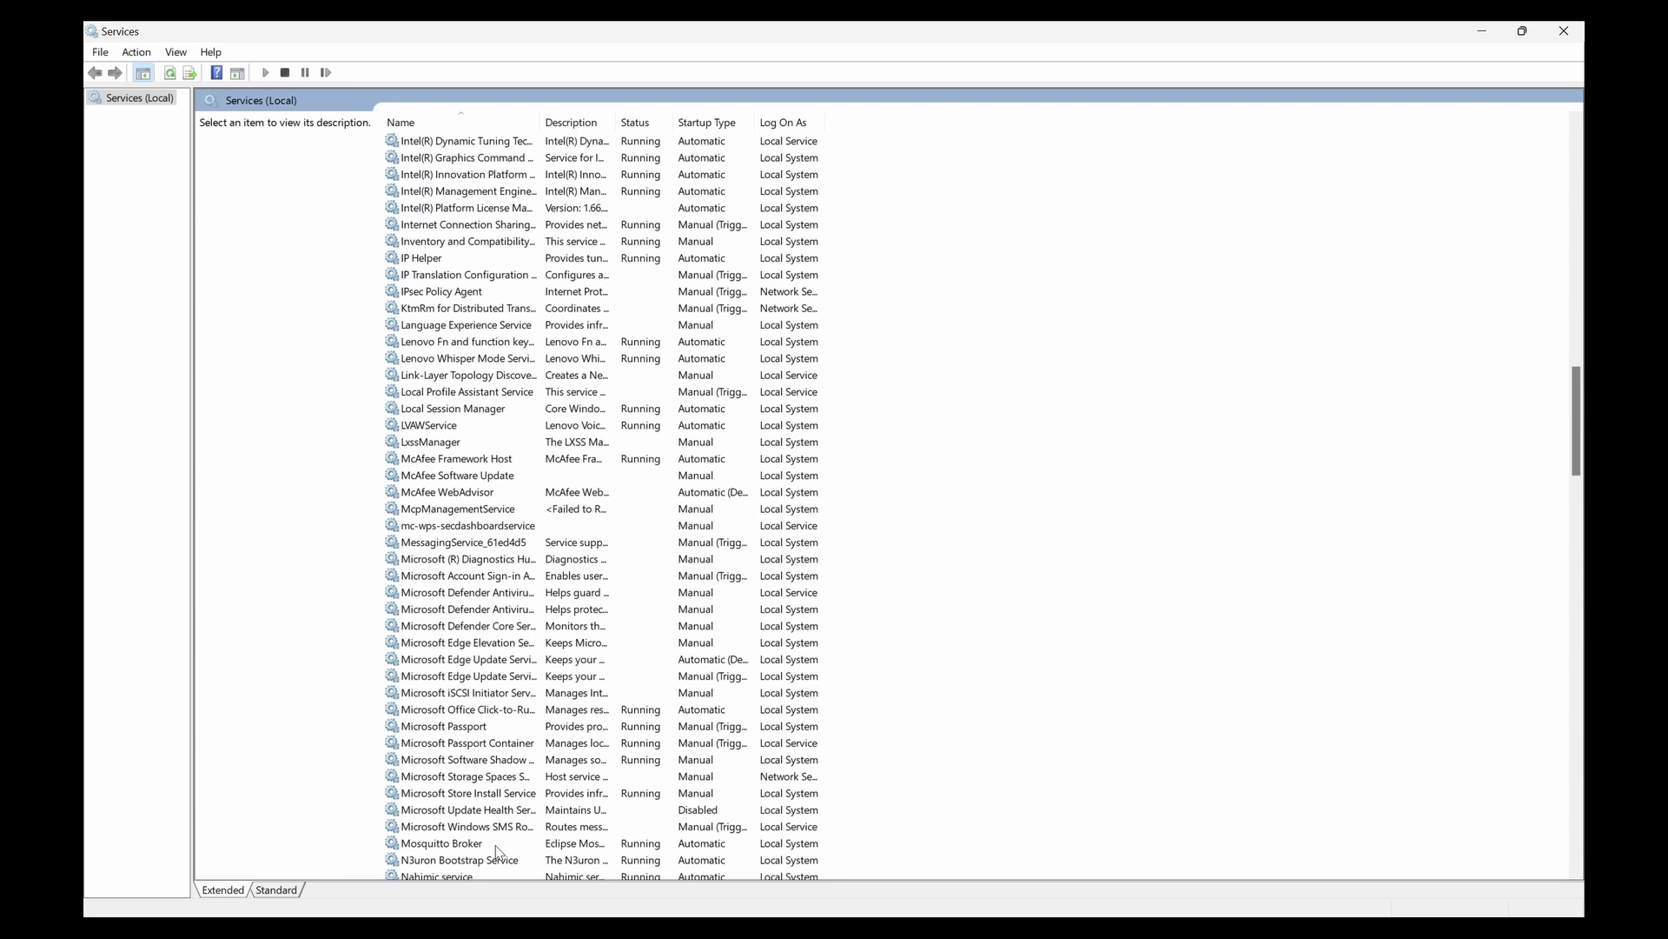
click(439, 843)
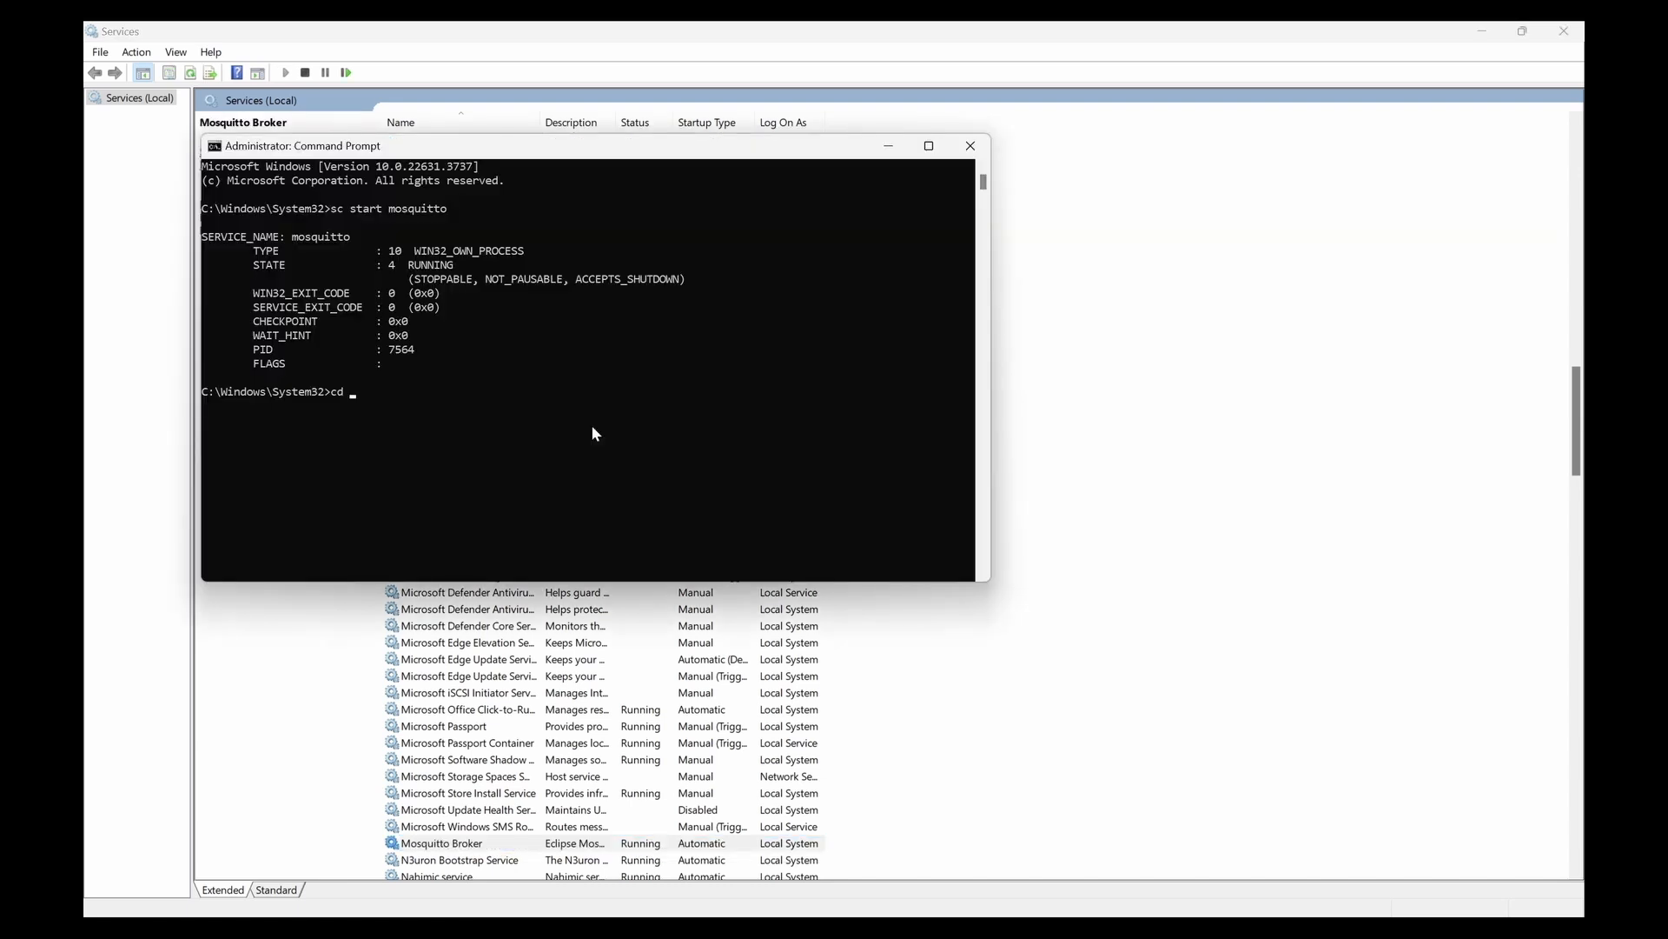
- Change into C:\Program Files\mosquitto and list its contents with dir
text("C:\Program Files")
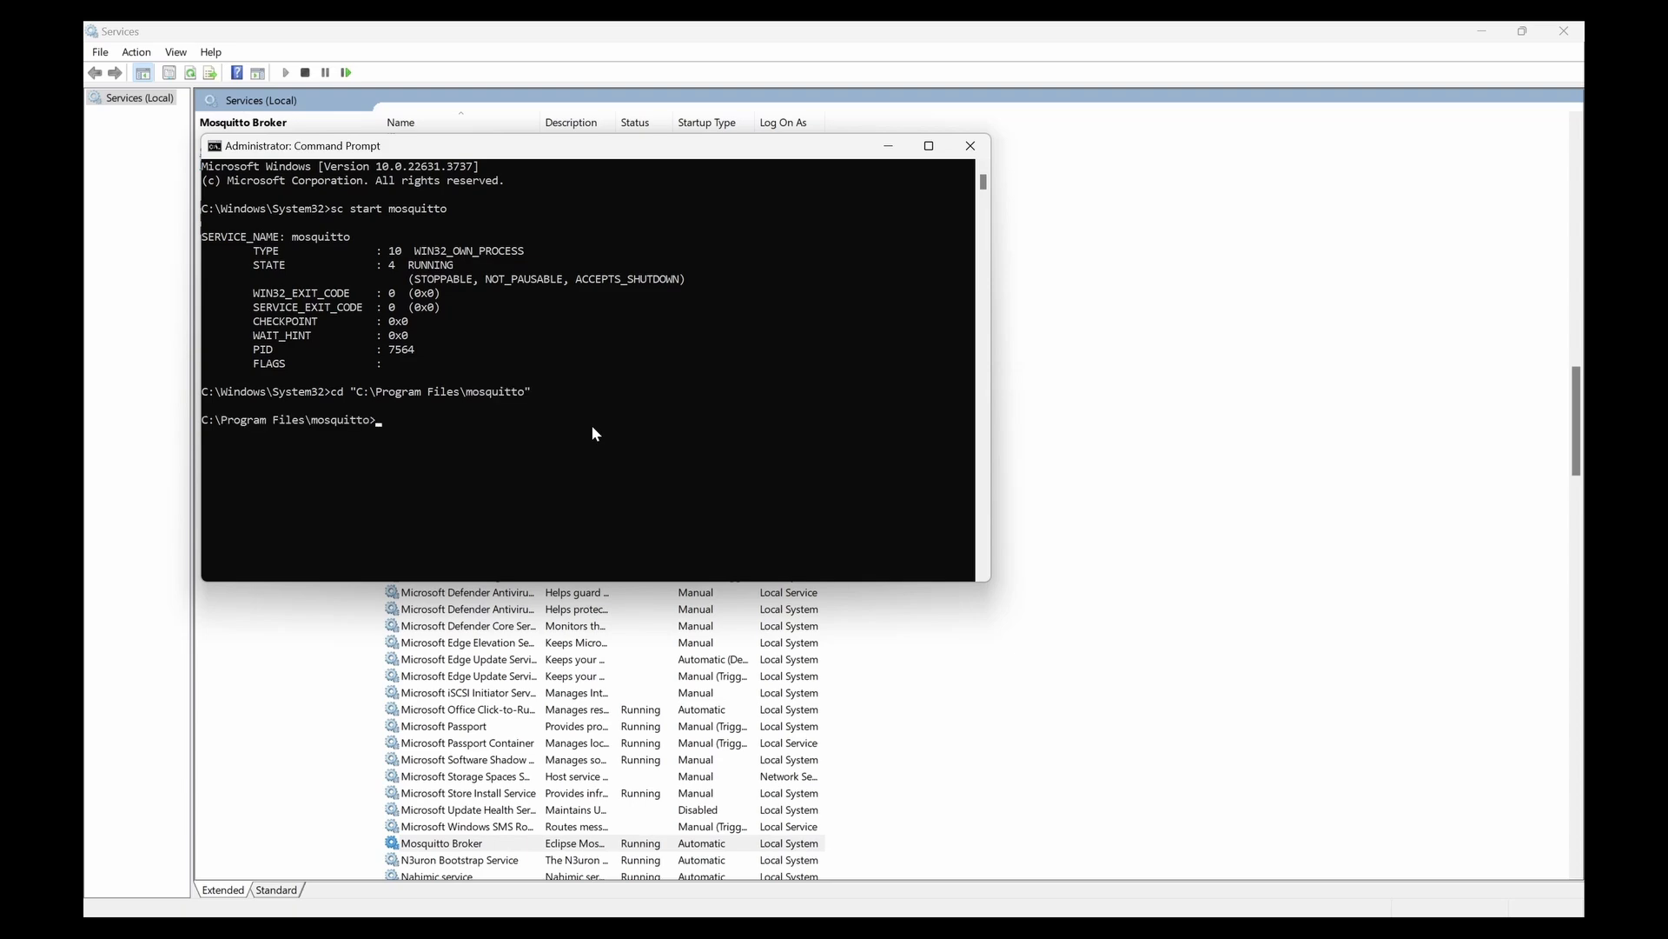
text(dir)
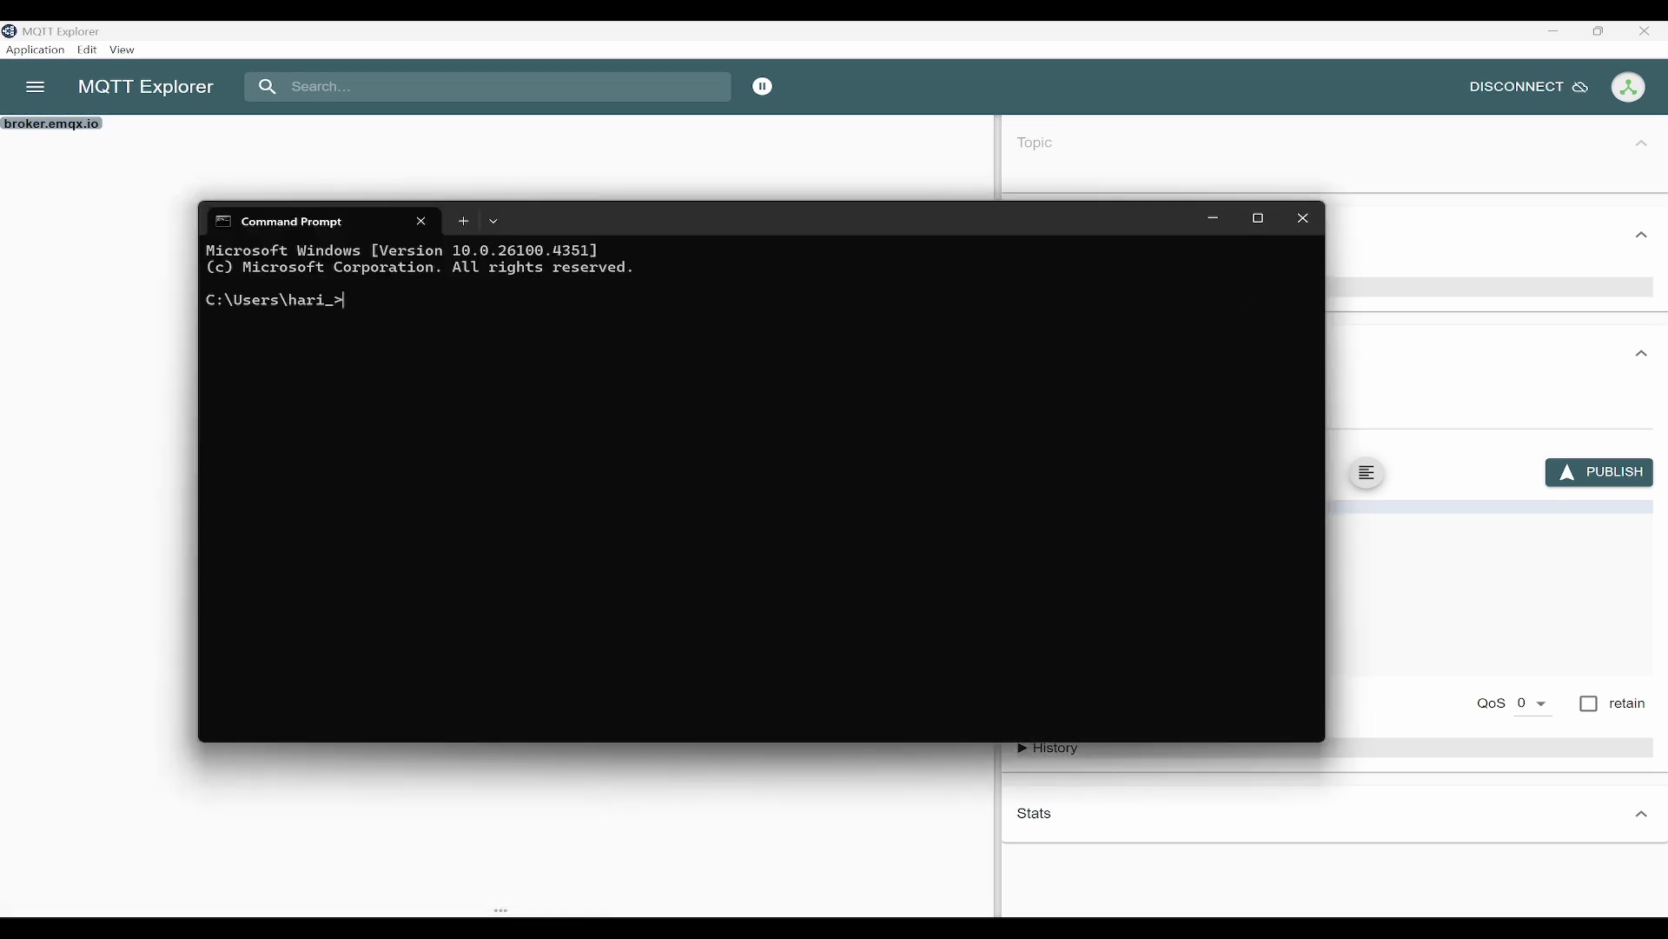
mouse_move(608, 372)
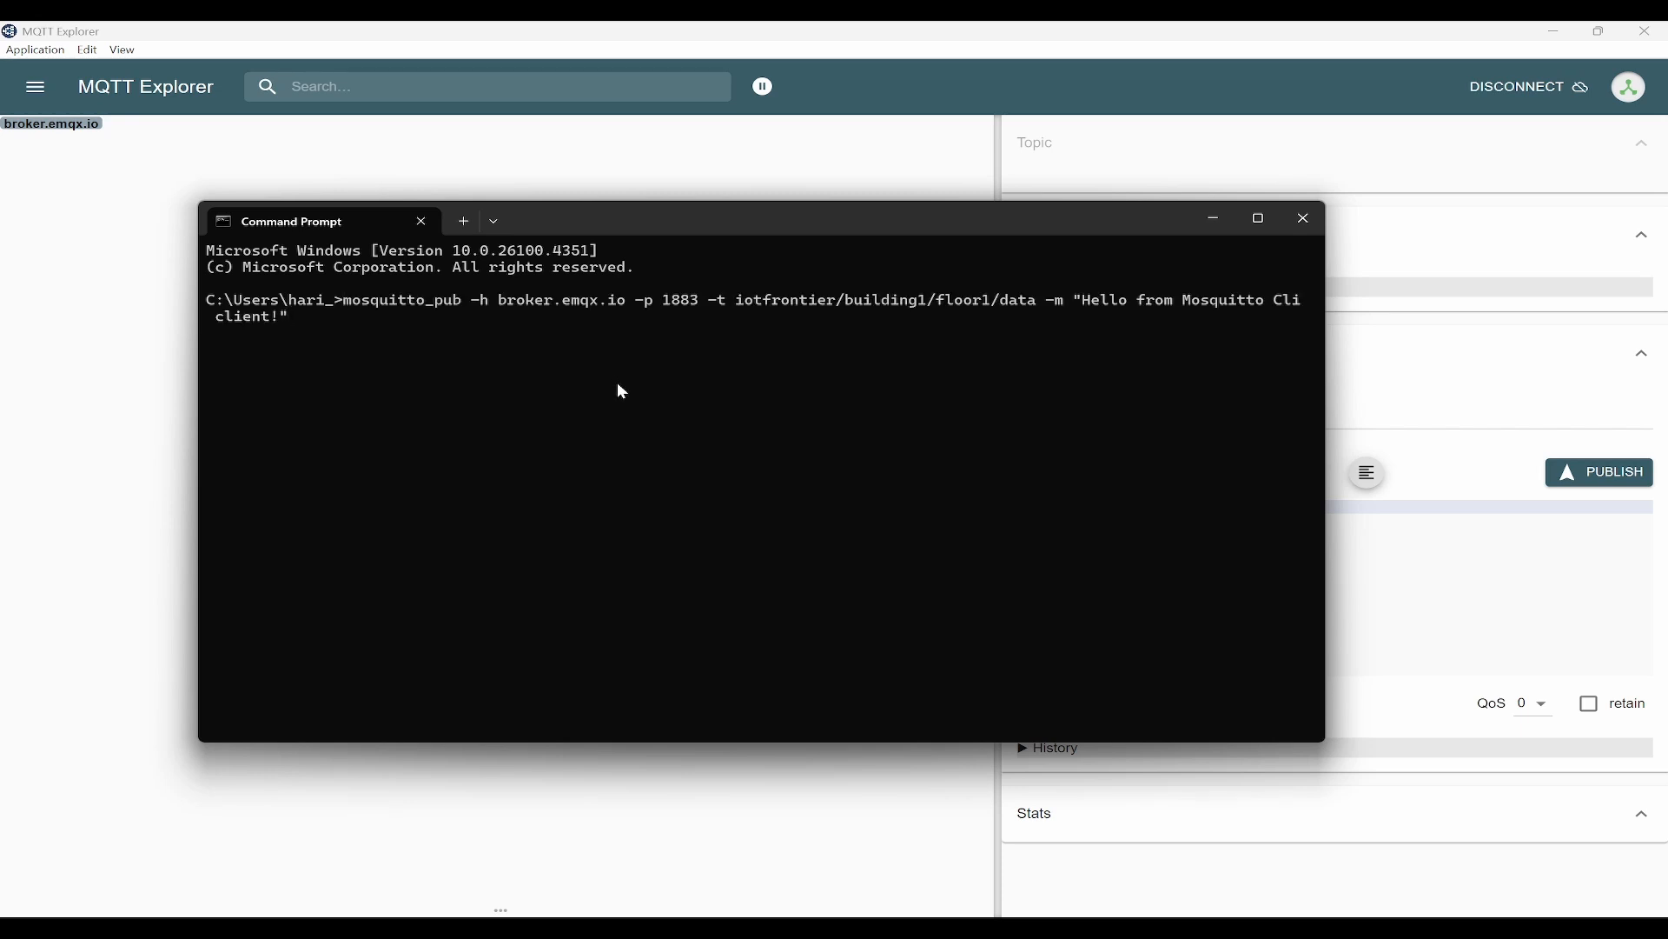
mouse_move(403, 315)
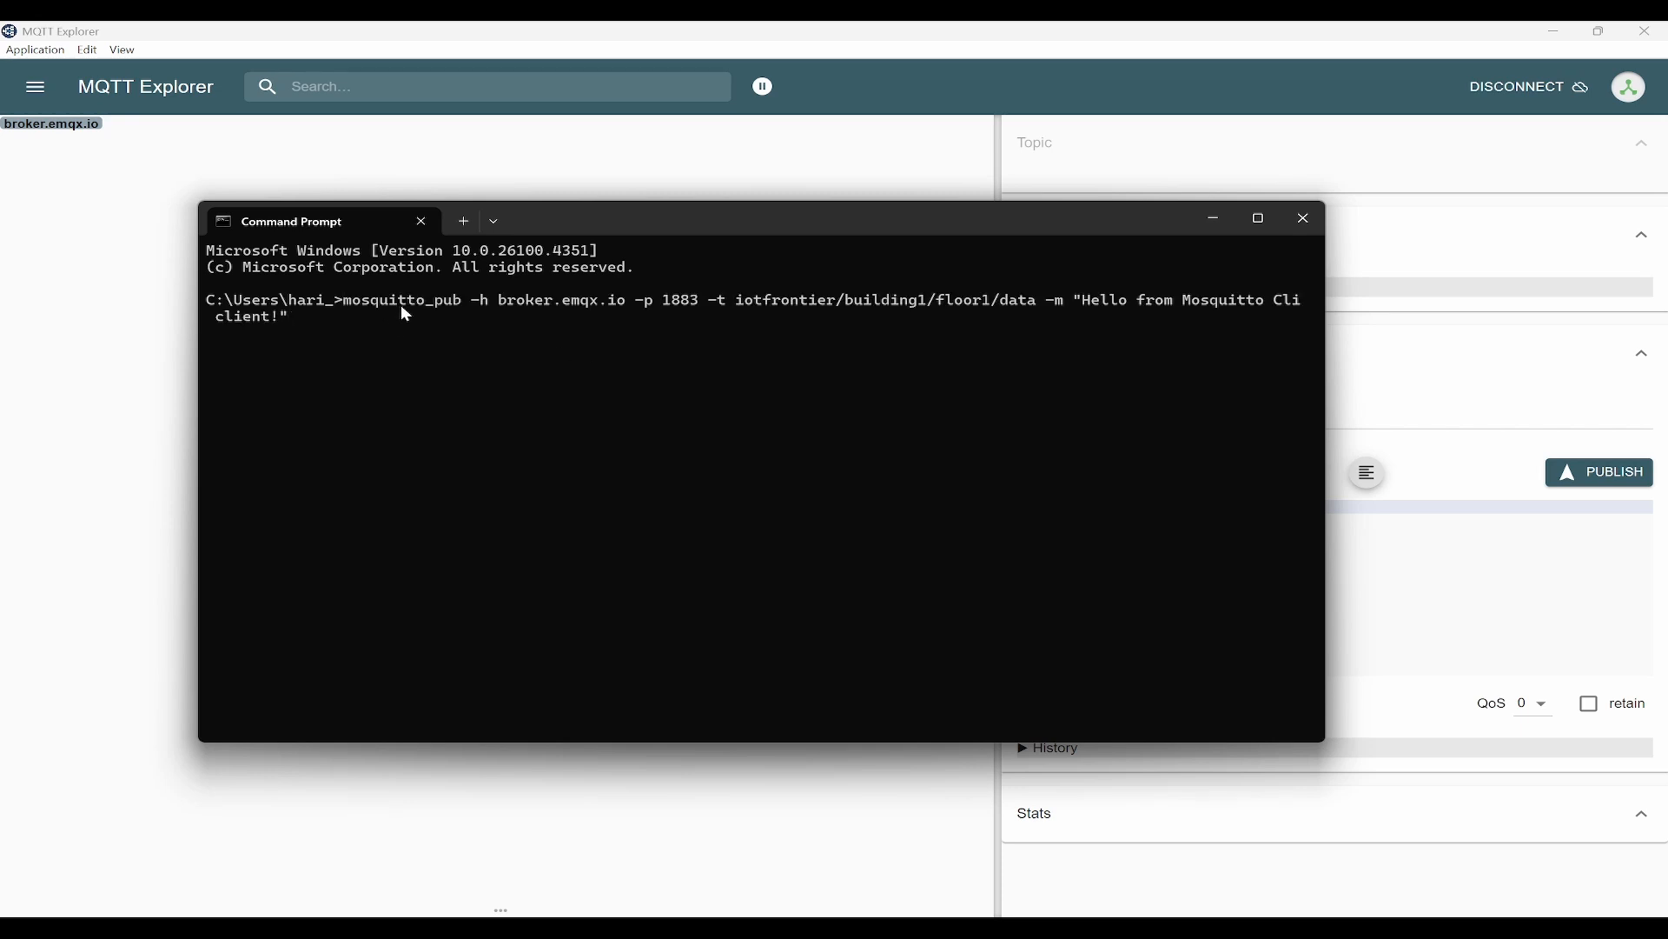
mouse_move(500, 311)
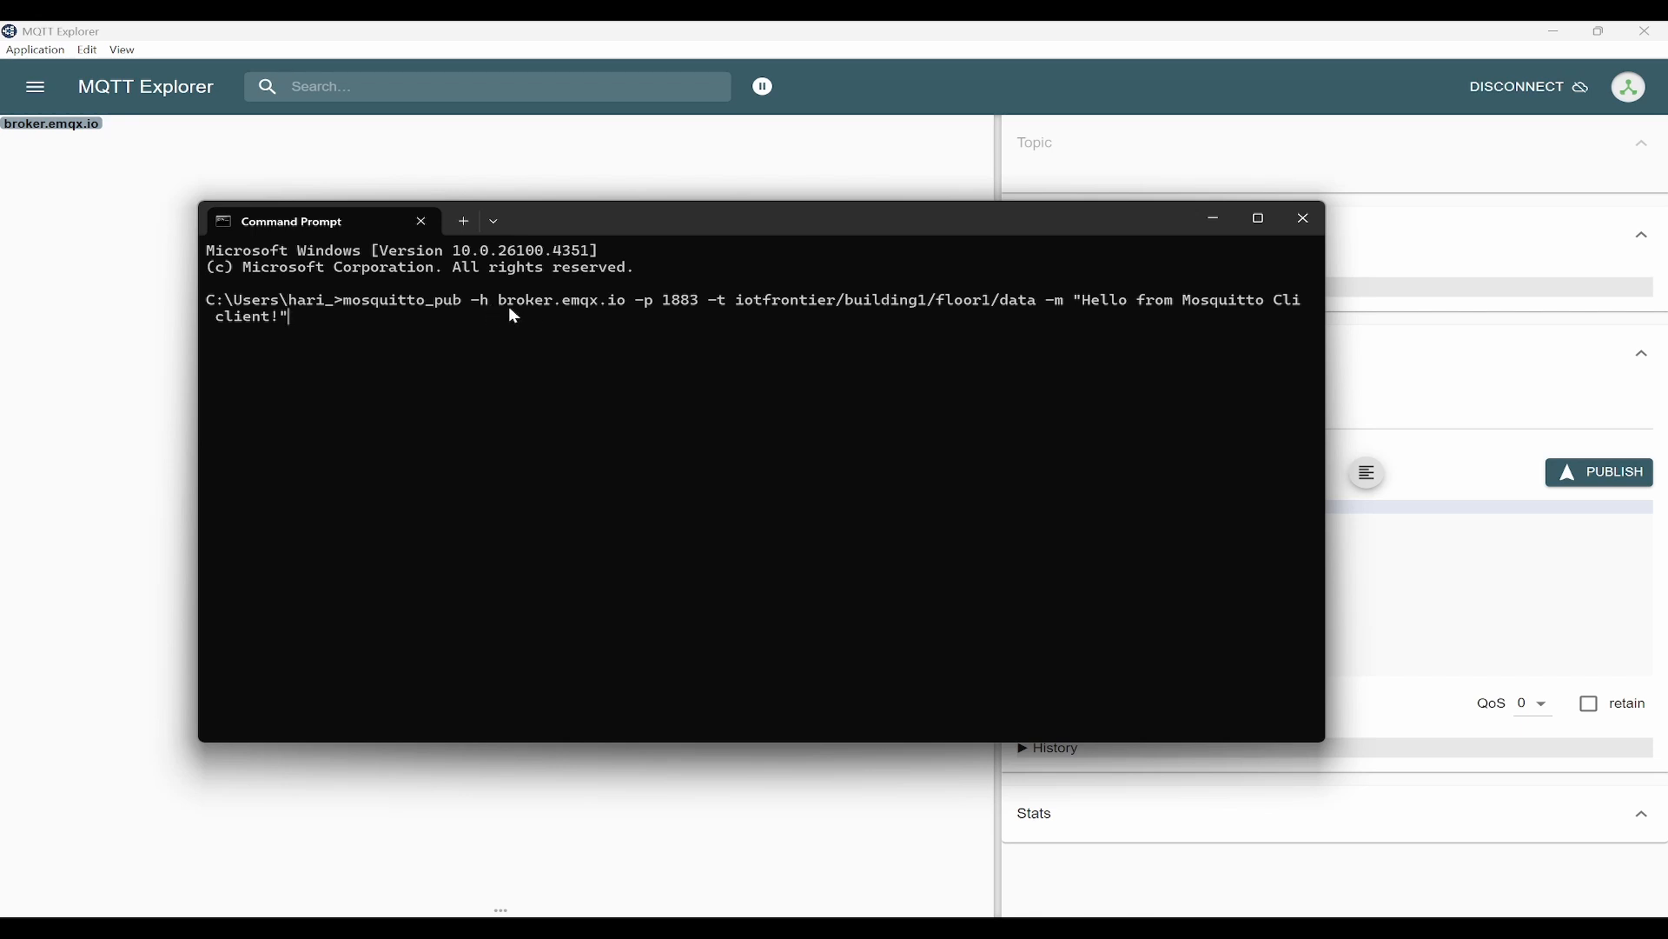
mouse_move(530, 316)
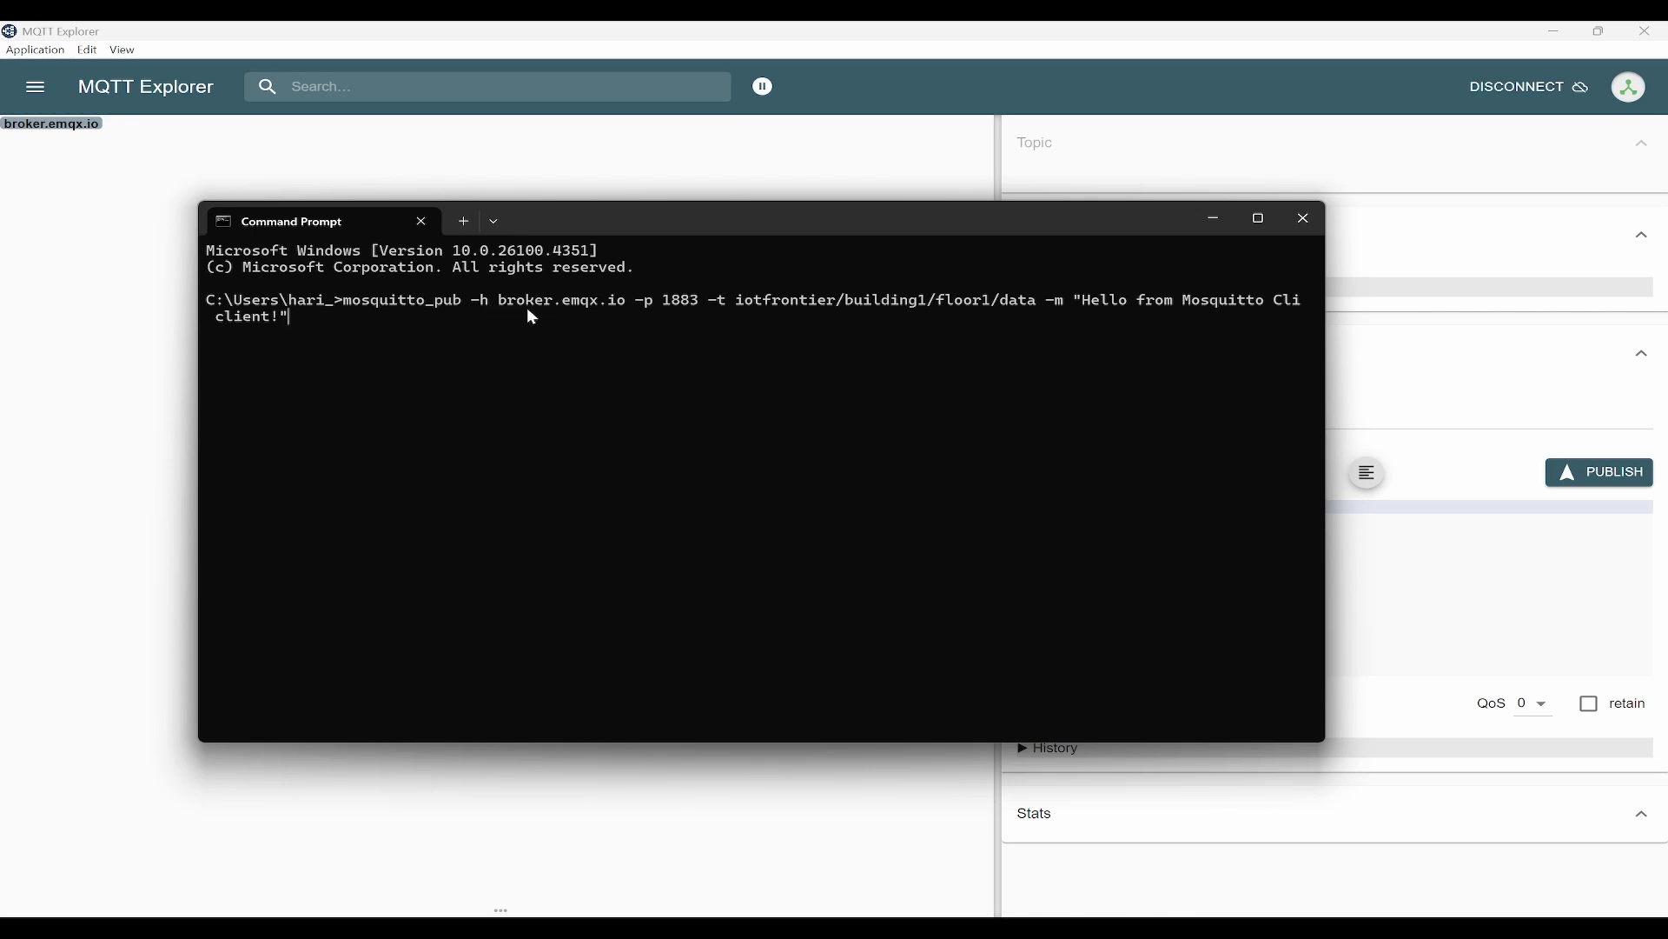
mouse_move(650, 322)
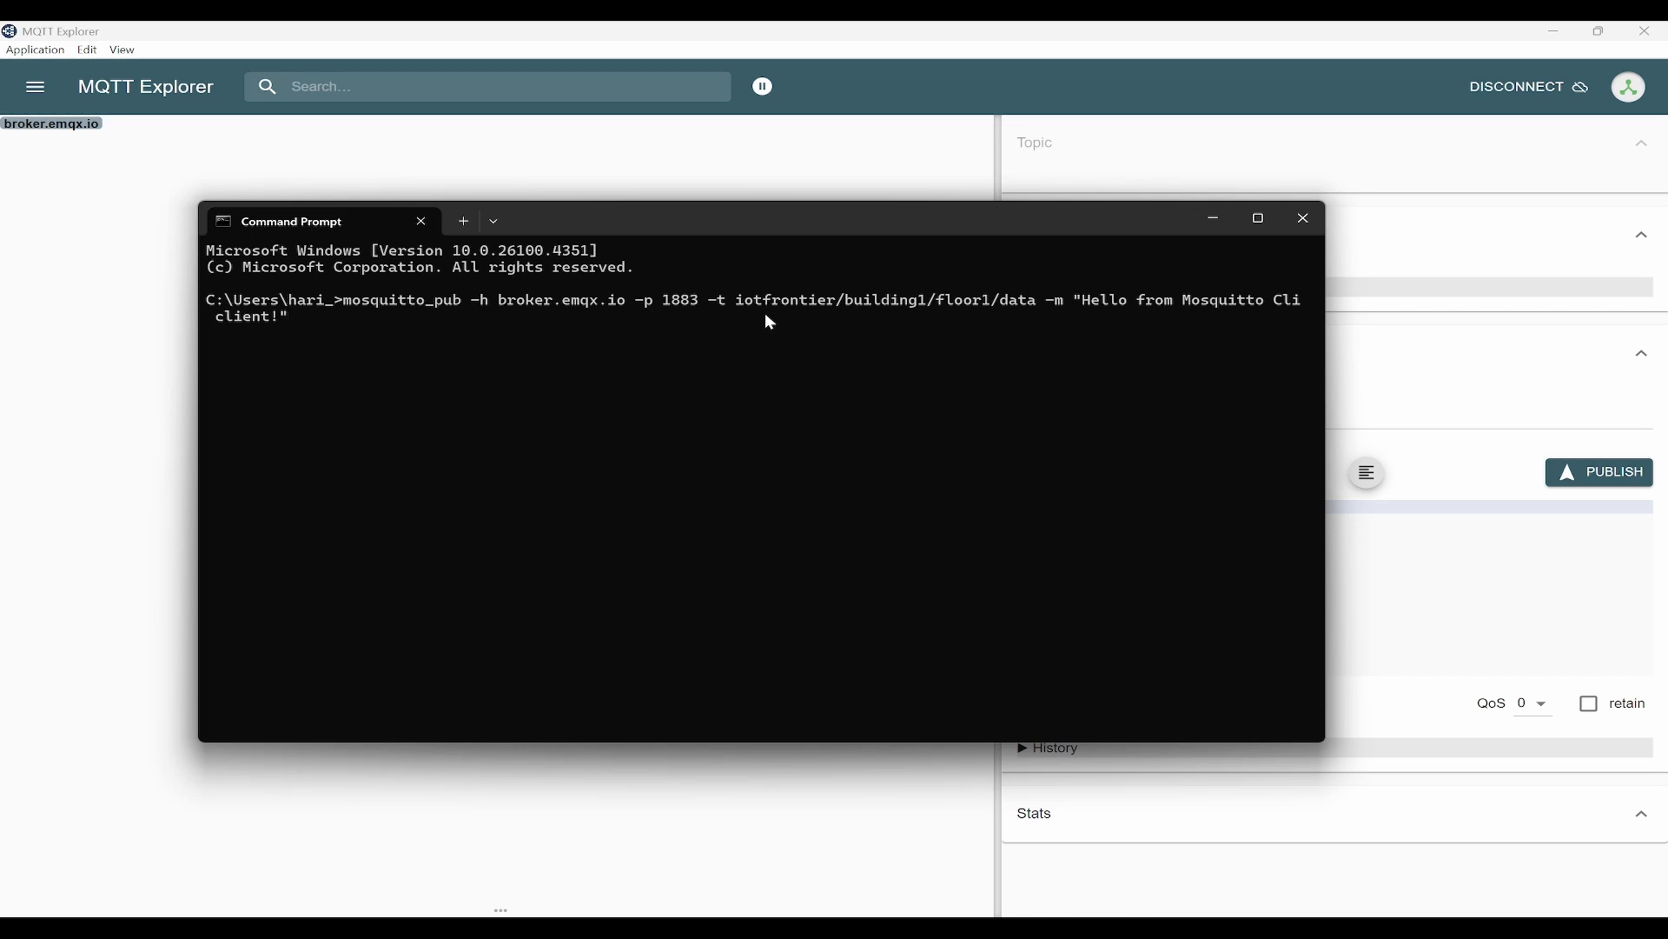
mouse_move(1119, 325)
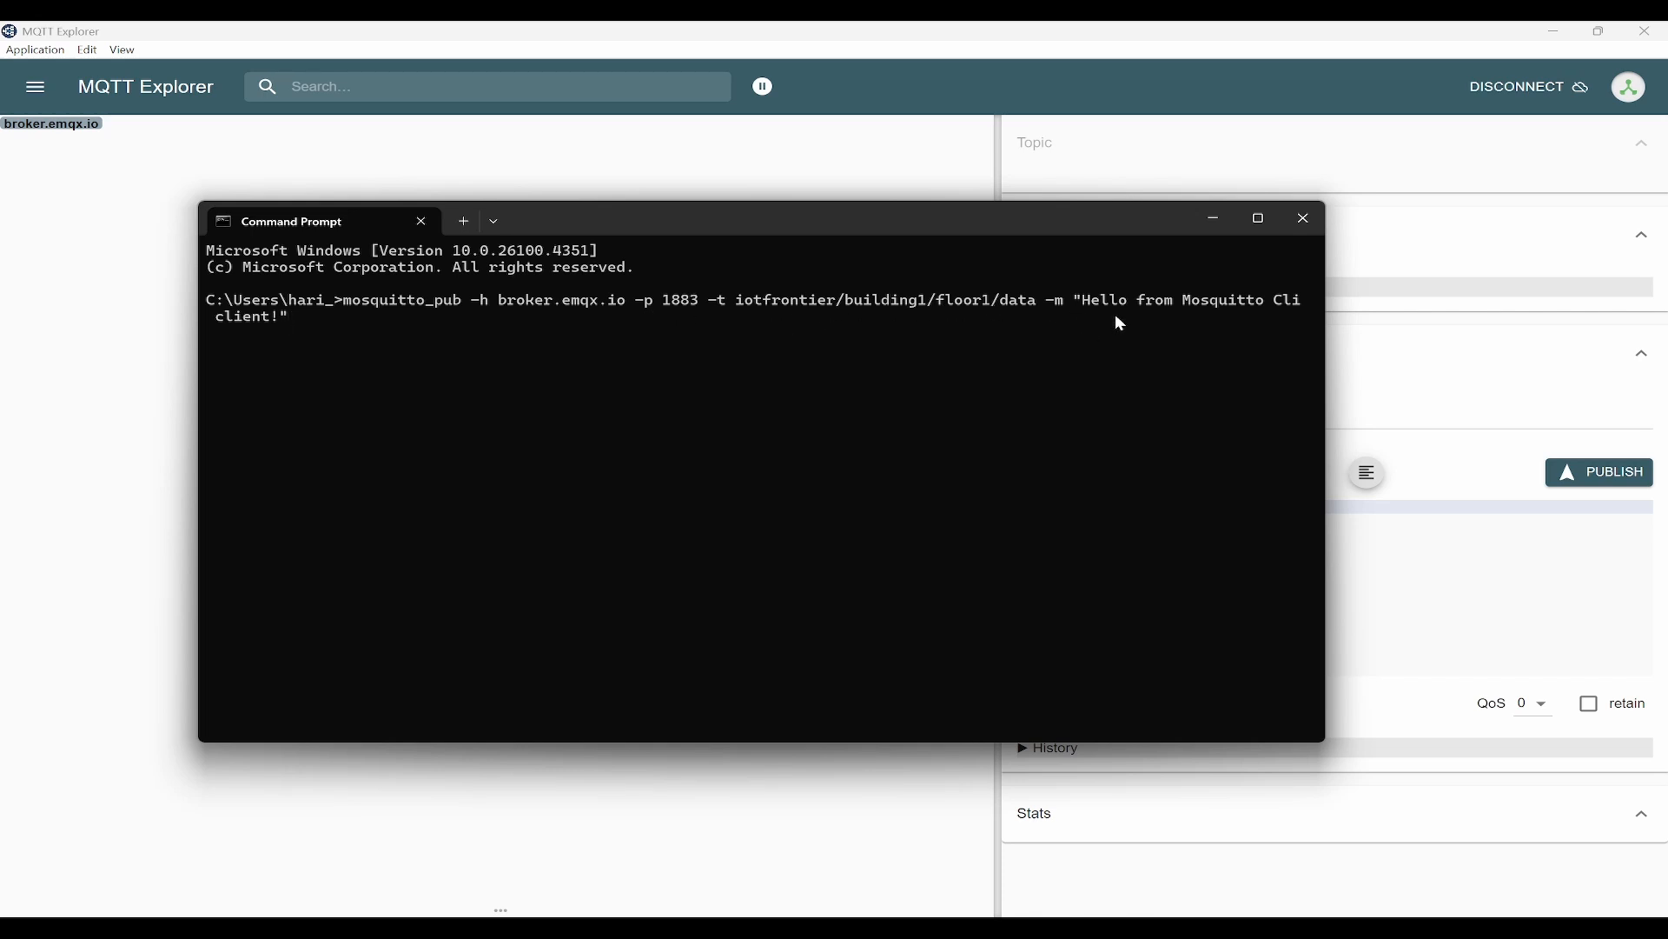
mouse_move(1124, 342)
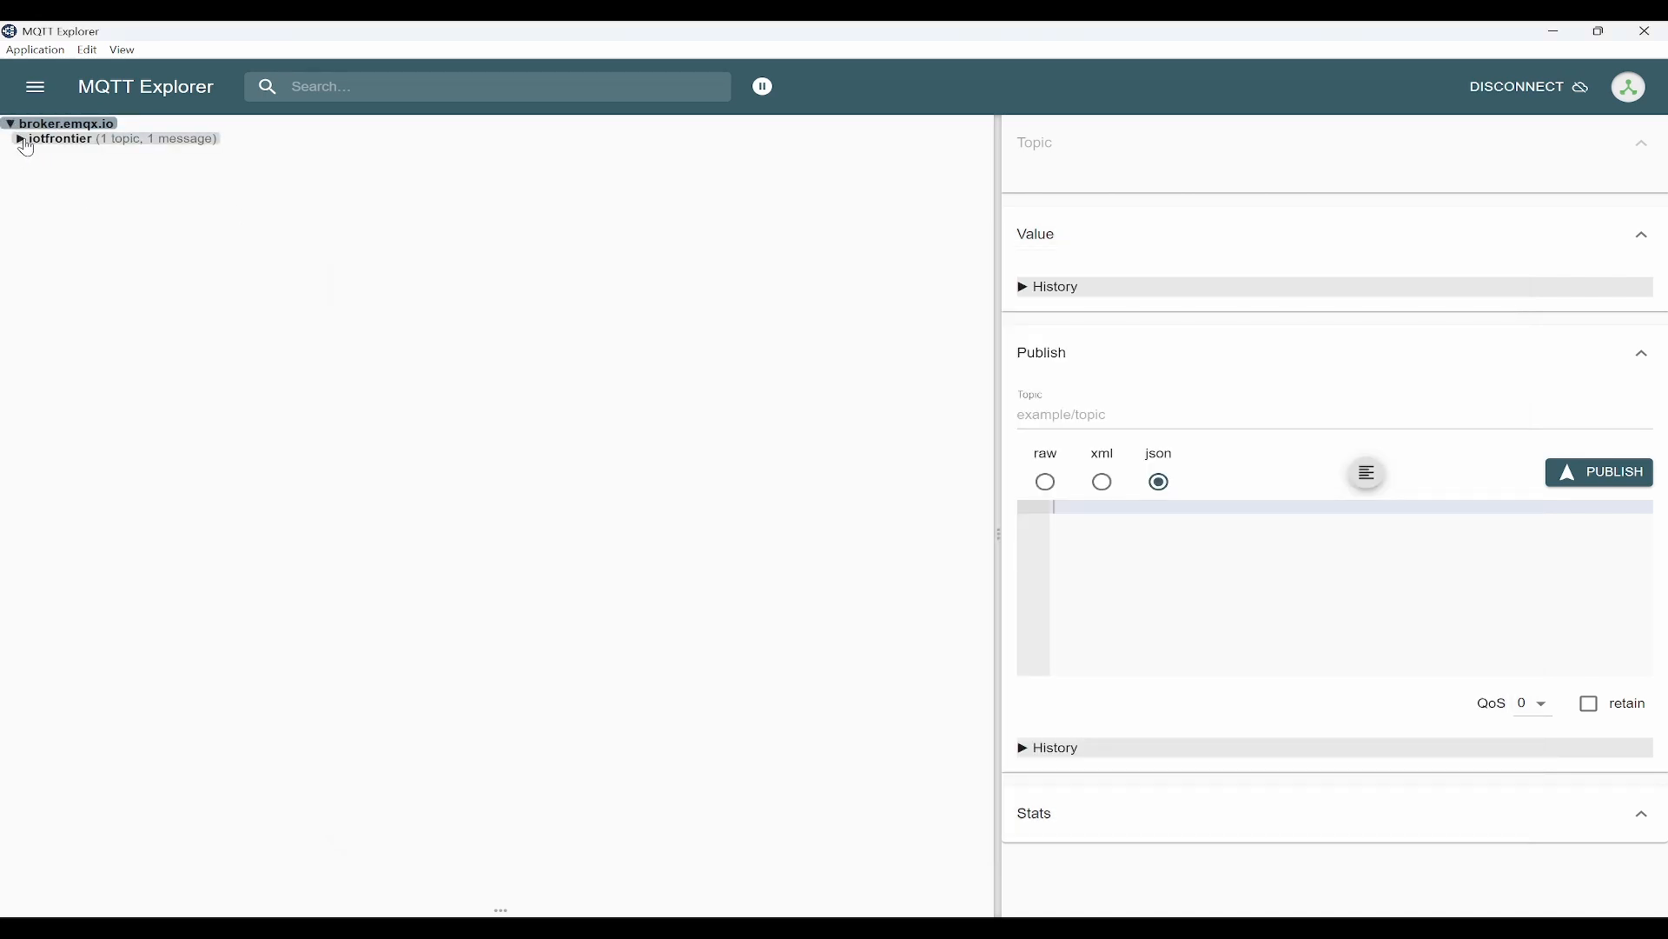
- Expand iotfrontier > building1 > floor1 to show data's 'Hello from Mosquitto Cli client!' value
click(19, 140)
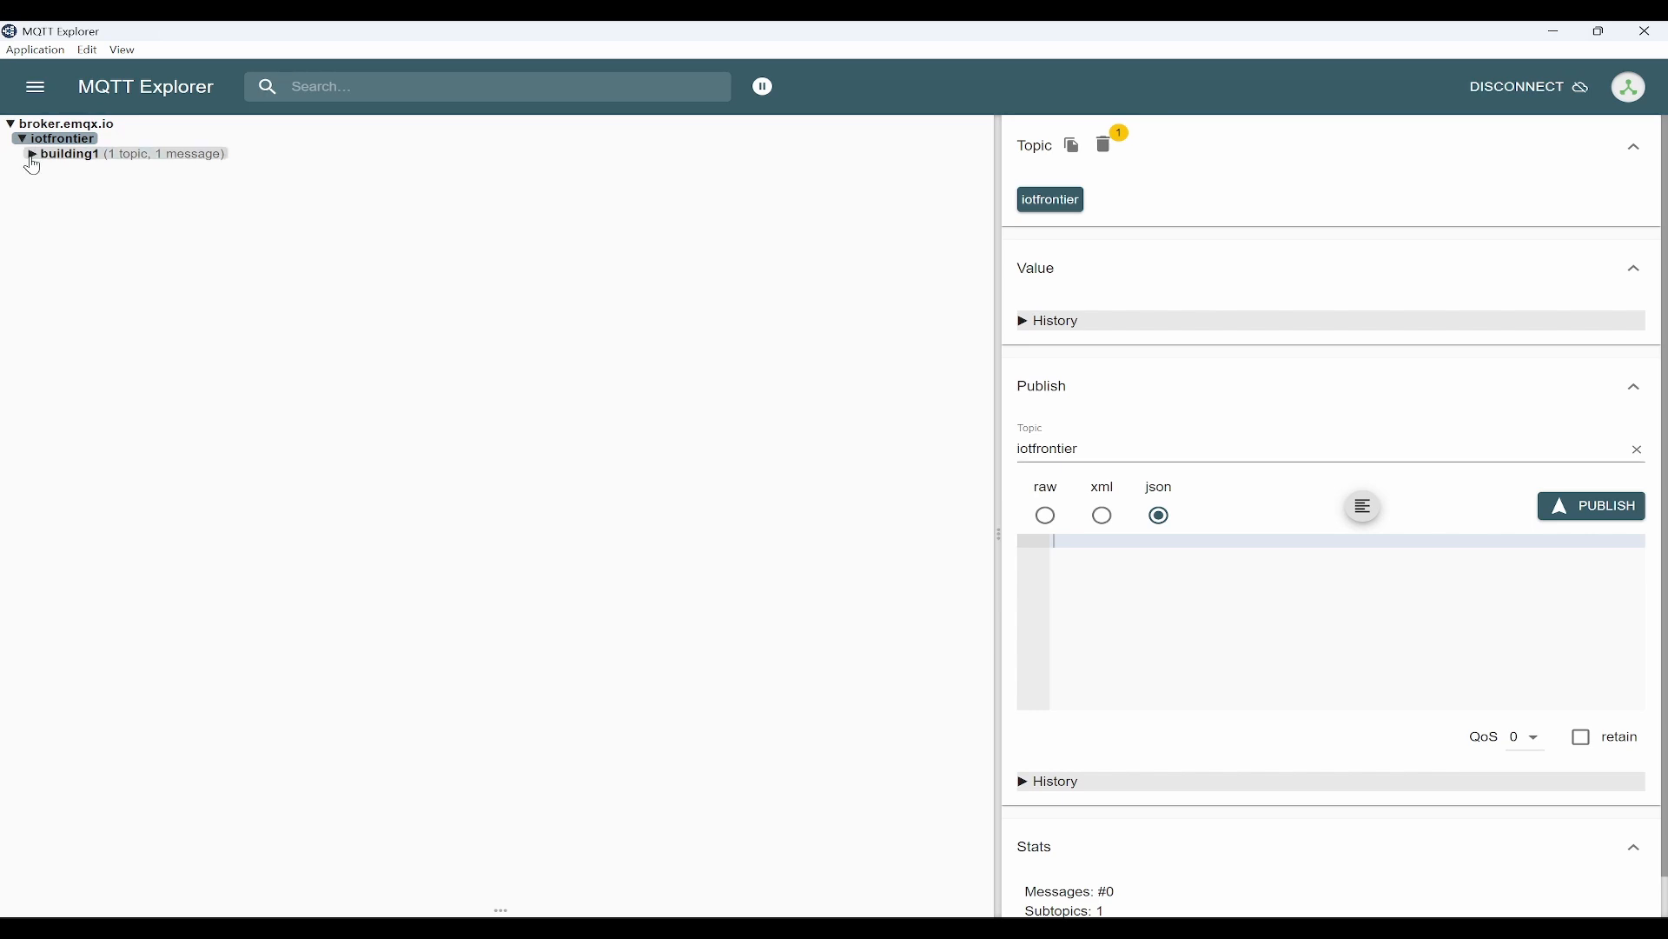
click(32, 154)
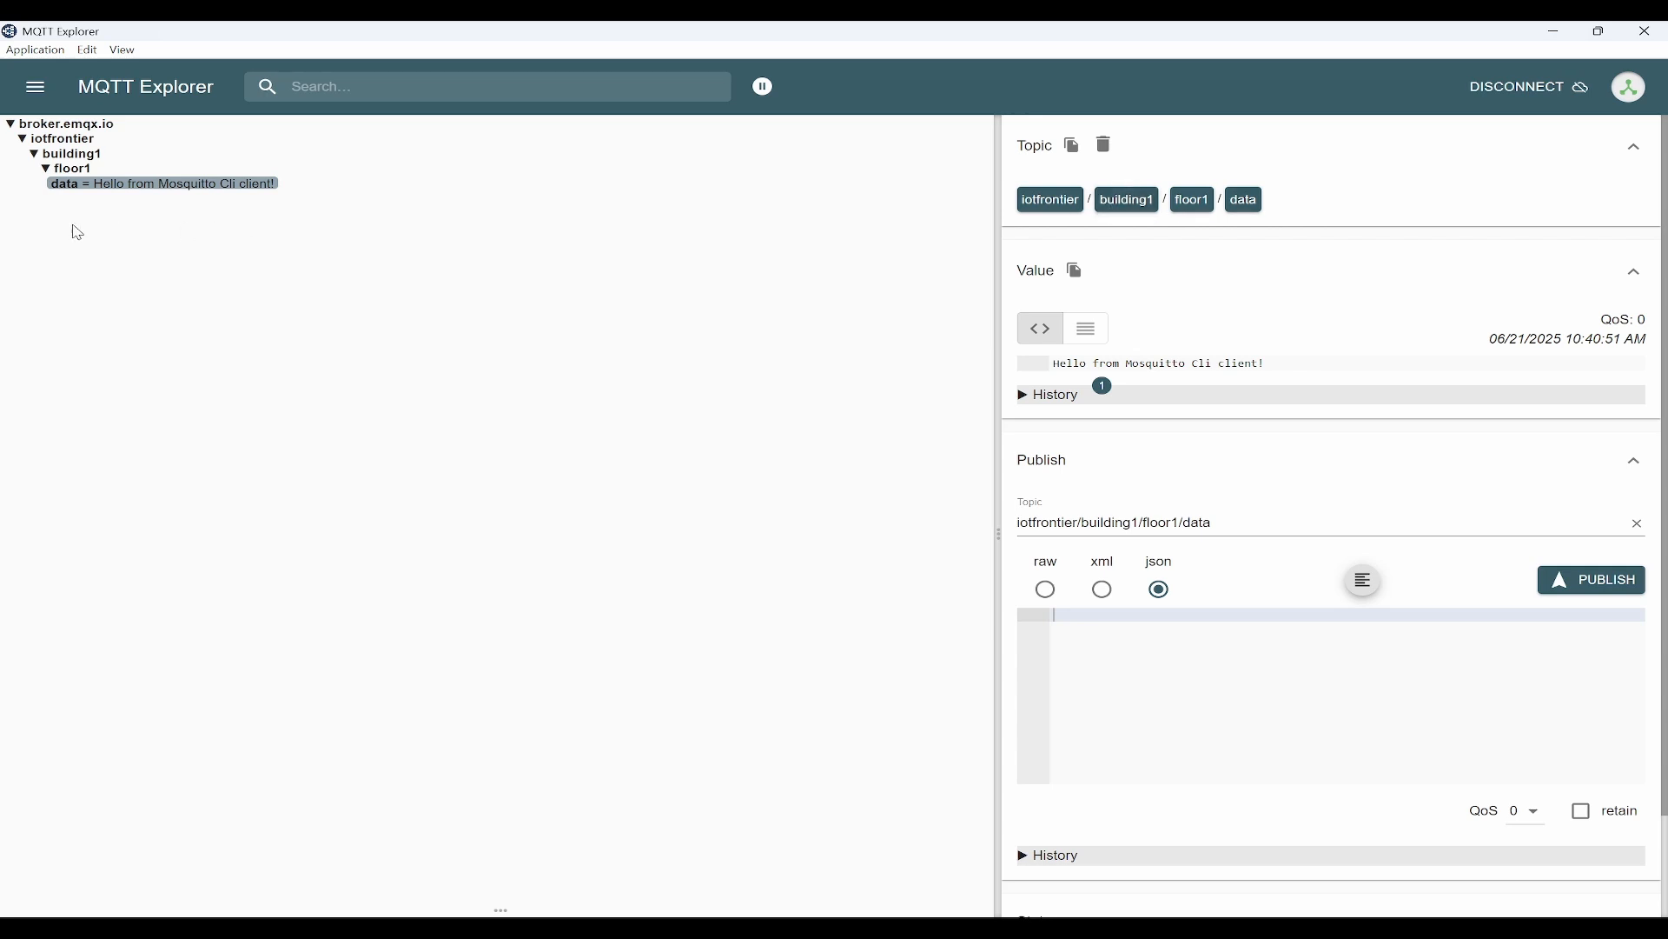
mouse_move(506, 518)
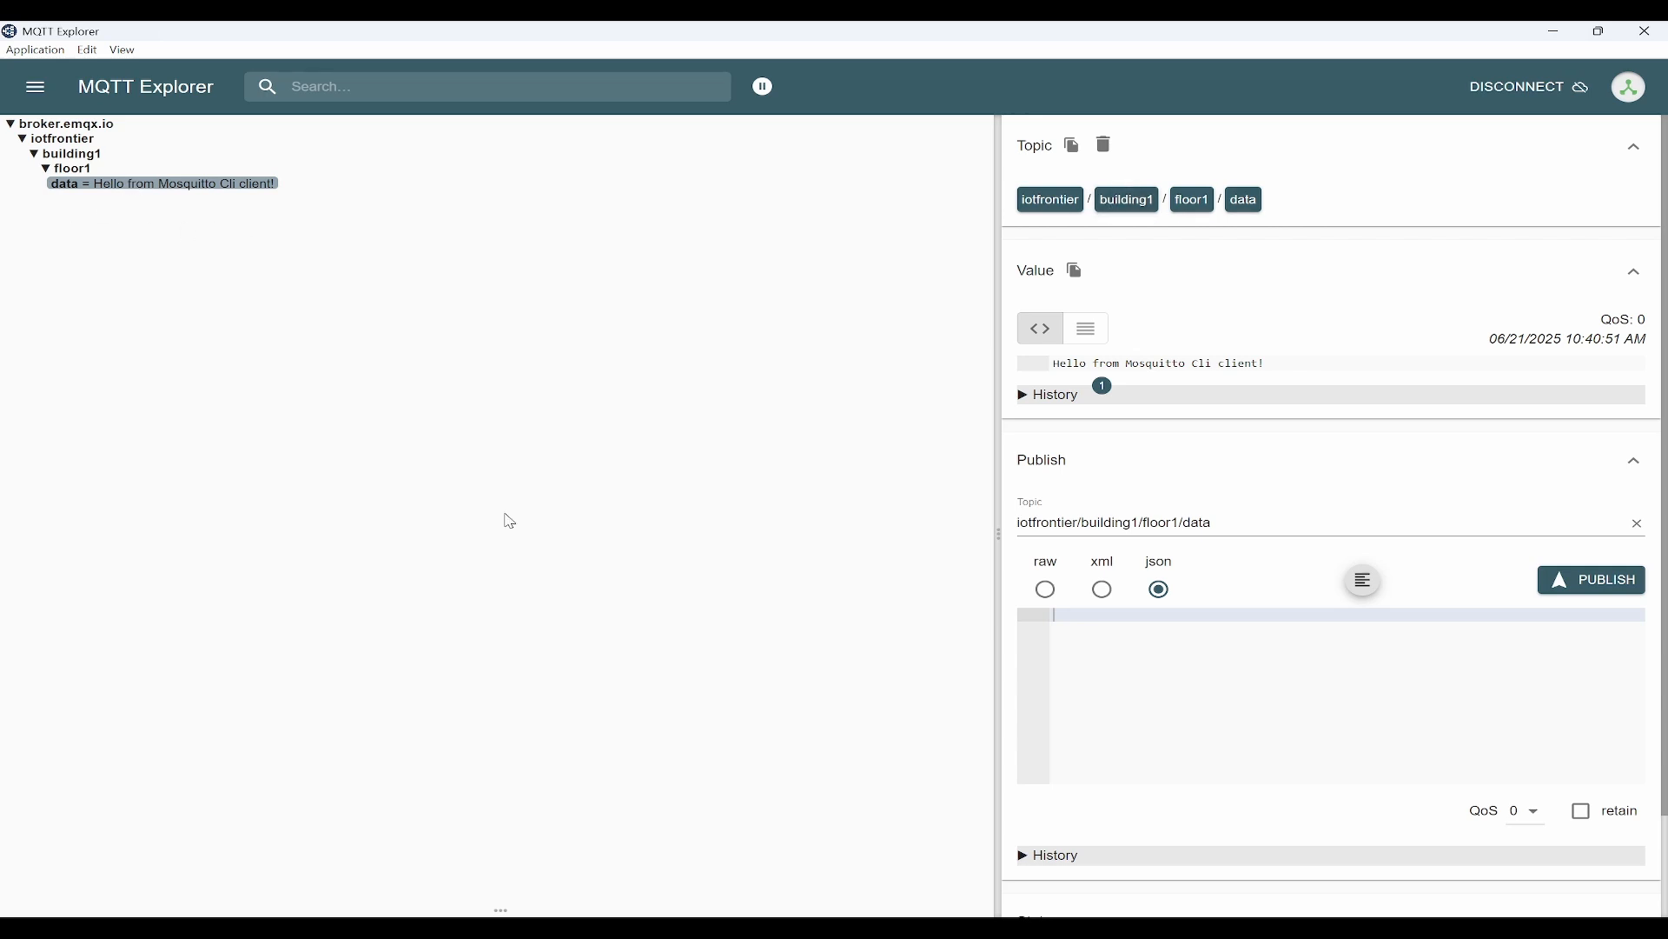
mouse_move(506, 489)
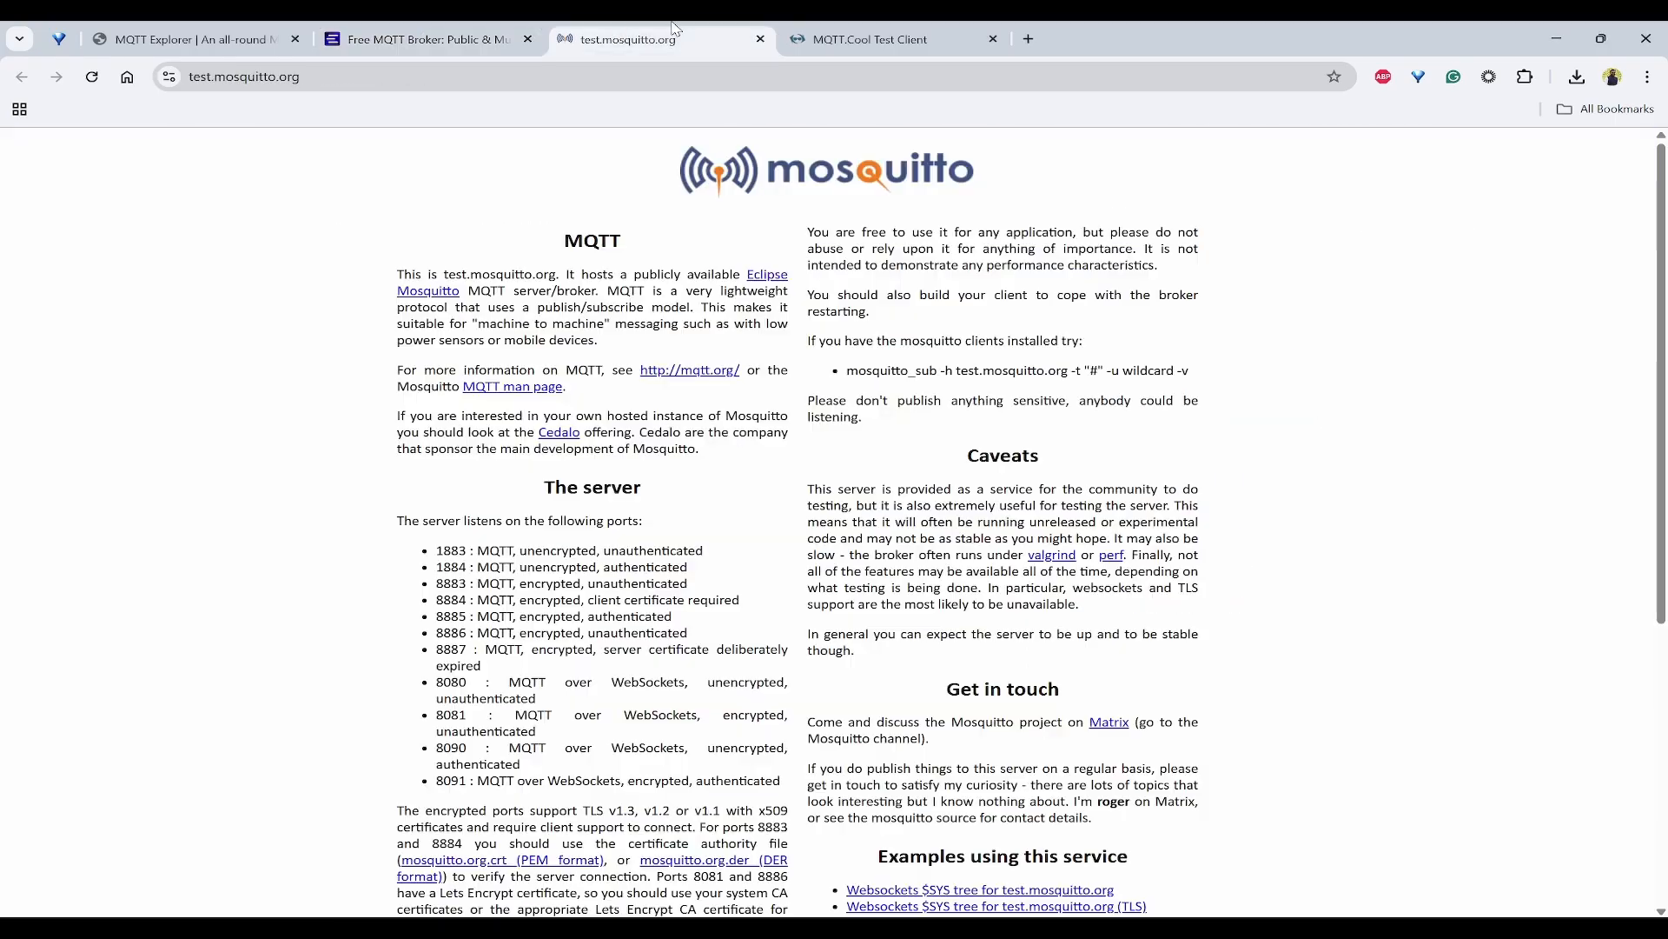
- Check MQTT.Cool's broker list and look up the public broker address broker.emqx.io
click(874, 39)
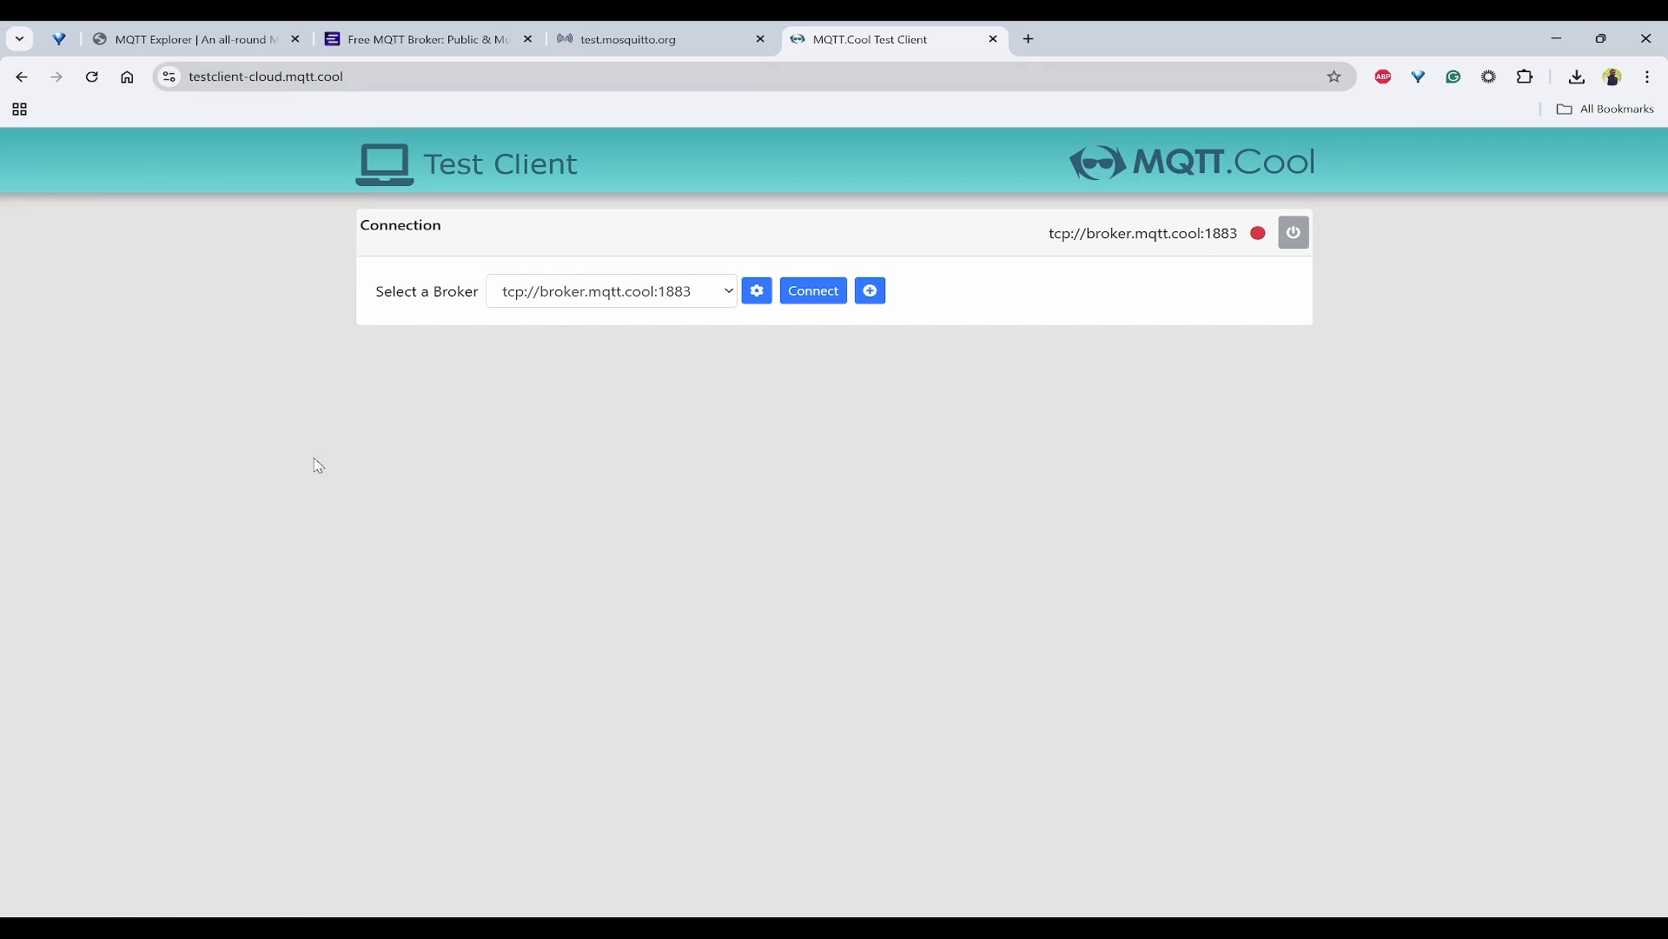
mouse_move(747, 298)
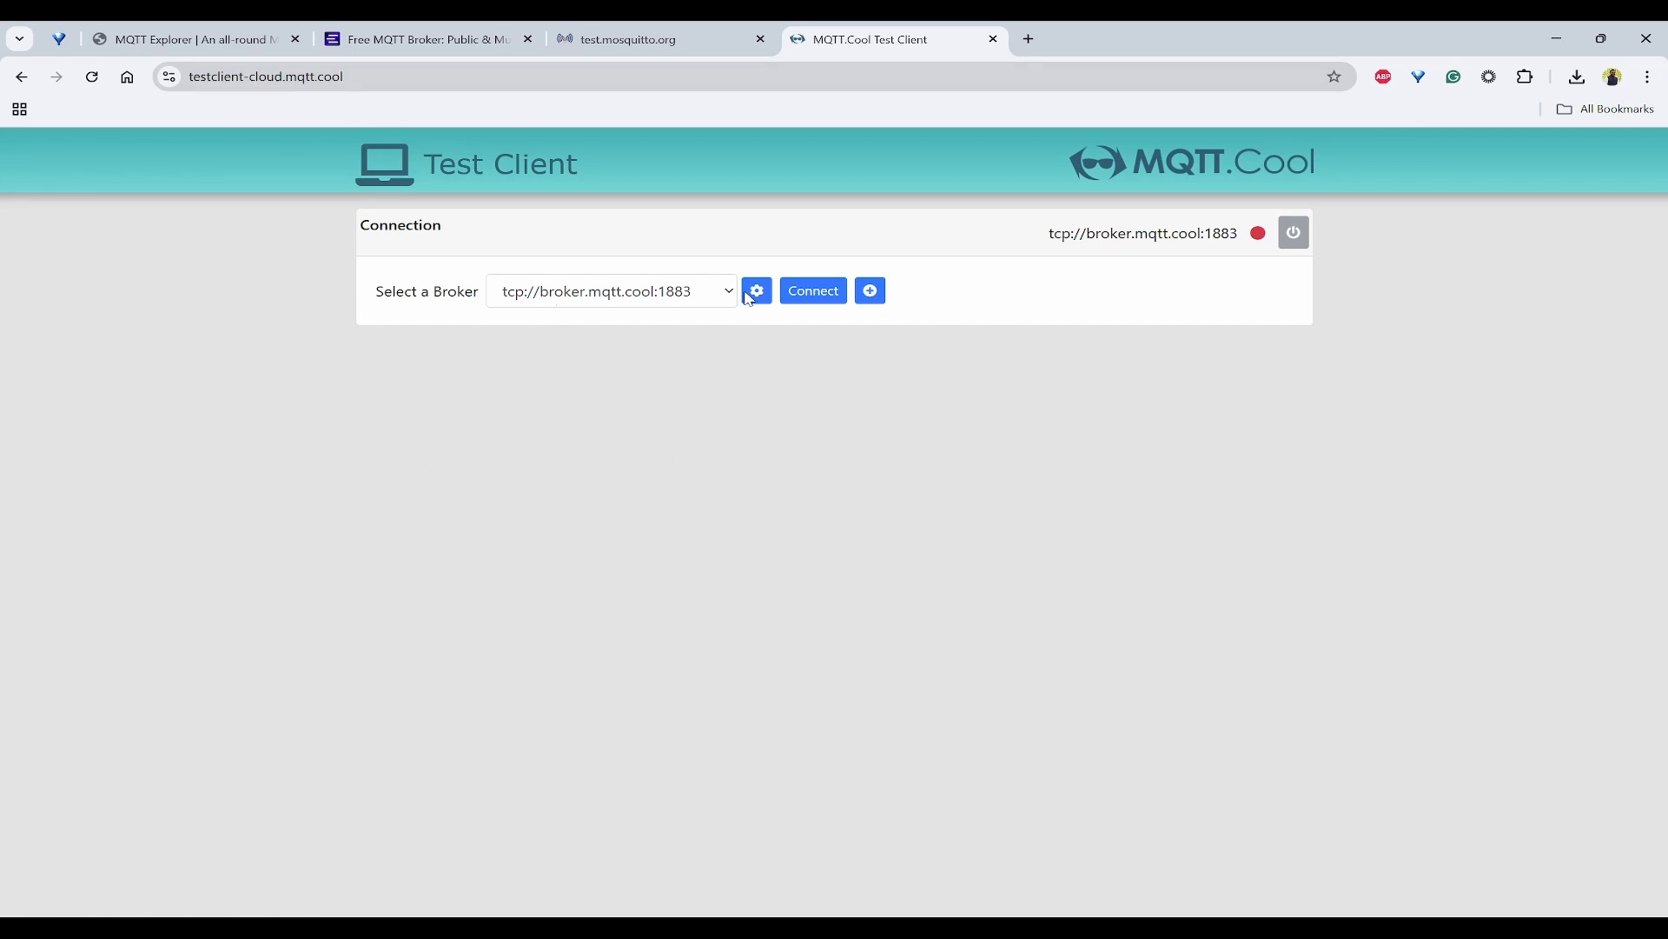
click(611, 291)
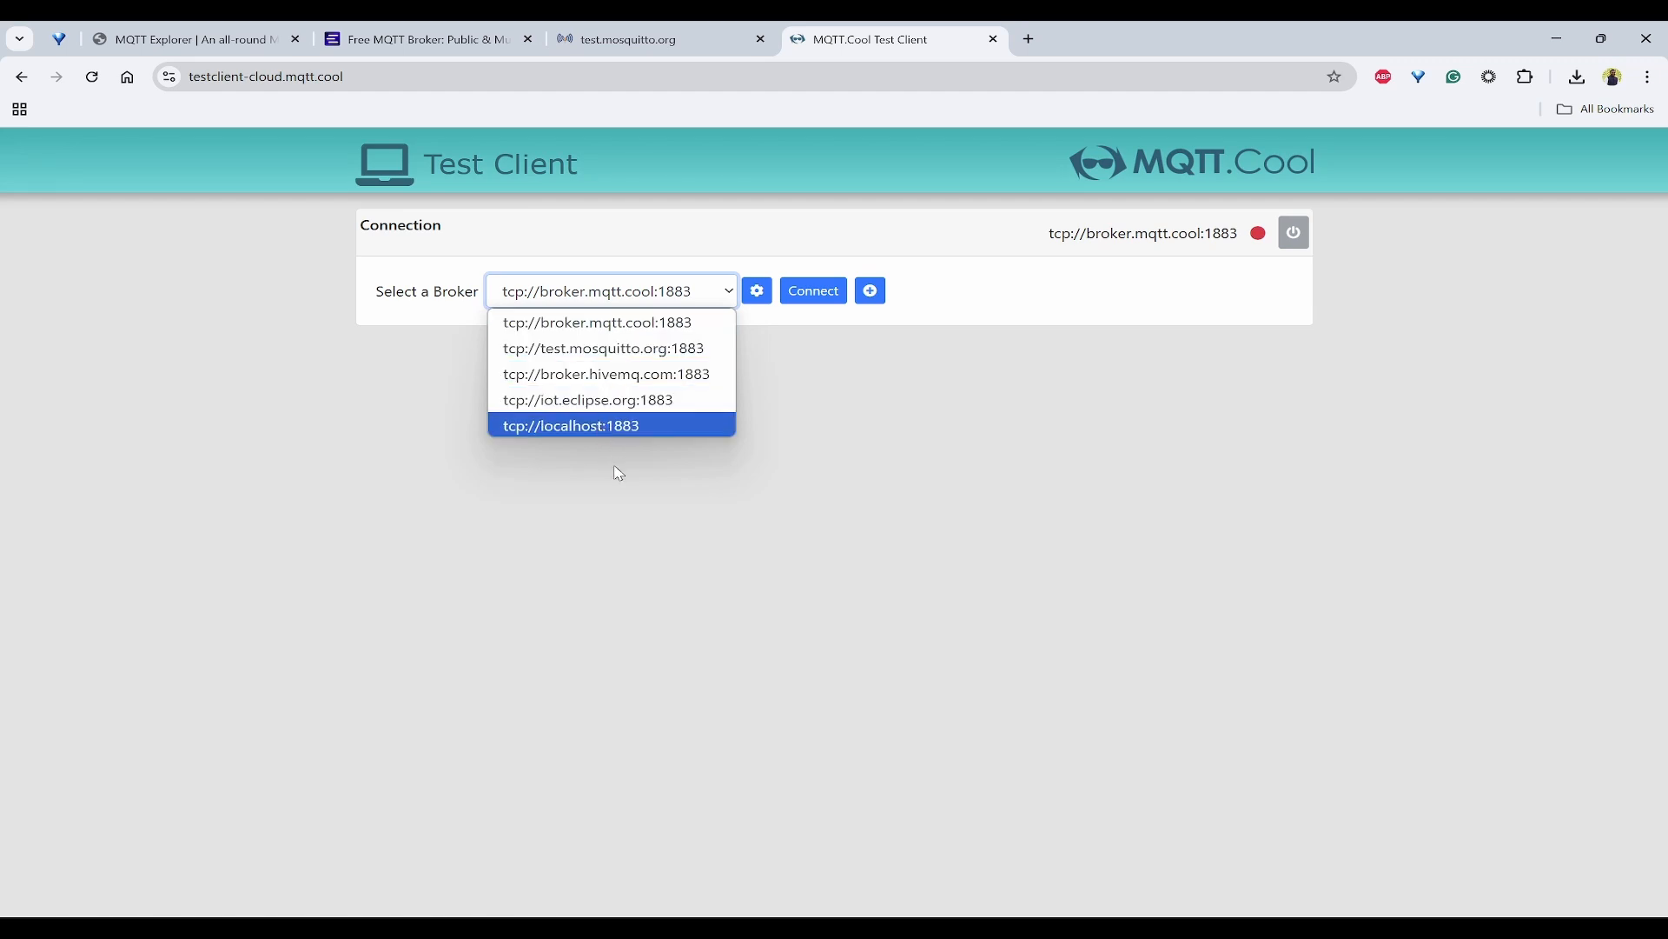
mouse_move(621, 399)
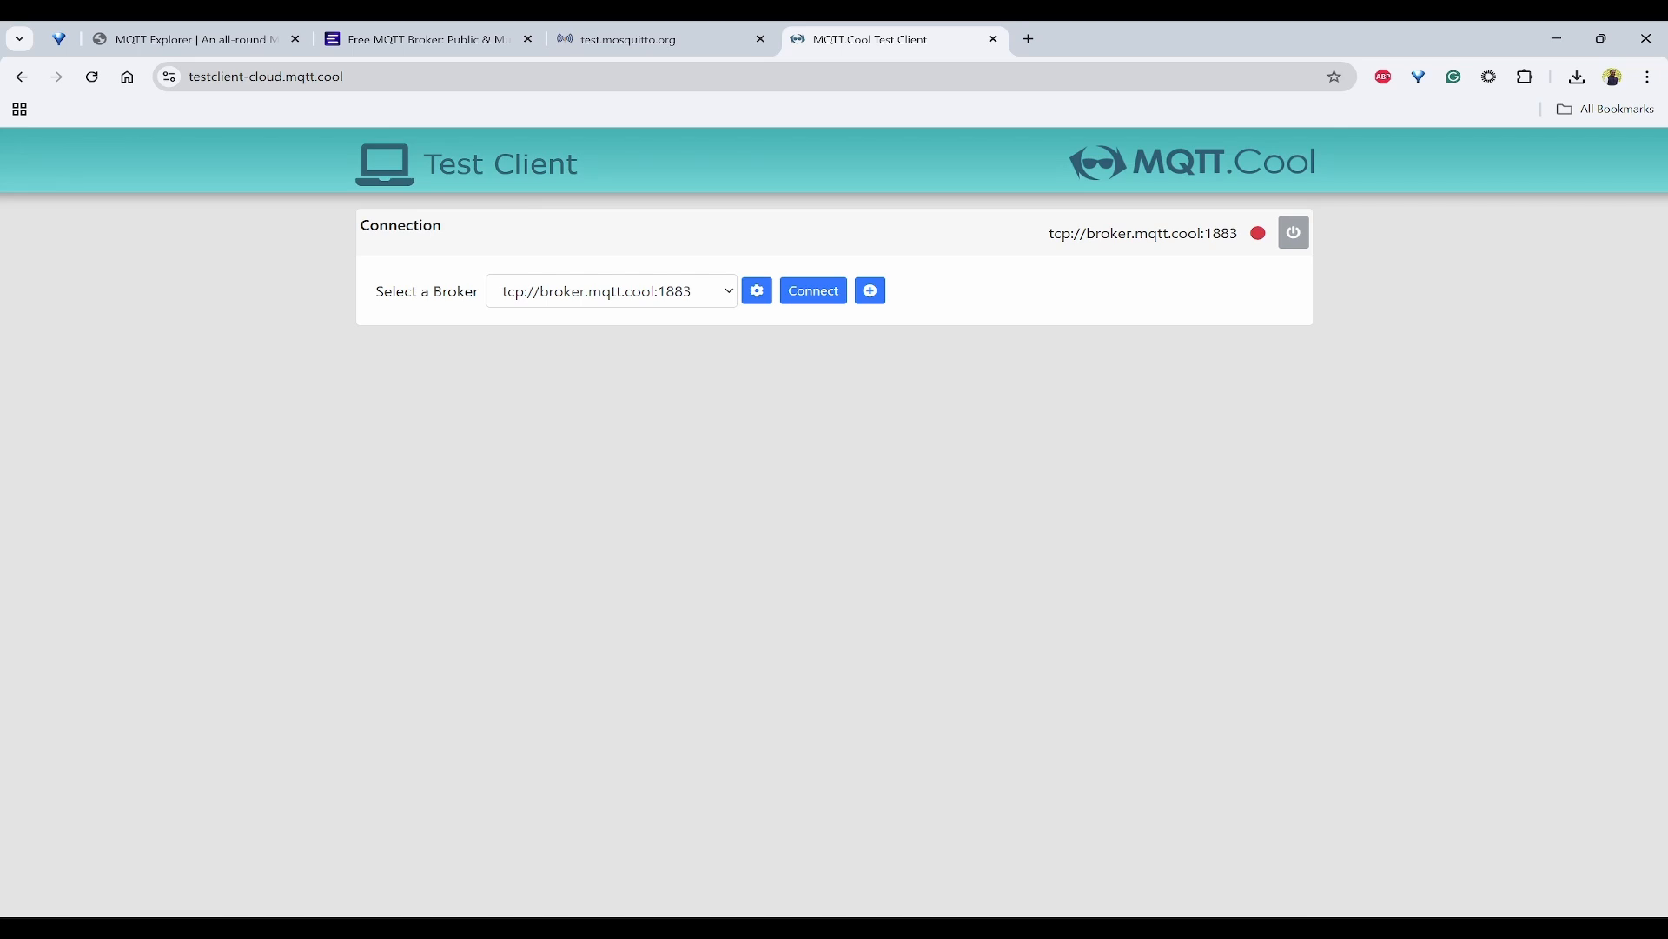
mouse_move(783, 236)
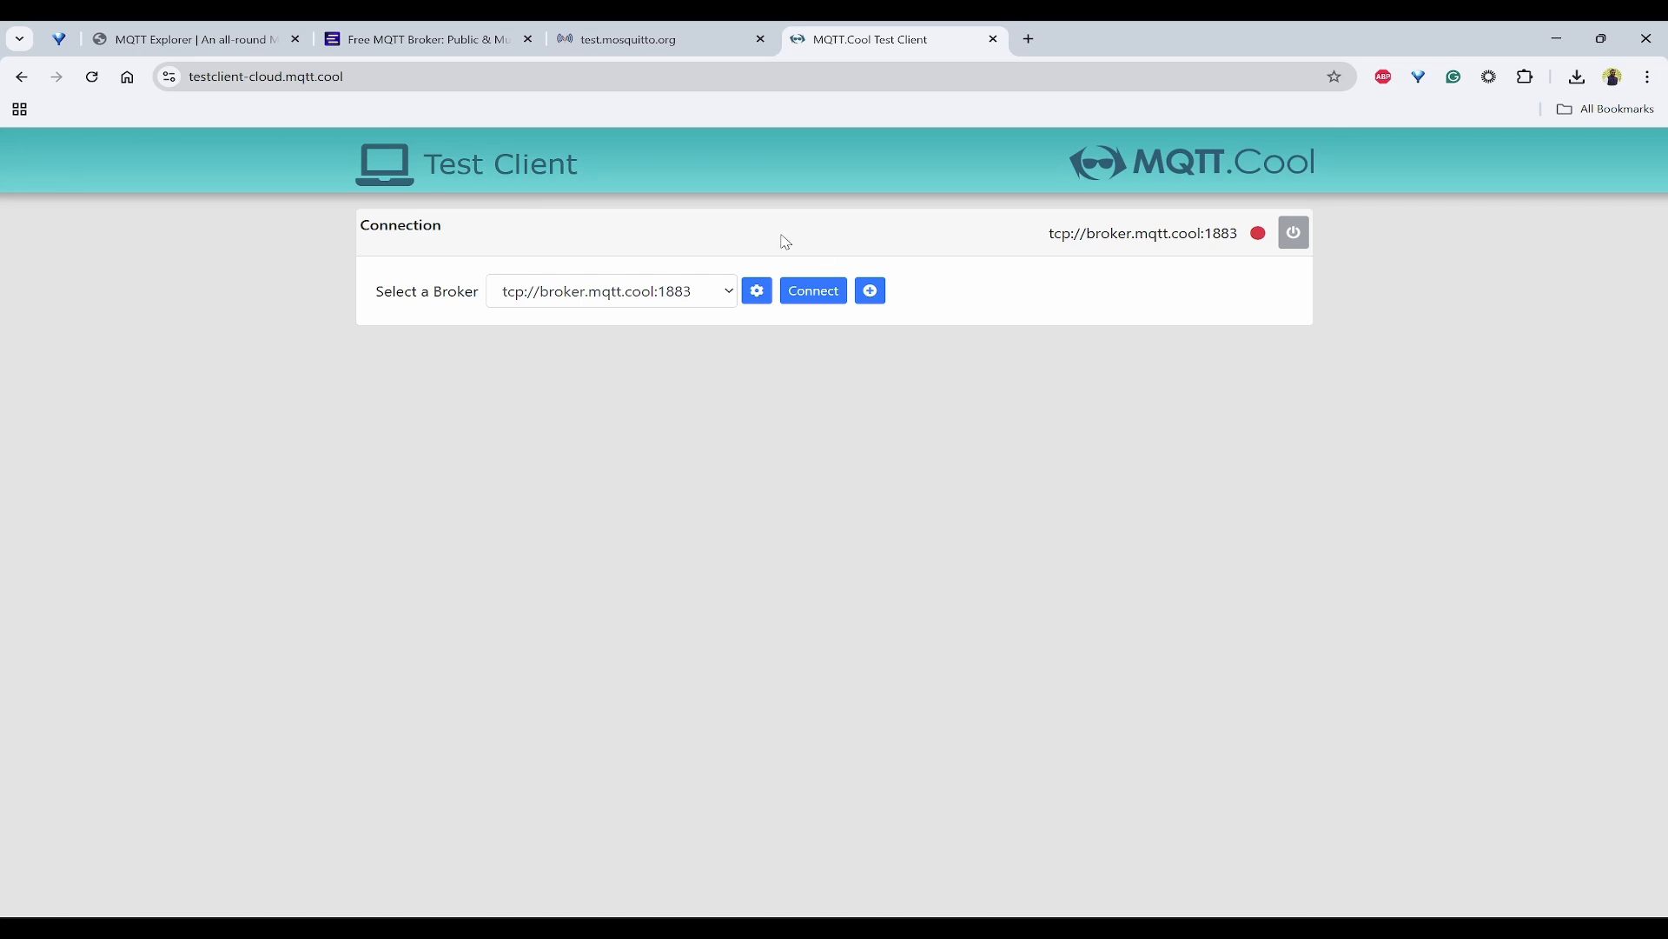
click(423, 39)
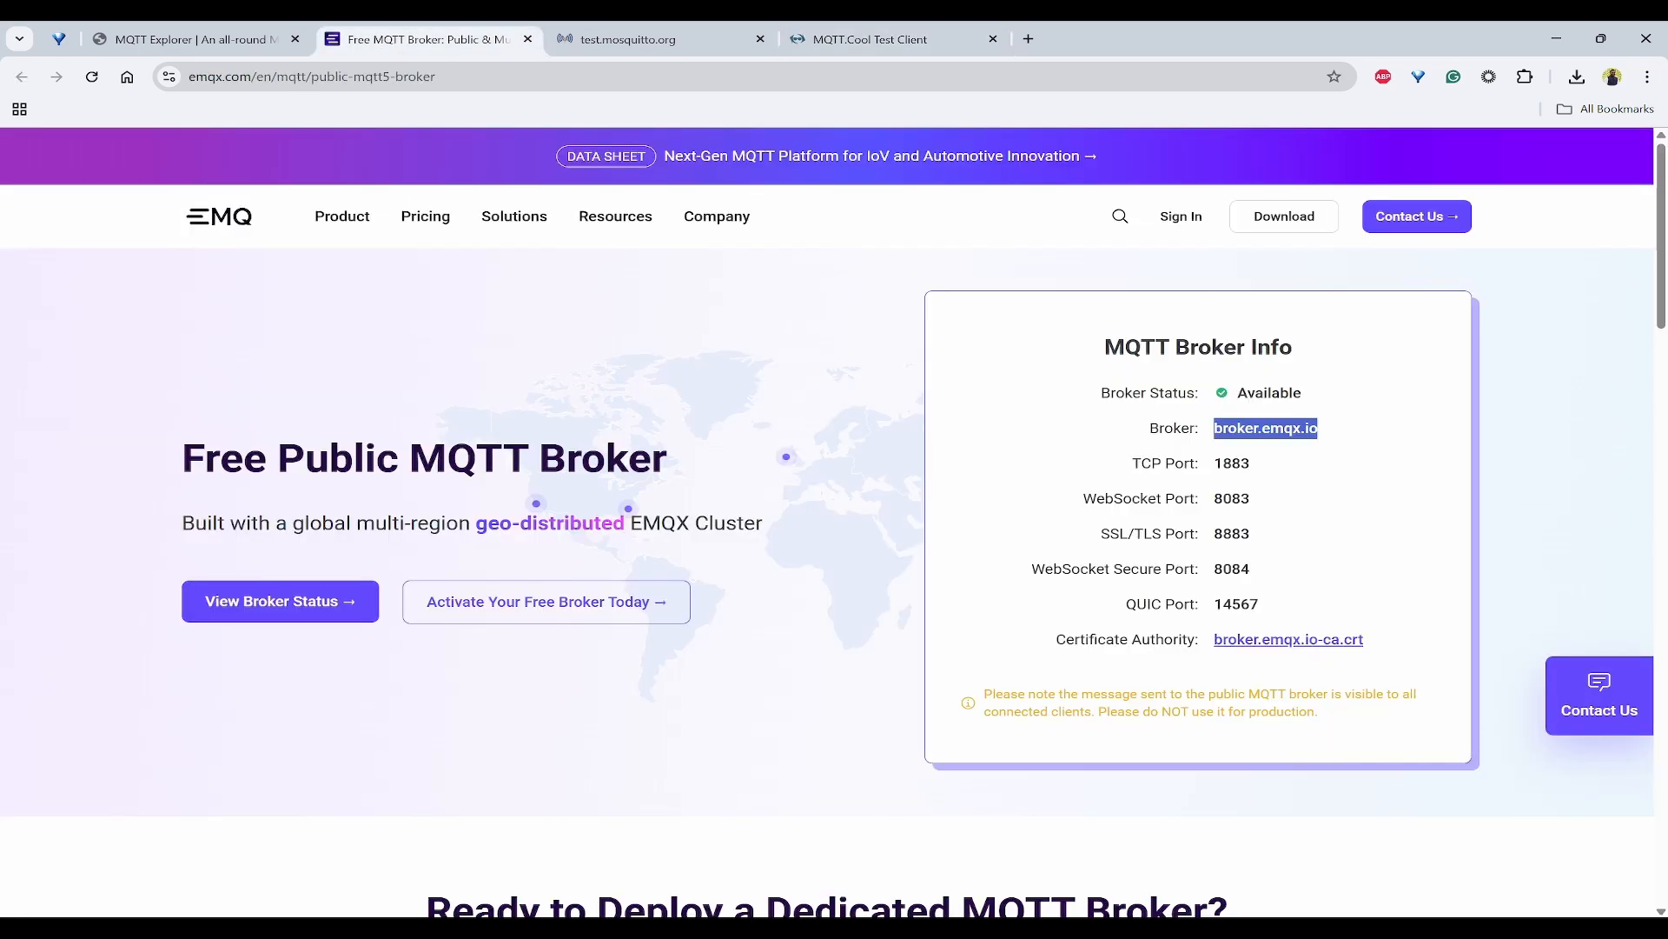
- Change the MQTT.Cool broker host to broker.emqx.io and connect
click(870, 39)
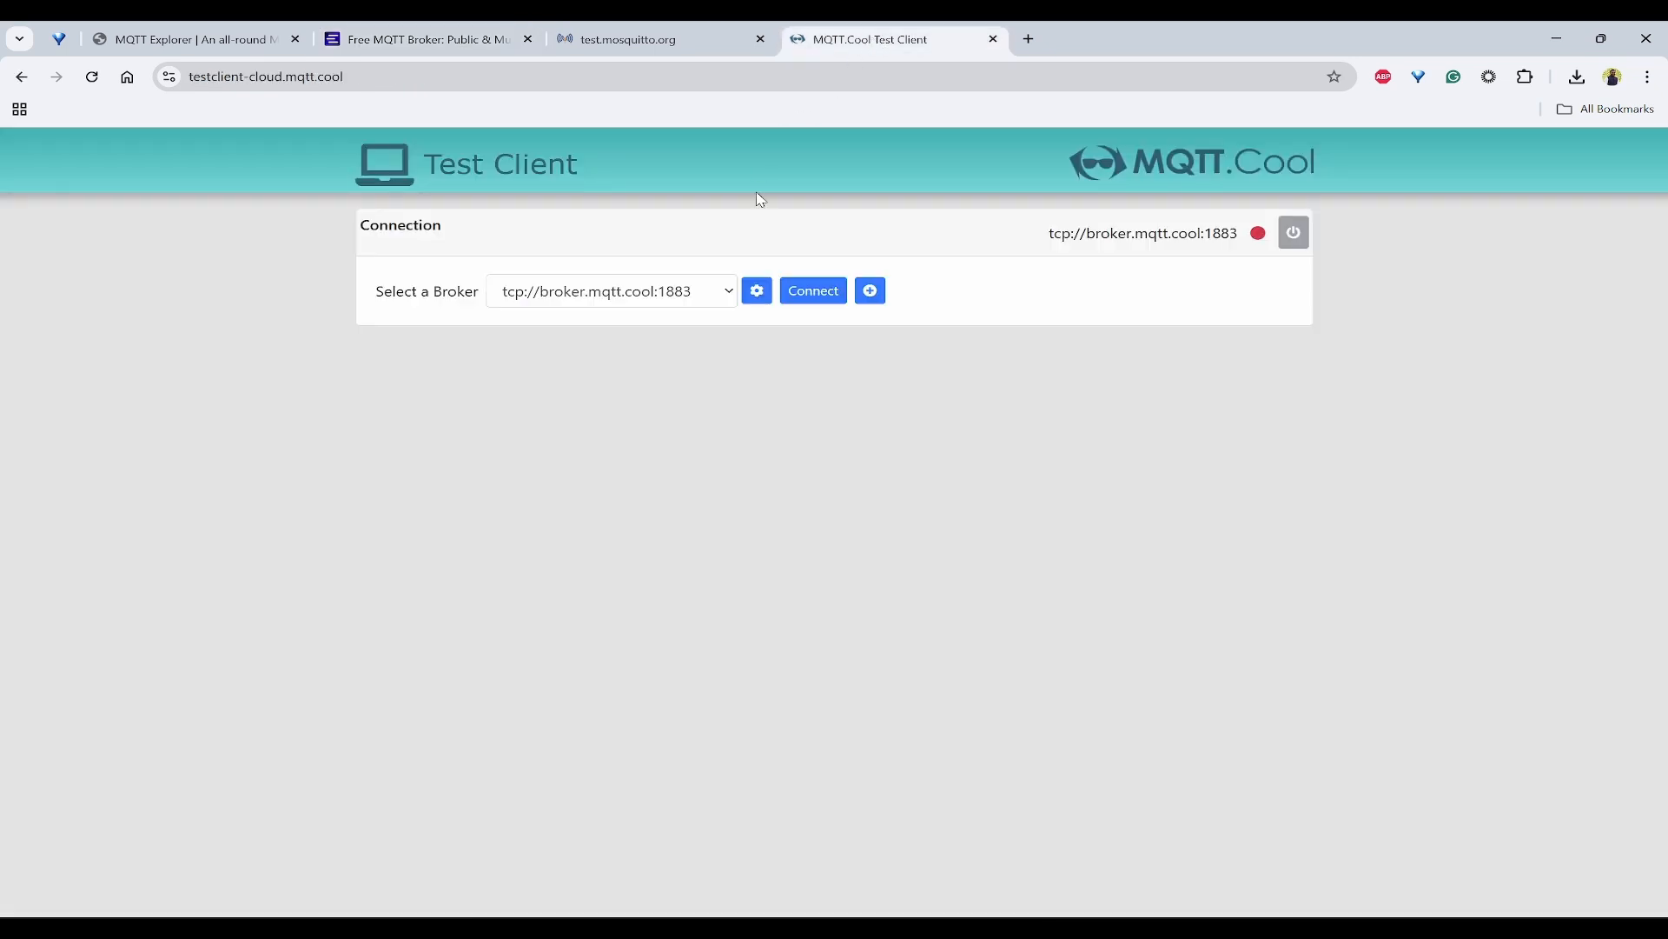
click(756, 290)
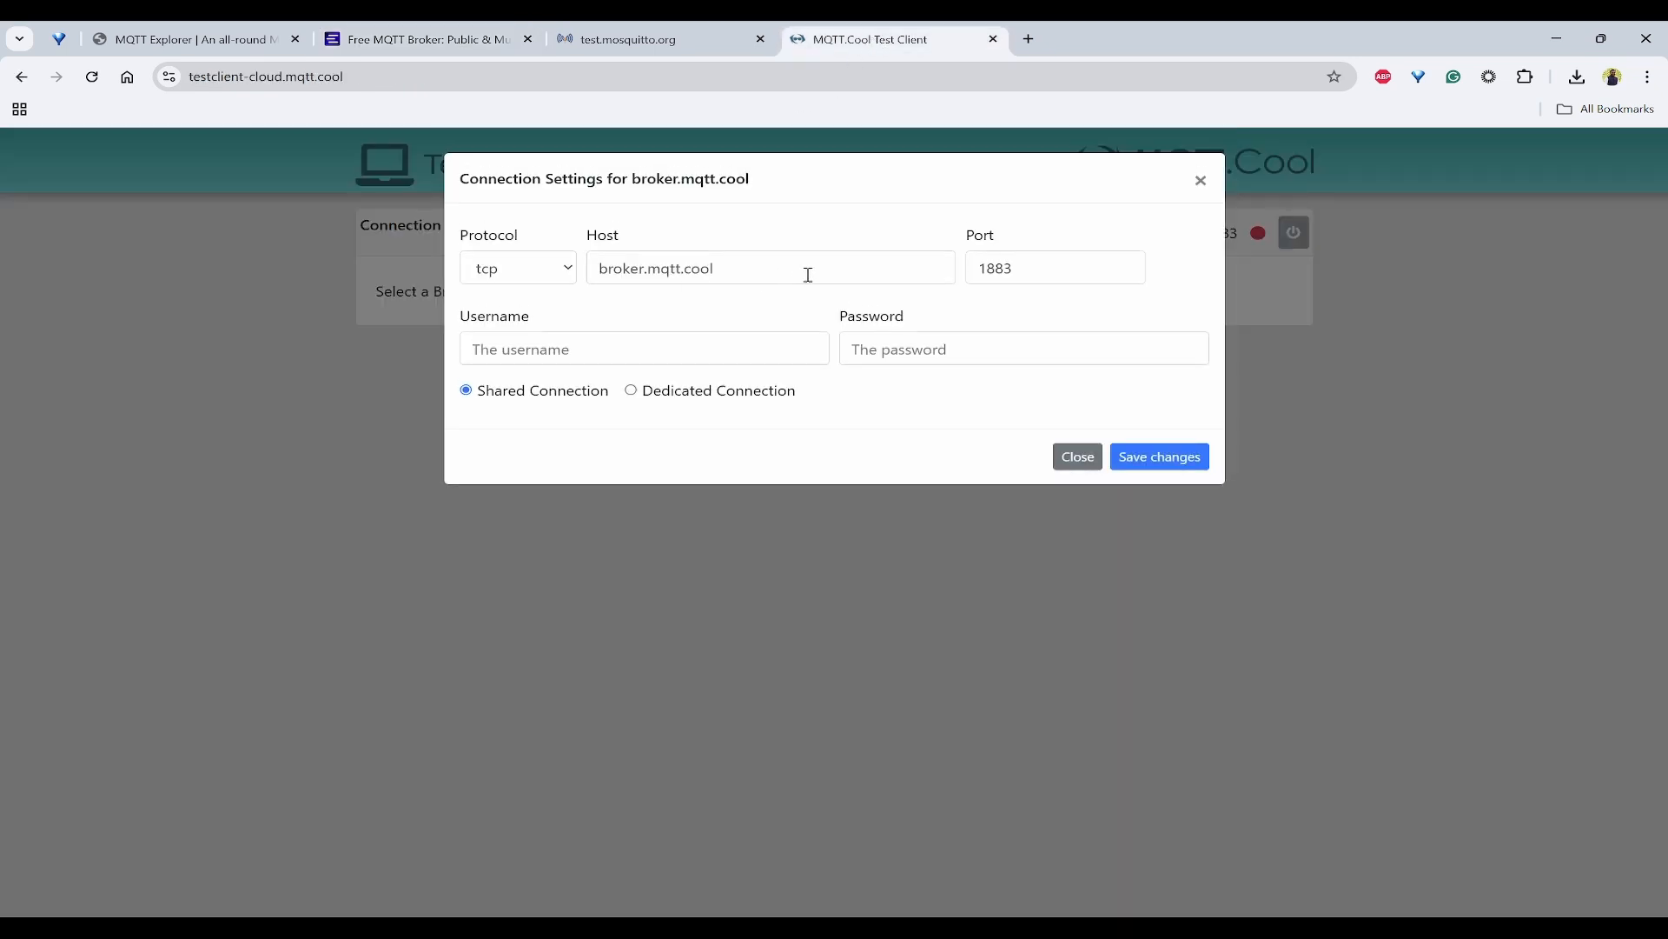
text(broker.emqx.io)
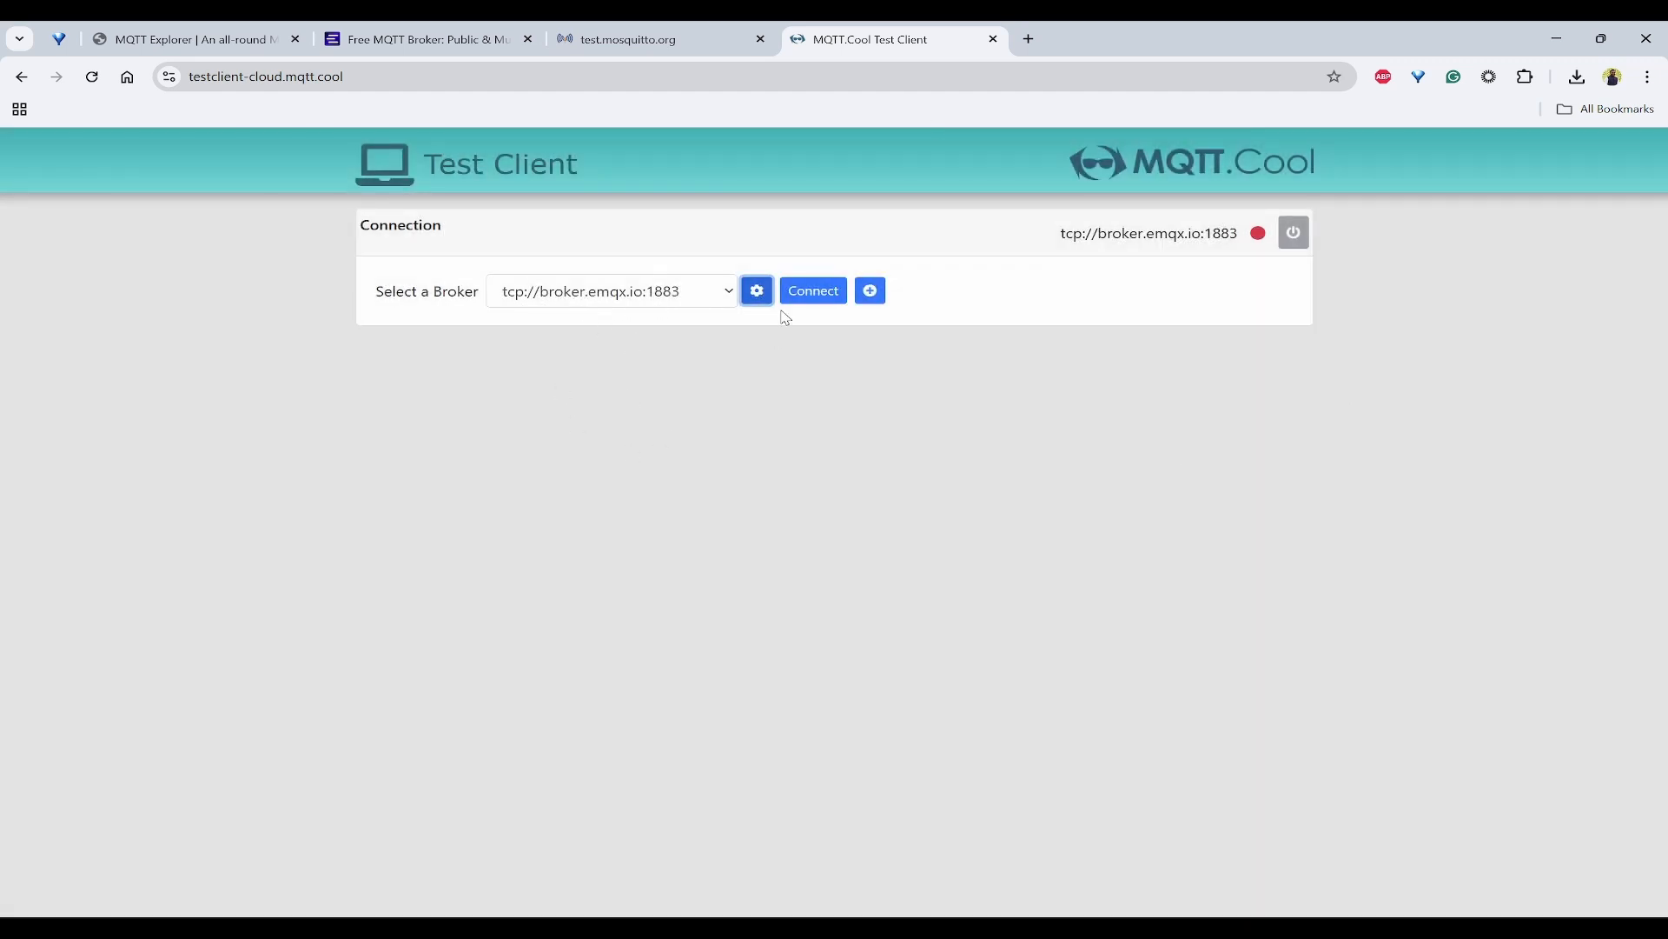
click(813, 291)
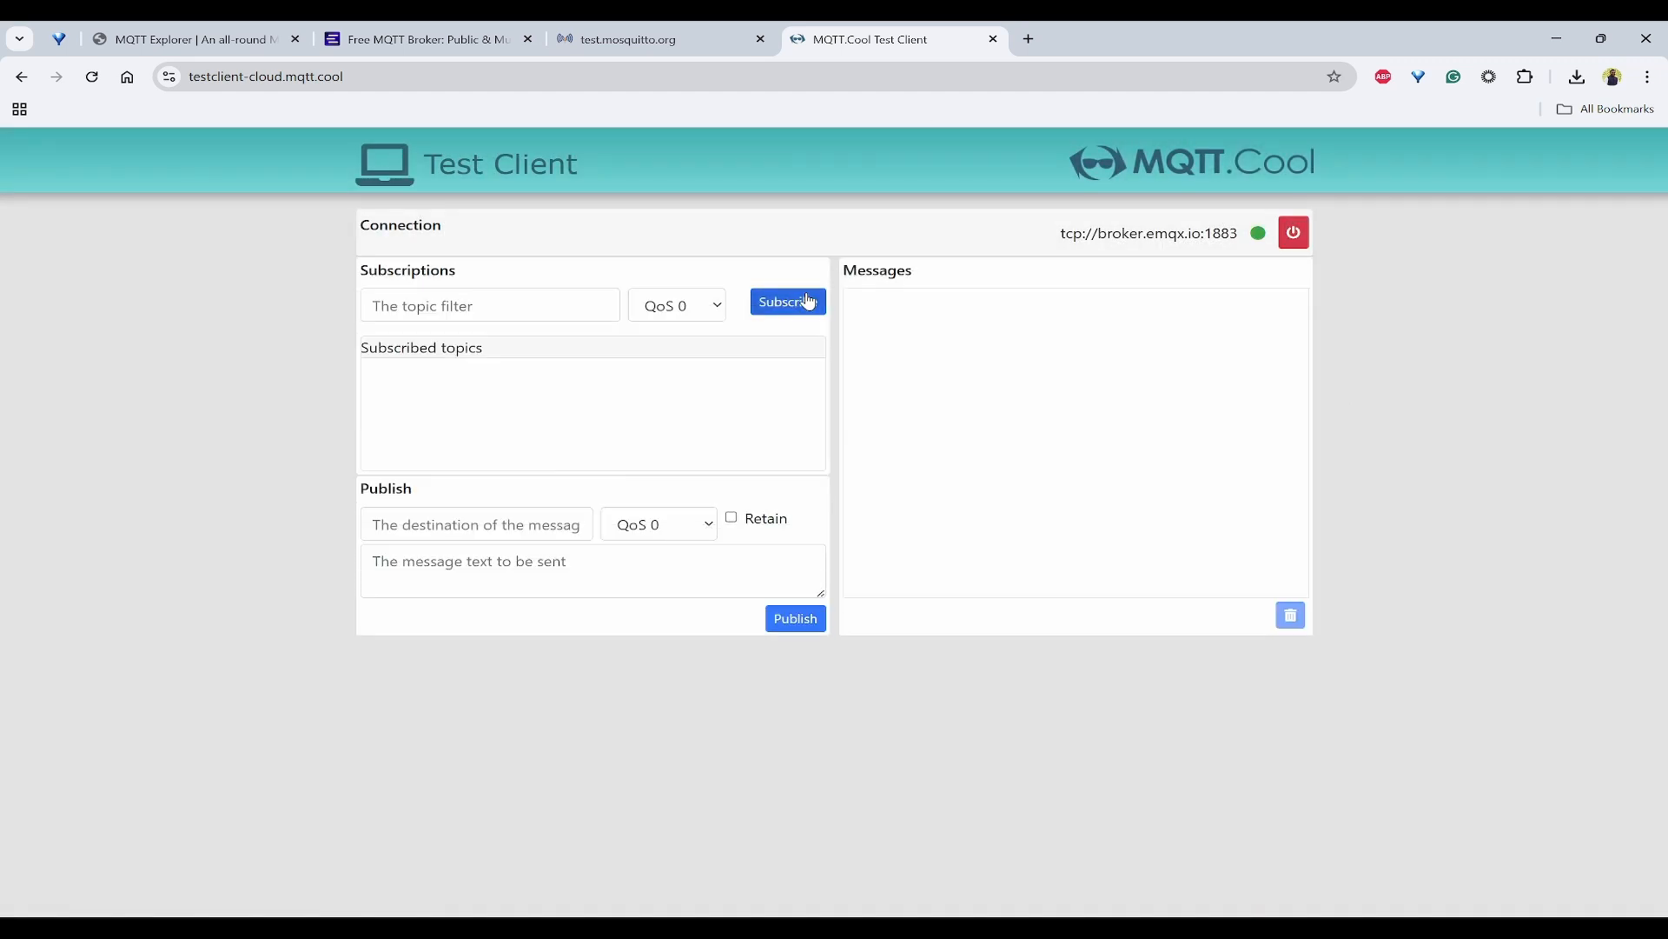
mouse_move(528, 405)
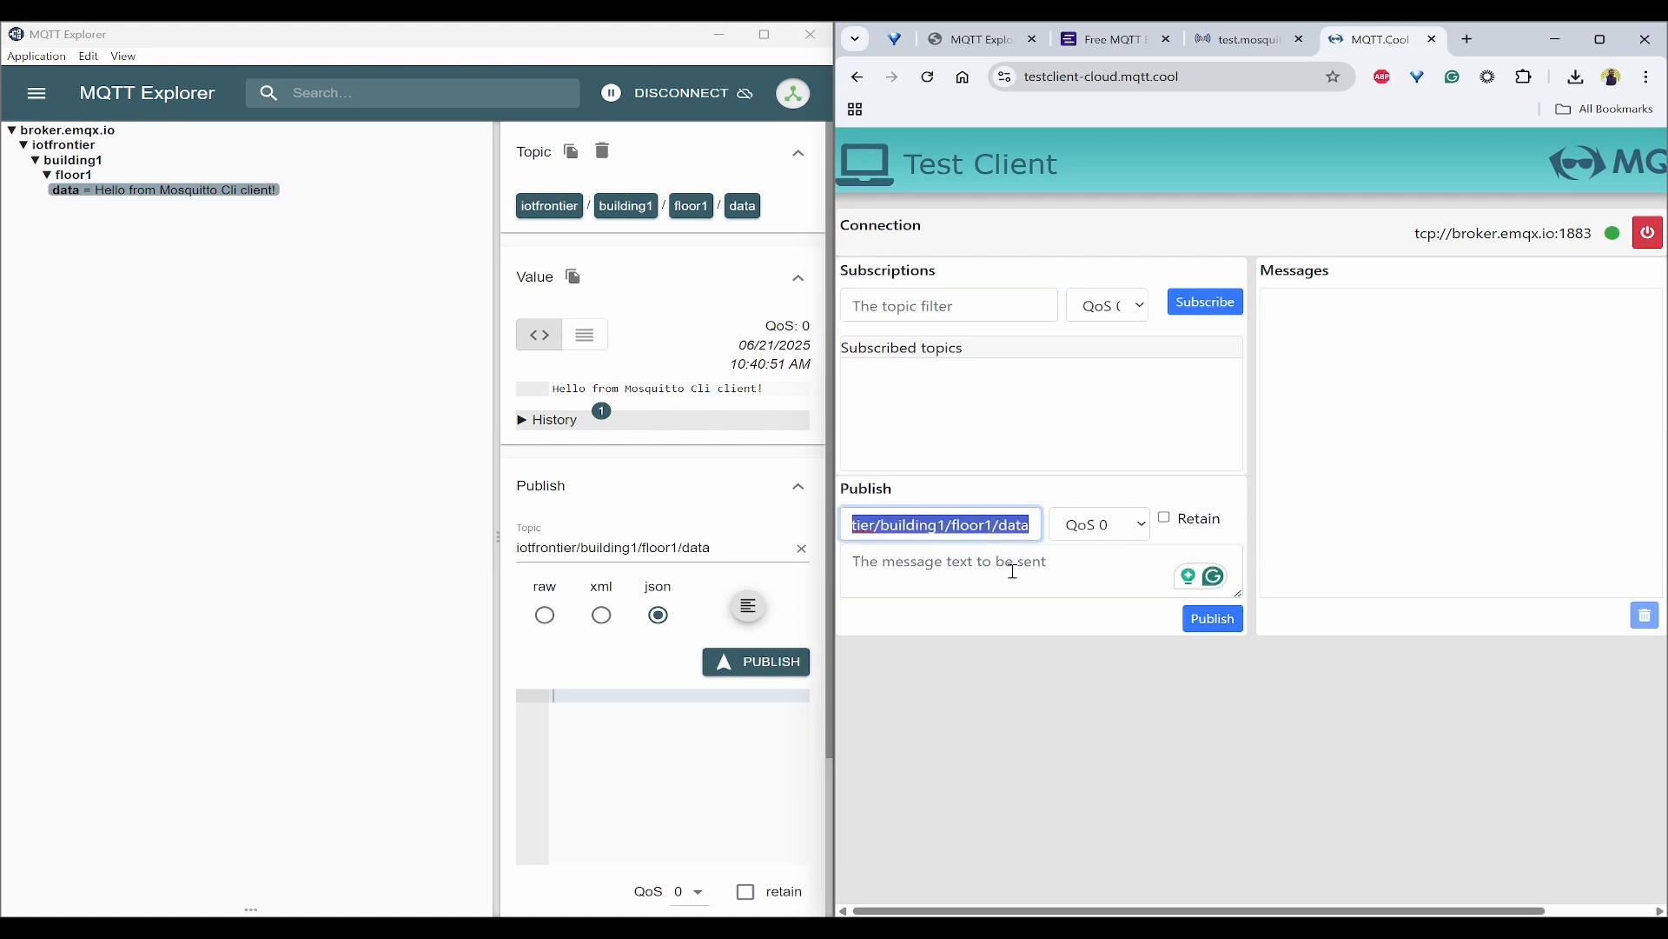
- Publish 'message from mqtt cool' to iotfrontier/building1/floor1/data, then maximize MQTT Explorer
text(mes)
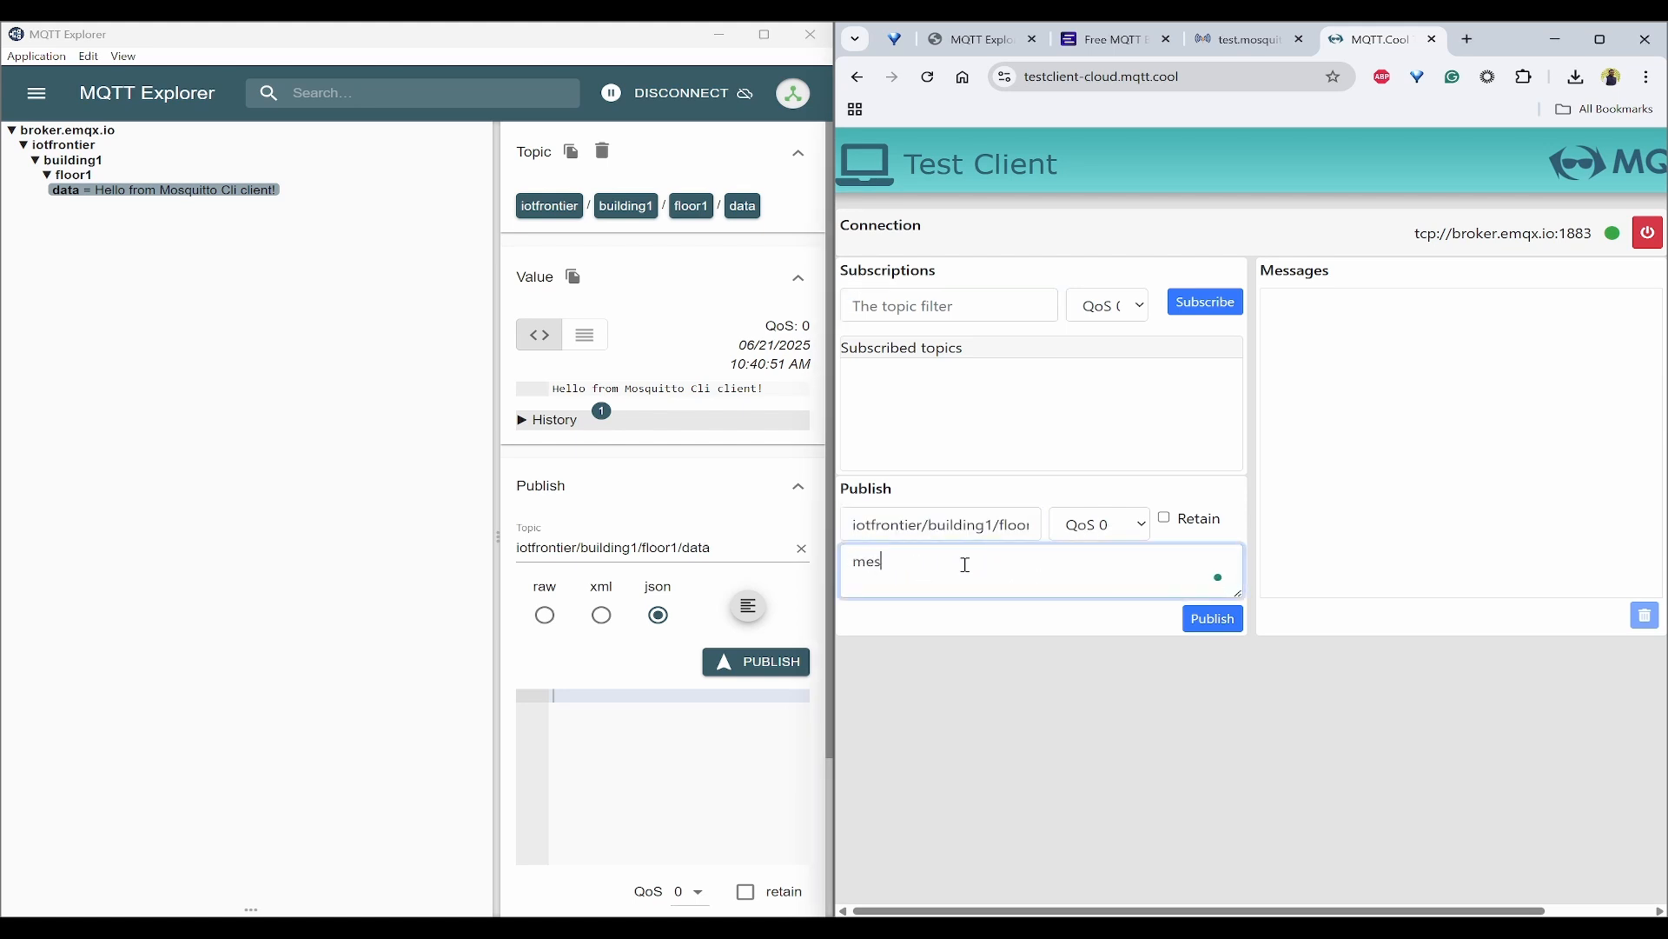
text(sage from mqtt cool)
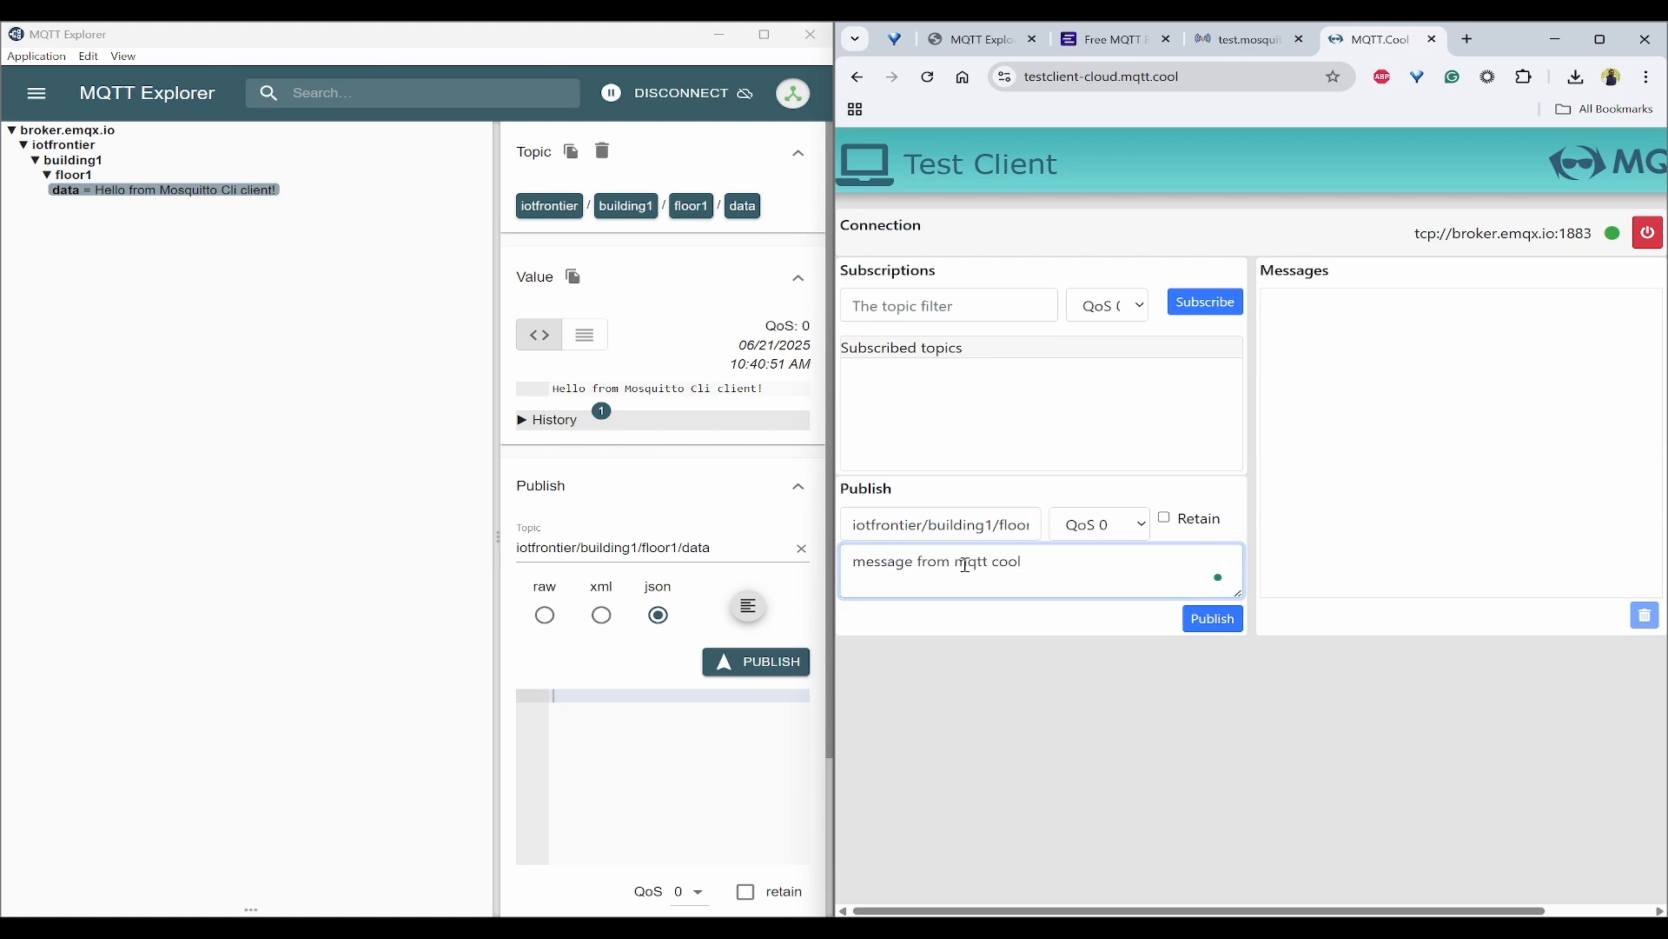
click(1212, 618)
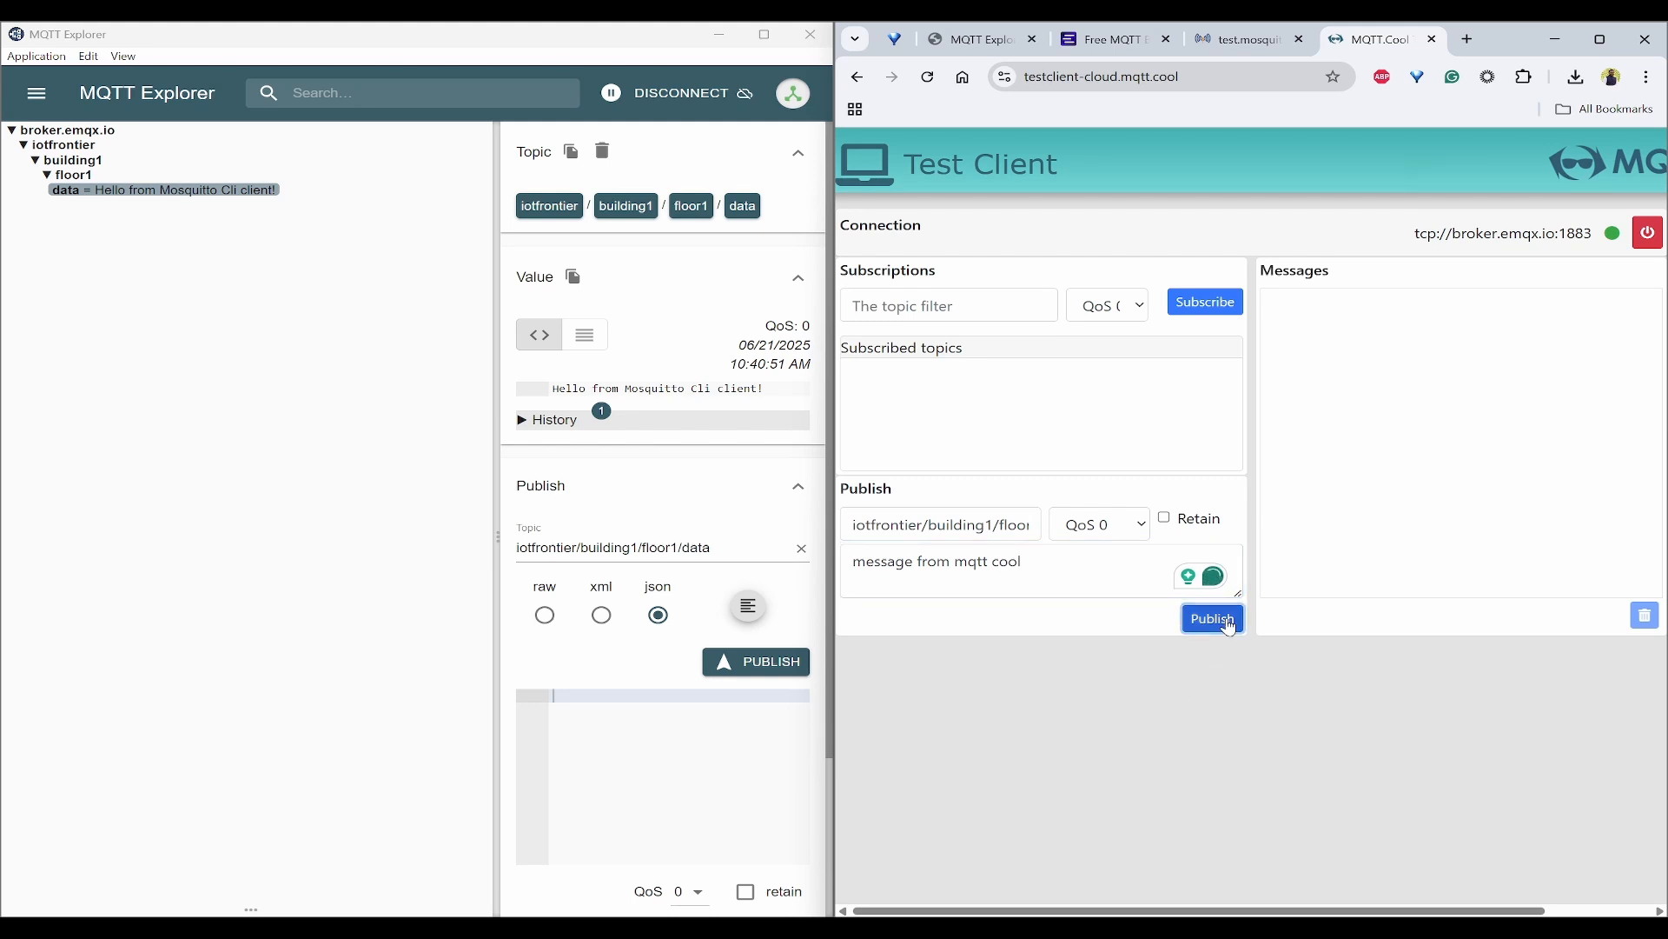
click(1212, 619)
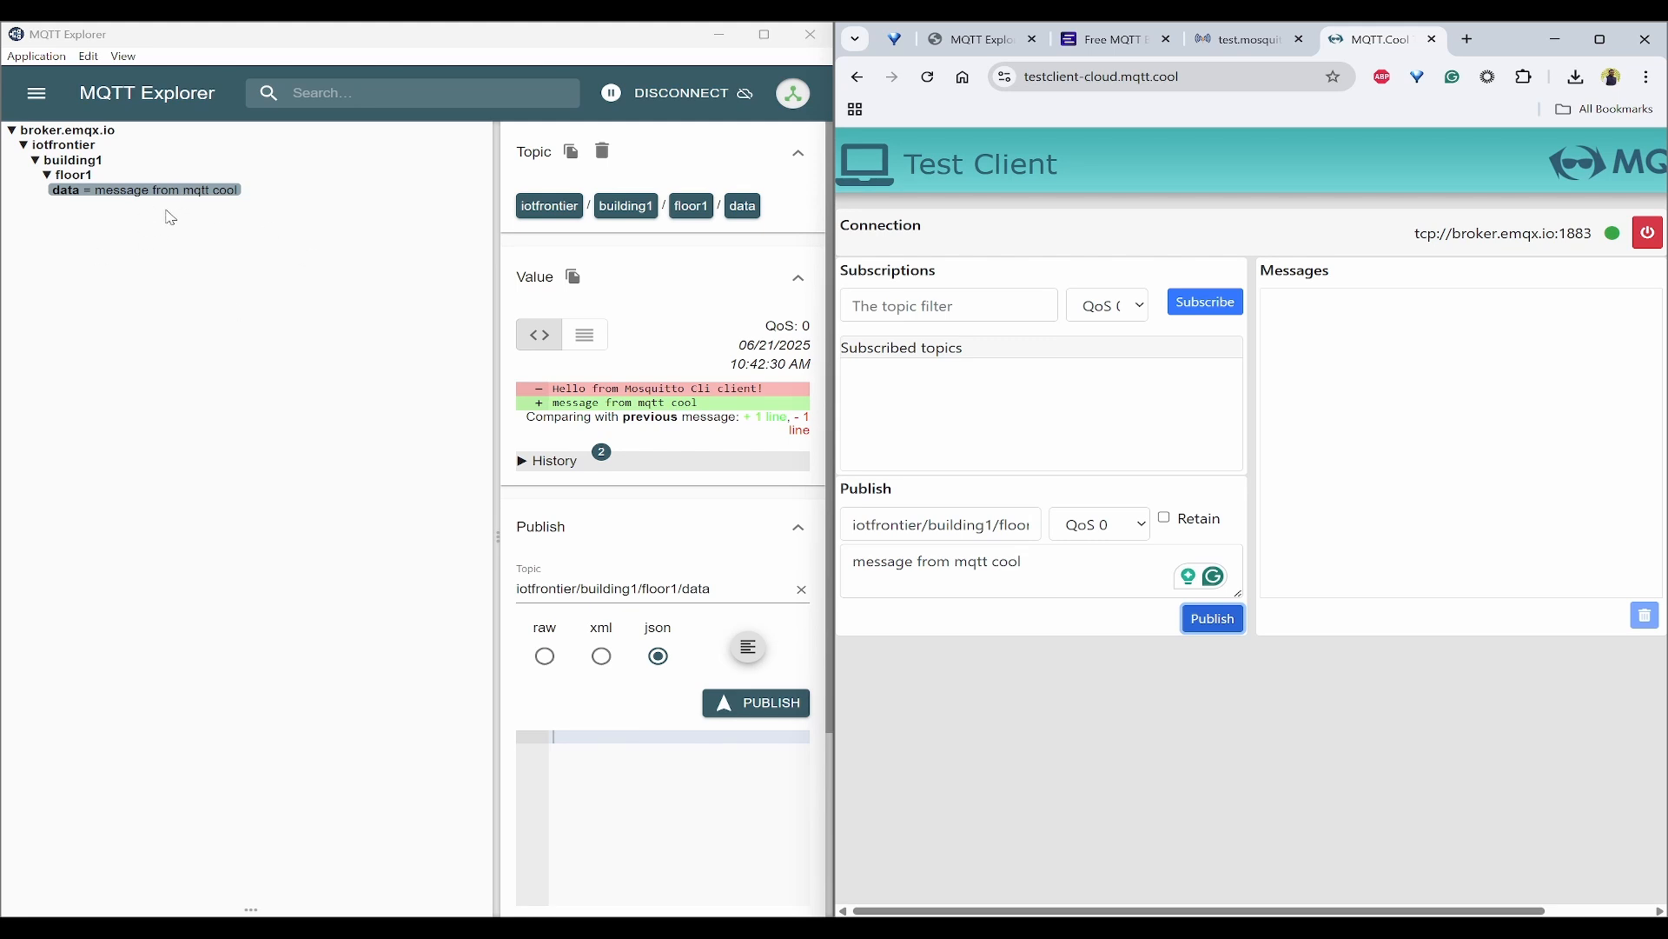
mouse_move(584, 445)
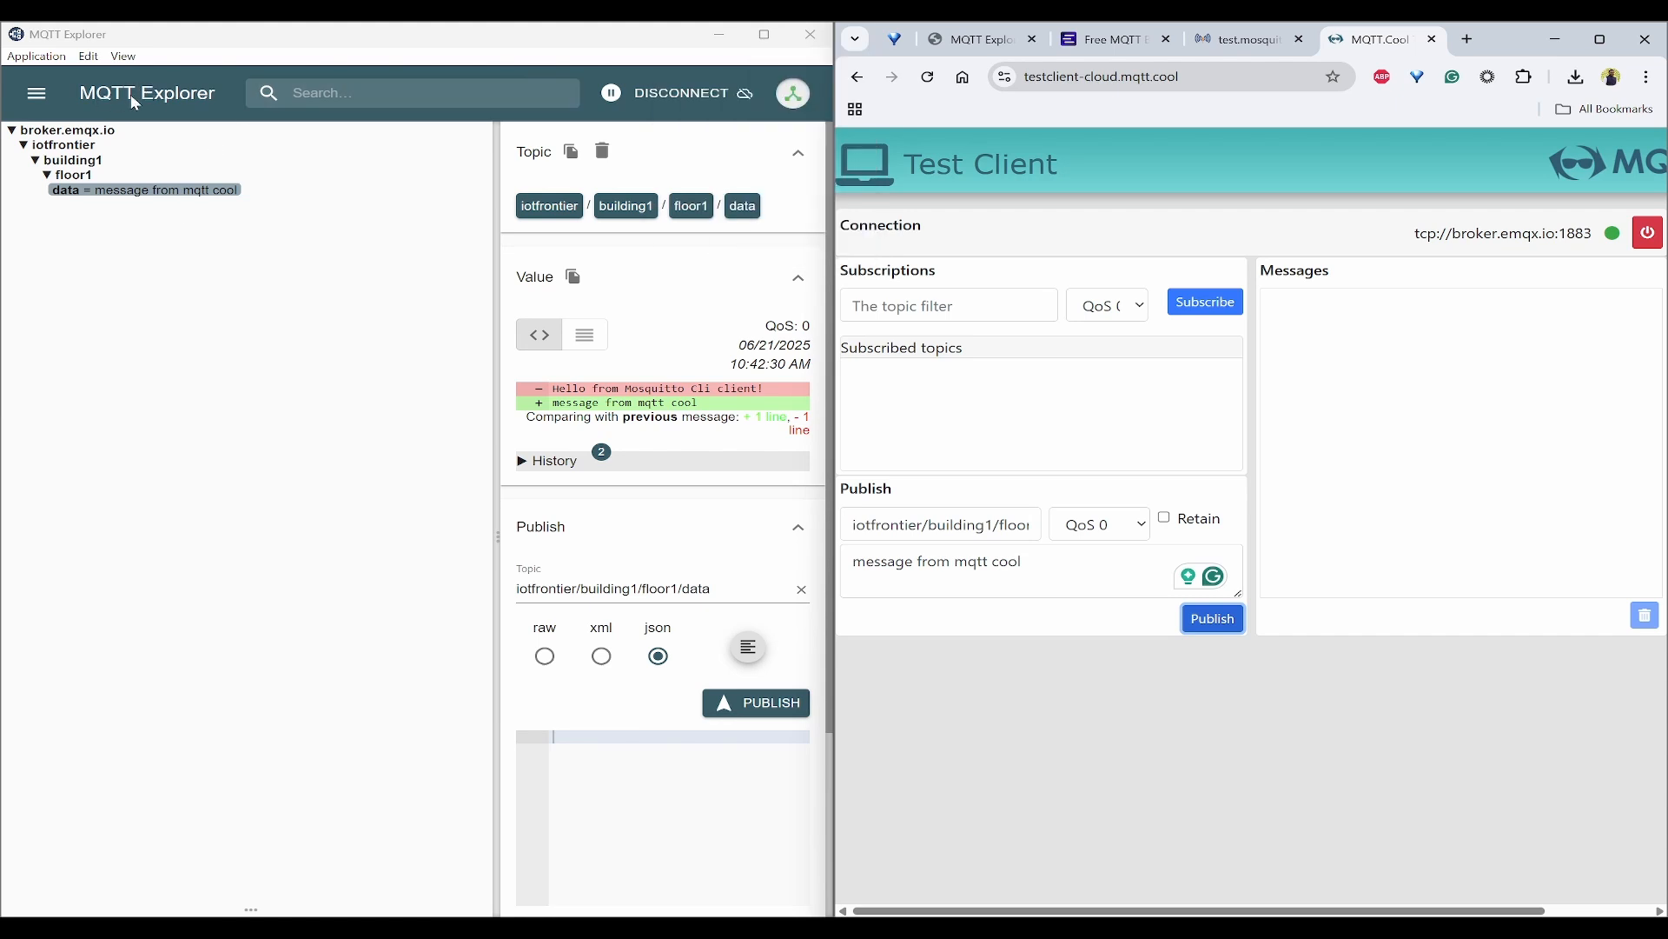
mouse_move(1048, 706)
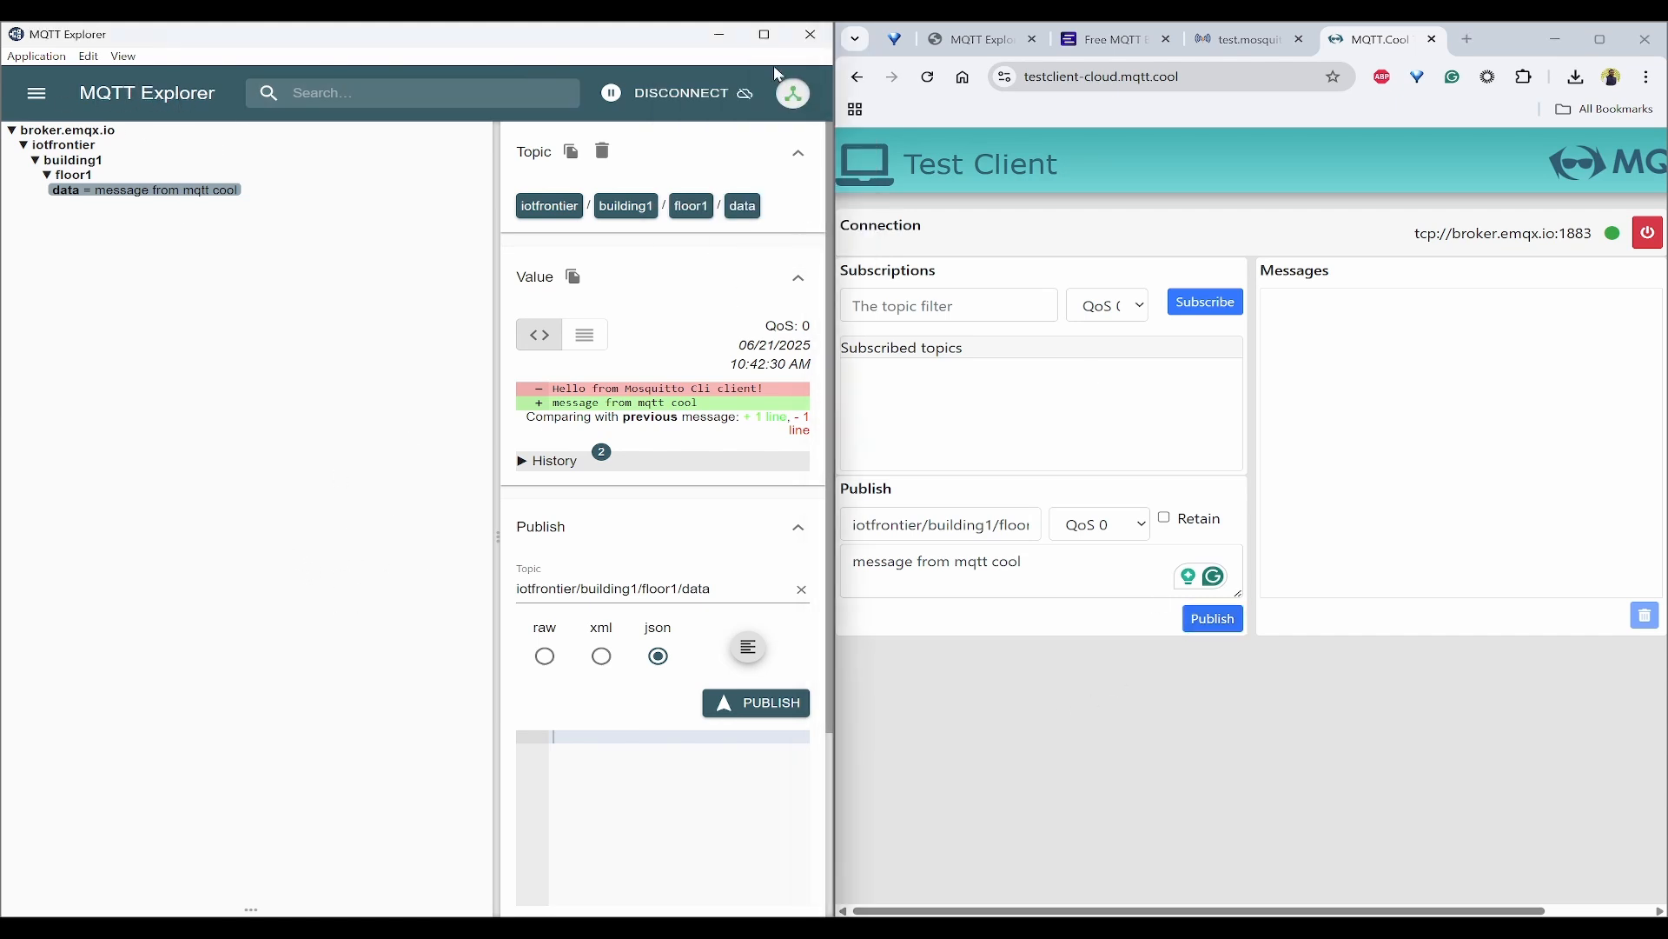
click(764, 35)
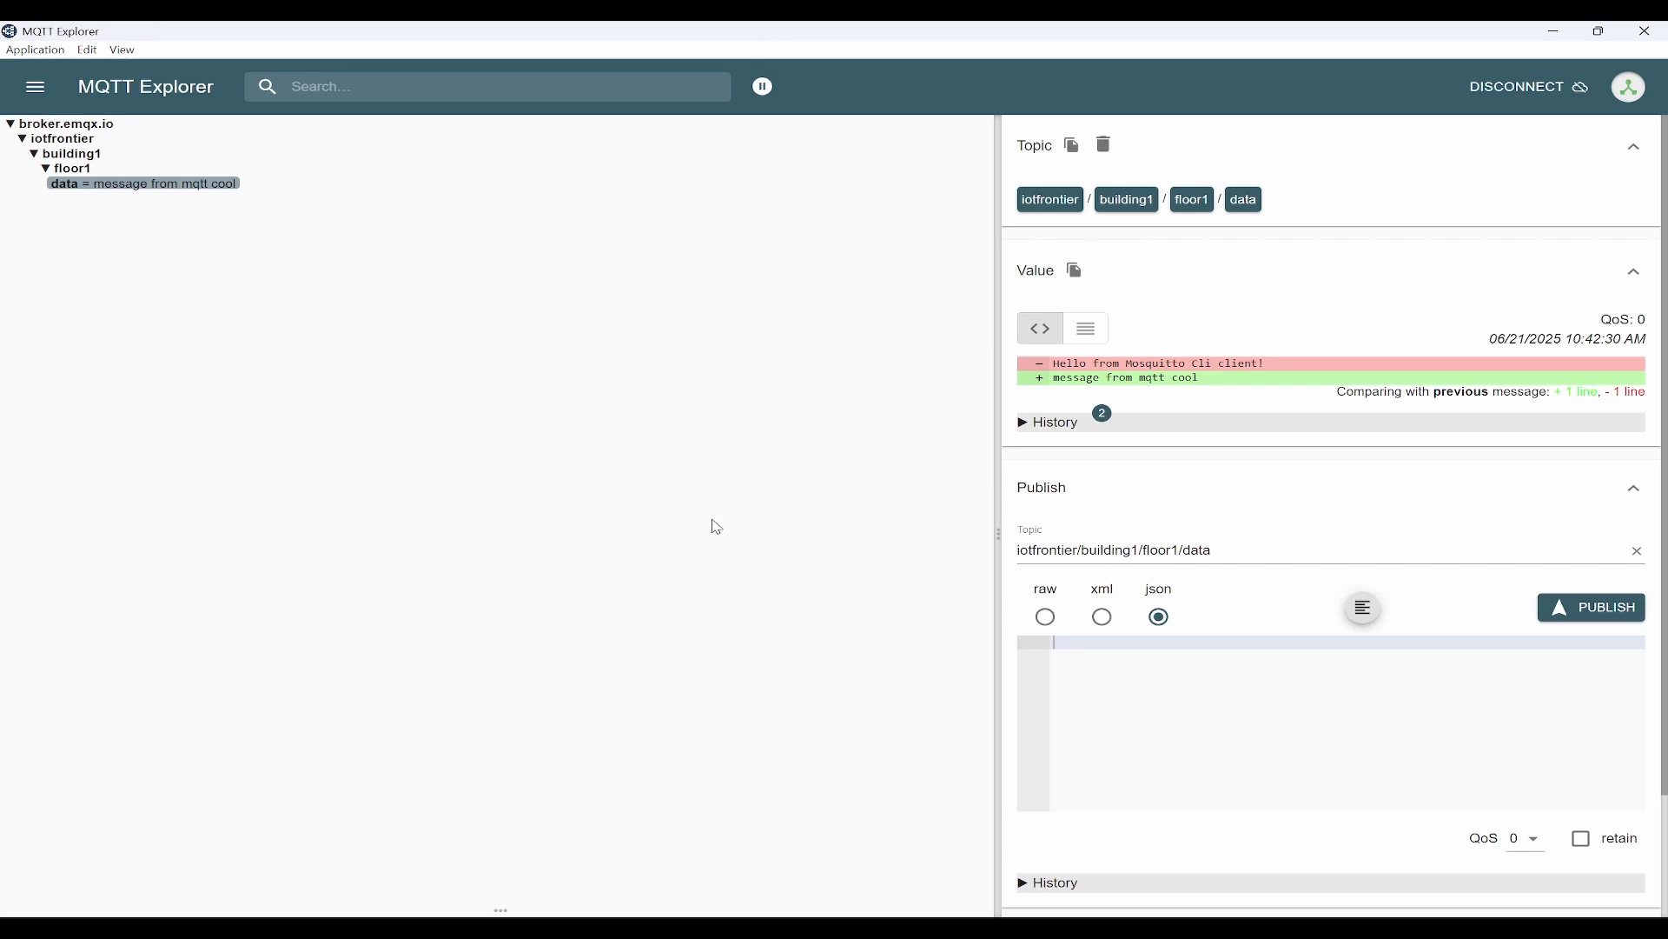
mouse_move(183, 276)
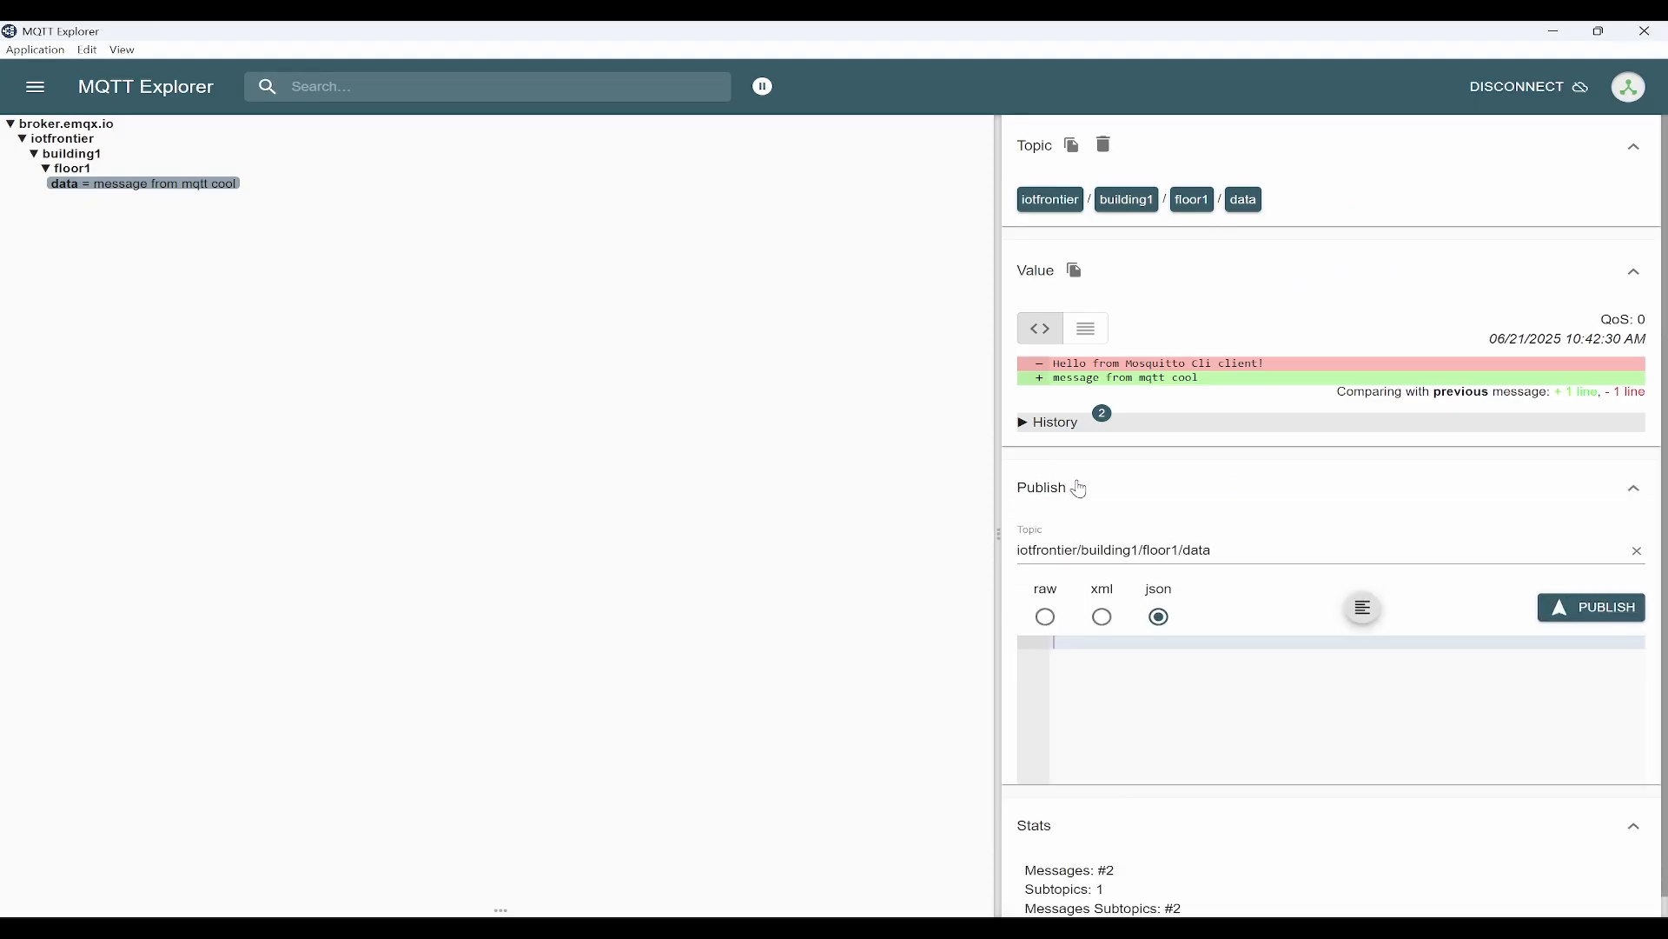
- Scroll MQTT Explorer's right panel to the Publish and Stats sections showing two messages
click(1266, 551)
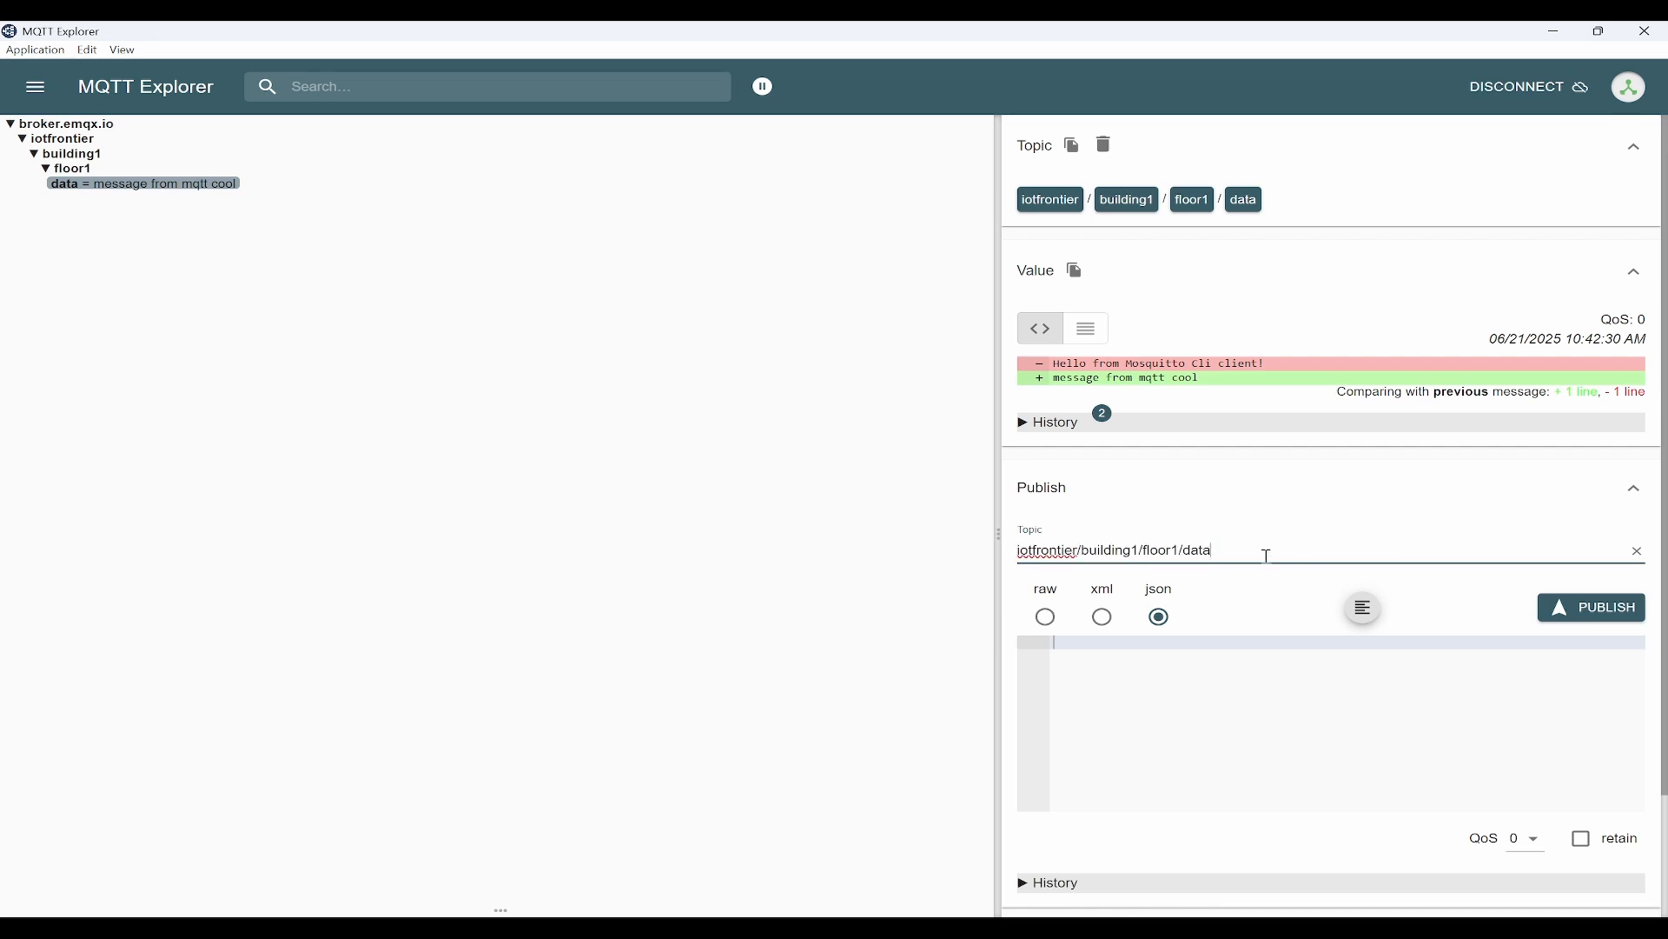
scroll(down, 3)
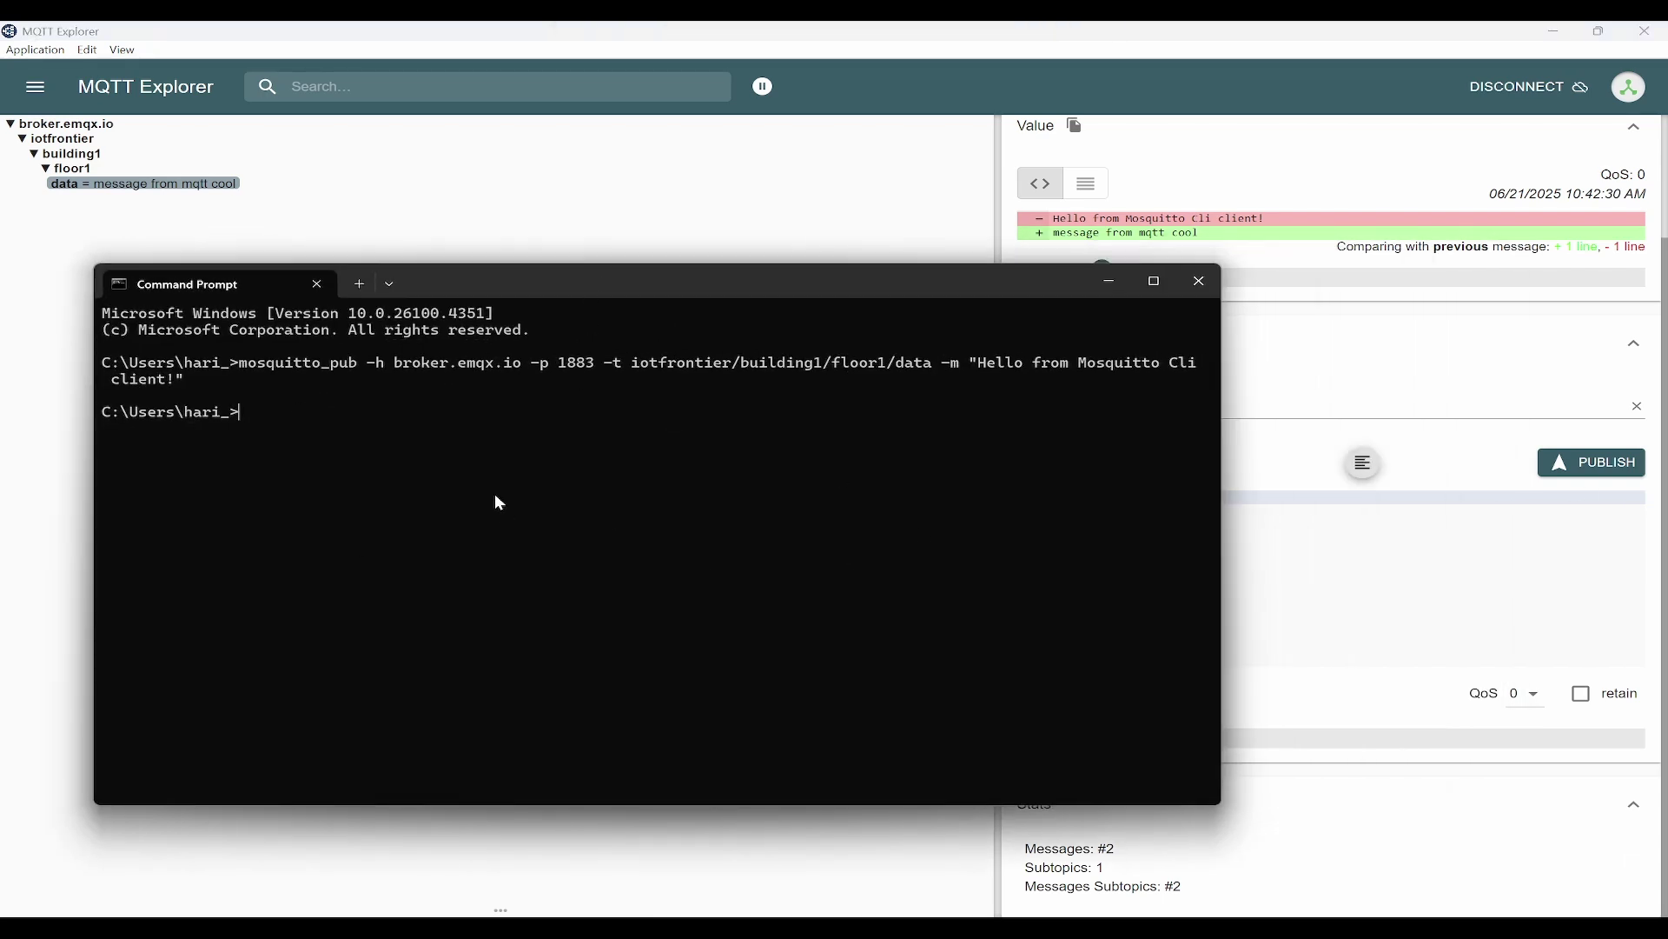
- Run mosquitto_sub on iotfrontier/building1/floor1/data and draft 'message from mqtt explorer' side by side
text(mosquitto_pub -h broker.emqx.io -p 1883 -t iotfrontier/building1/floor1/data -m "Hello from Mosquitto Cli client!")
text(mosquitto_sub -h broker.emqx.io -p 1883 -t iotfrontier/building1/floor1/data)
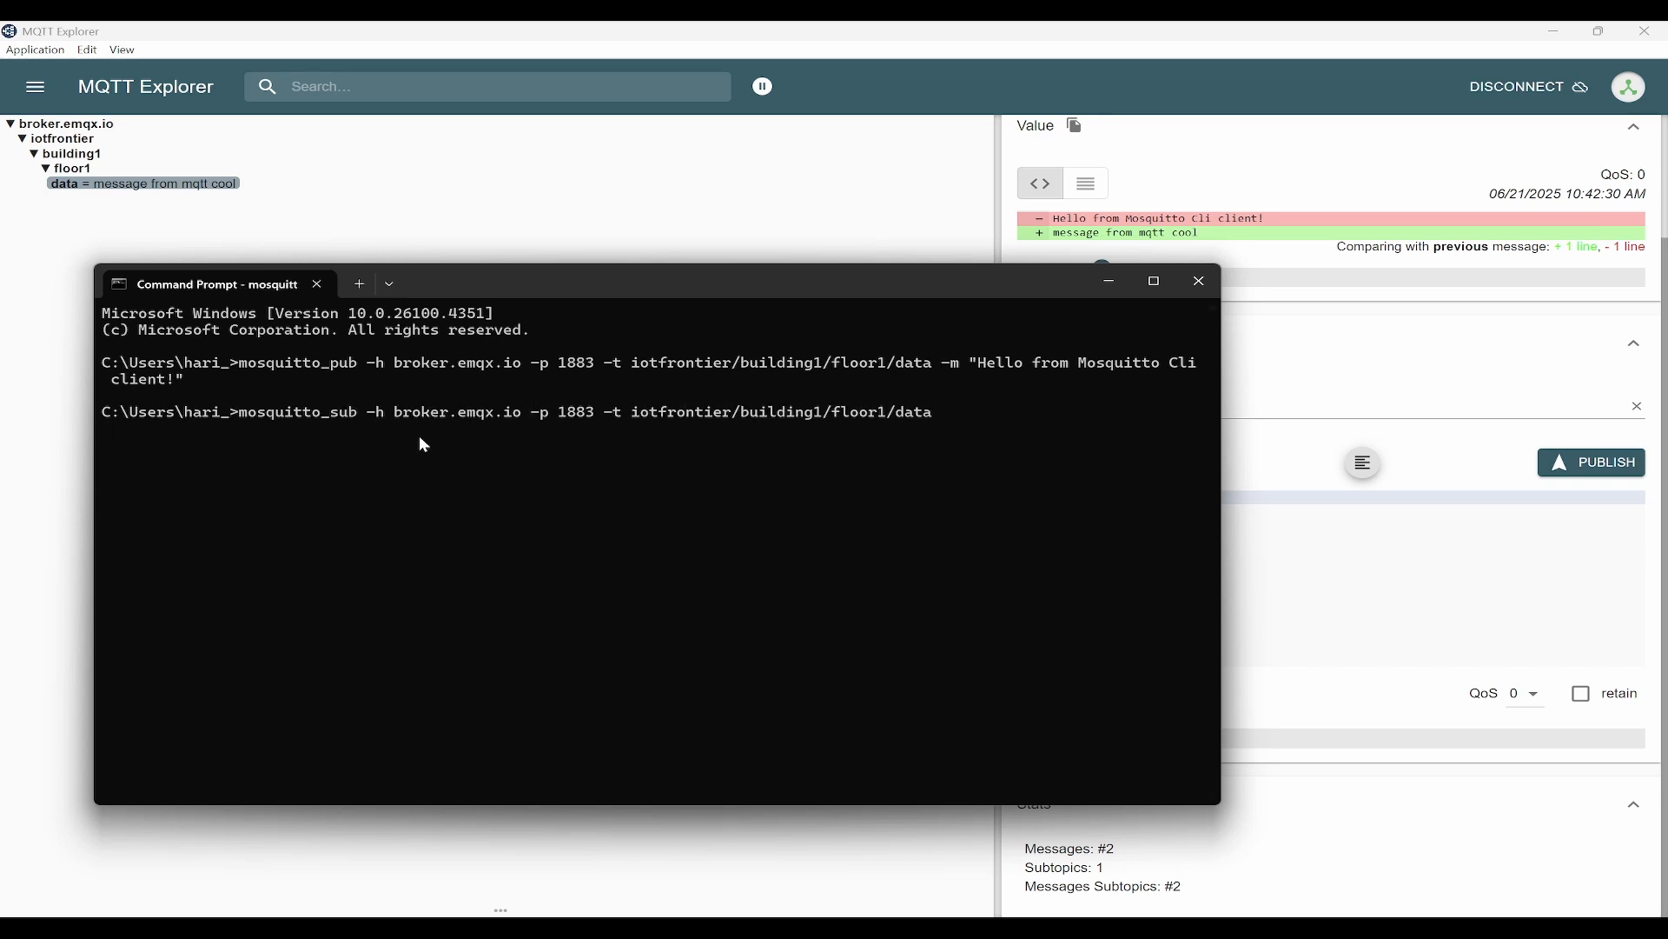
mouse_move(1493, 242)
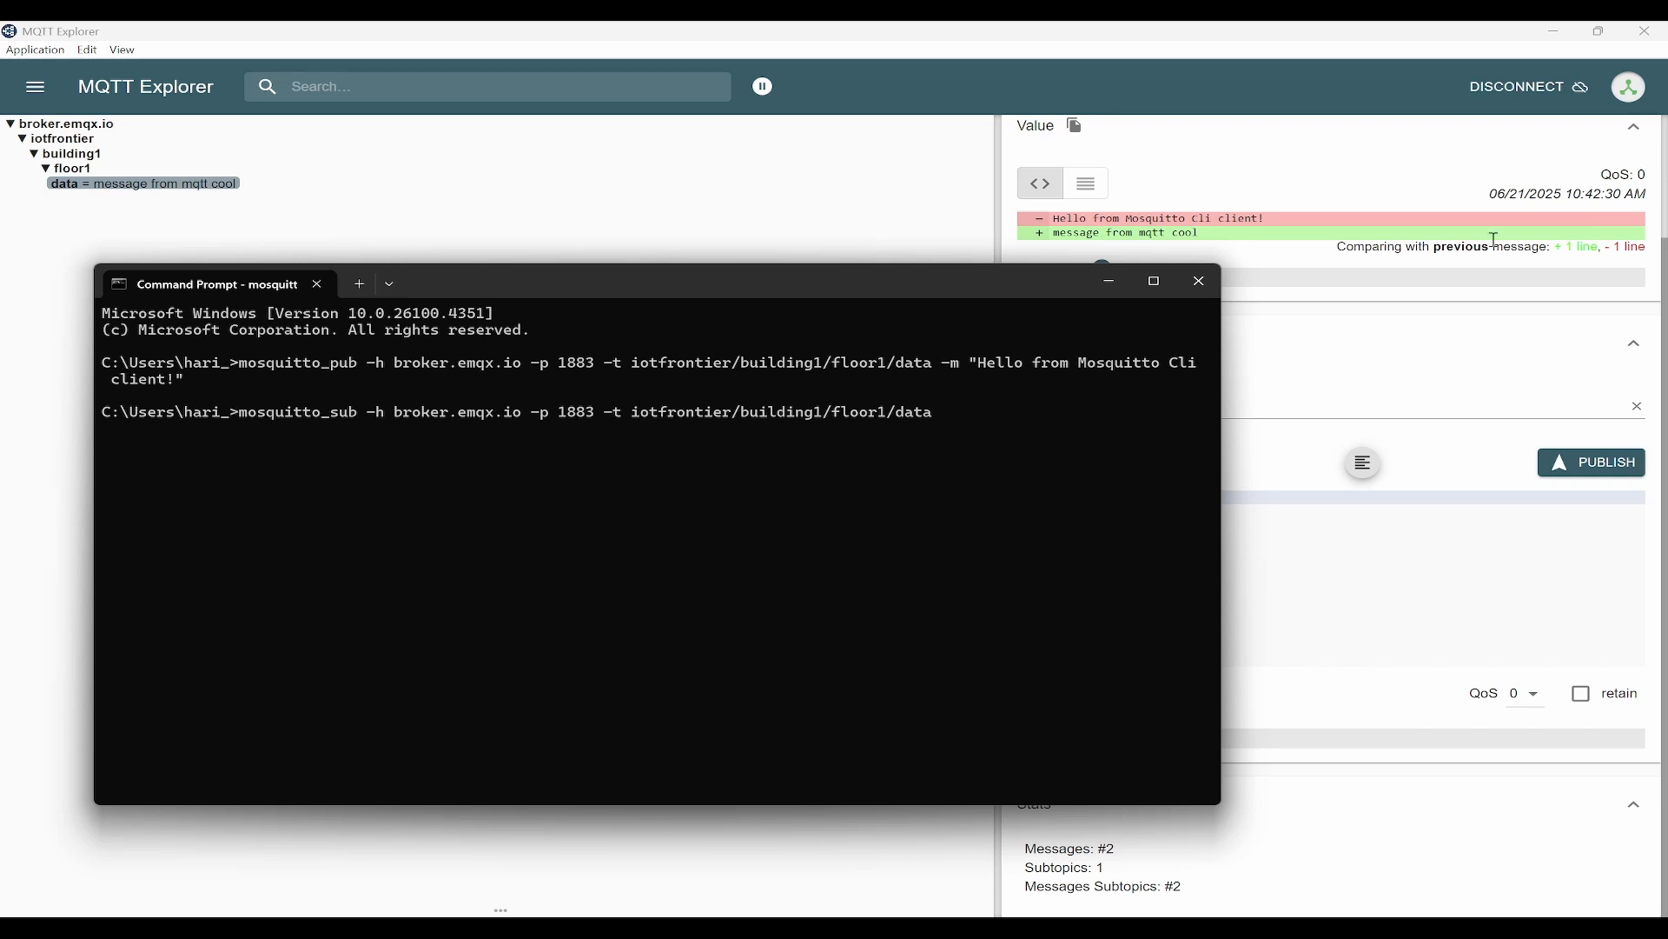
click(1199, 279)
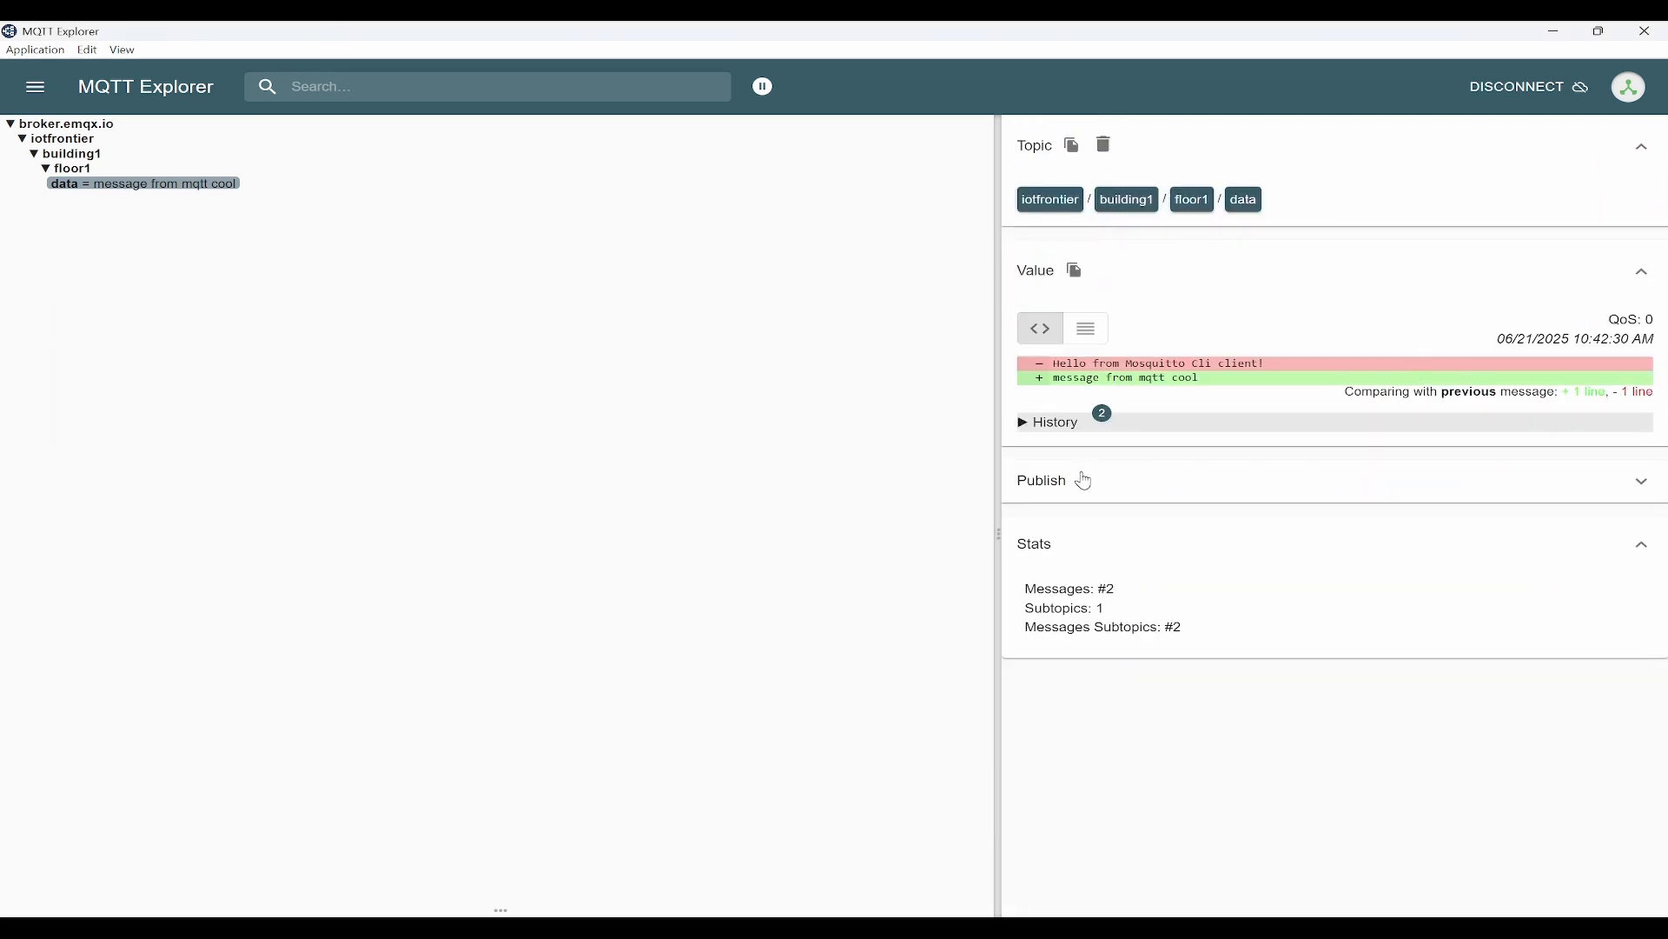
click(1041, 480)
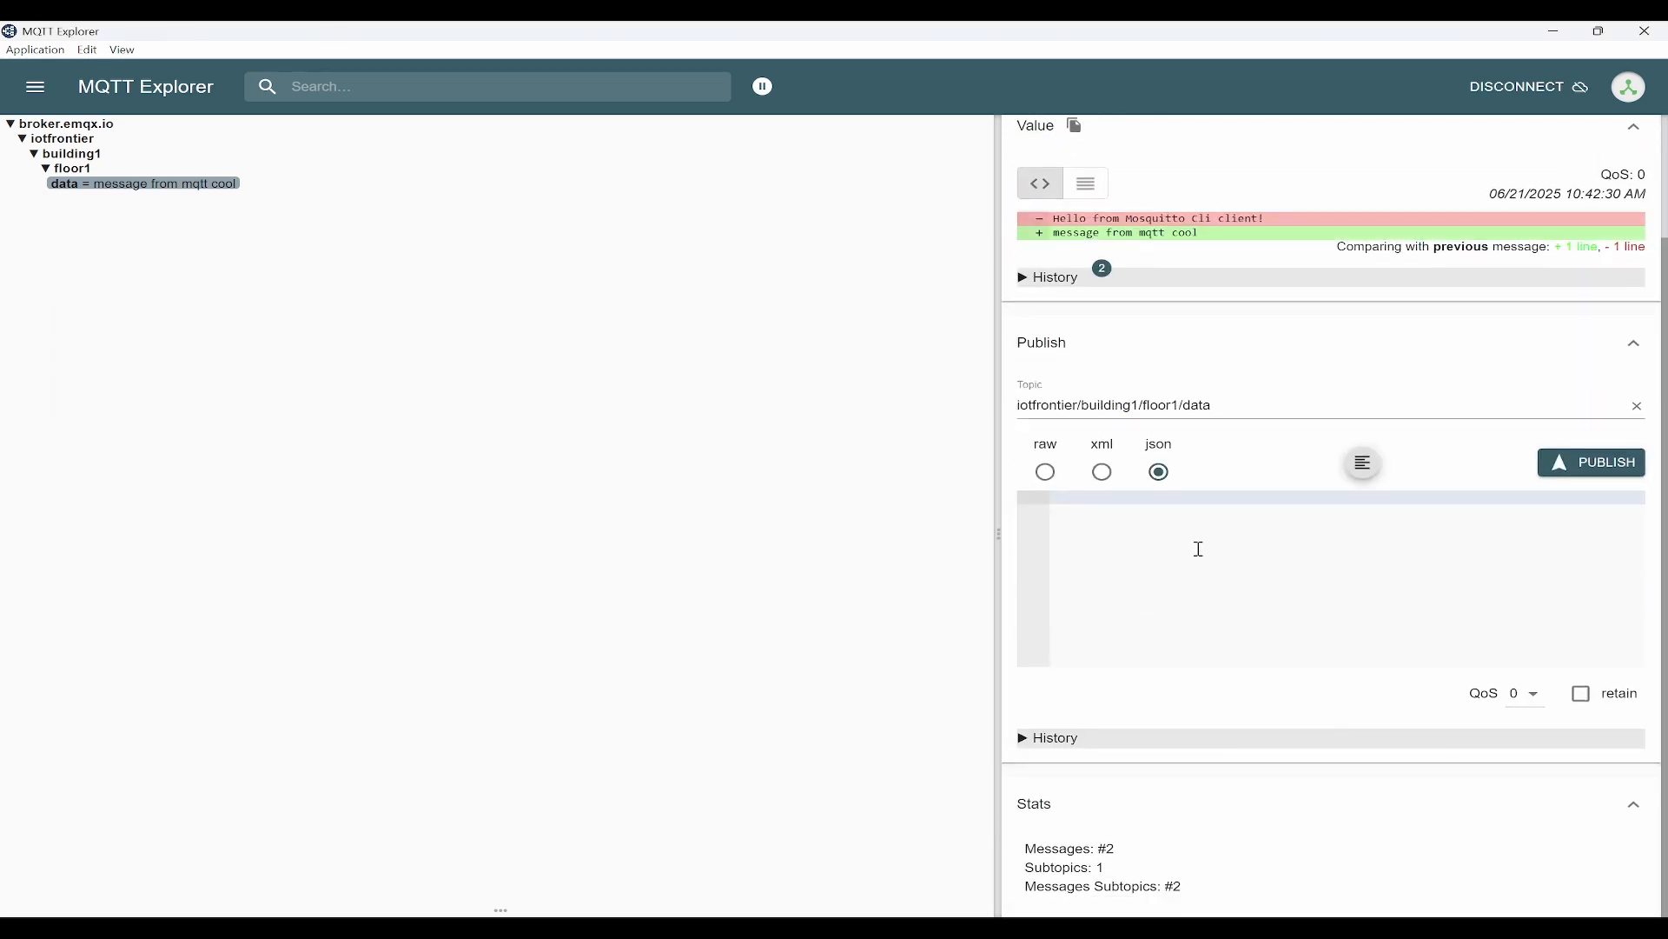
text(message from)
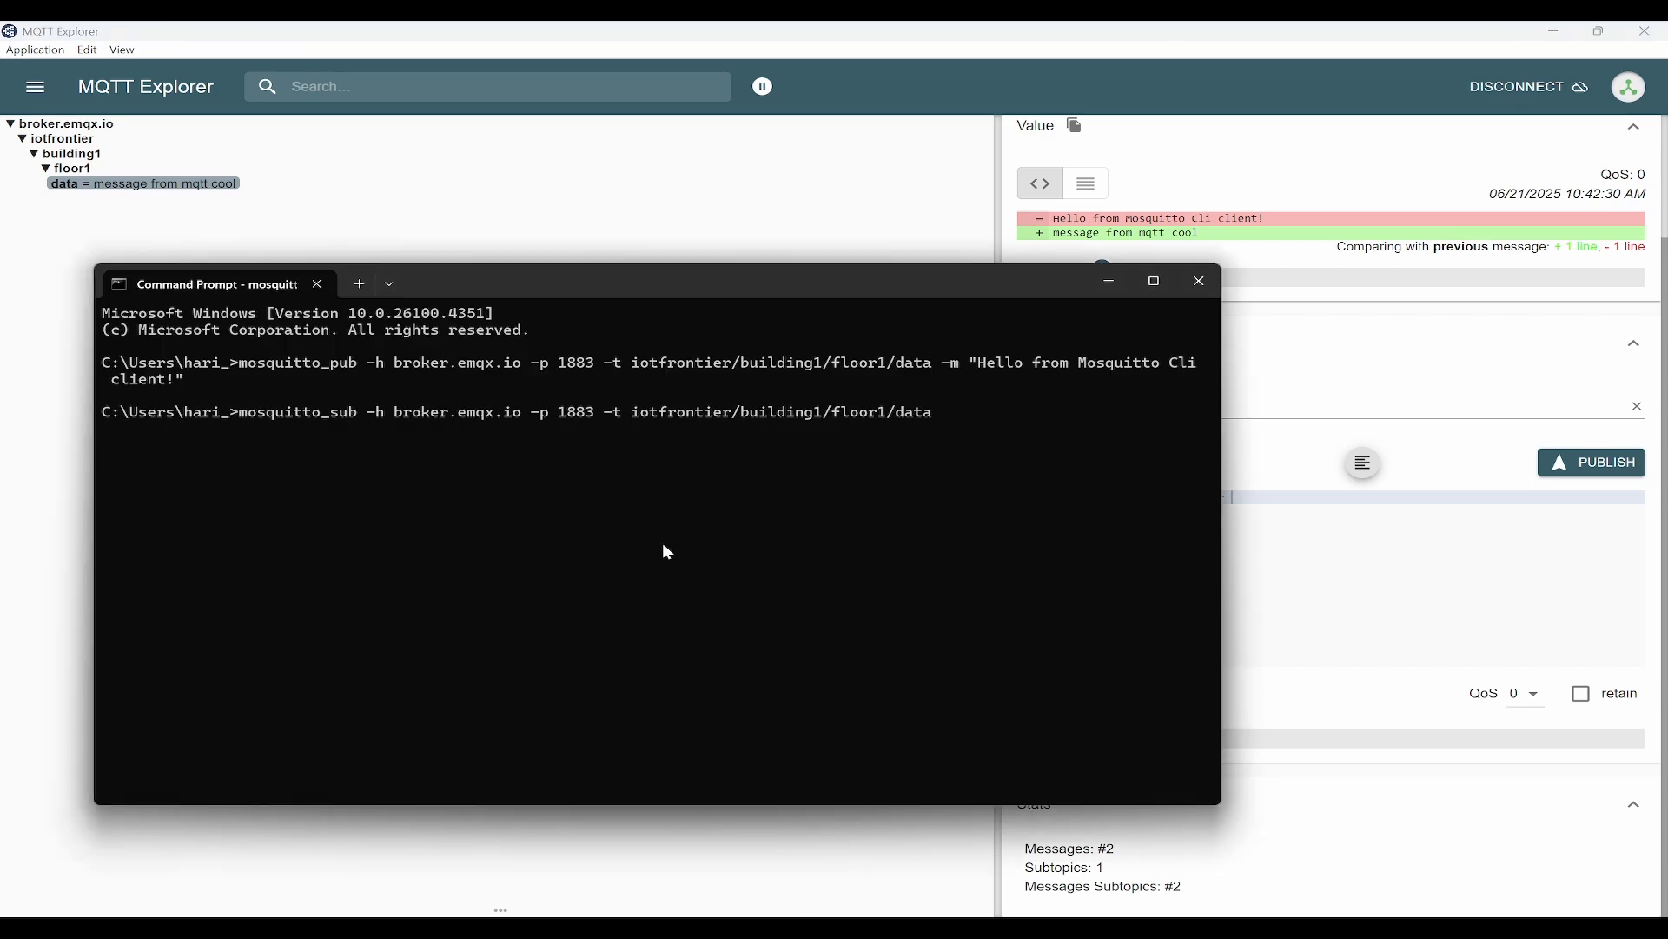
key(Alt+Tab)
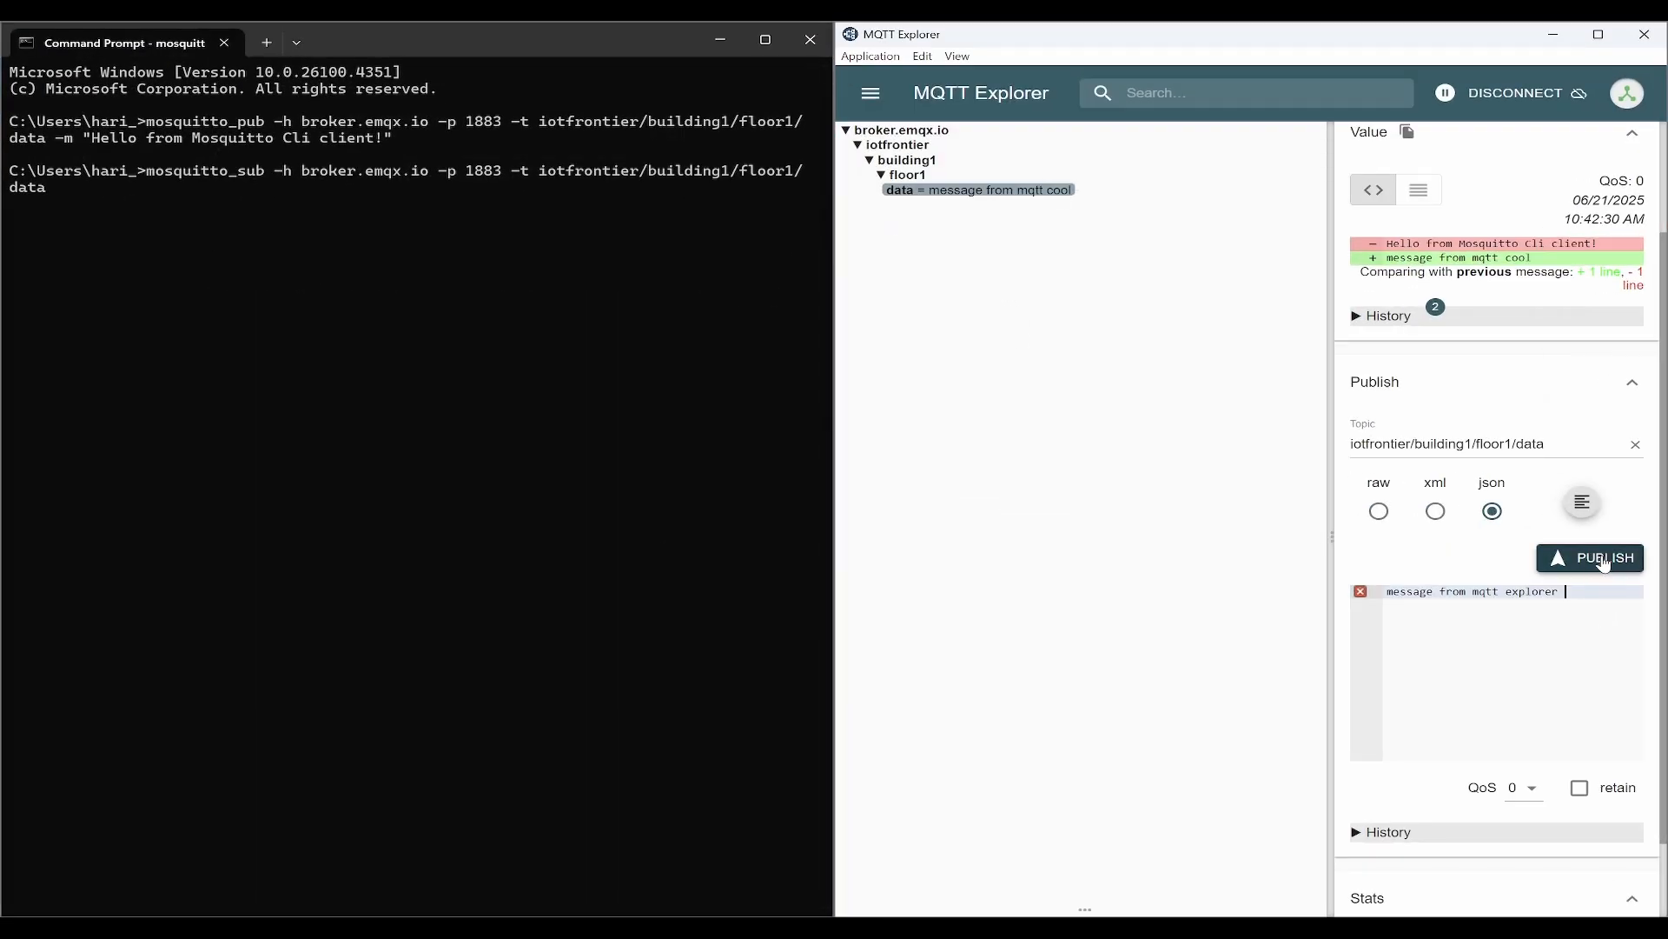
- Publish 'message from mqtt explorer' from MQTT Explorer to the data topic
click(1601, 558)
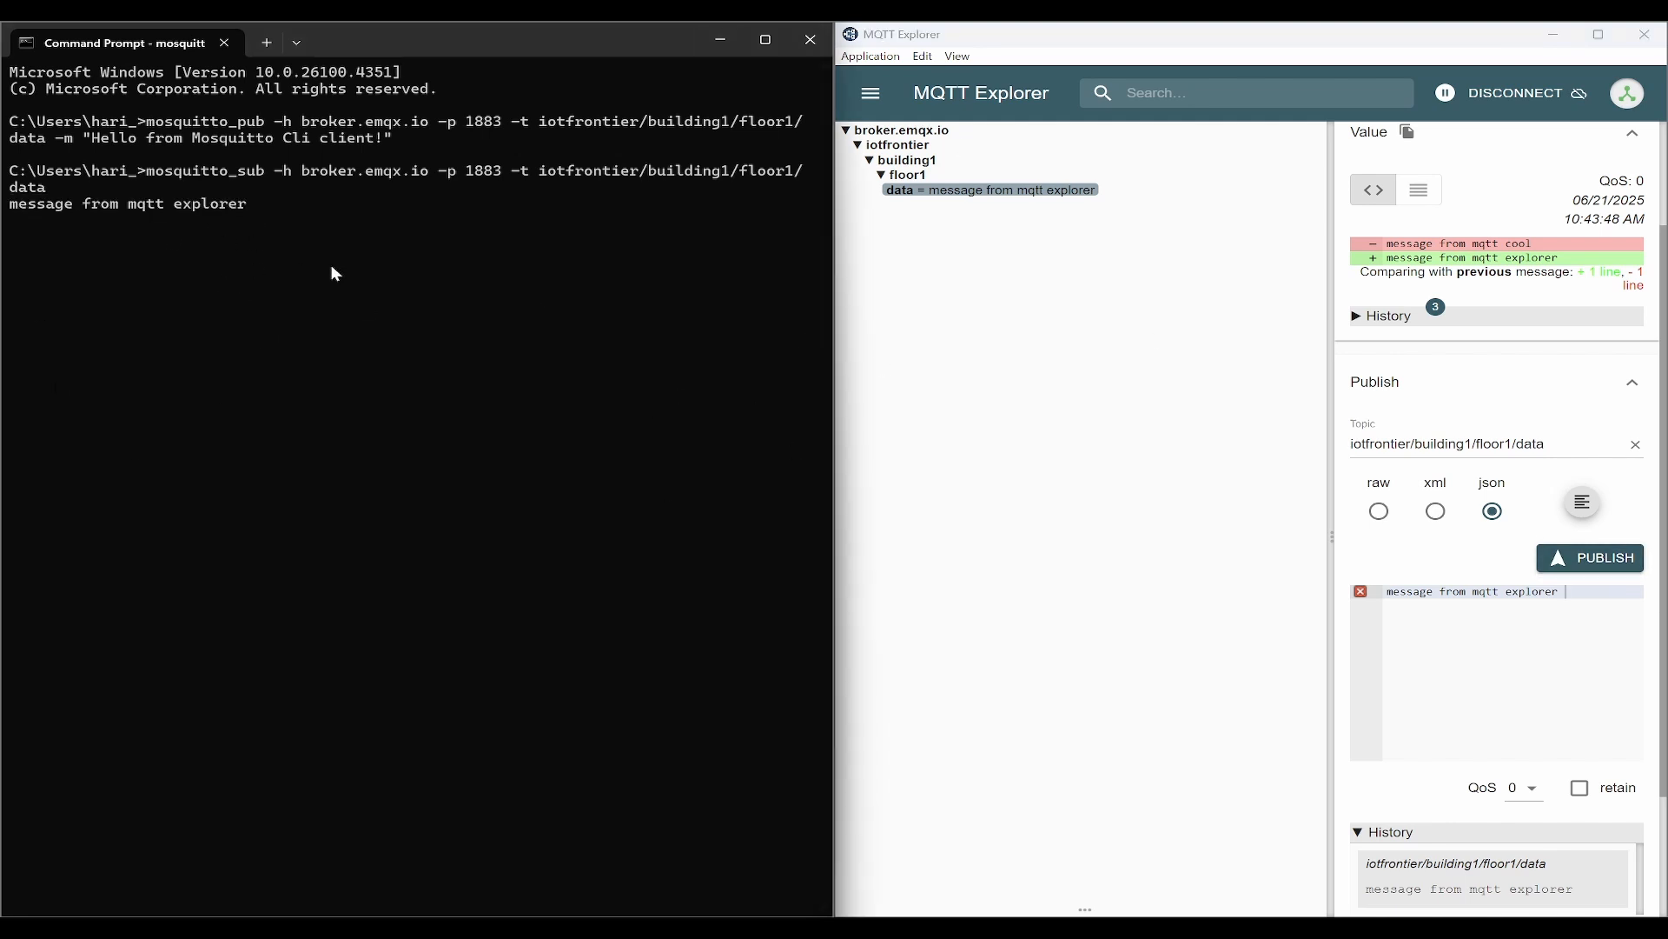
mouse_move(335, 246)
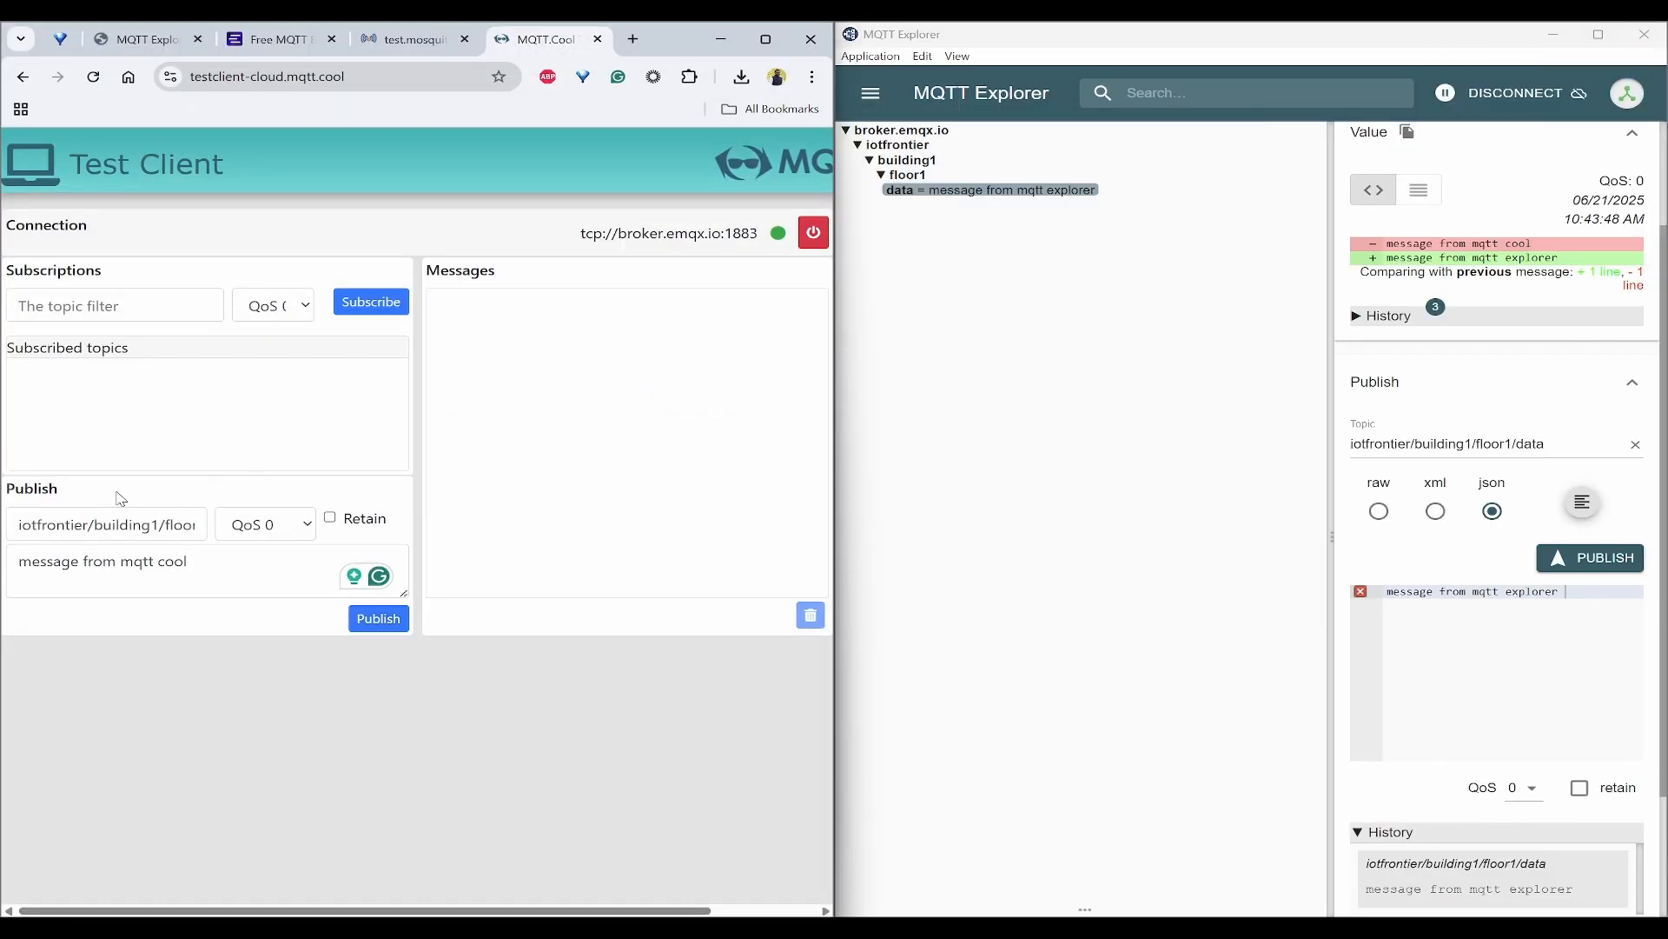
- Subscribe MQTT.Cool to iotfrontier/building1/floor1/data and publish 'message from mqtt explorer - 2' from Explorer
click(131, 524)
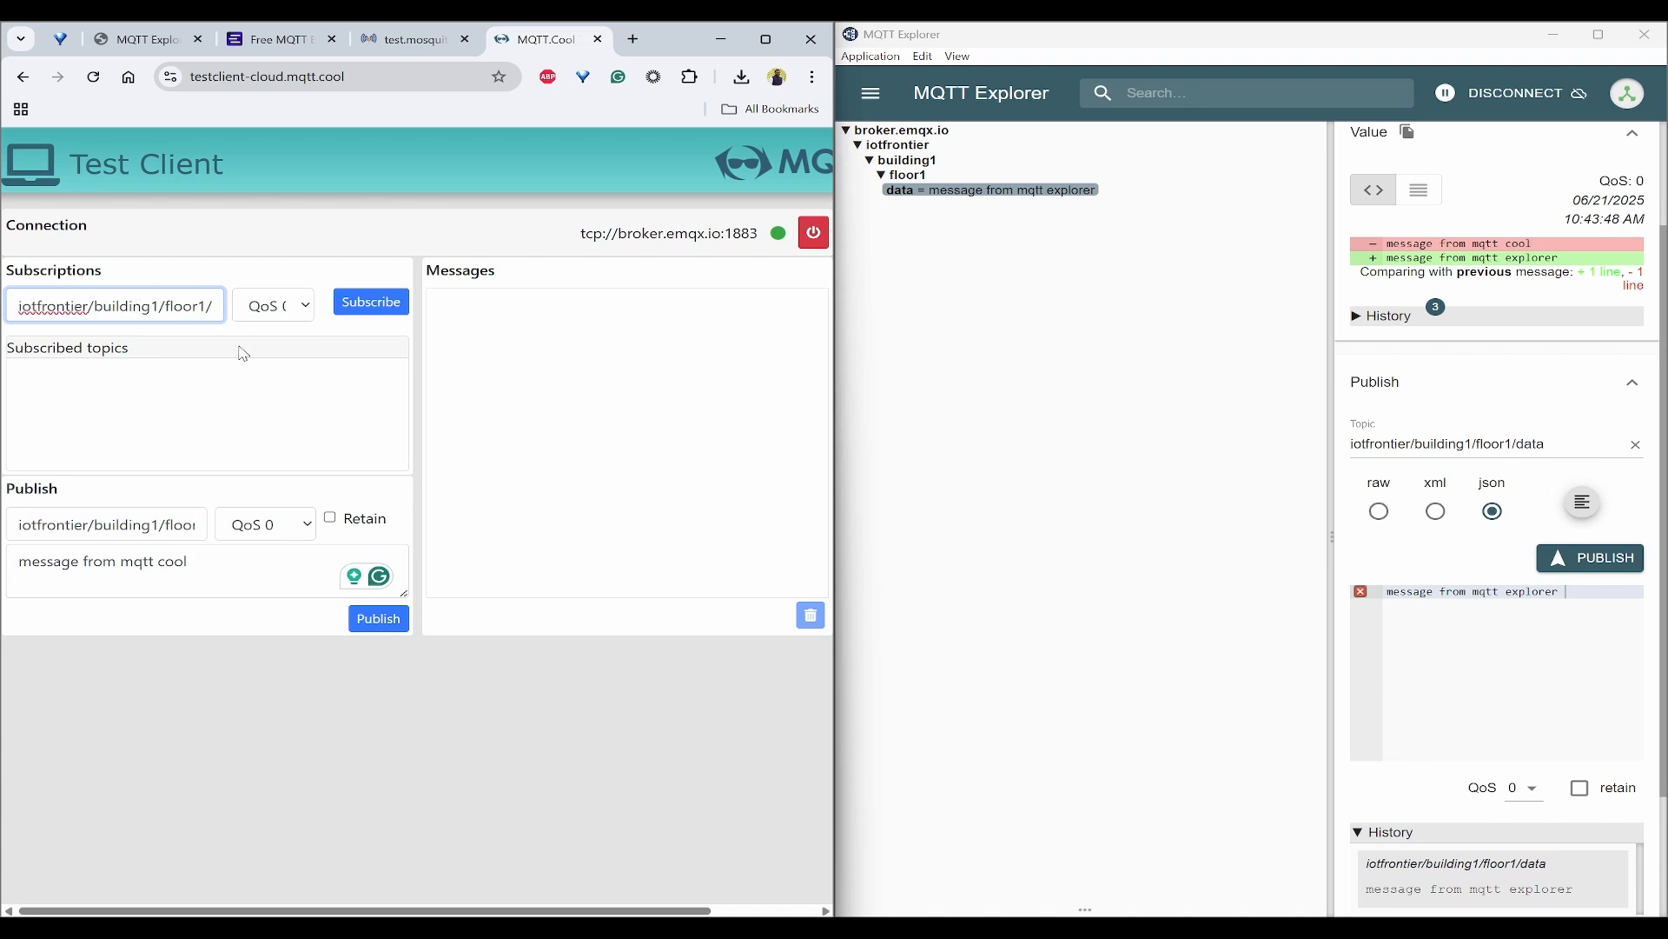
click(371, 301)
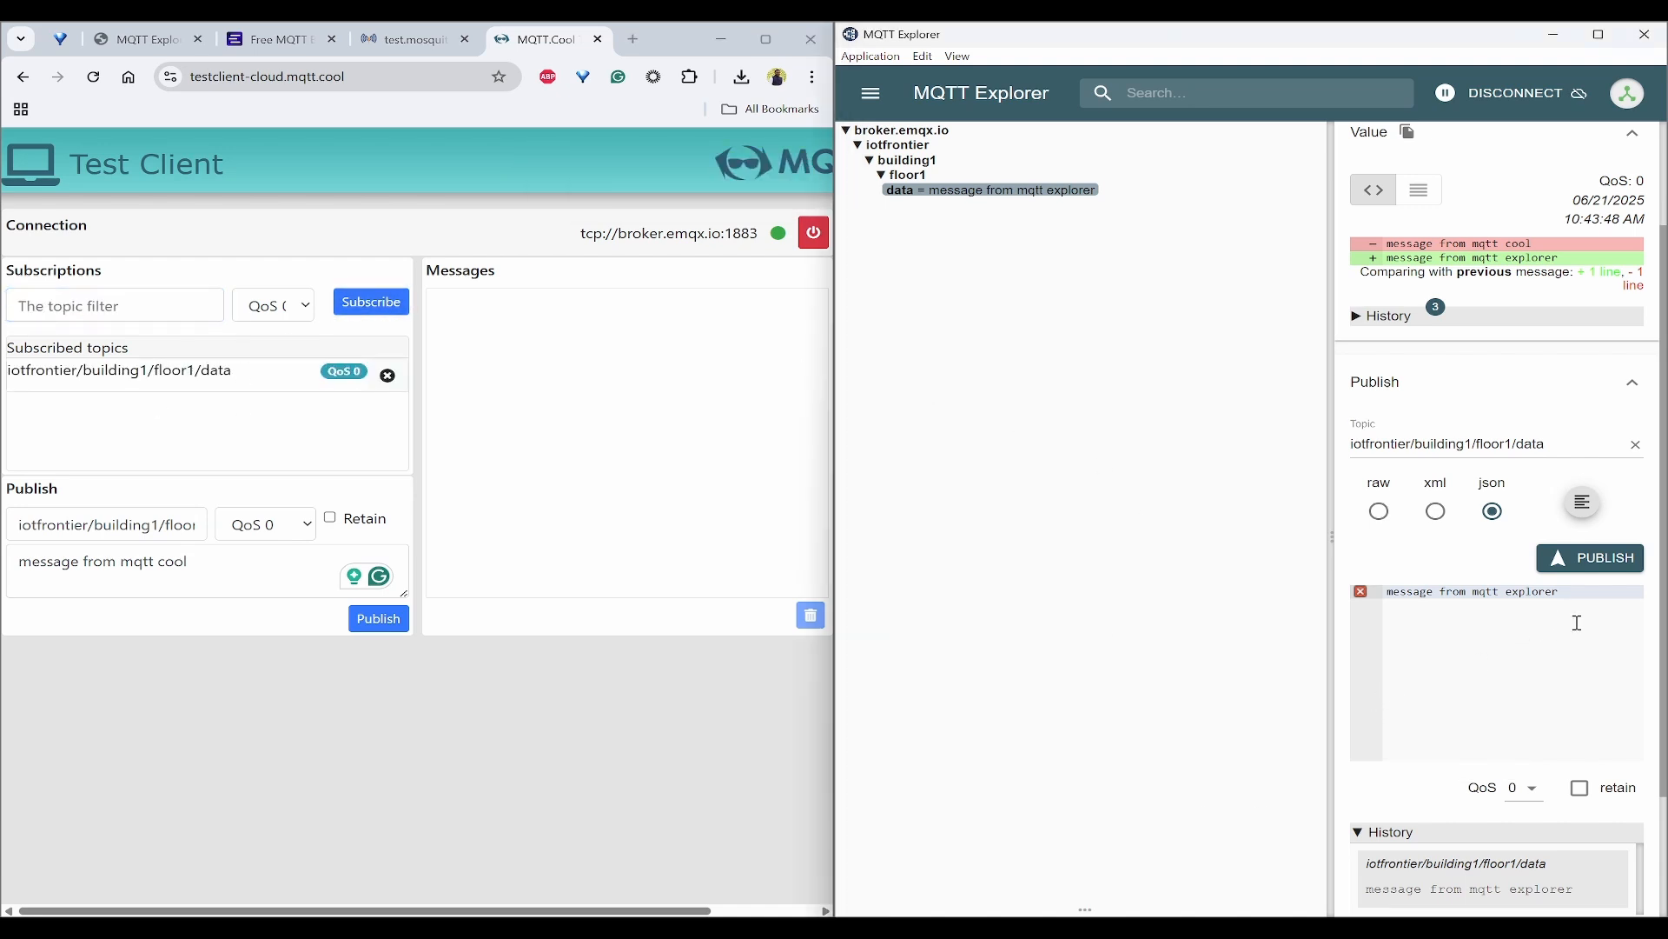
mouse_move(1590, 598)
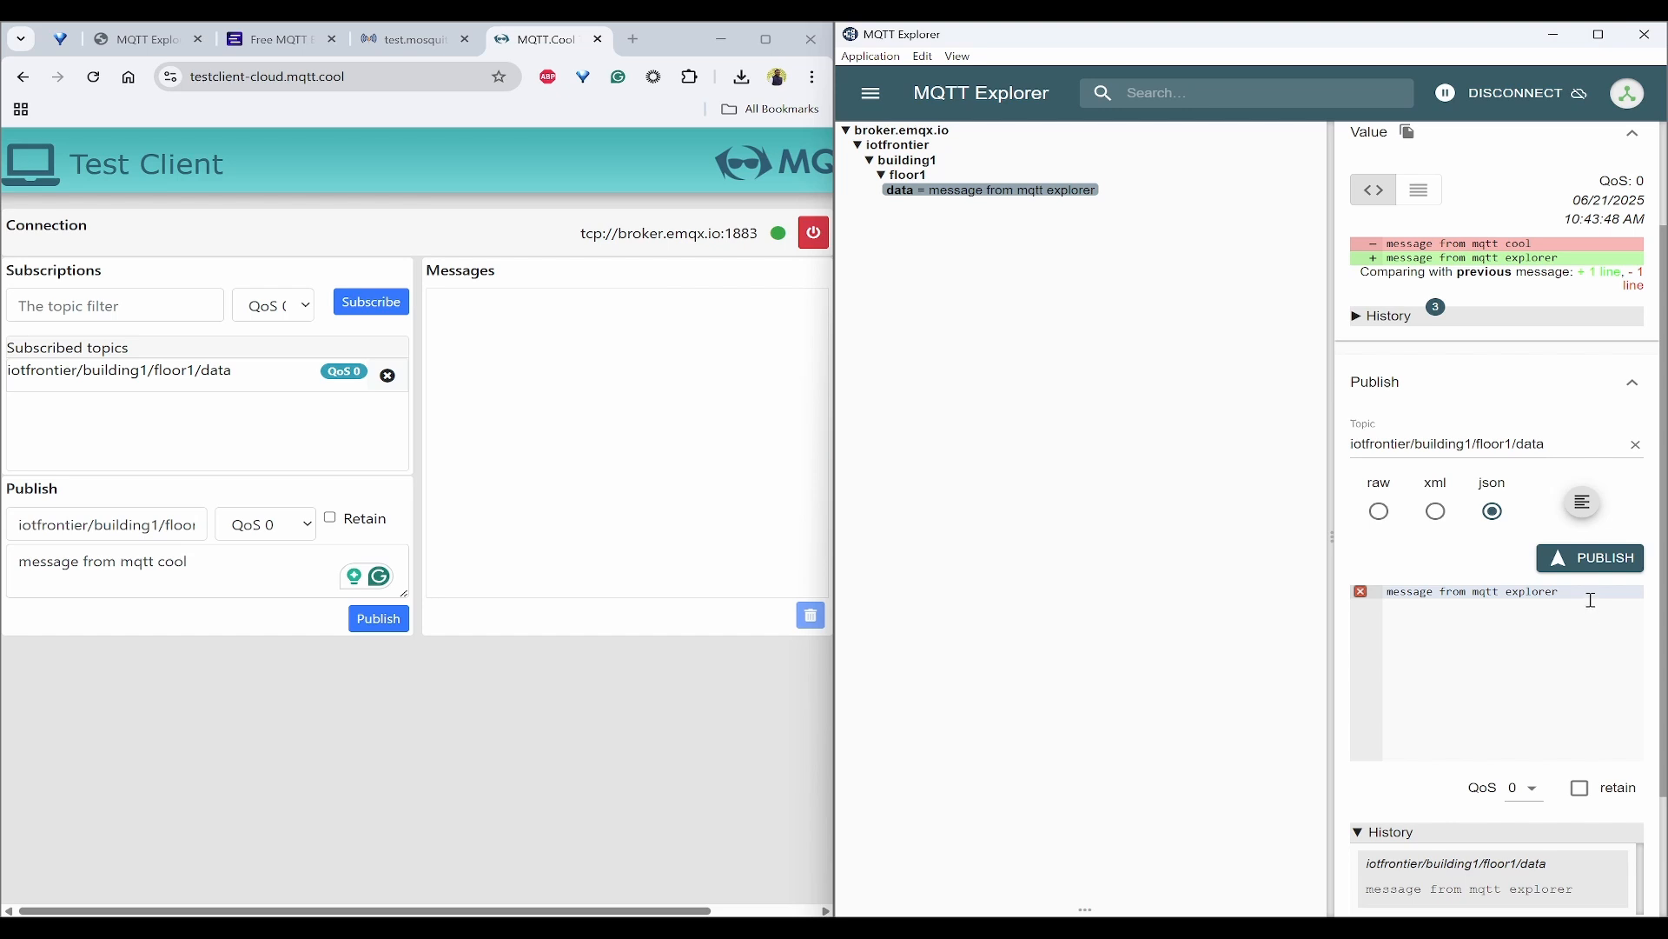
text(2)
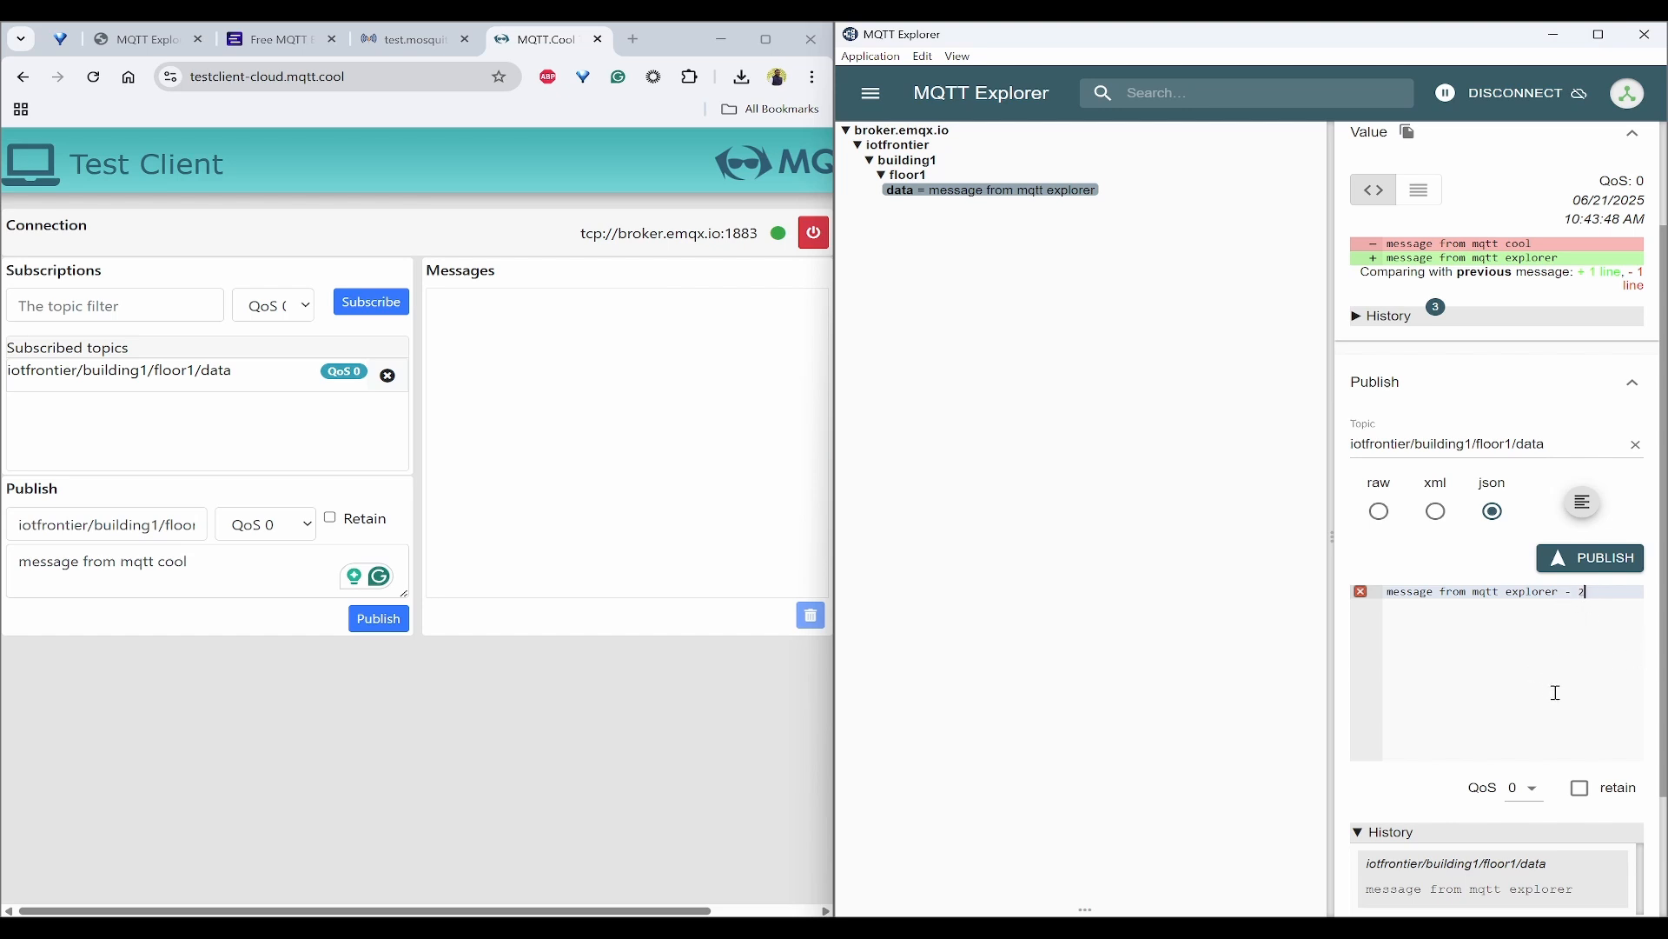
click(1590, 558)
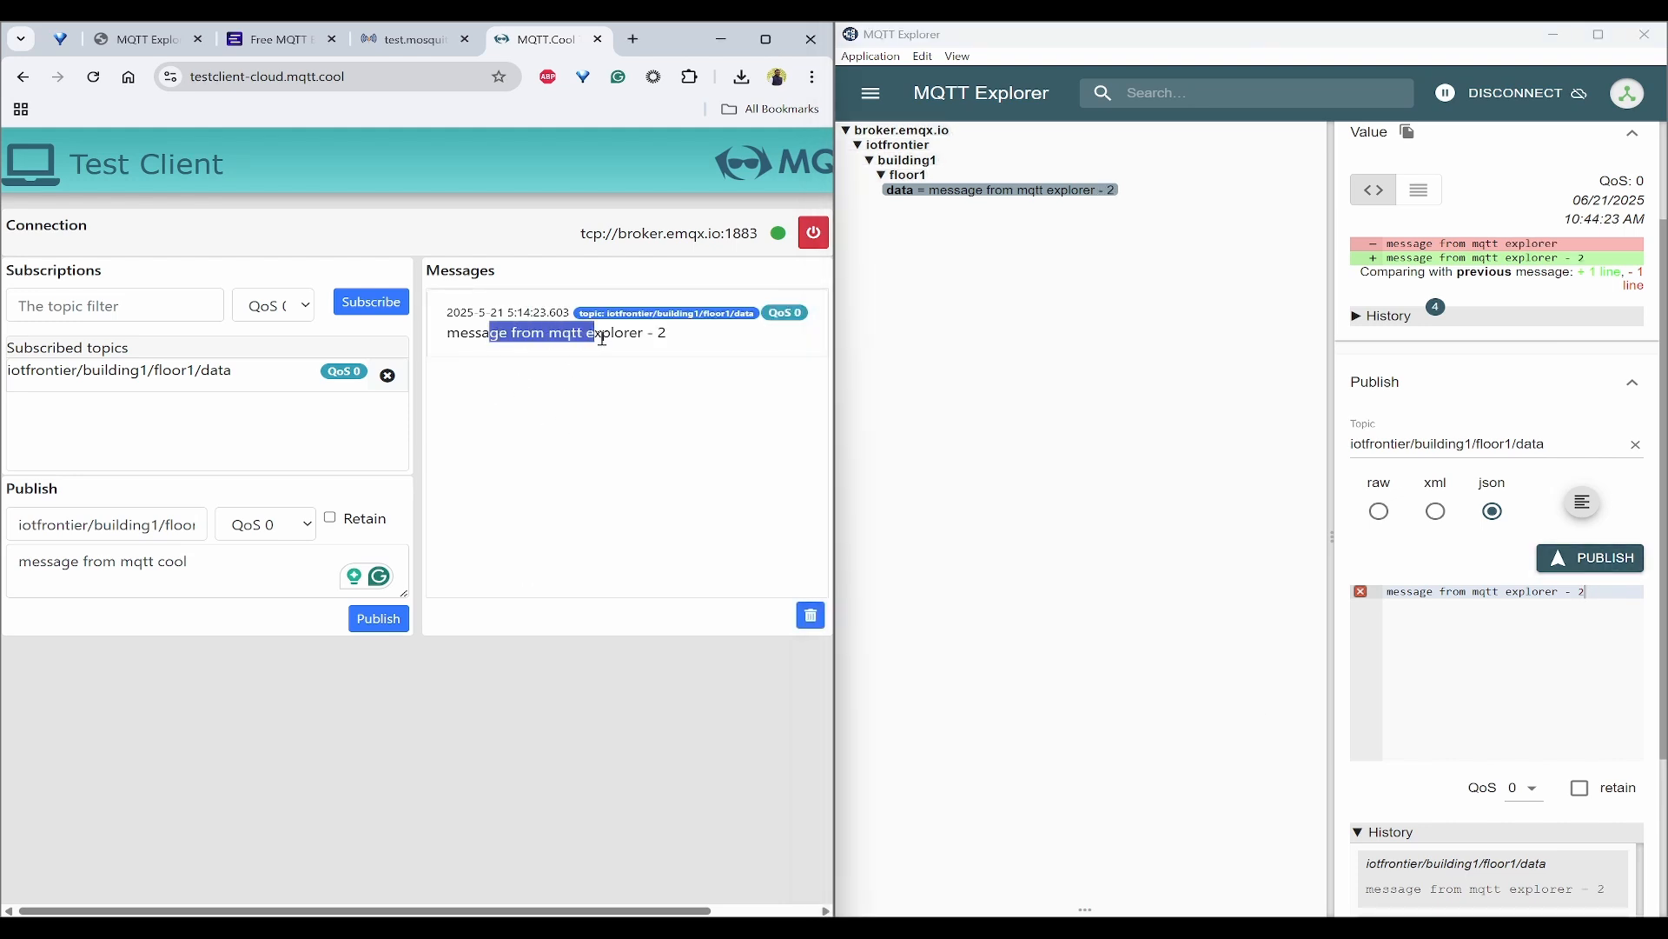
click(606, 463)
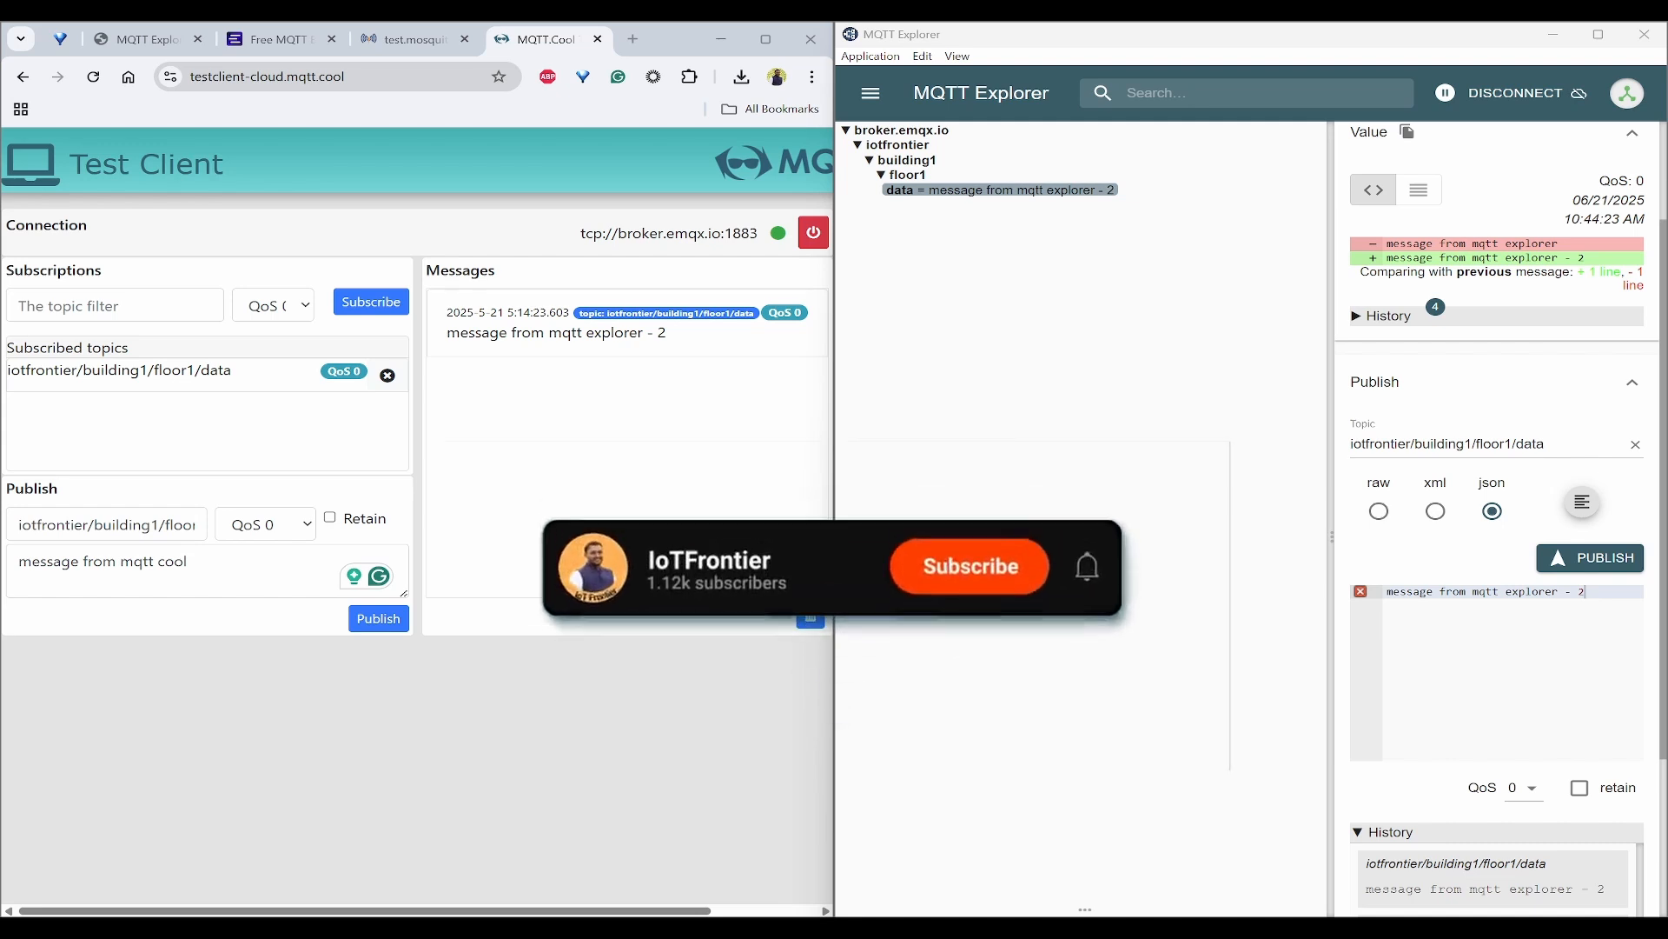
click(970, 566)
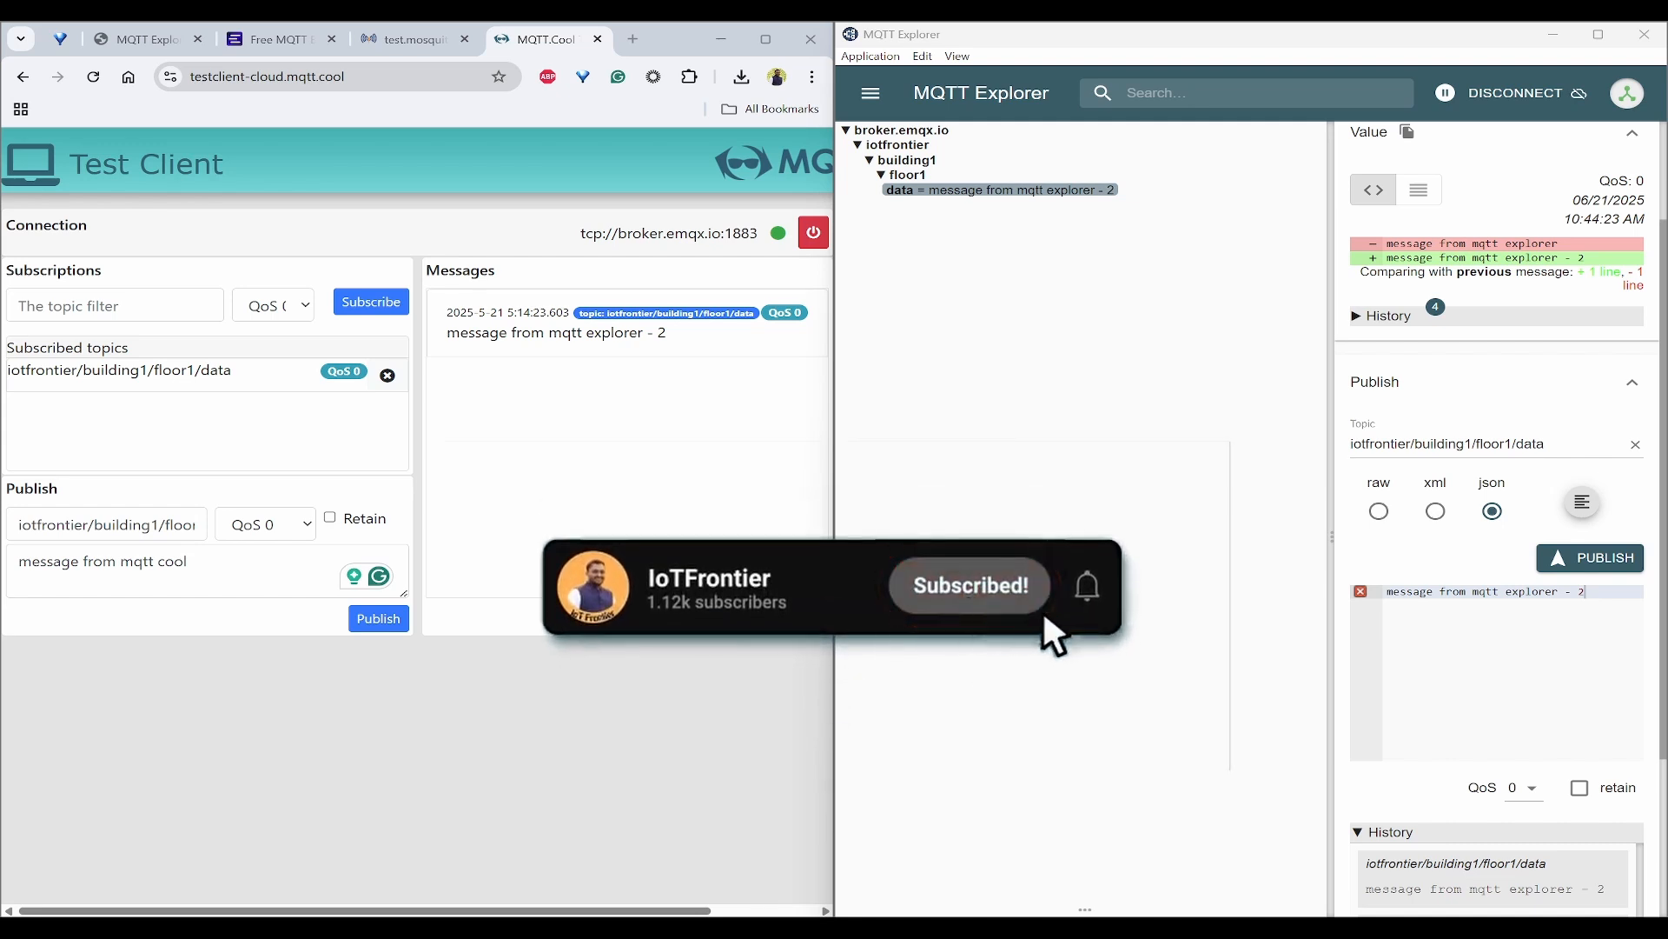